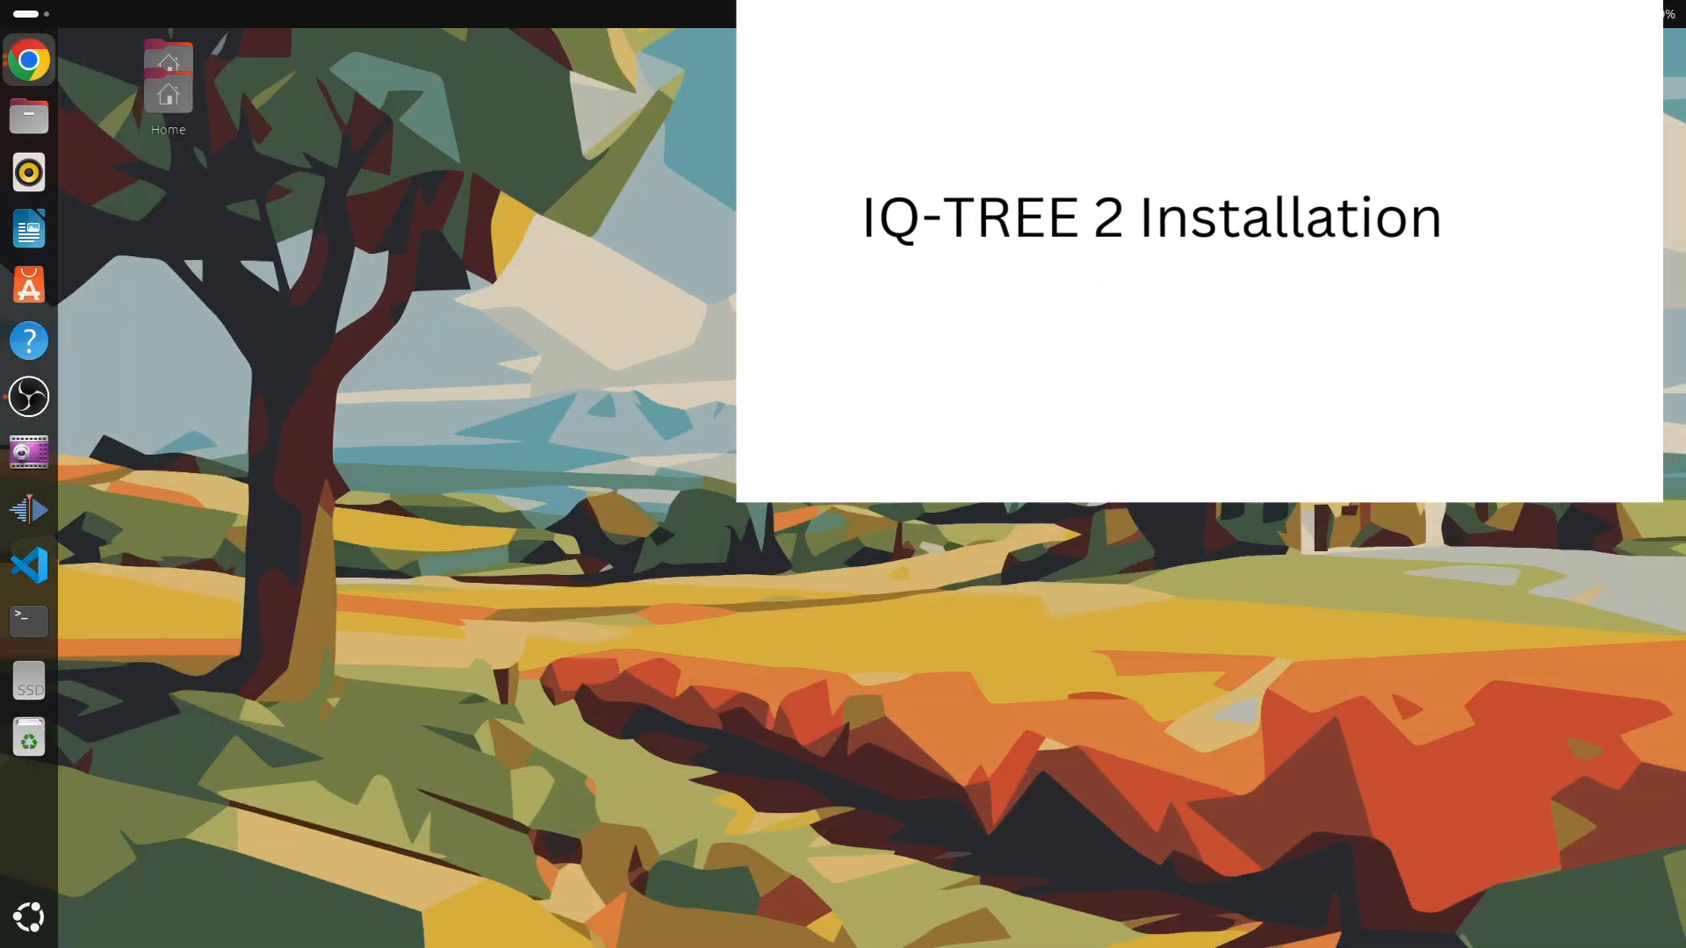
# Step: Run sudo apt-get update in a new terminal and supply the sudo password
pyautogui.click(28, 619)
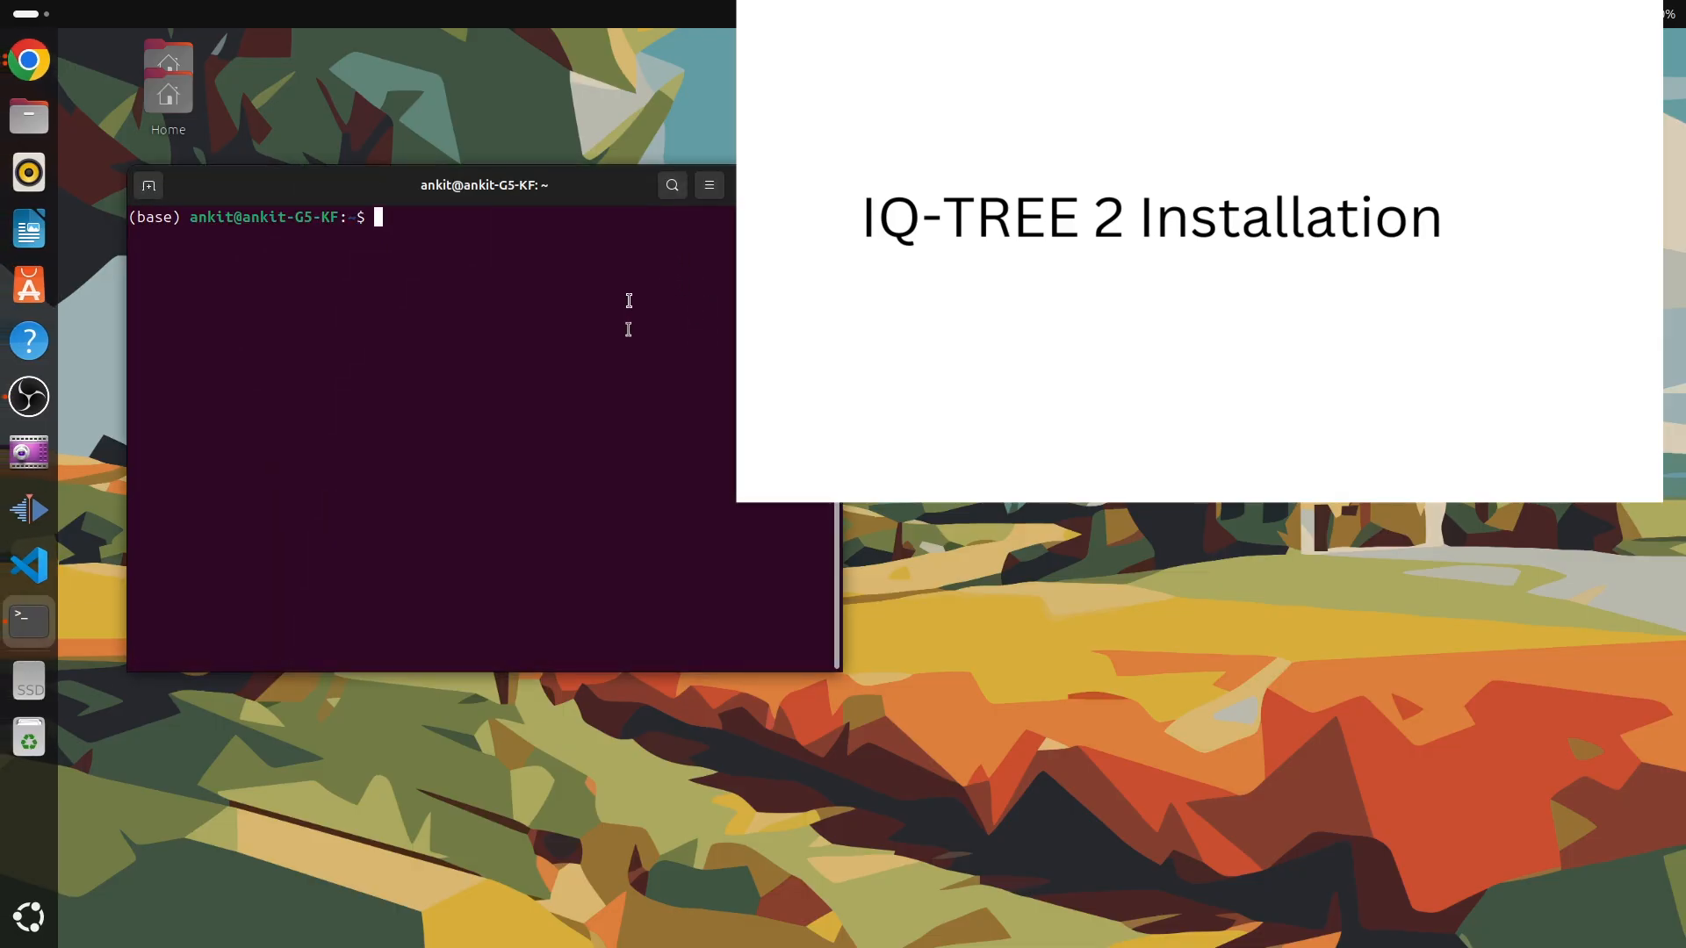
pyautogui.write('sudo apt-')
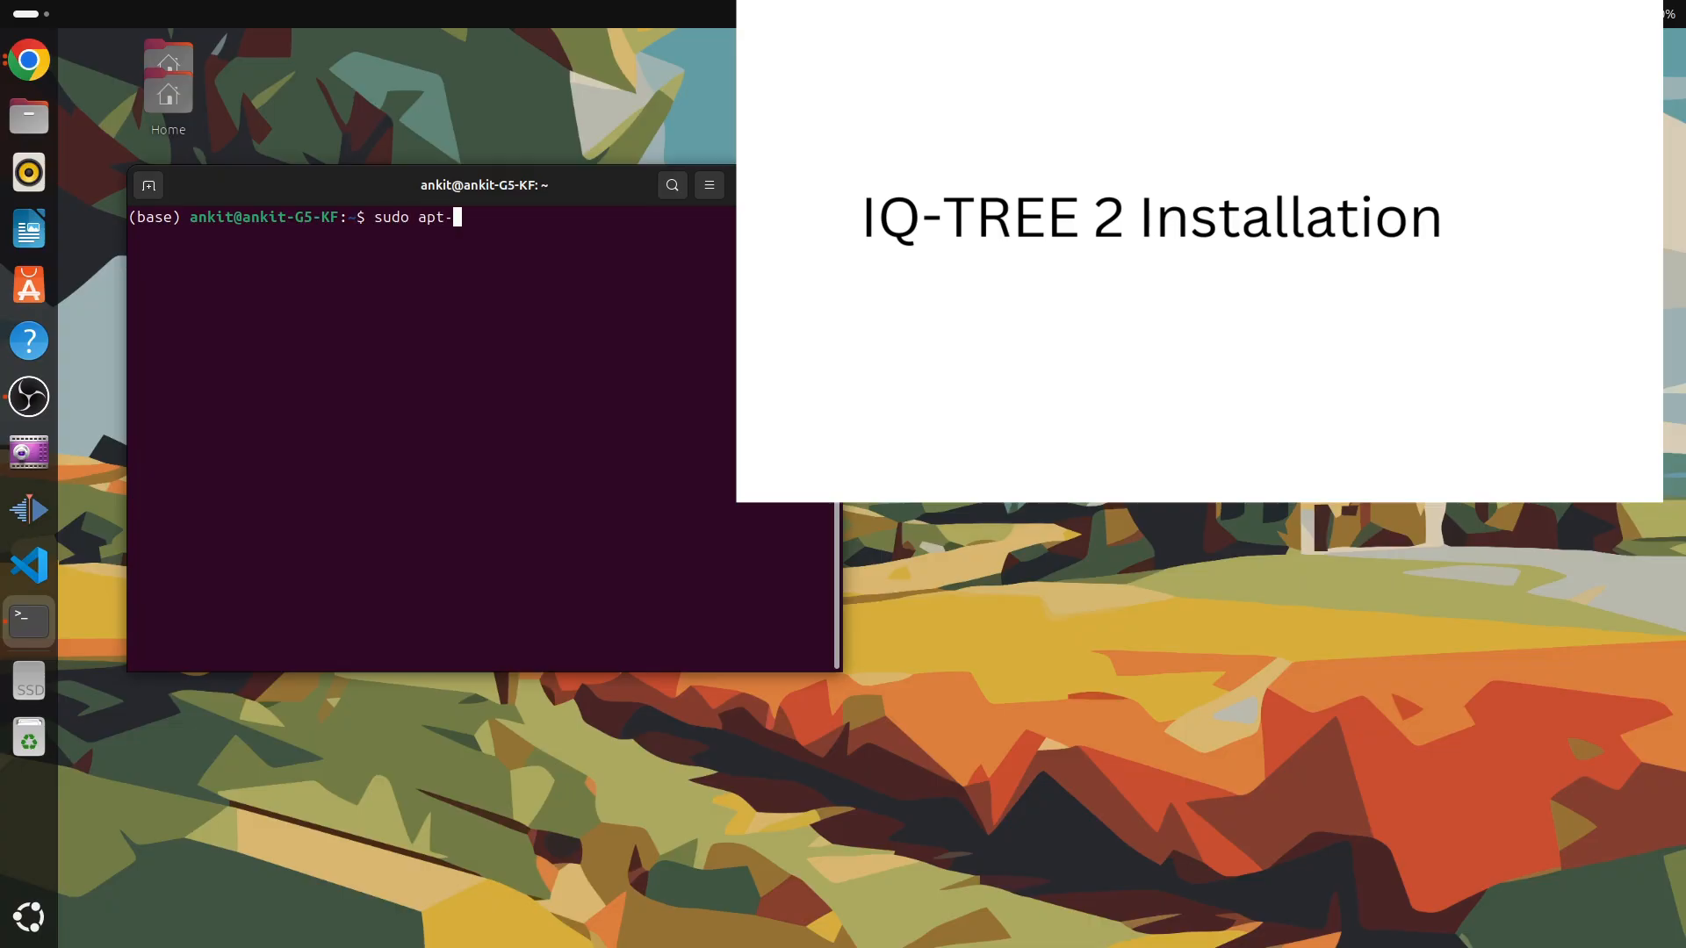
pyautogui.write('get update')
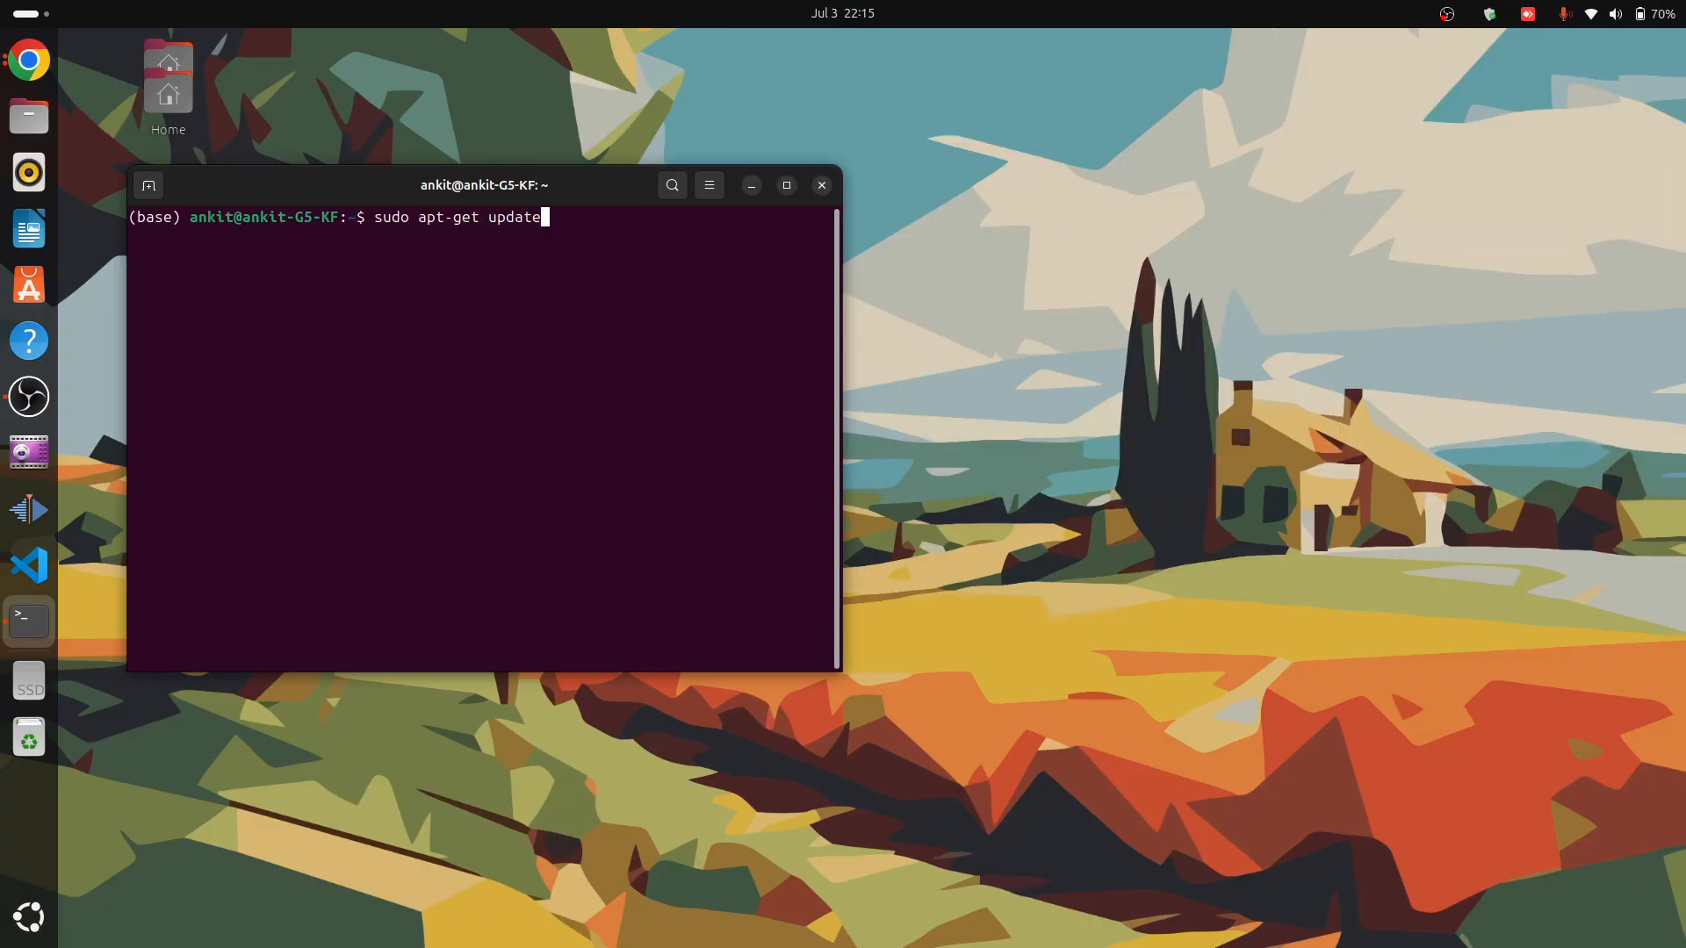
pyautogui.press('Return')
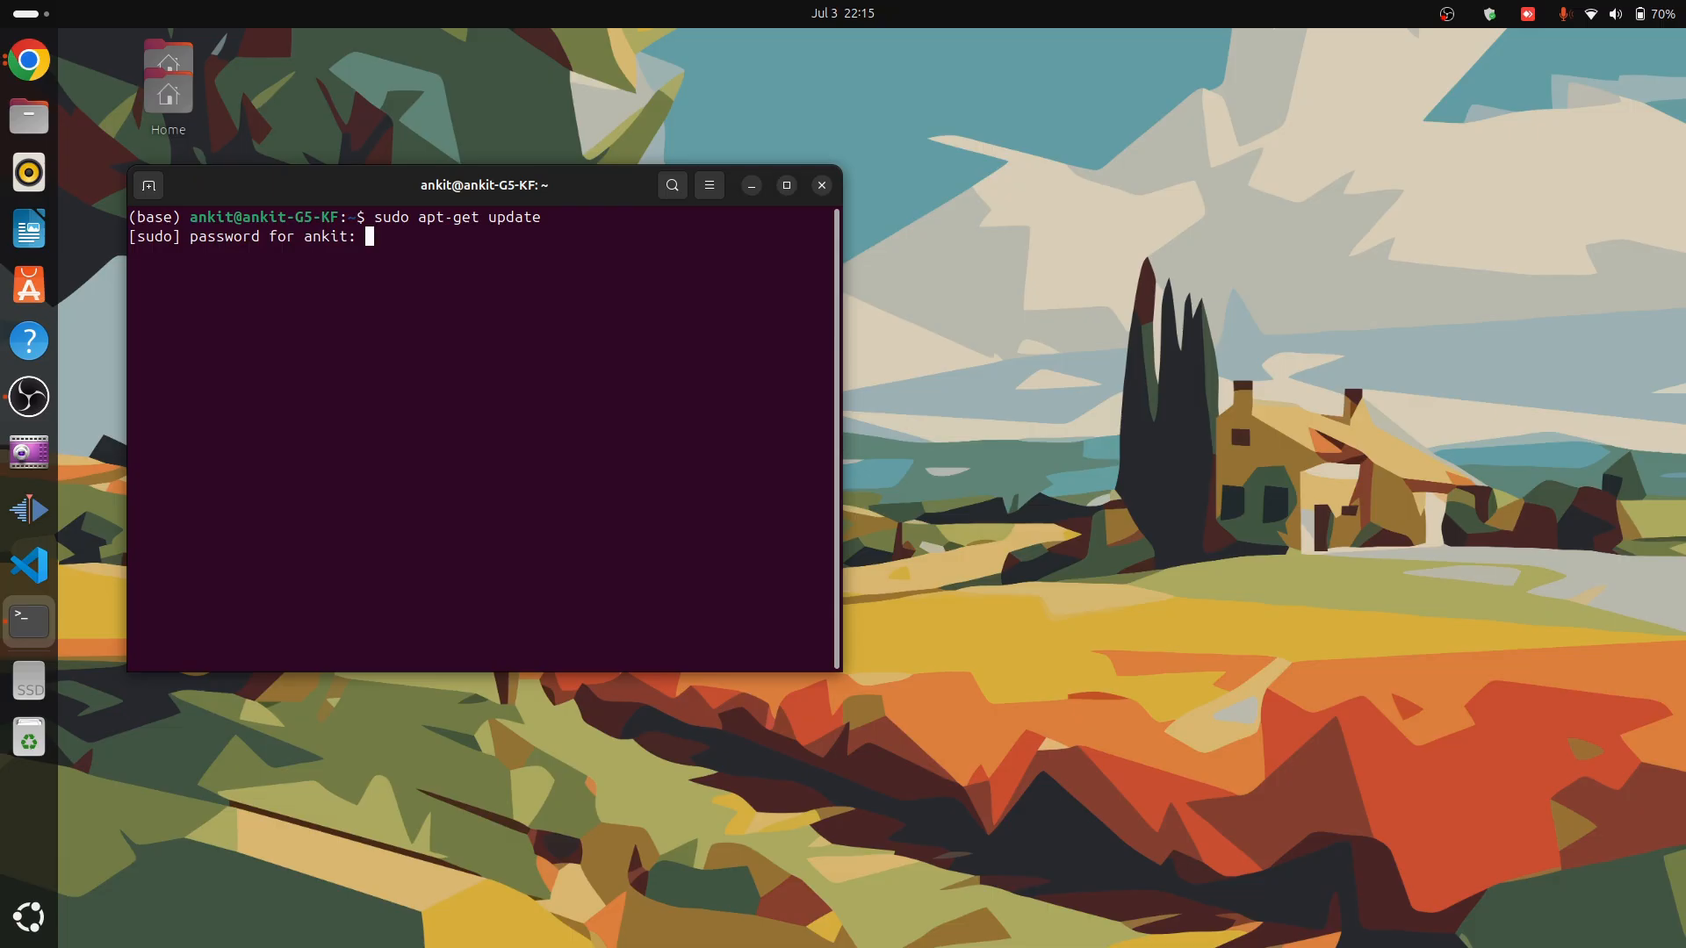
pyautogui.press('Return')
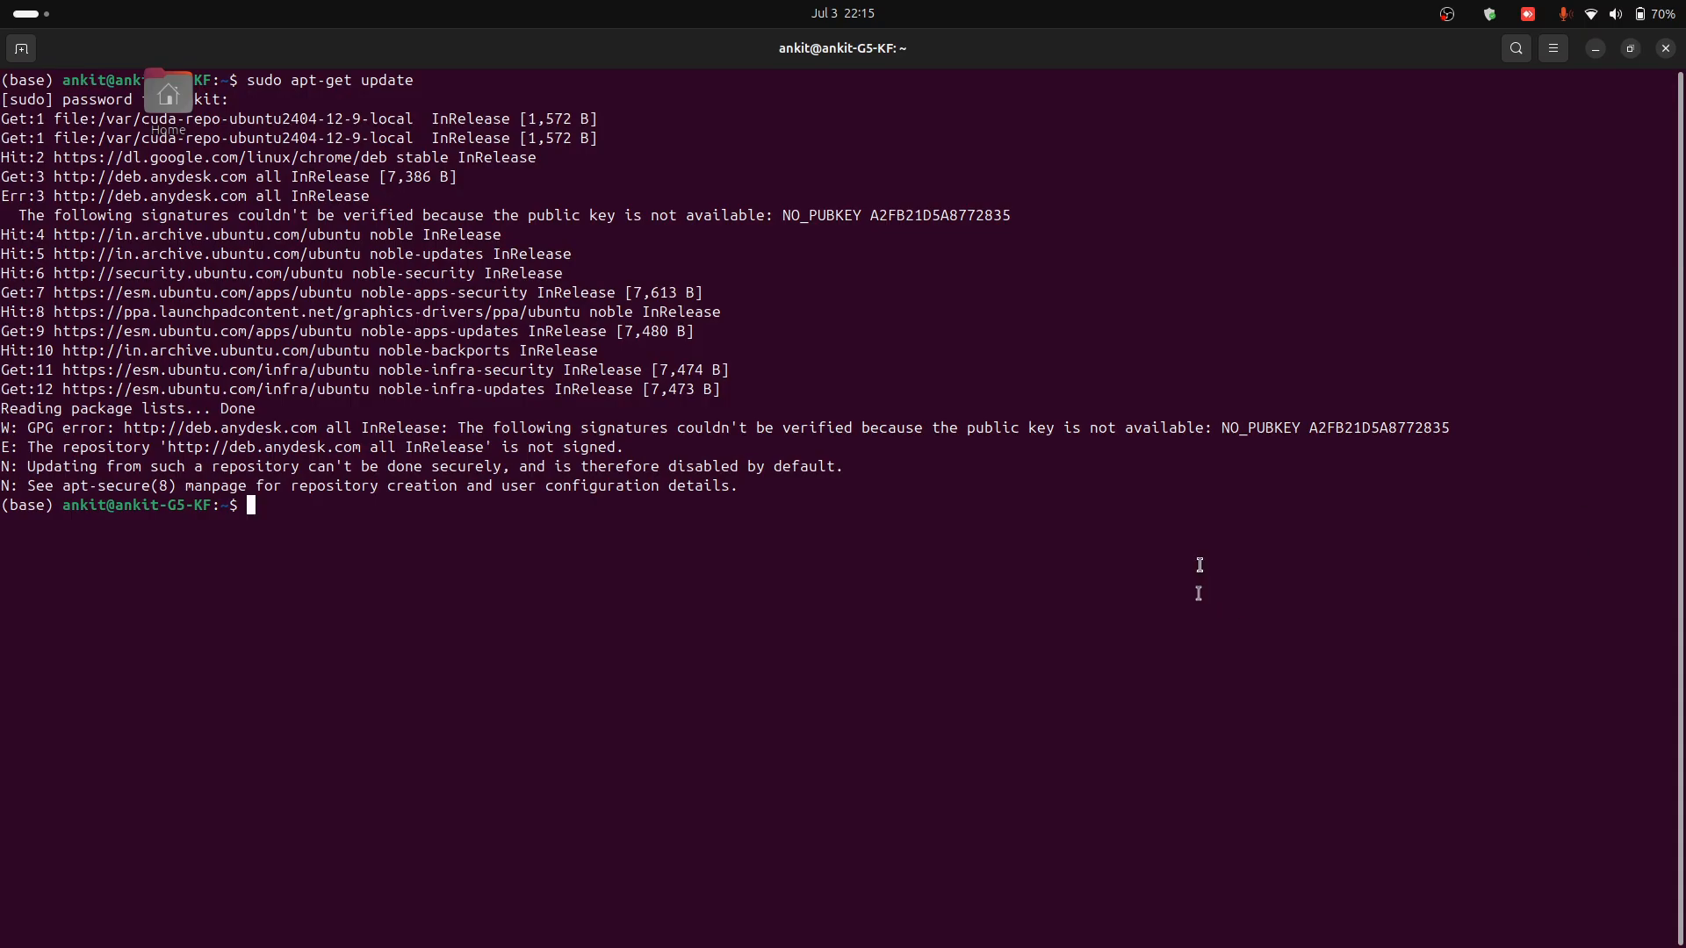
# Step: Run sudo apt-get install iqtree, which reports iqtree 2.0.7 is already newest
pyautogui.write('sudo apt-get upd')
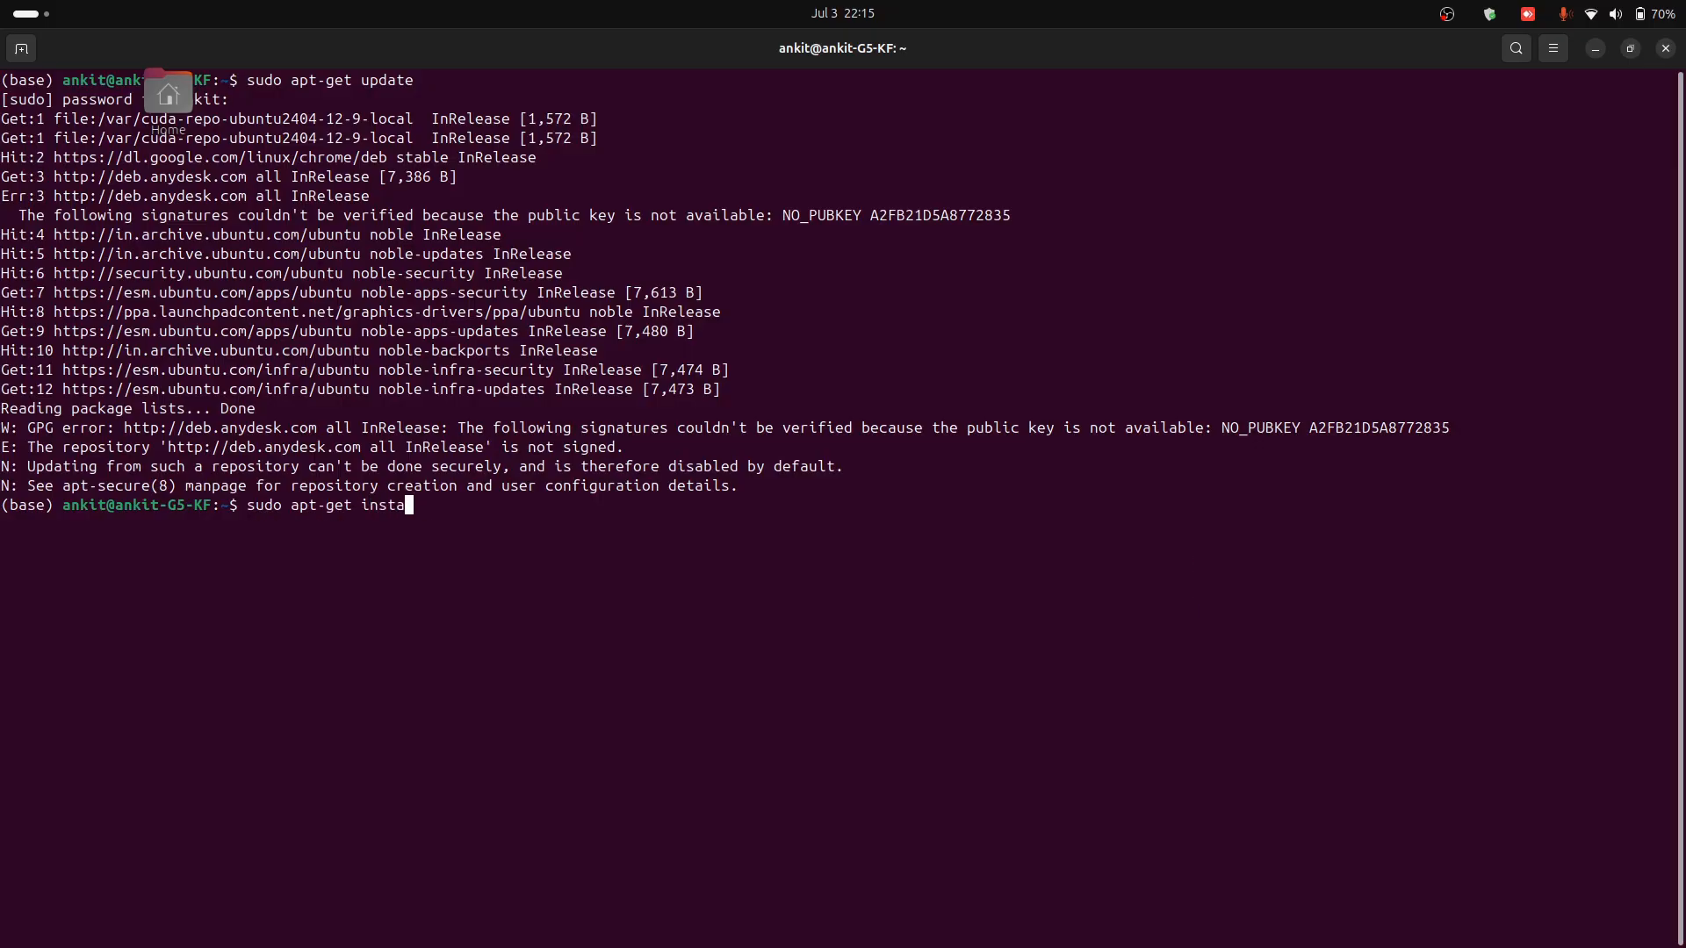
pyautogui.write('ll i')
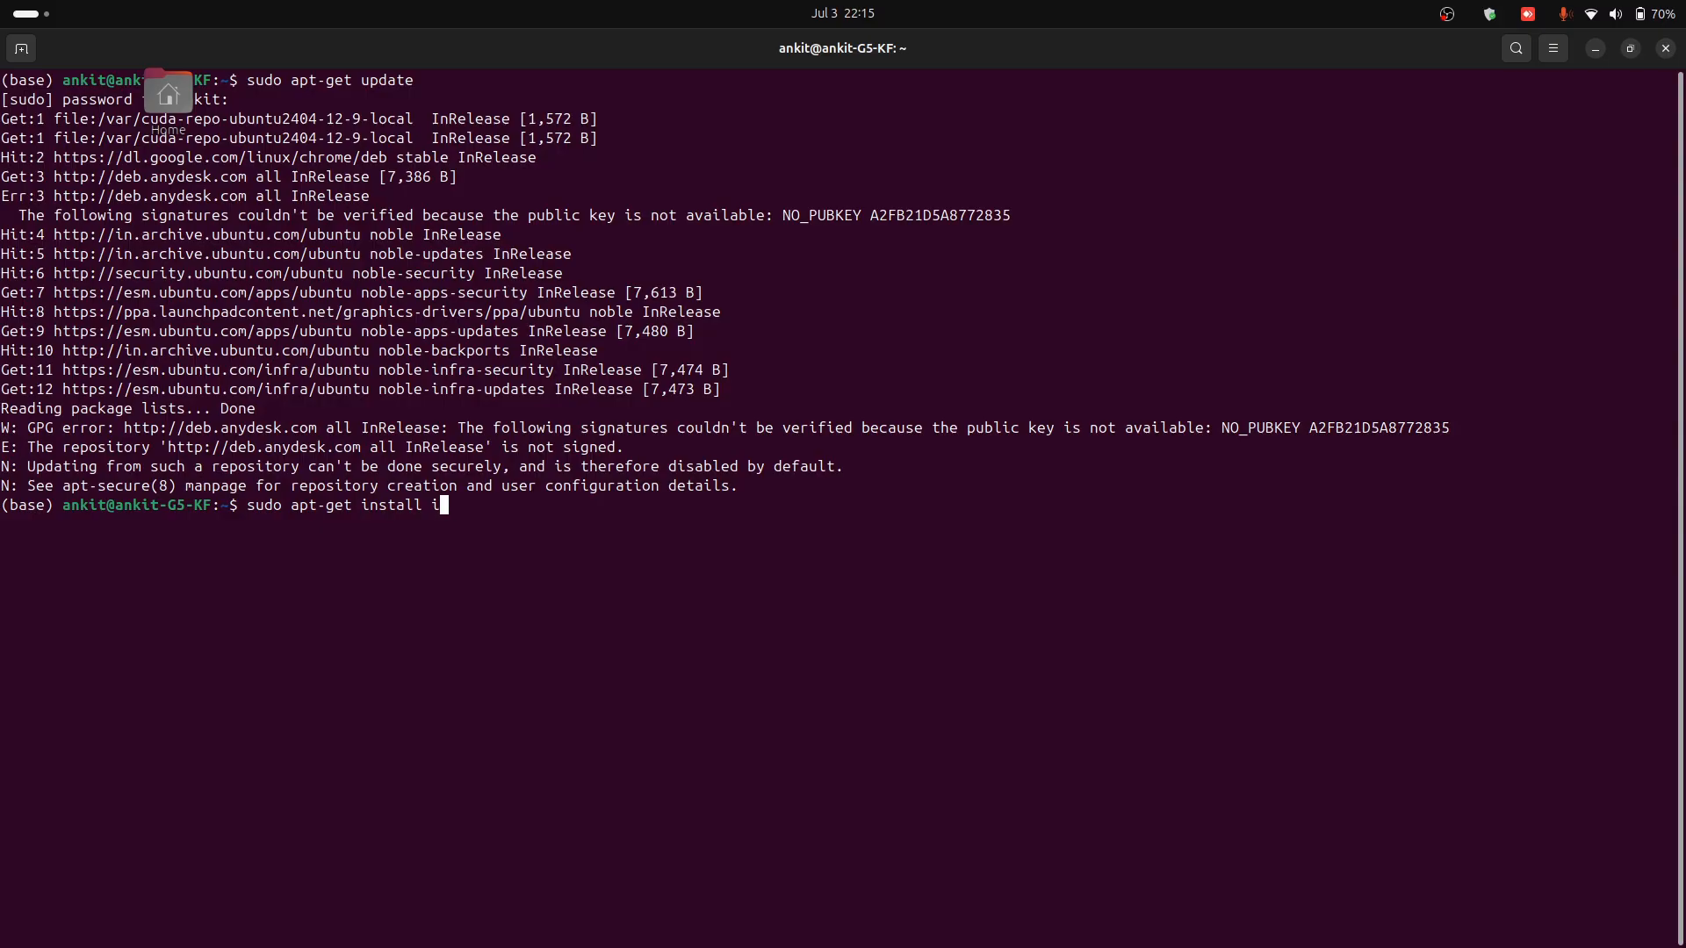
pyautogui.press('Return')
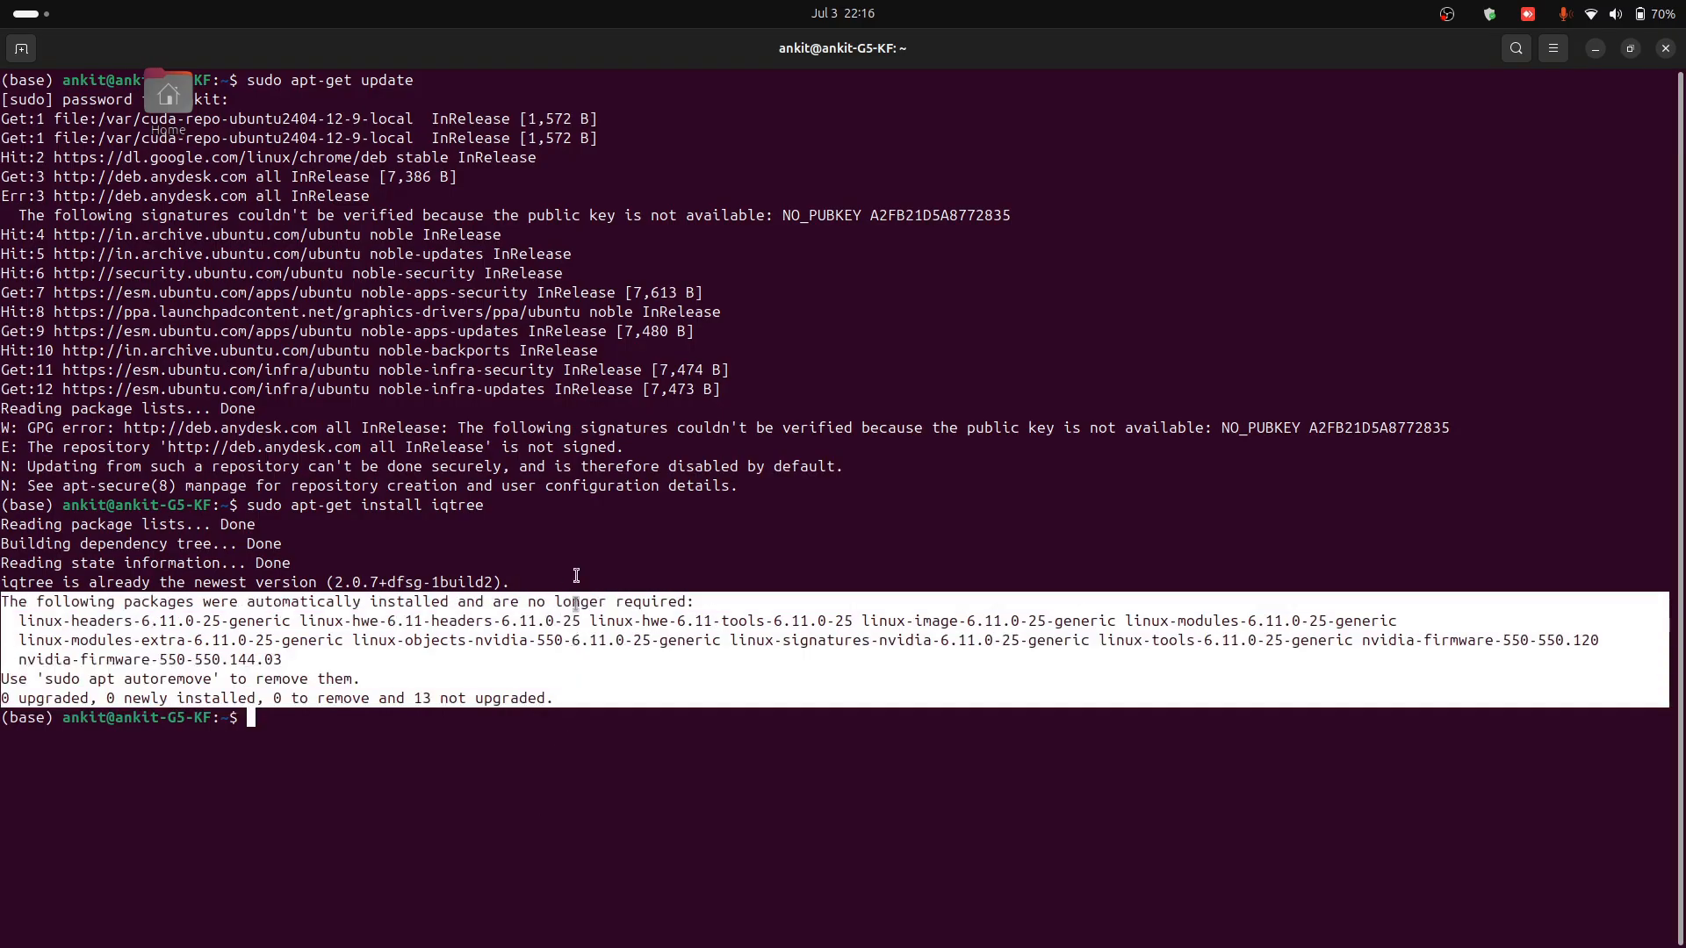
pyautogui.doubleClick(135, 505)
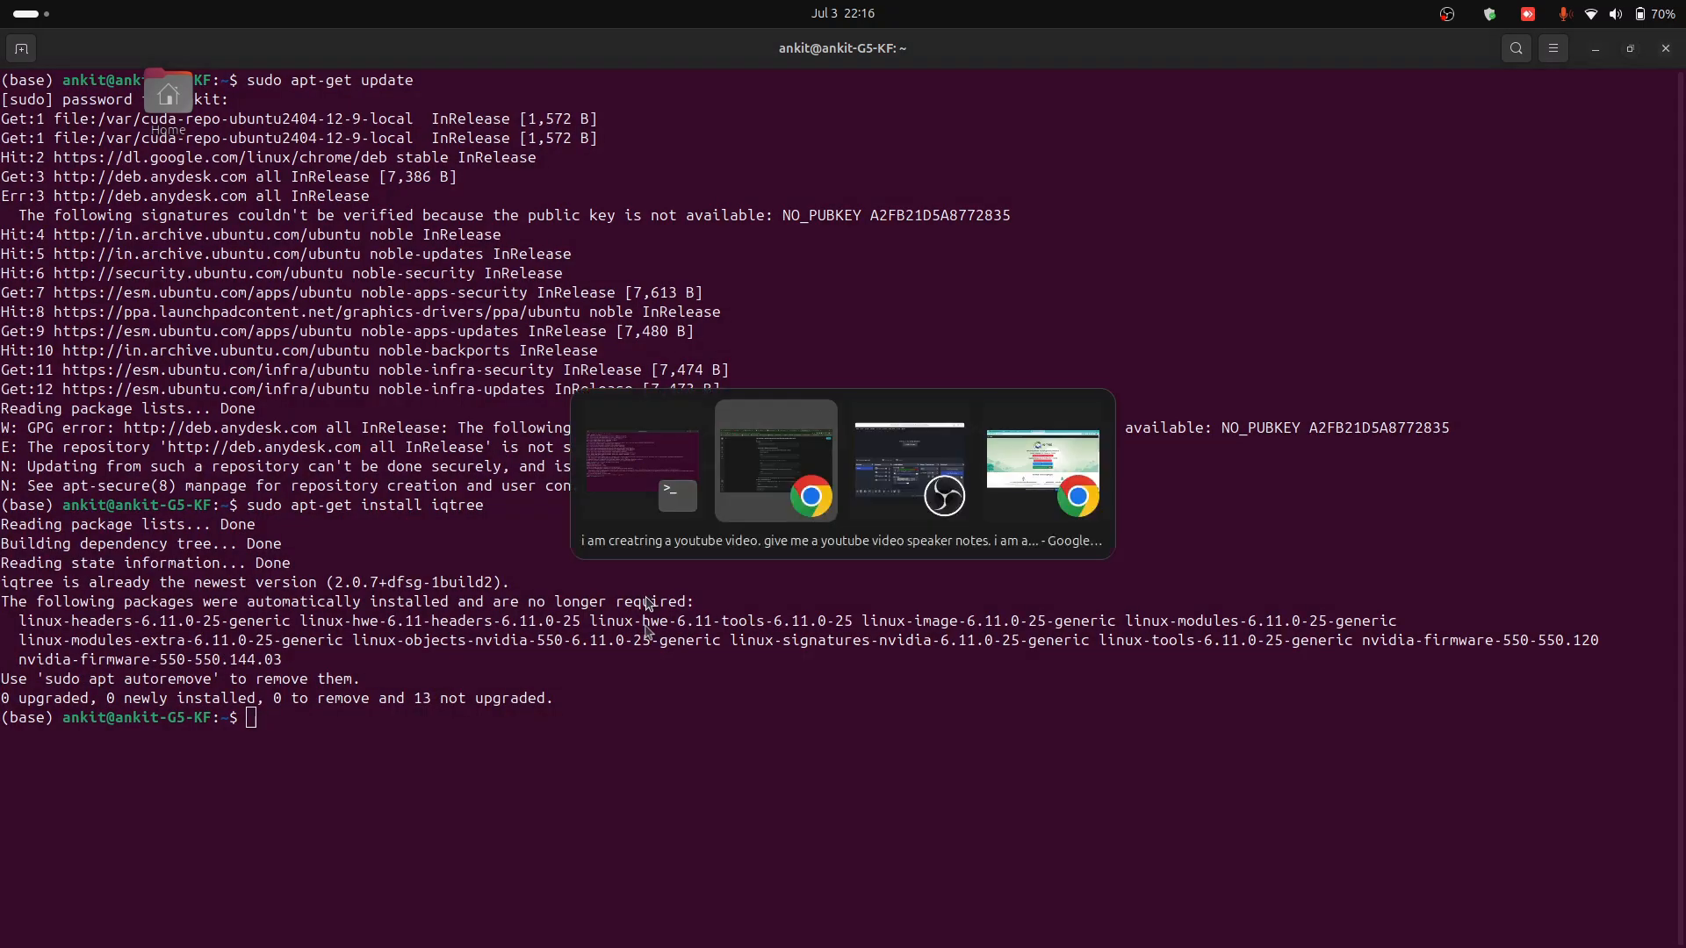
# Step: Switch to the IQ-TREE website in Chrome and scroll to its Download section
pyautogui.click(1041, 462)
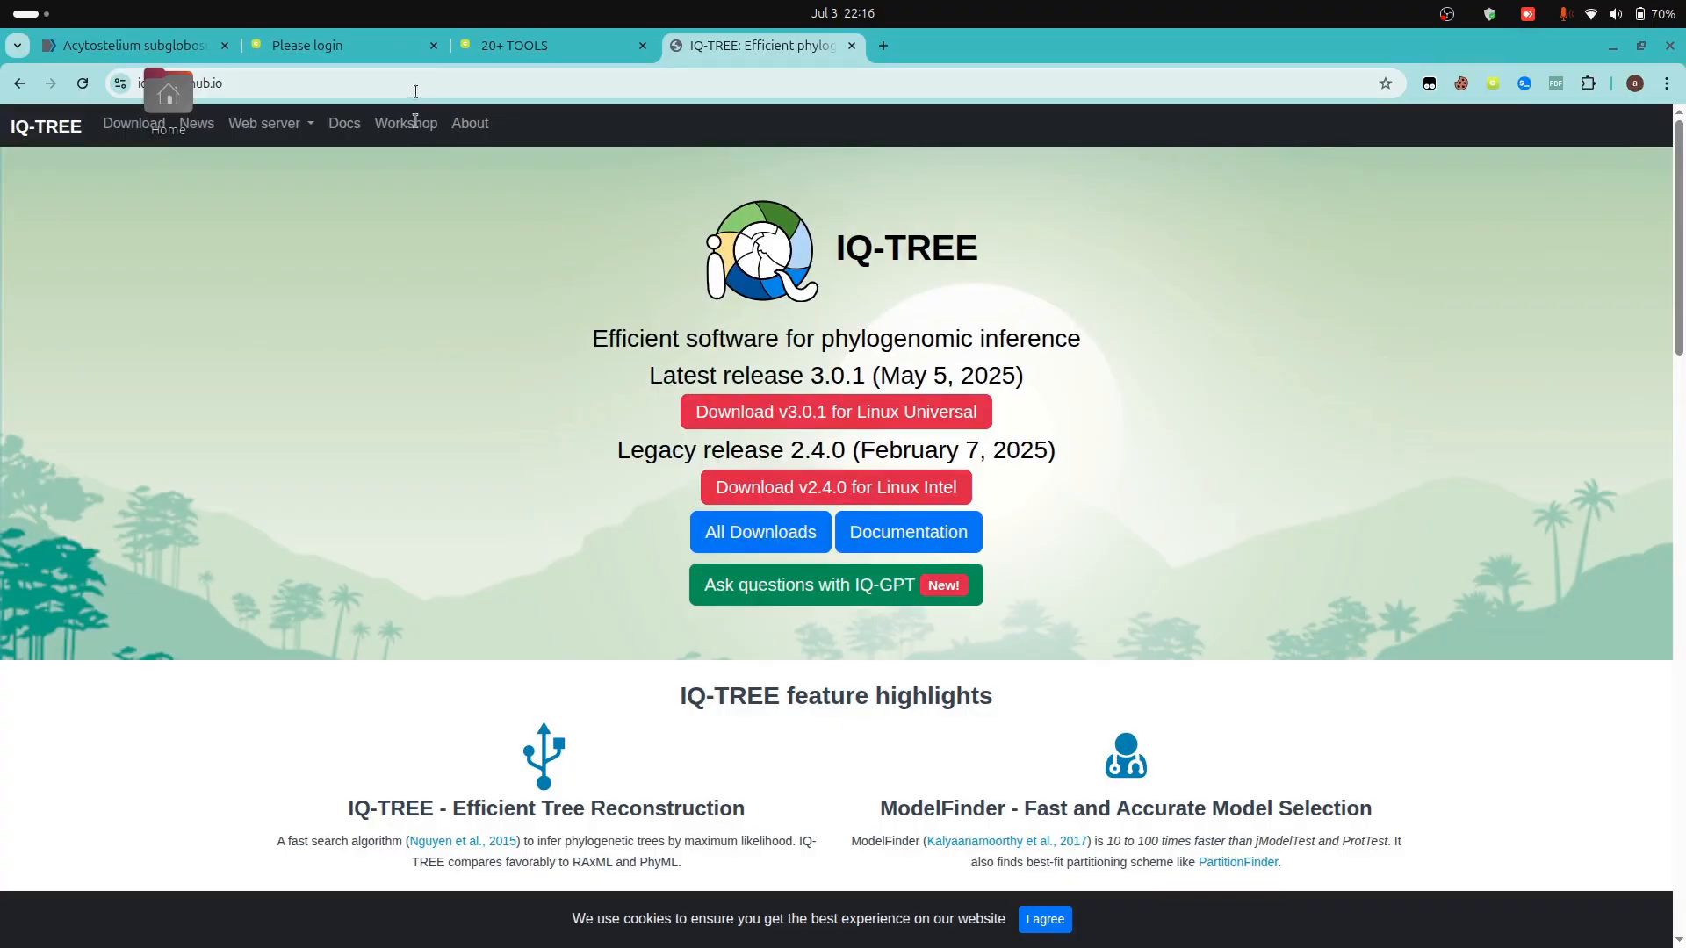
pyautogui.moveTo(214, 305)
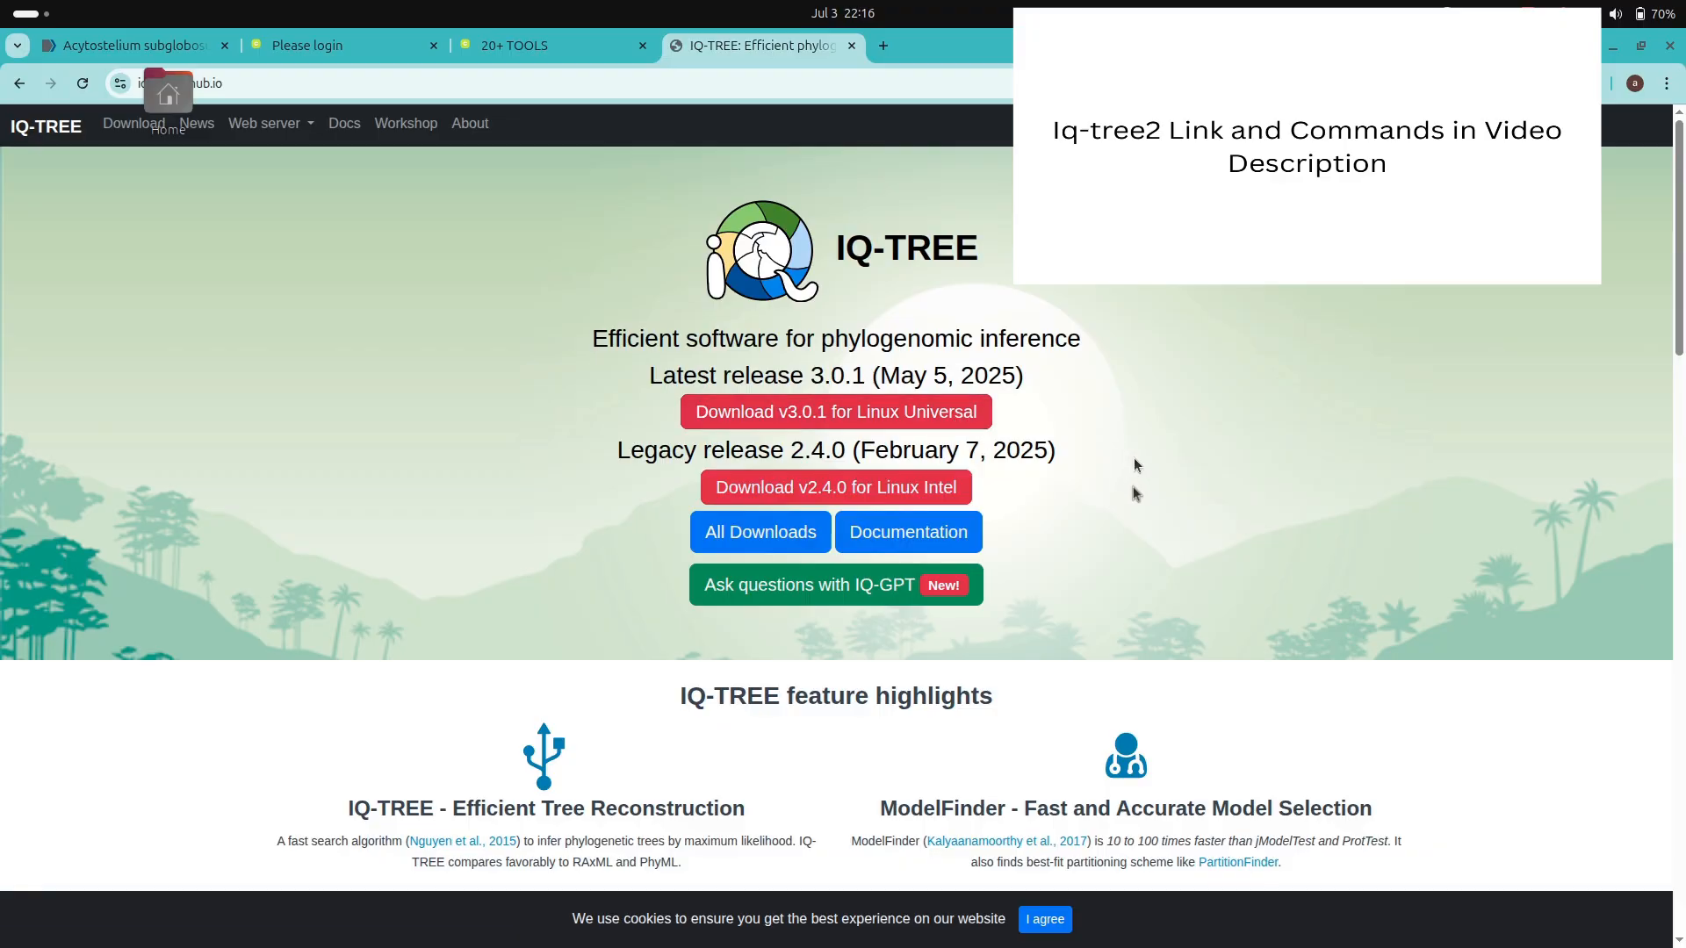
pyautogui.scroll(-3)
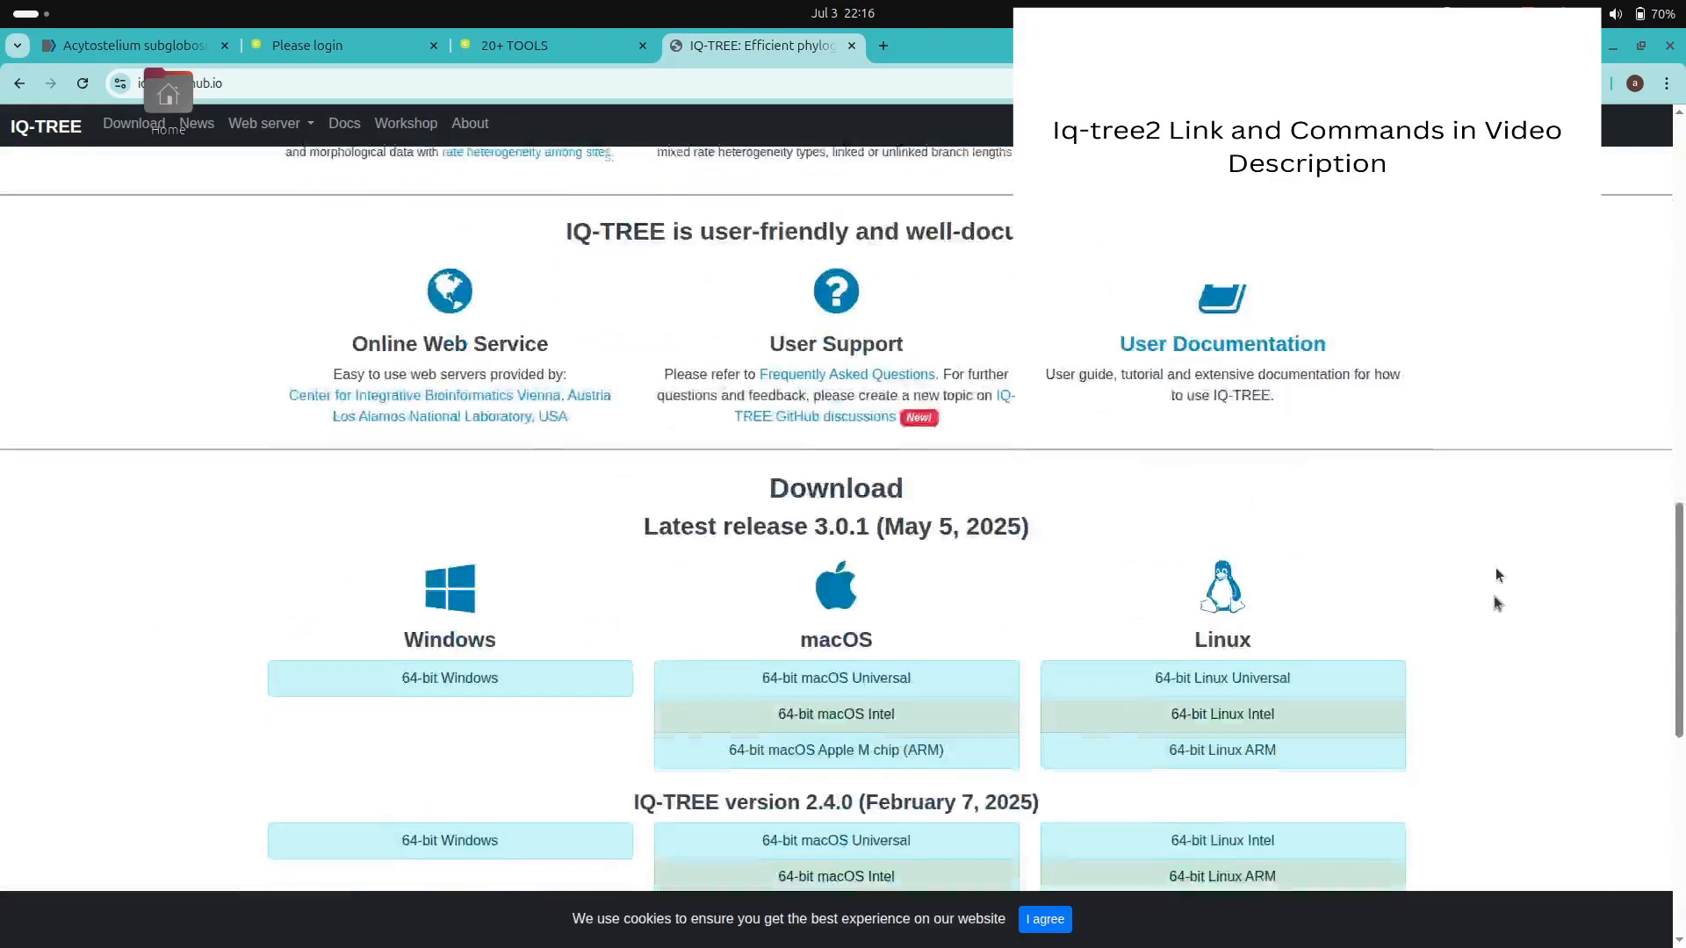
pyautogui.scroll(-3)
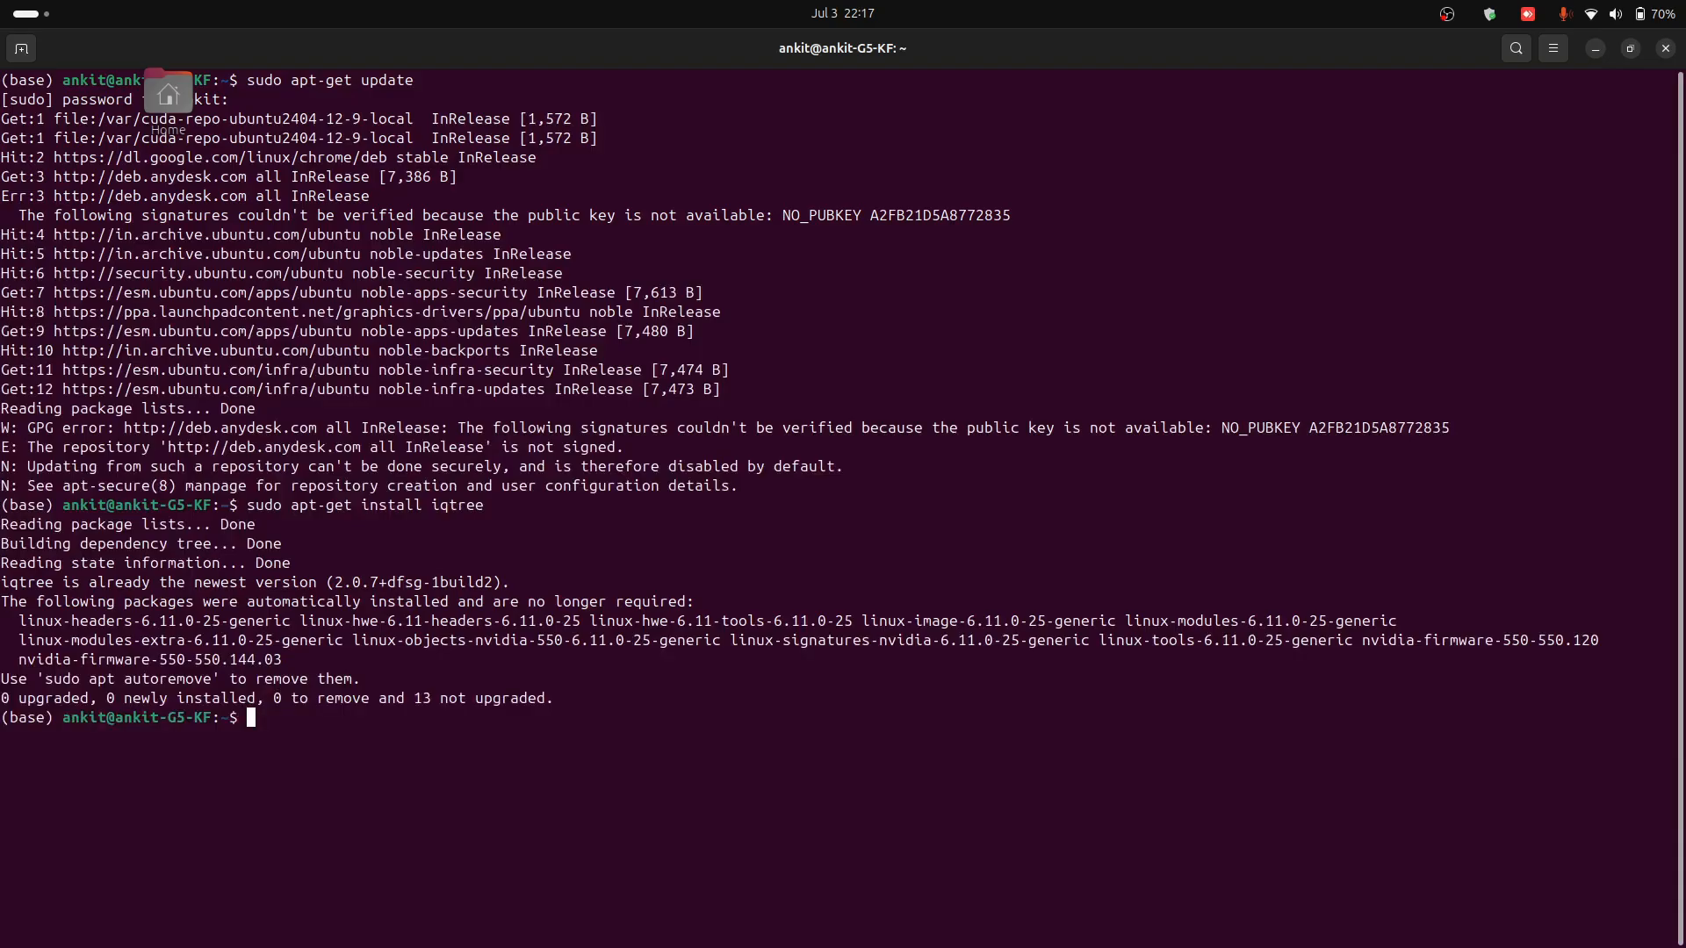
pyautogui.moveTo(643, 727)
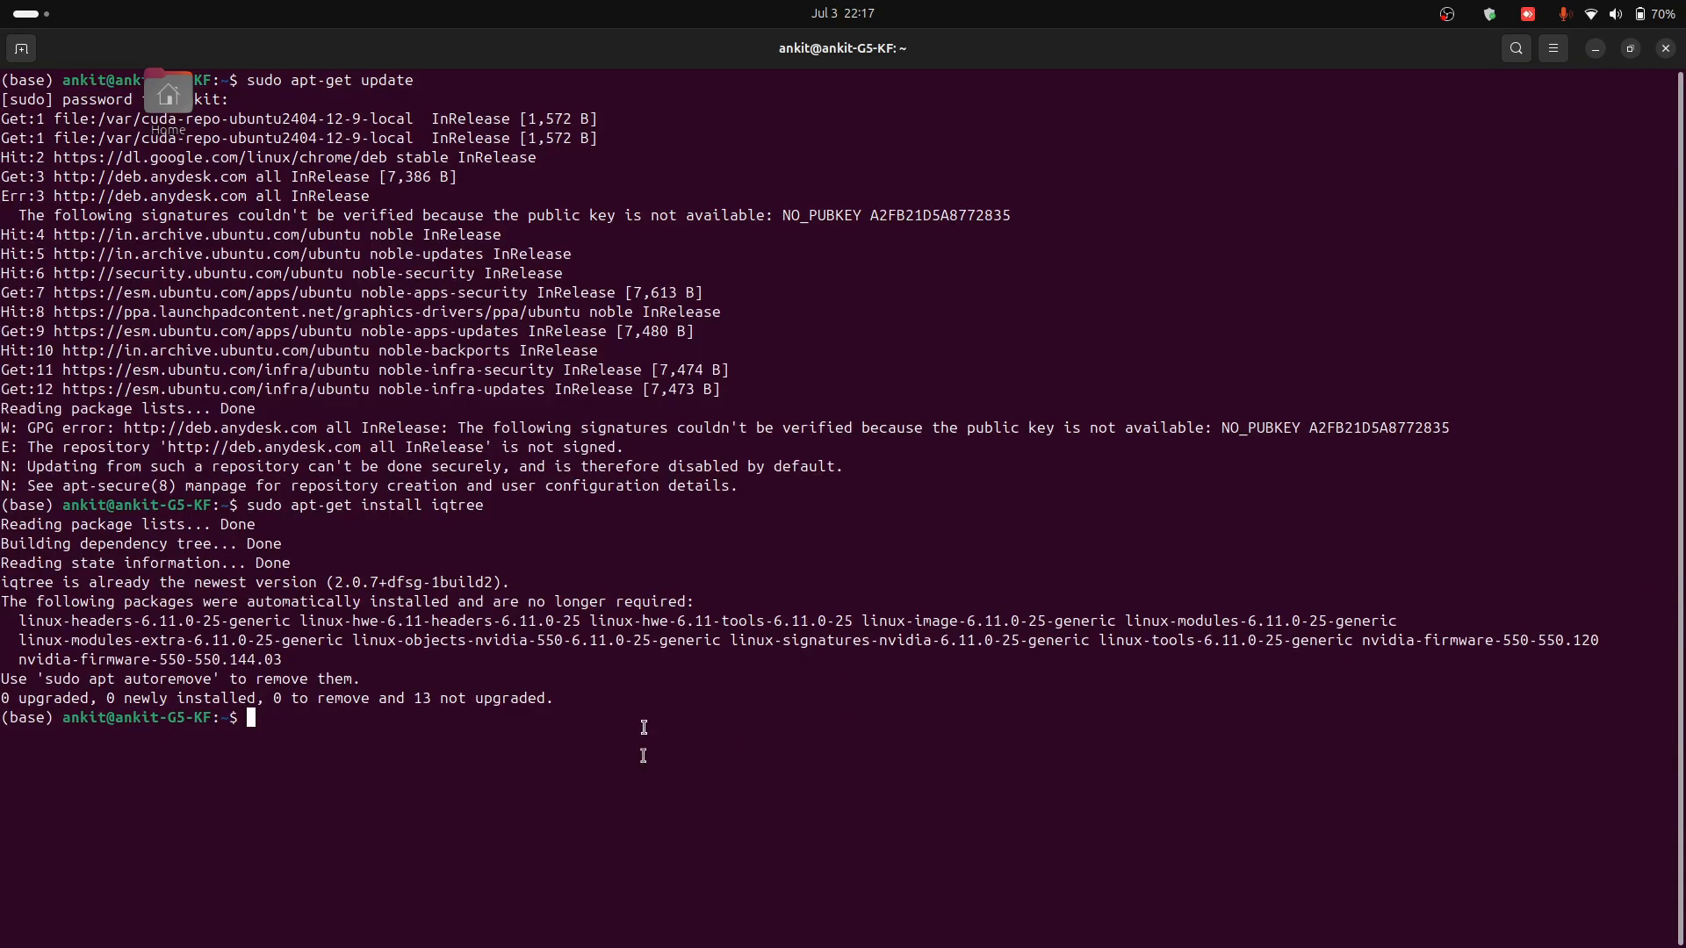
# Step: Enter the iqtree2_tutorial folder and select the listed alignmentFile.fasta name
pyautogui.write('cd')
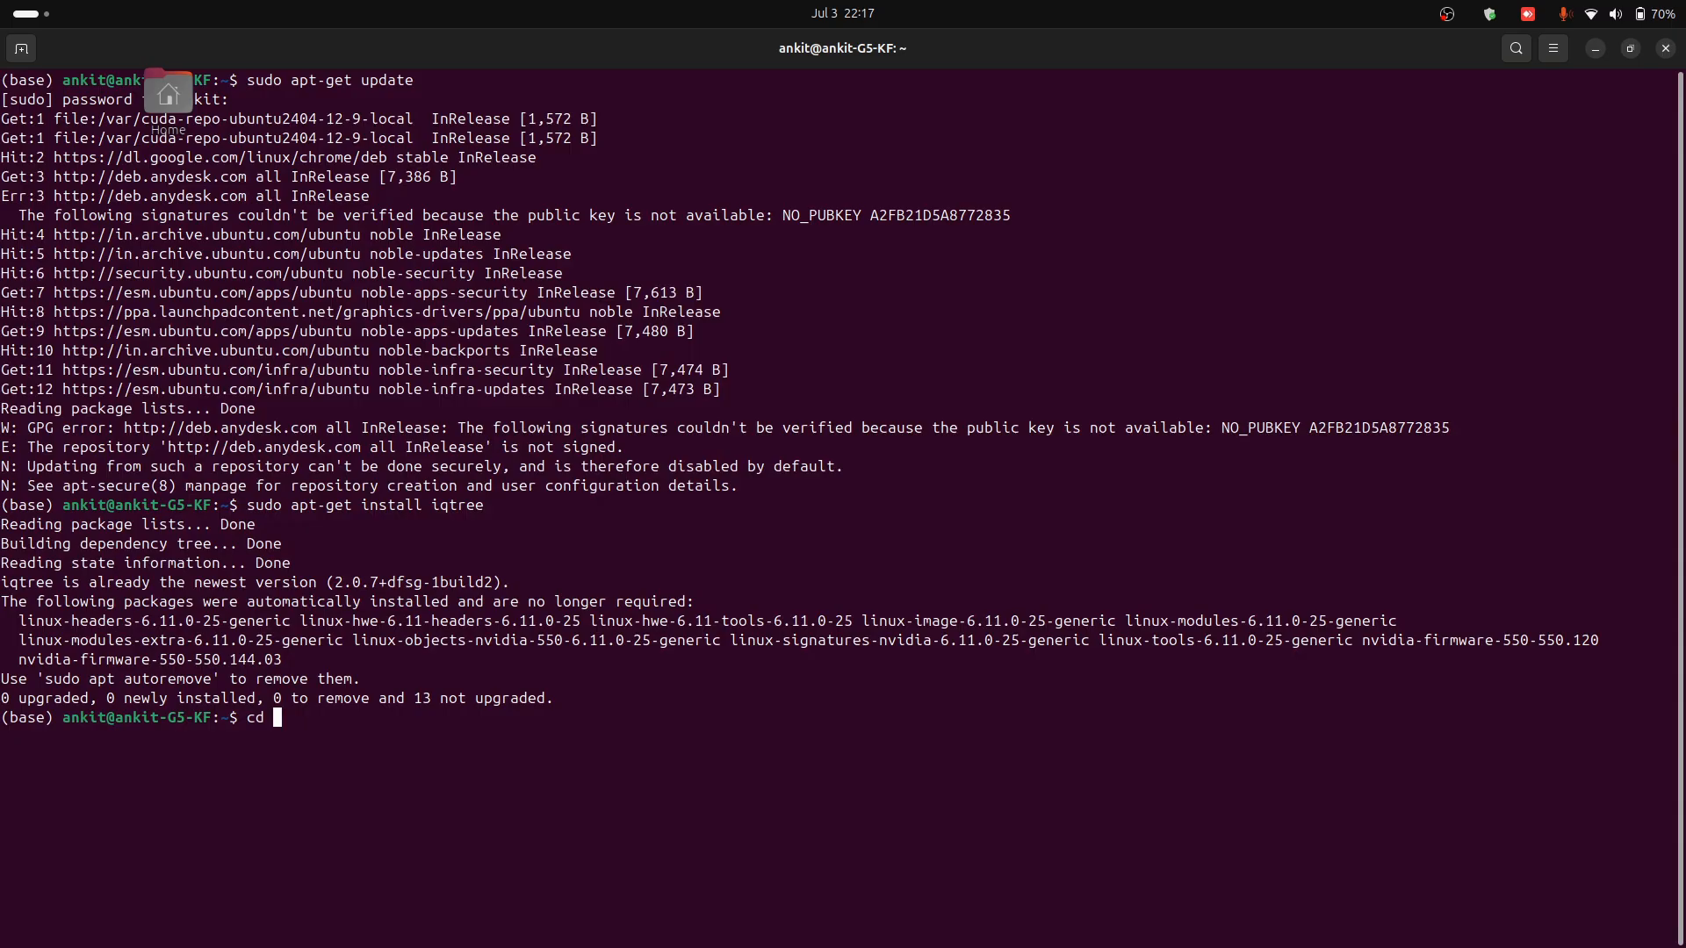
pyautogui.write('iqtree2_tutorial/')
pyautogui.write('ls')
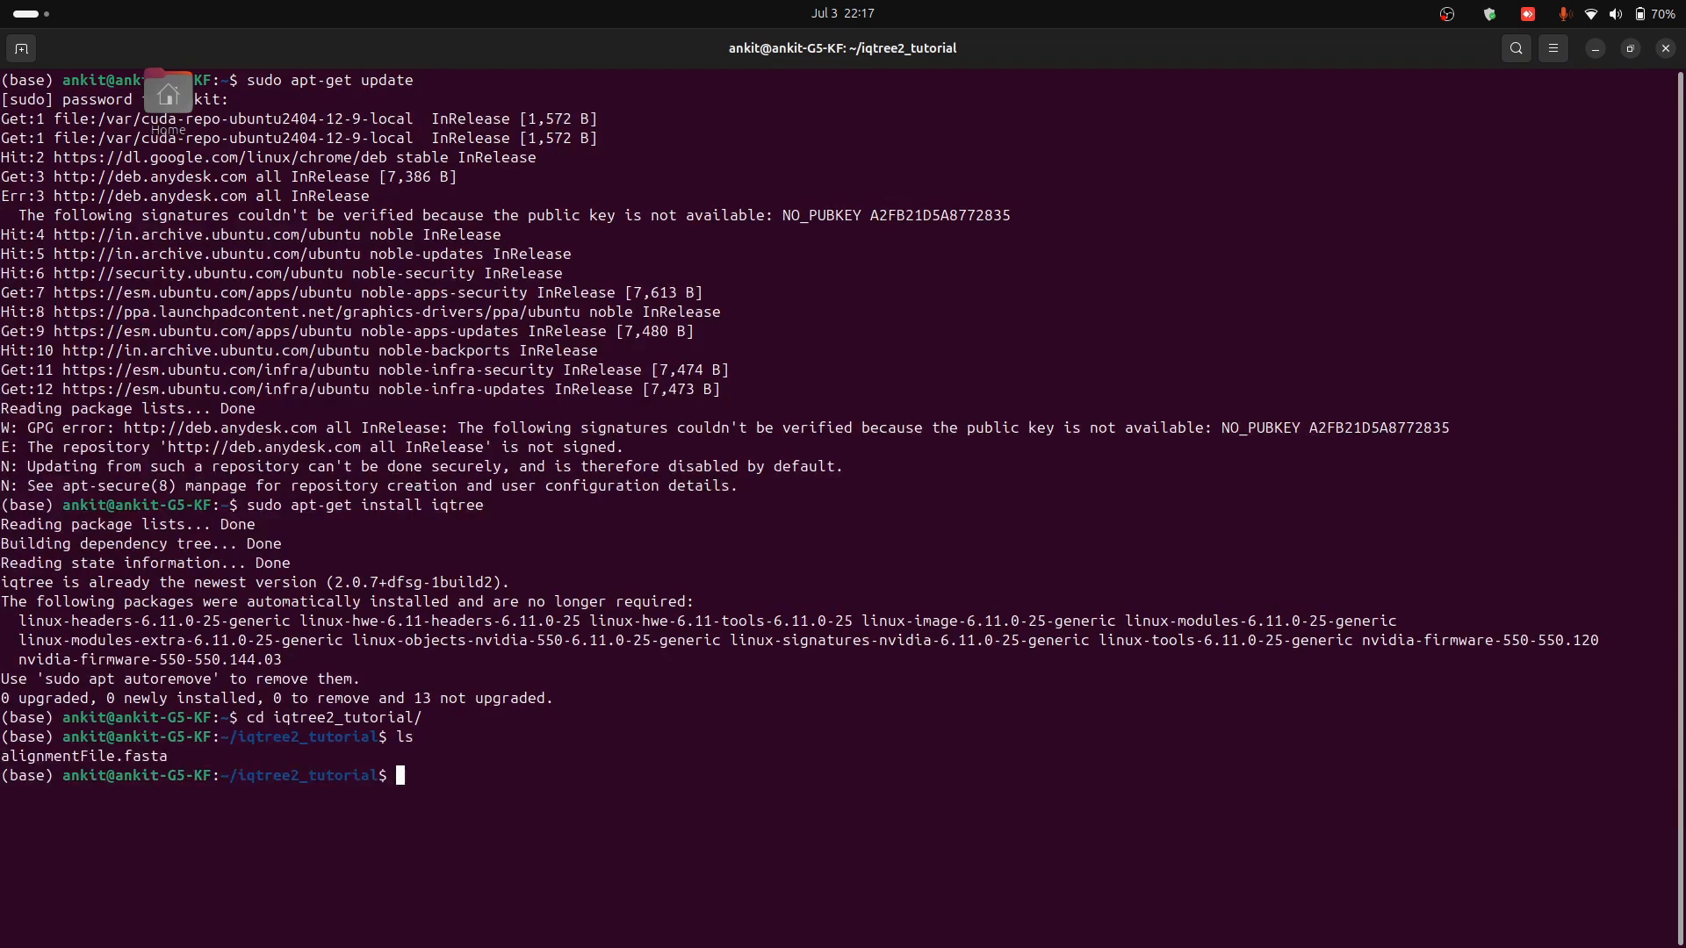
pyautogui.doubleClick(84, 755)
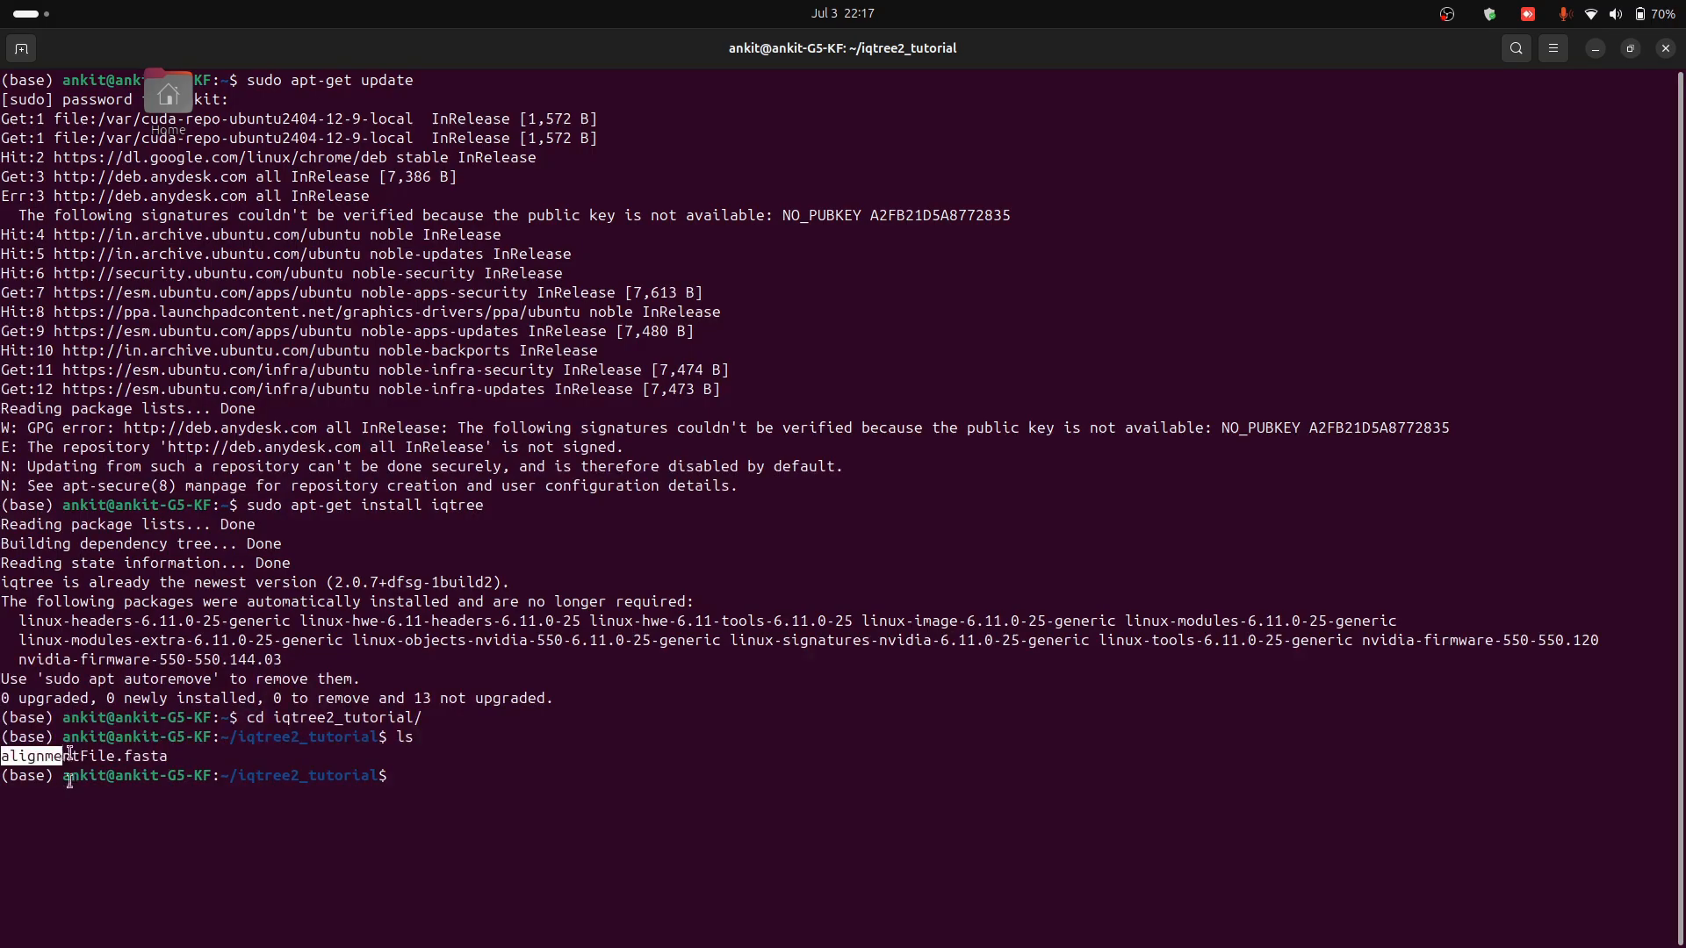
pyautogui.doubleClick(83, 755)
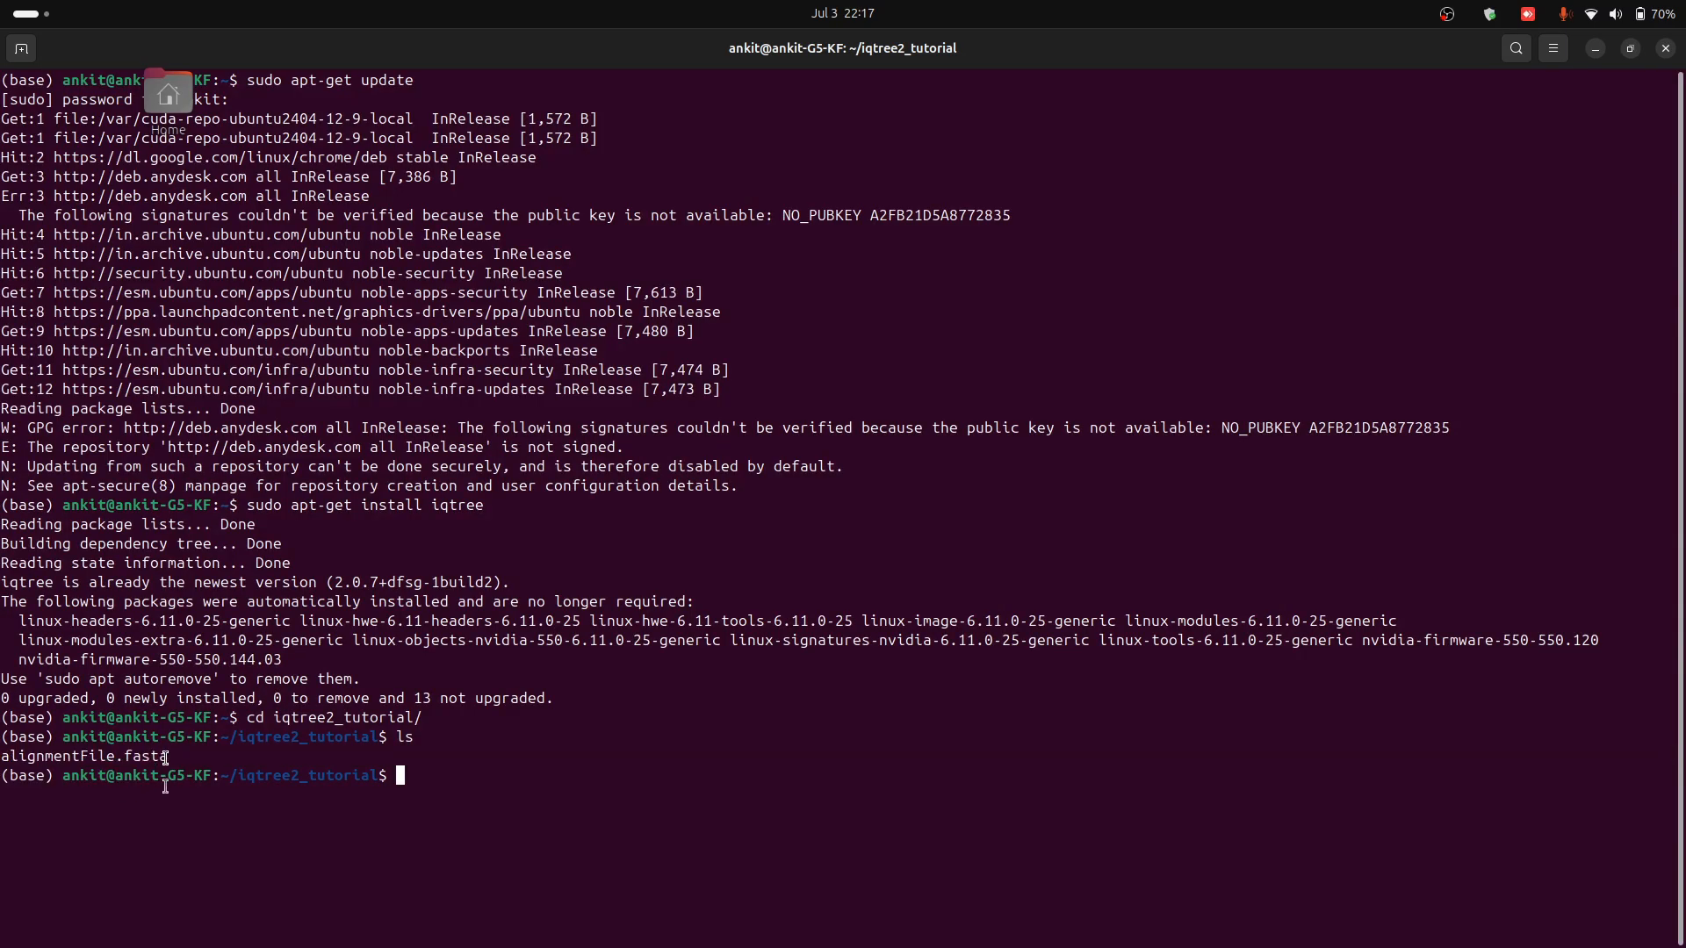
pyautogui.doubleClick(84, 755)
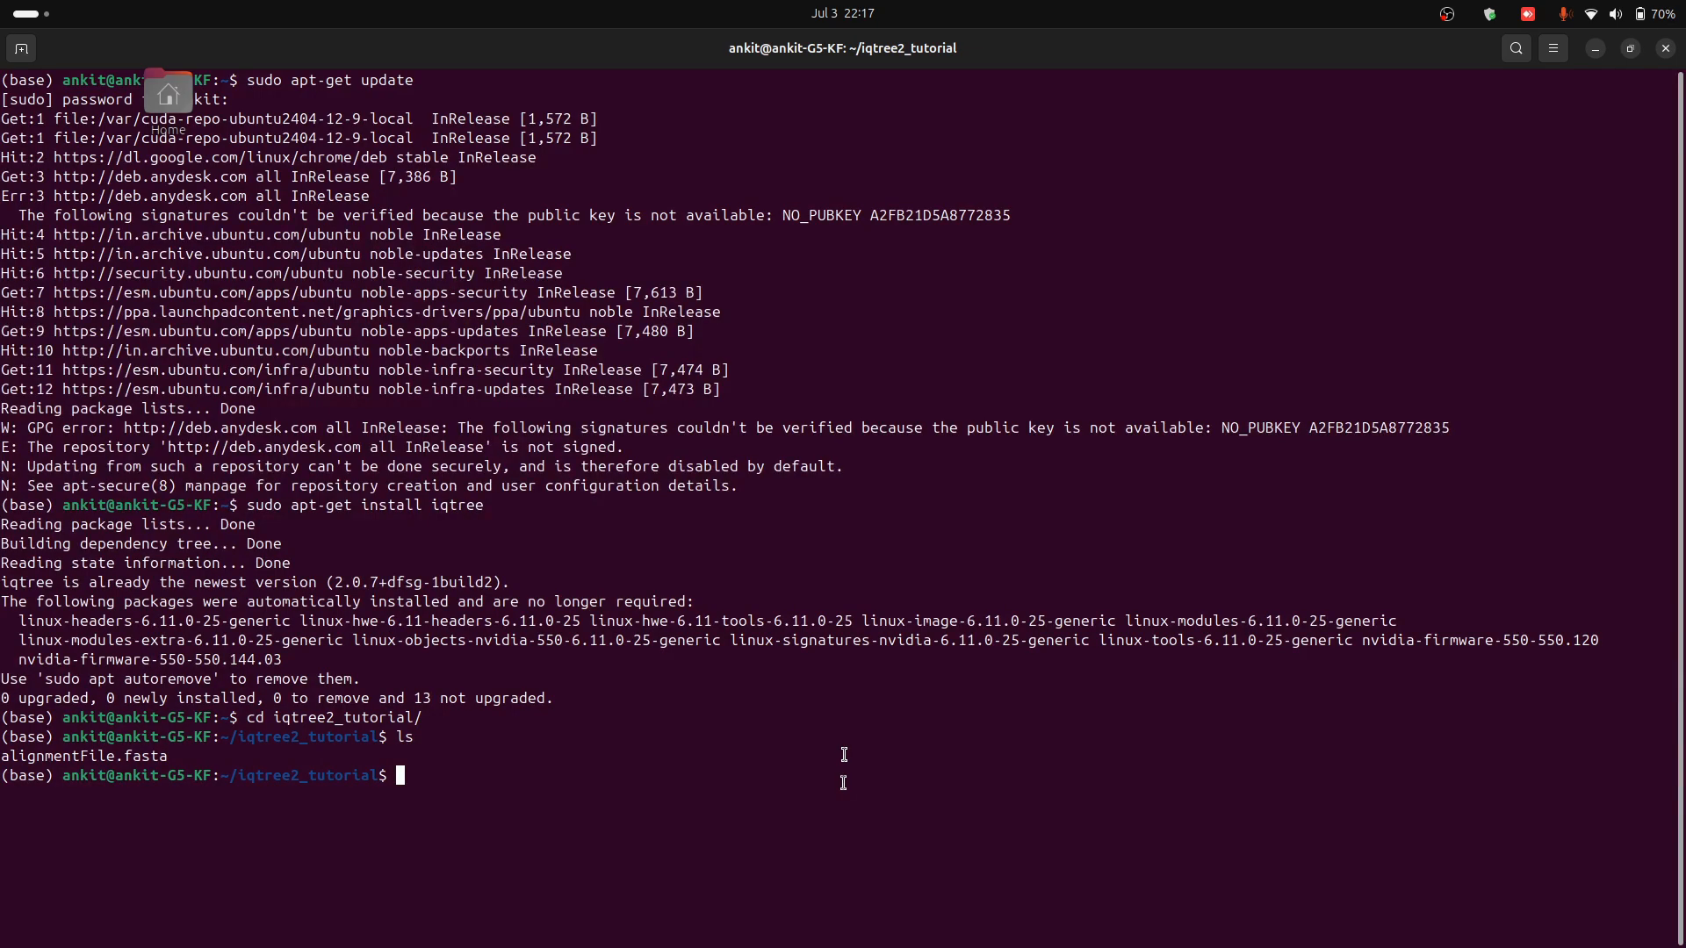
# Step: Compose the command iqtree -s alignmentFile.fasta at the prompt
pyautogui.write('iqtree')
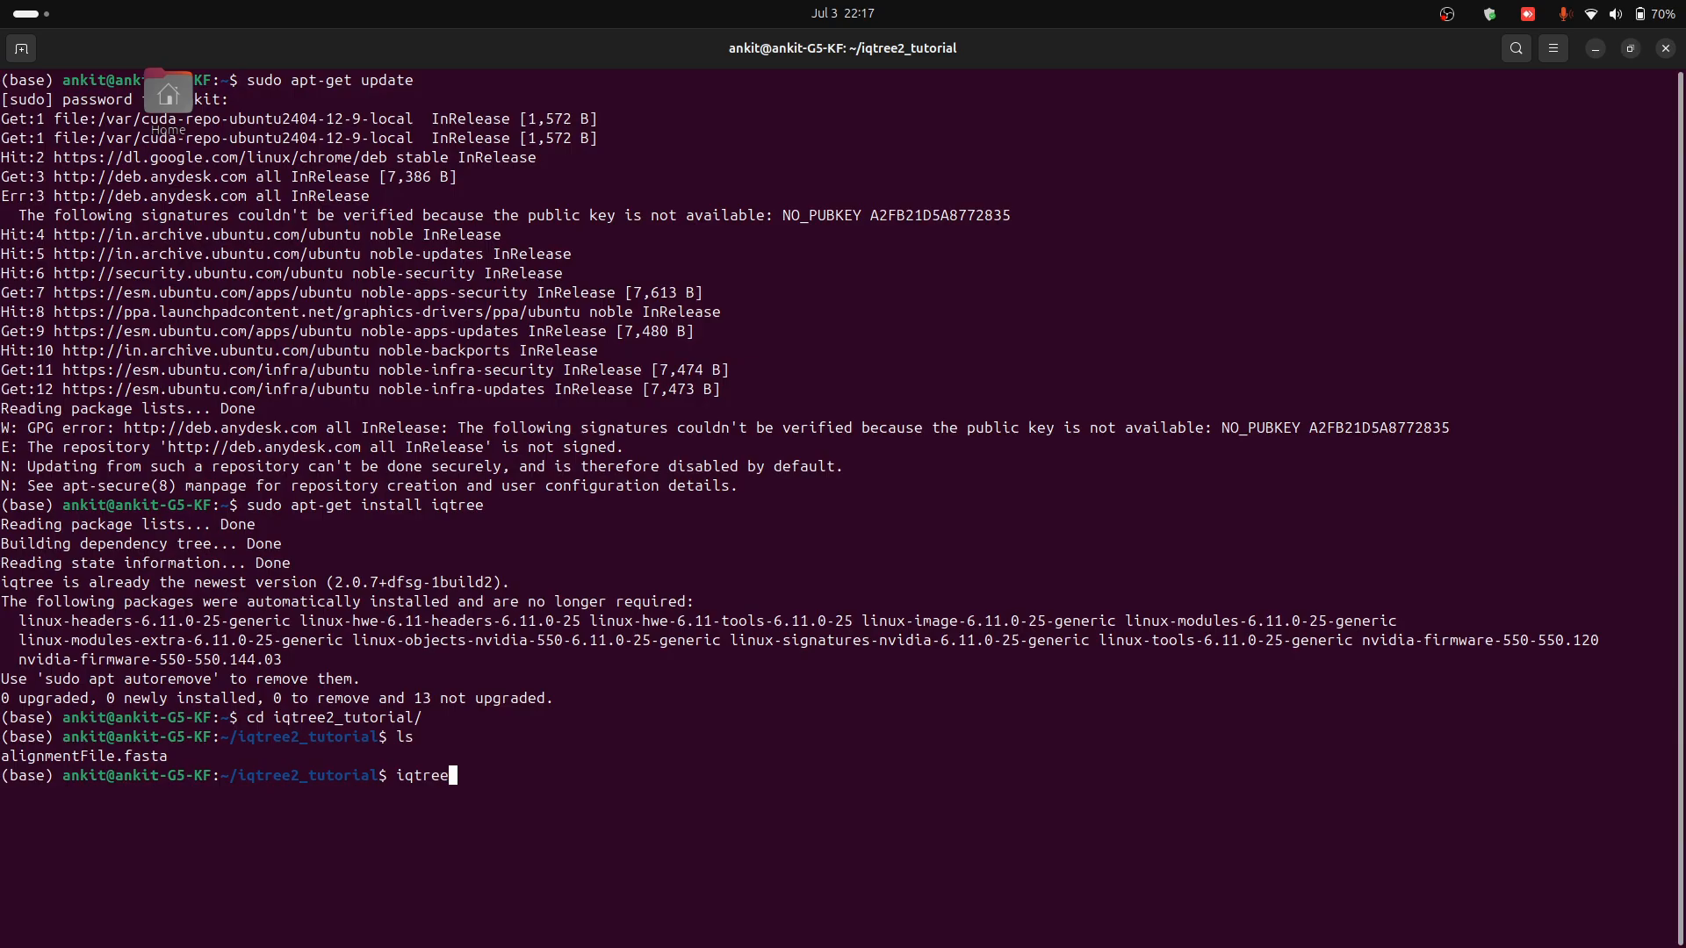
pyautogui.write('-')
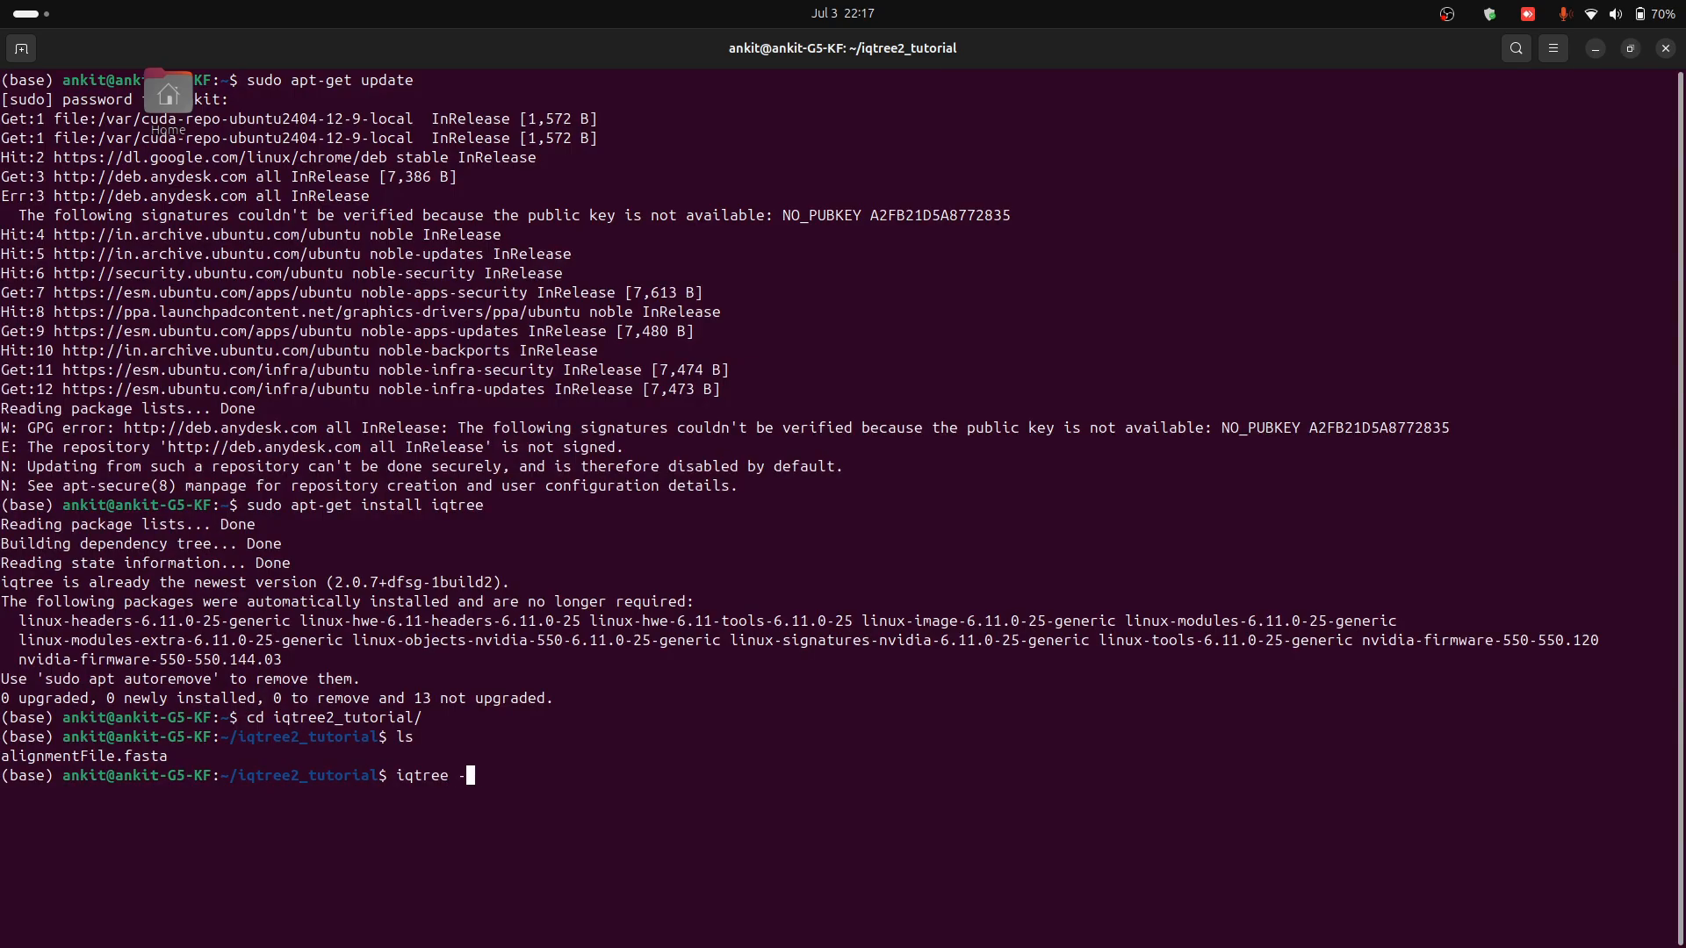
pyautogui.write('s')
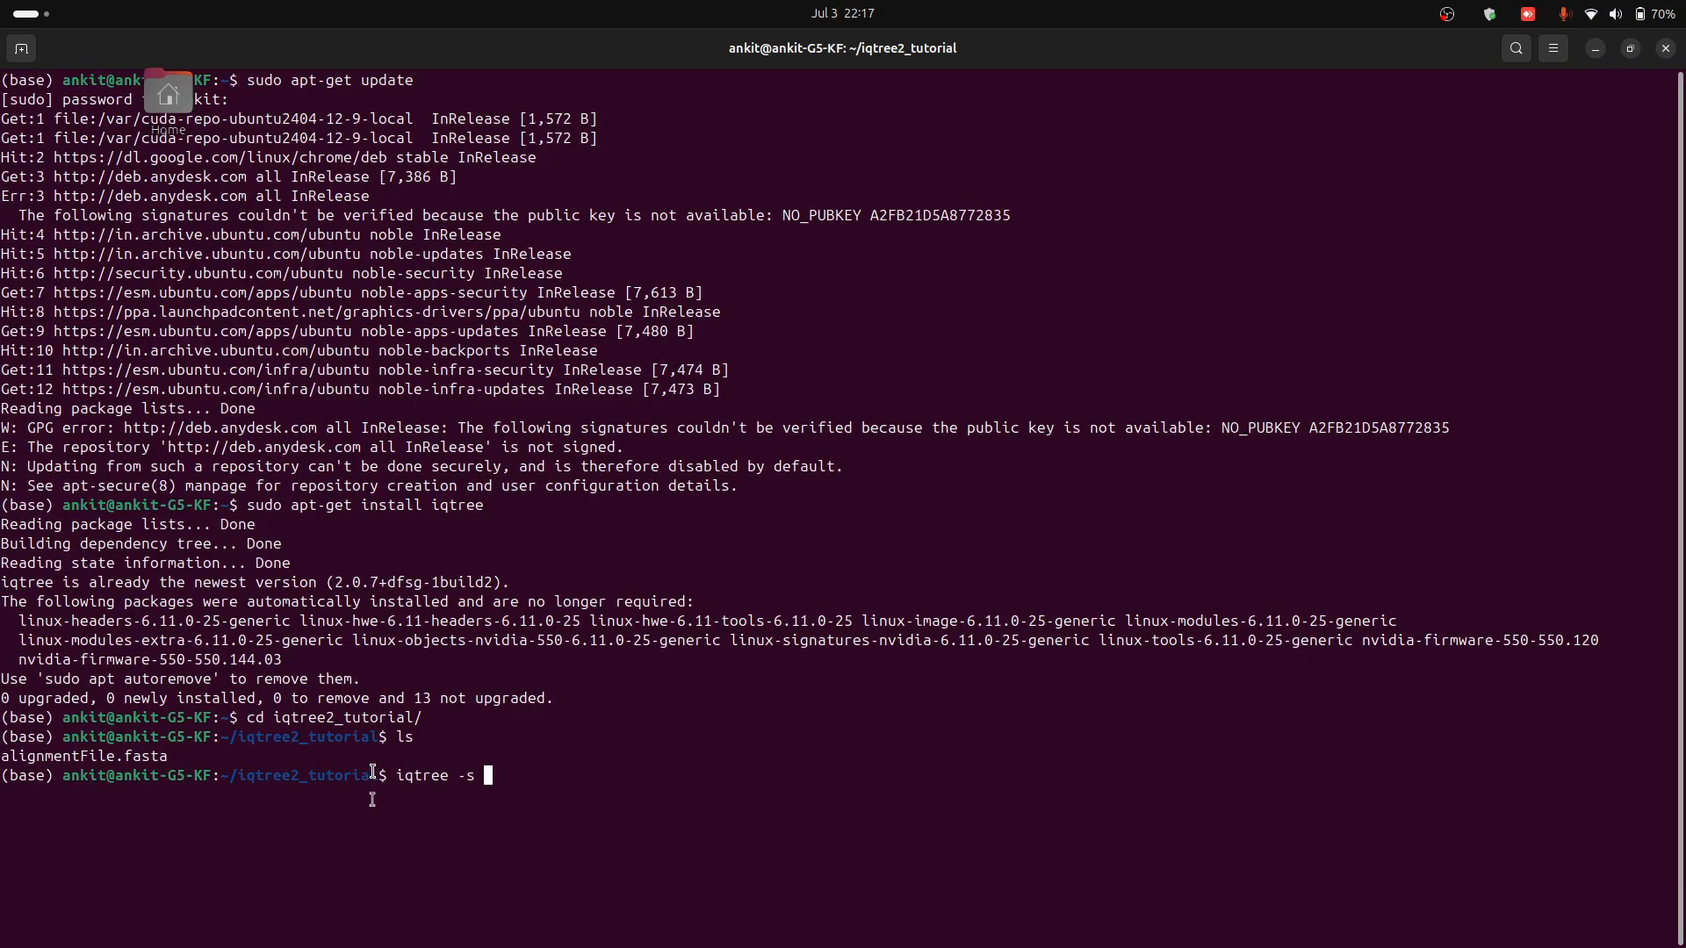
pyautogui.moveTo(704, 813)
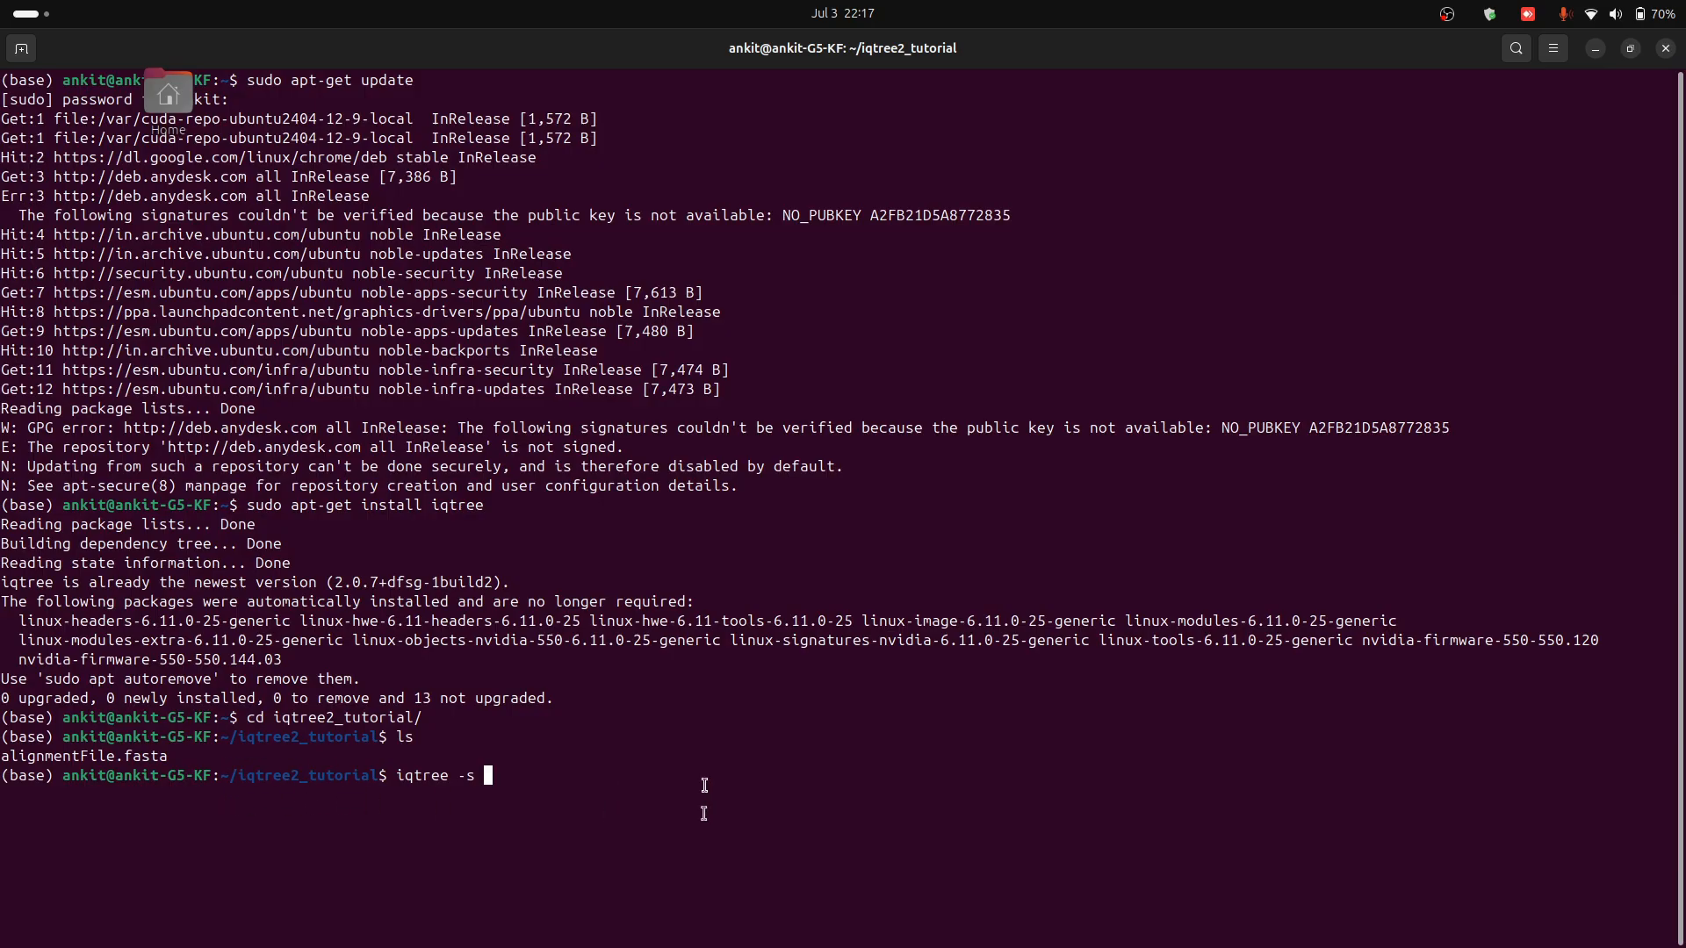
pyautogui.write('alignmentFile.fasta')
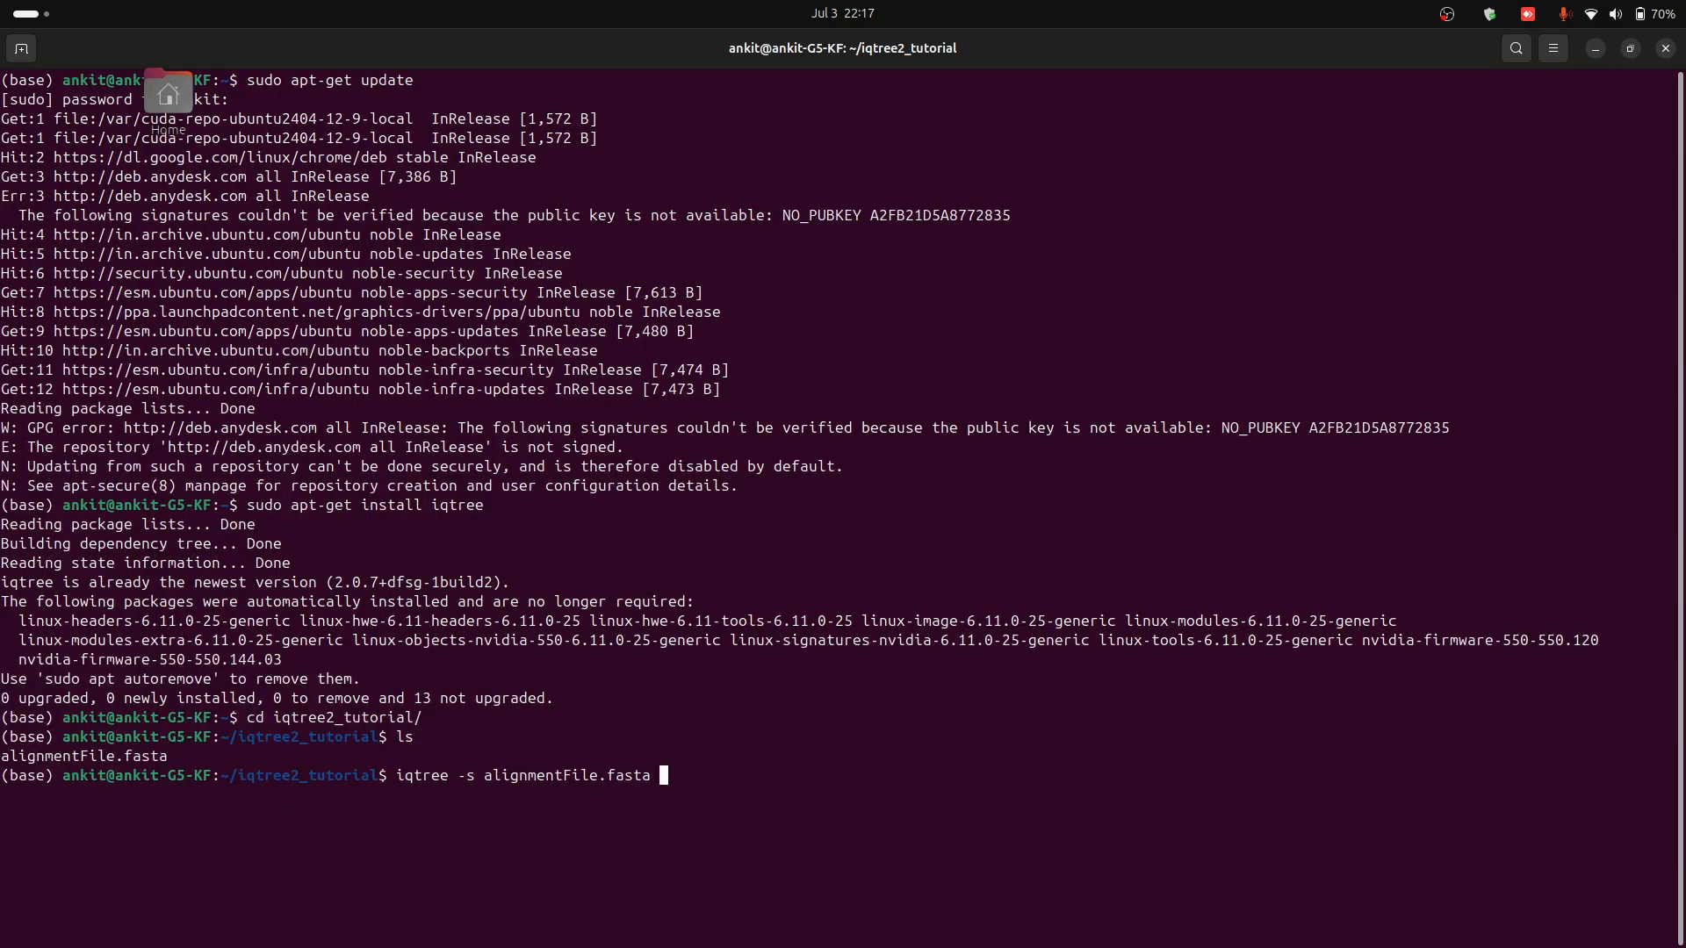
pyautogui.moveTo(827, 763)
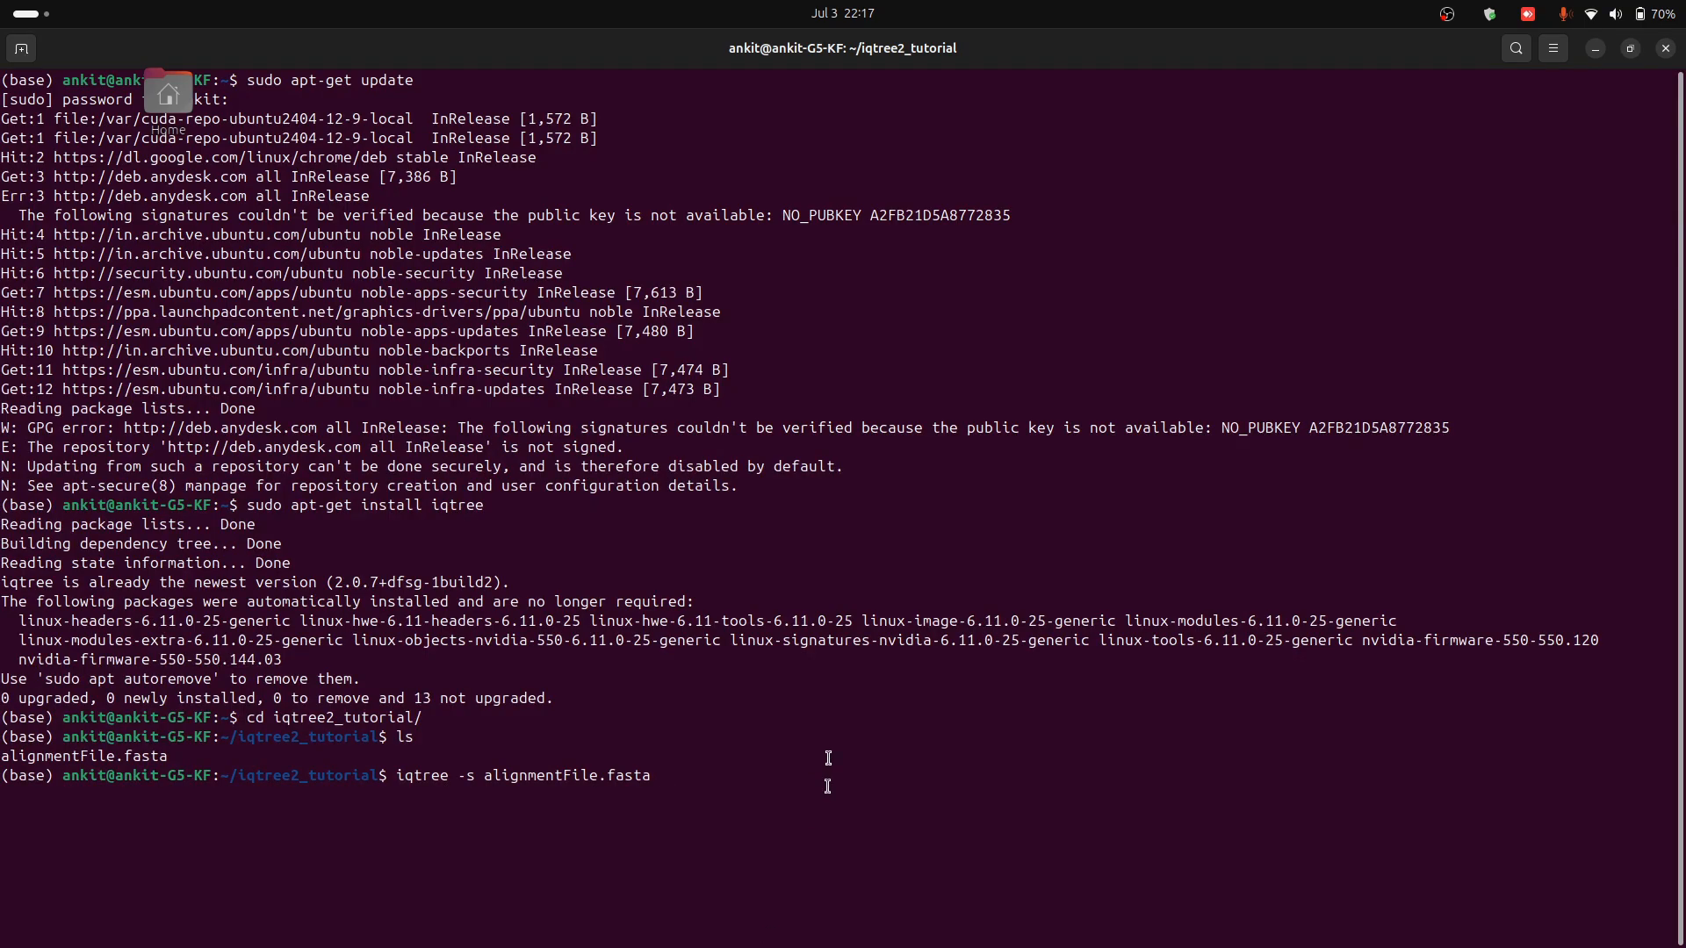
# Step: Run iqtree (command not found) and edit the line to call iqtree2 -s alignmentFile.fasta
pyautogui.press('Return')
pyautogui.write('iqtree2 -s alignmentFile.fasta')
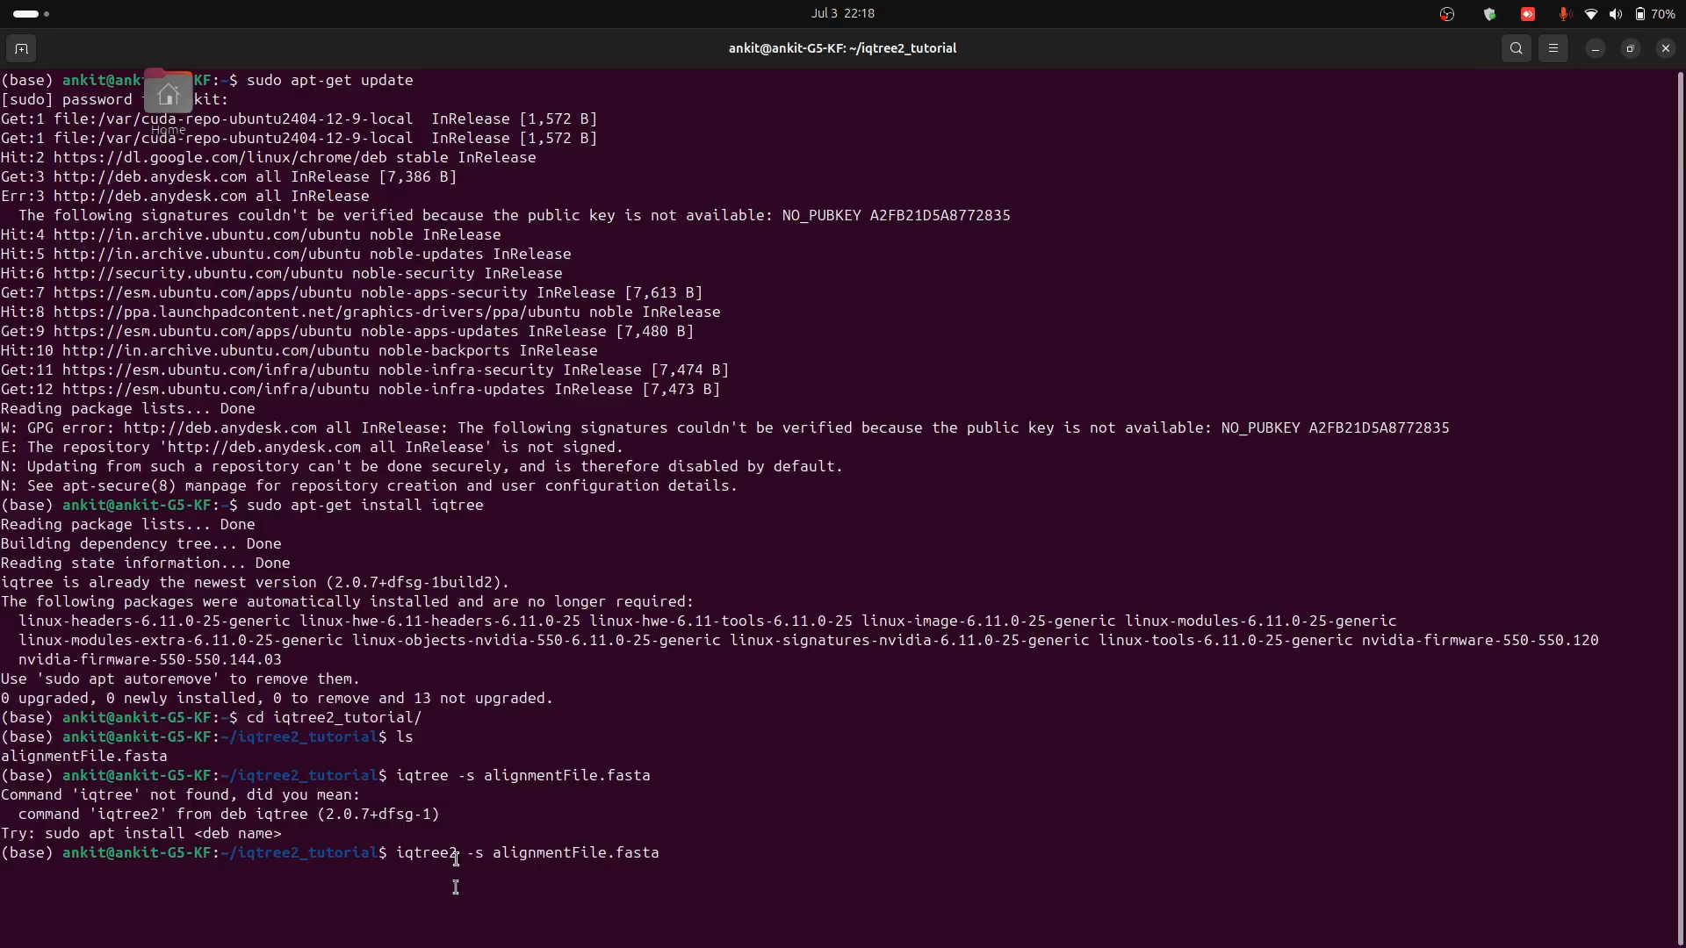
pyautogui.doubleClick(429, 853)
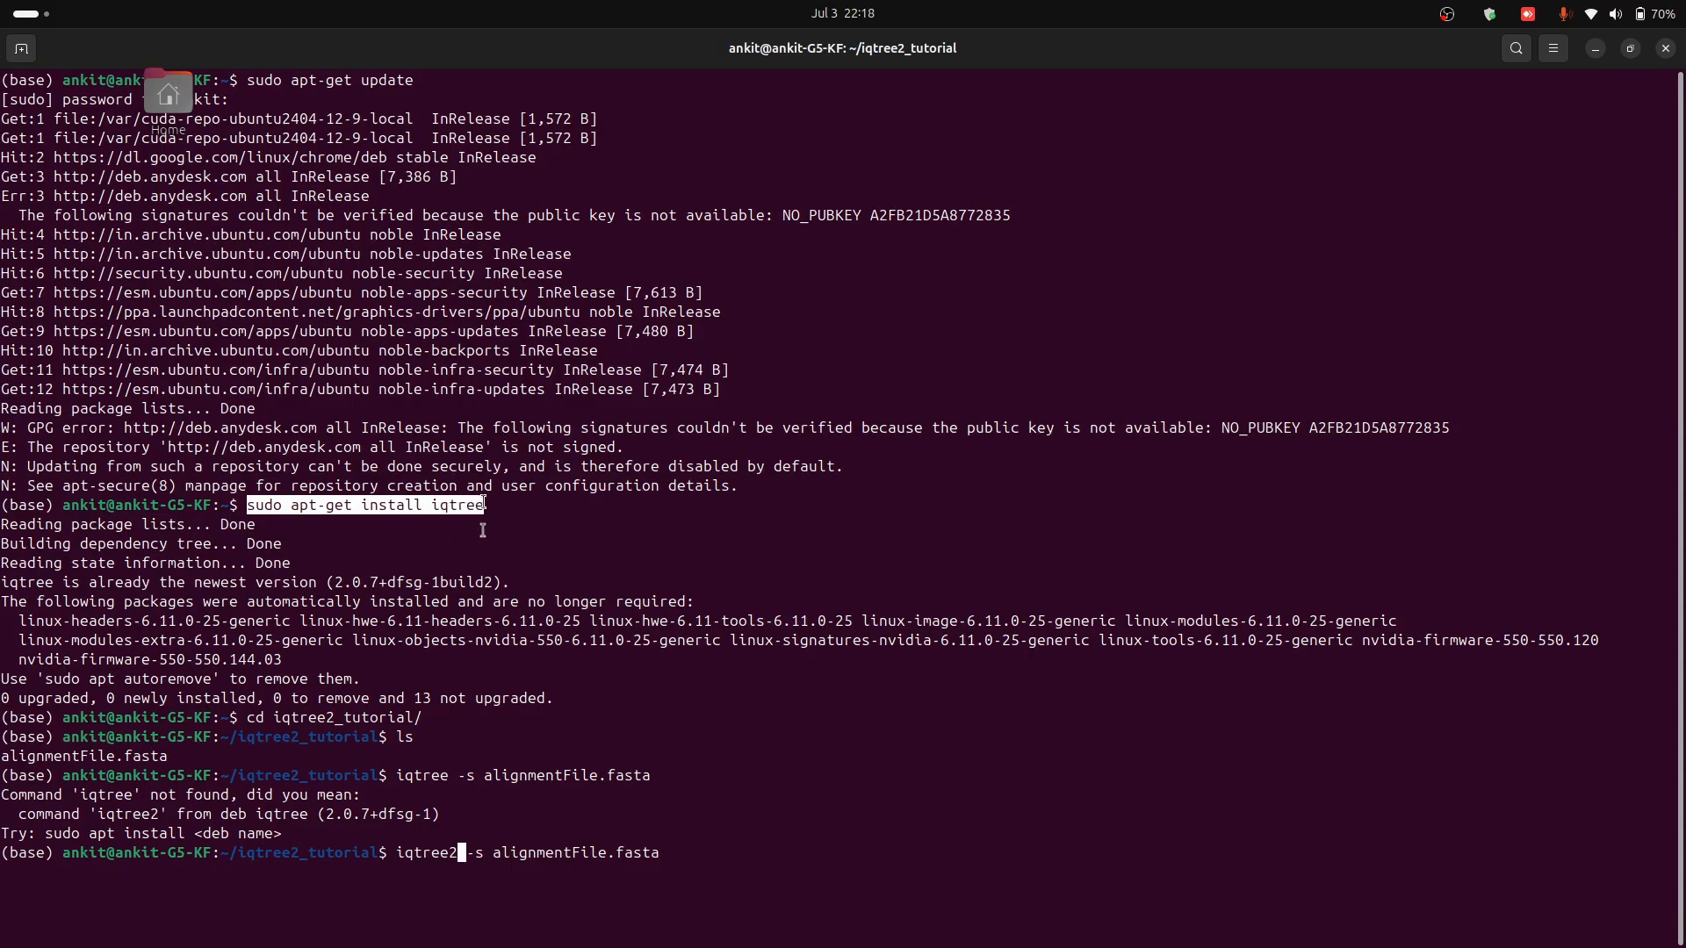
pyautogui.moveTo(432, 632)
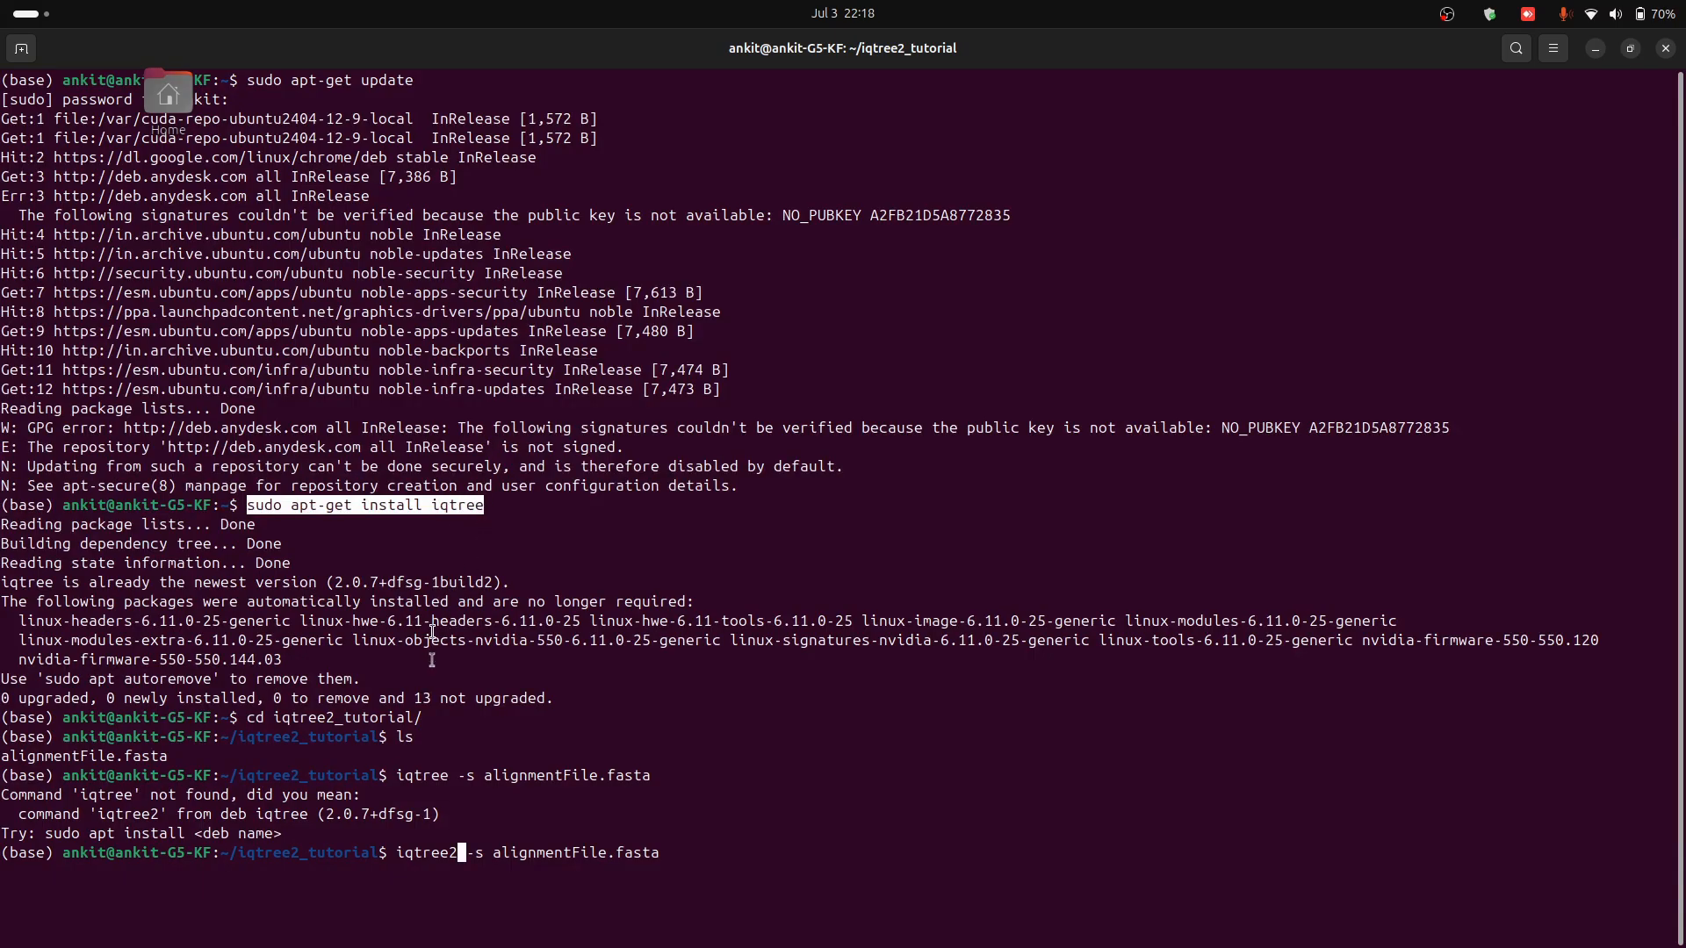
pyautogui.doubleClick(429, 853)
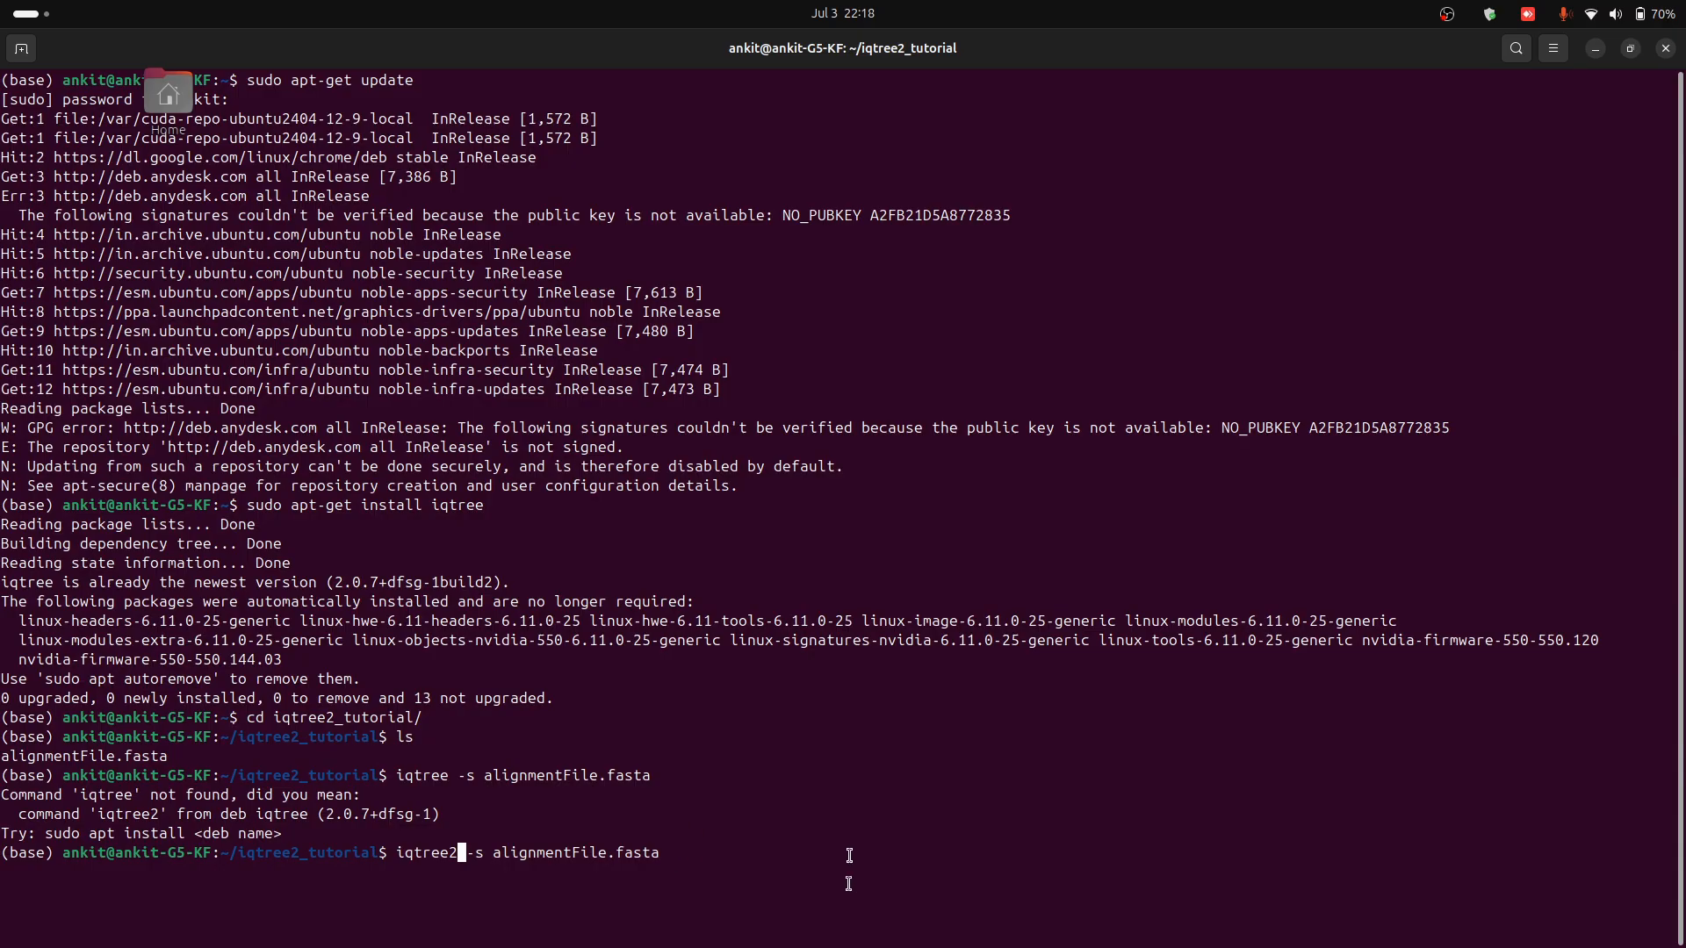
pyautogui.moveTo(817, 792)
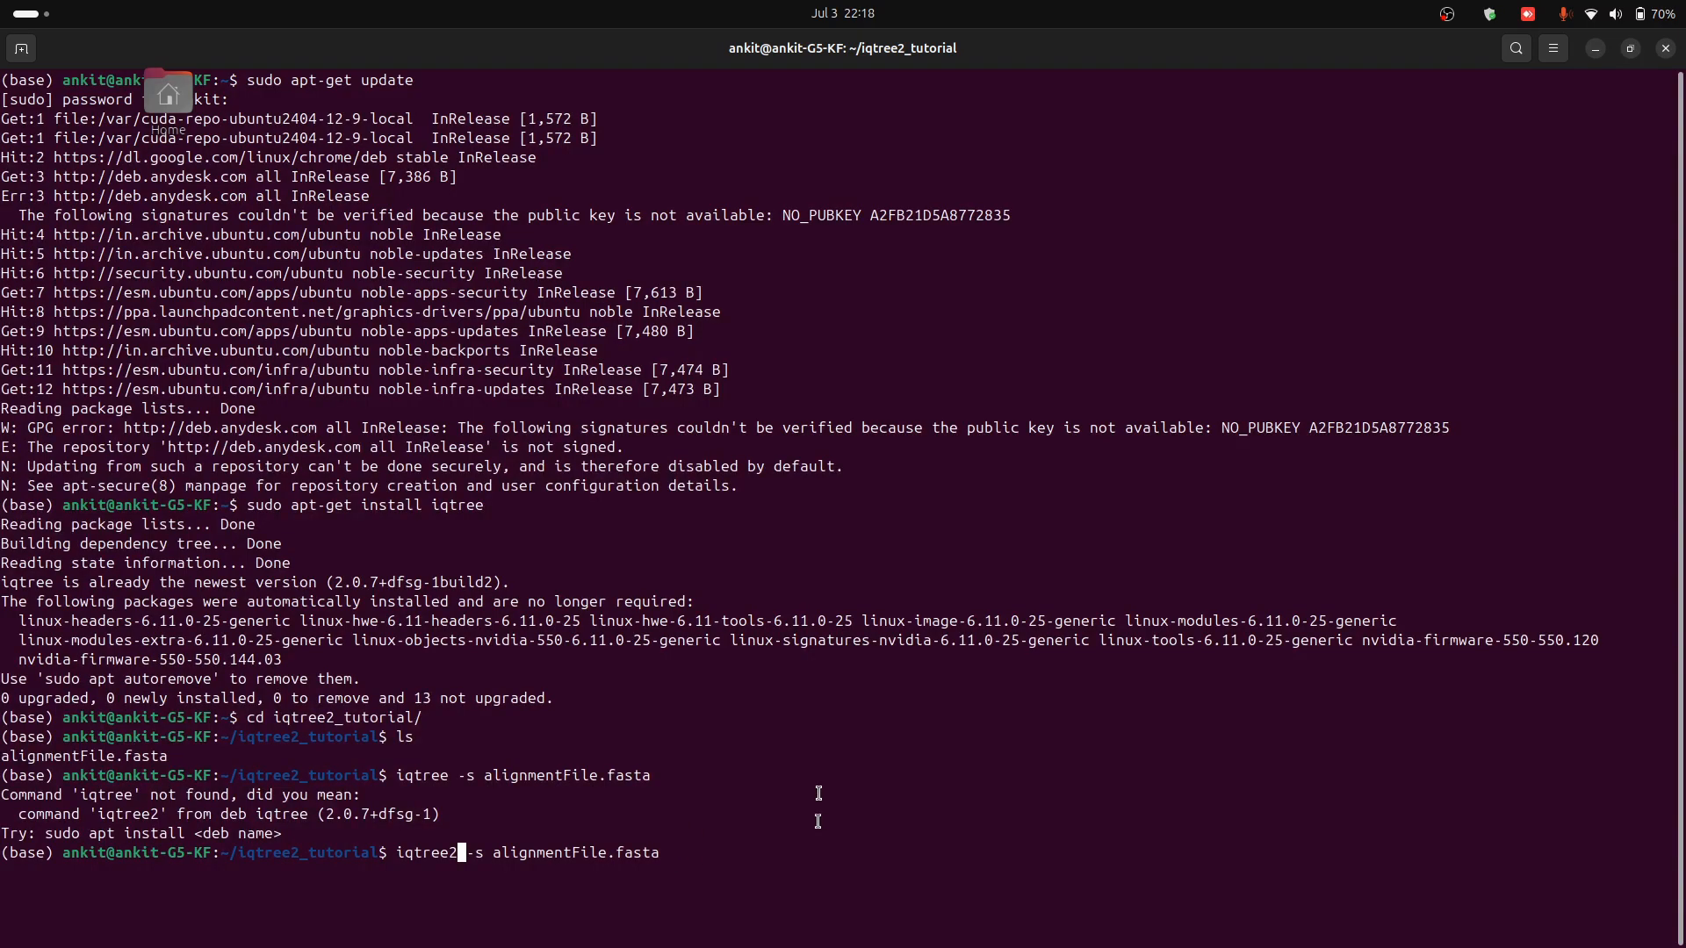
# Step: Execute iqtree2 -s alignmentFile.fasta and follow the output until LG+I+G4 is selected and files written
pyautogui.press('Return')
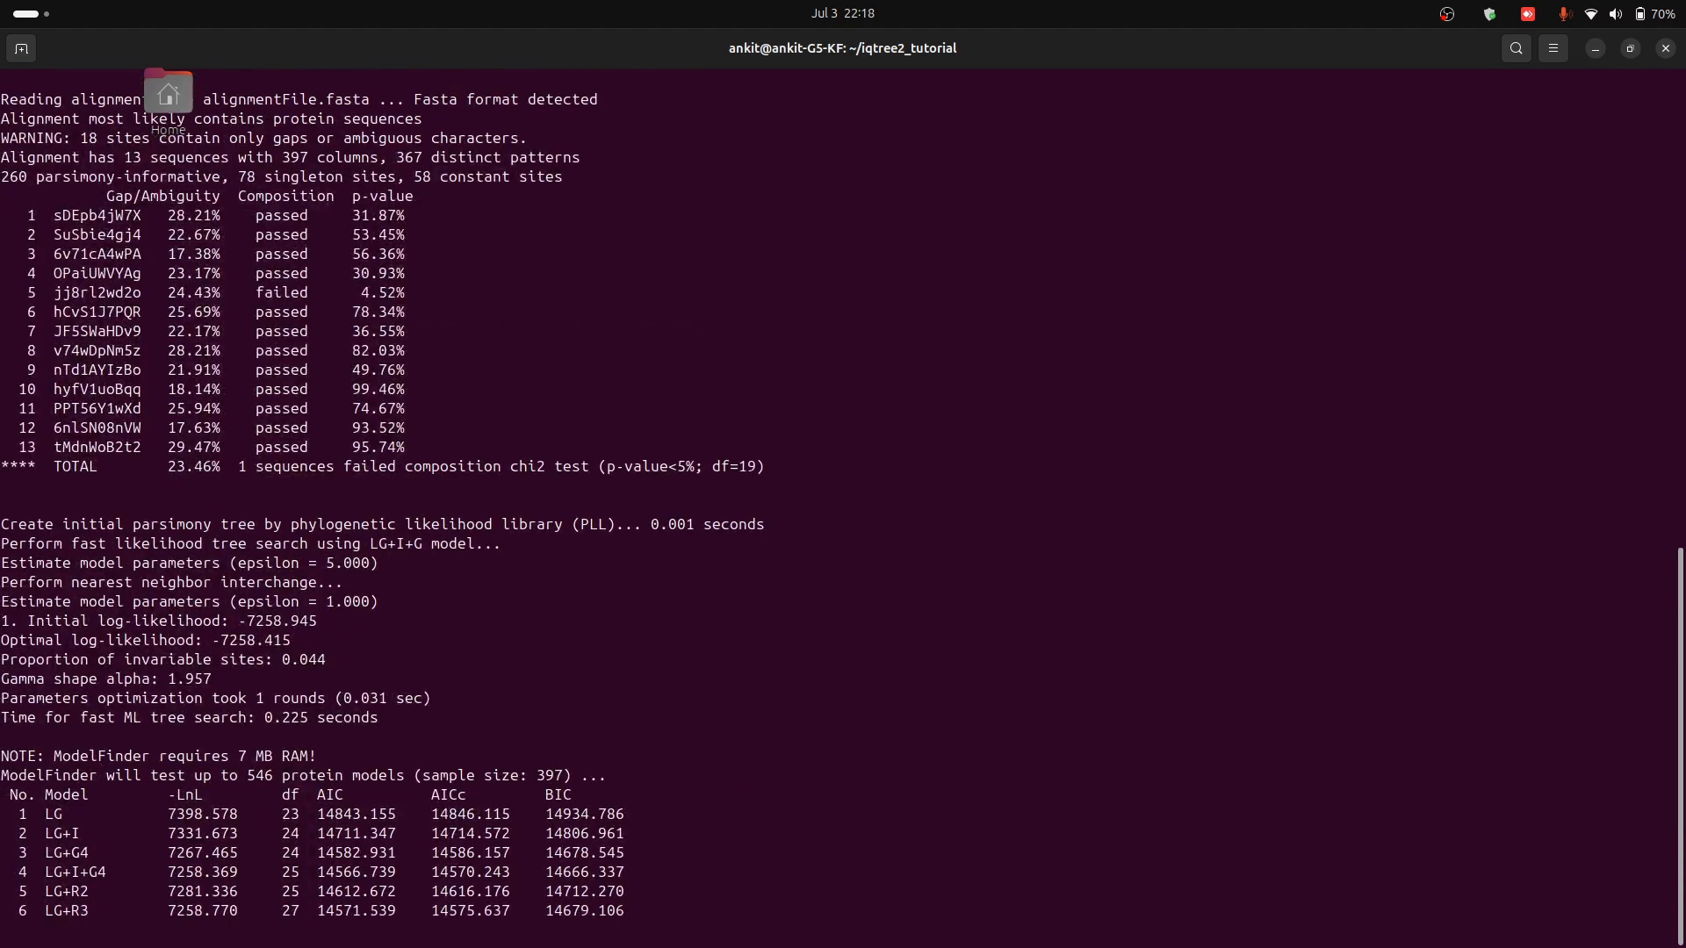
pyautogui.scroll(-3)
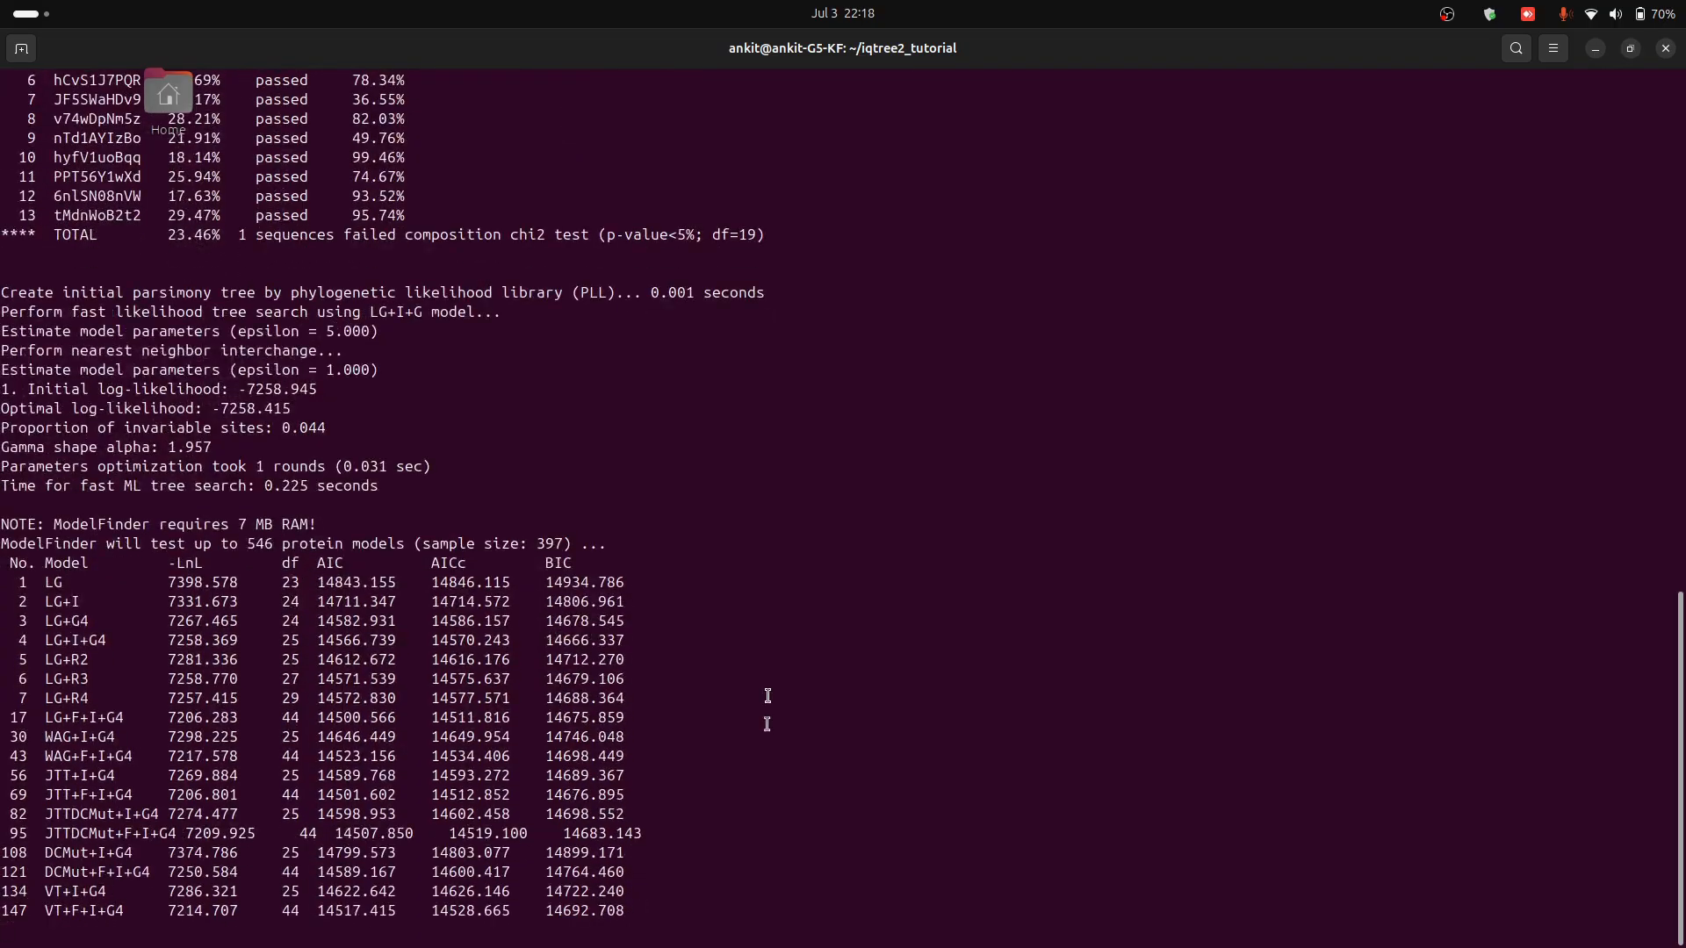
pyautogui.scroll(-3)
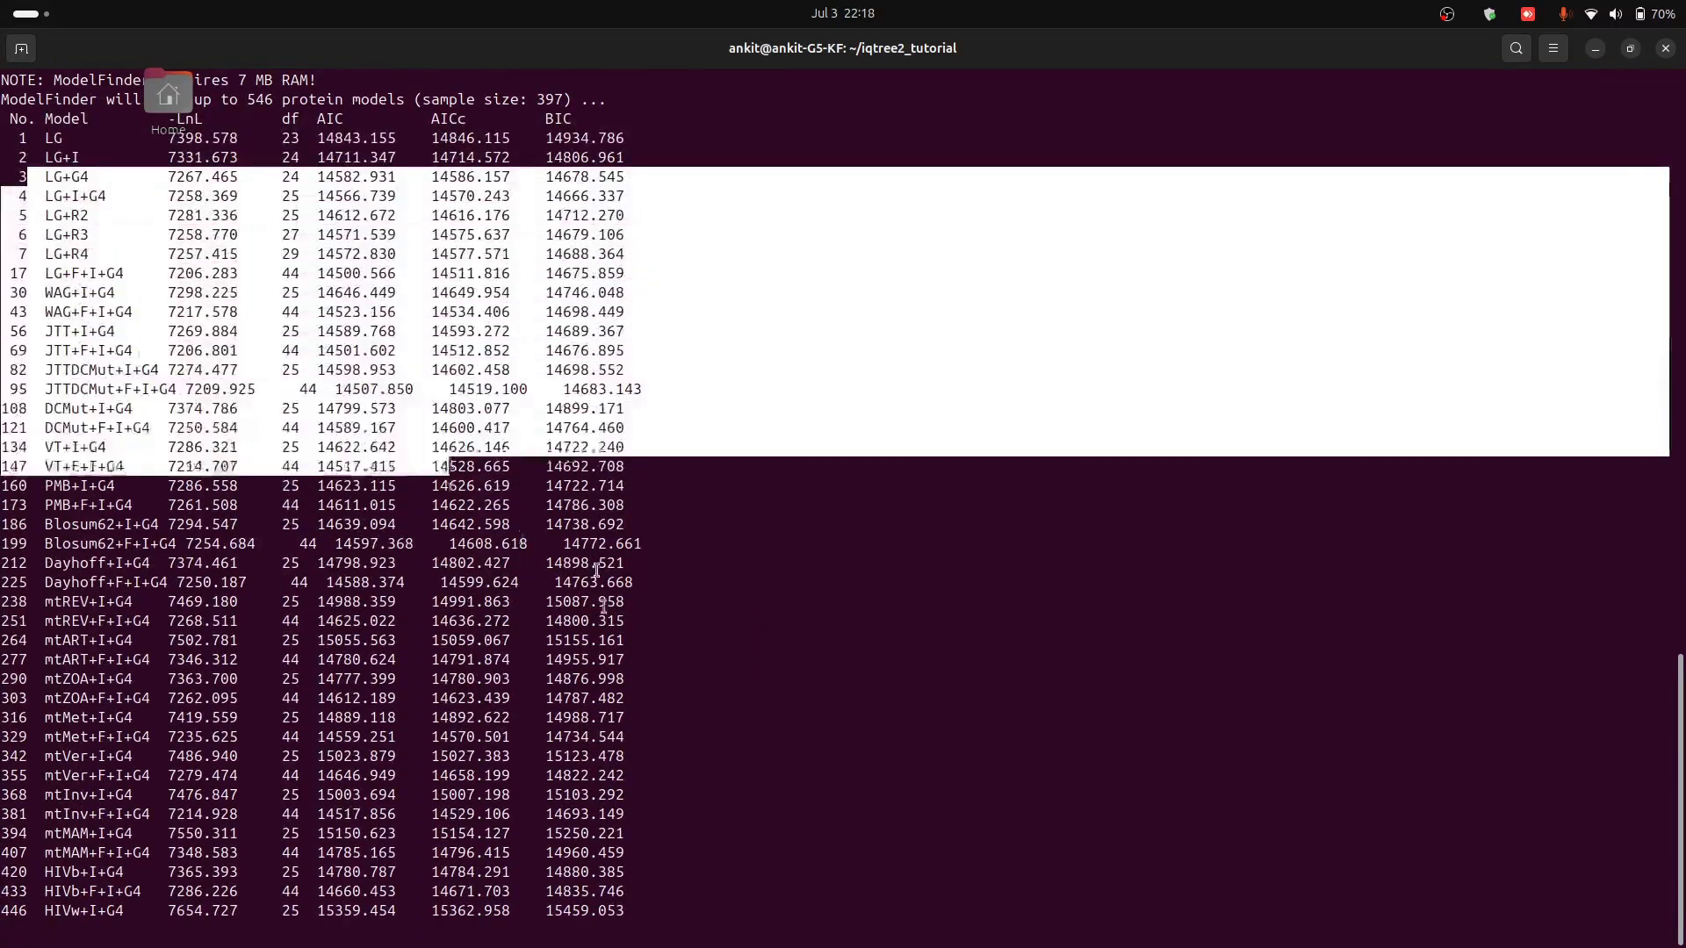
pyautogui.scroll(-3)
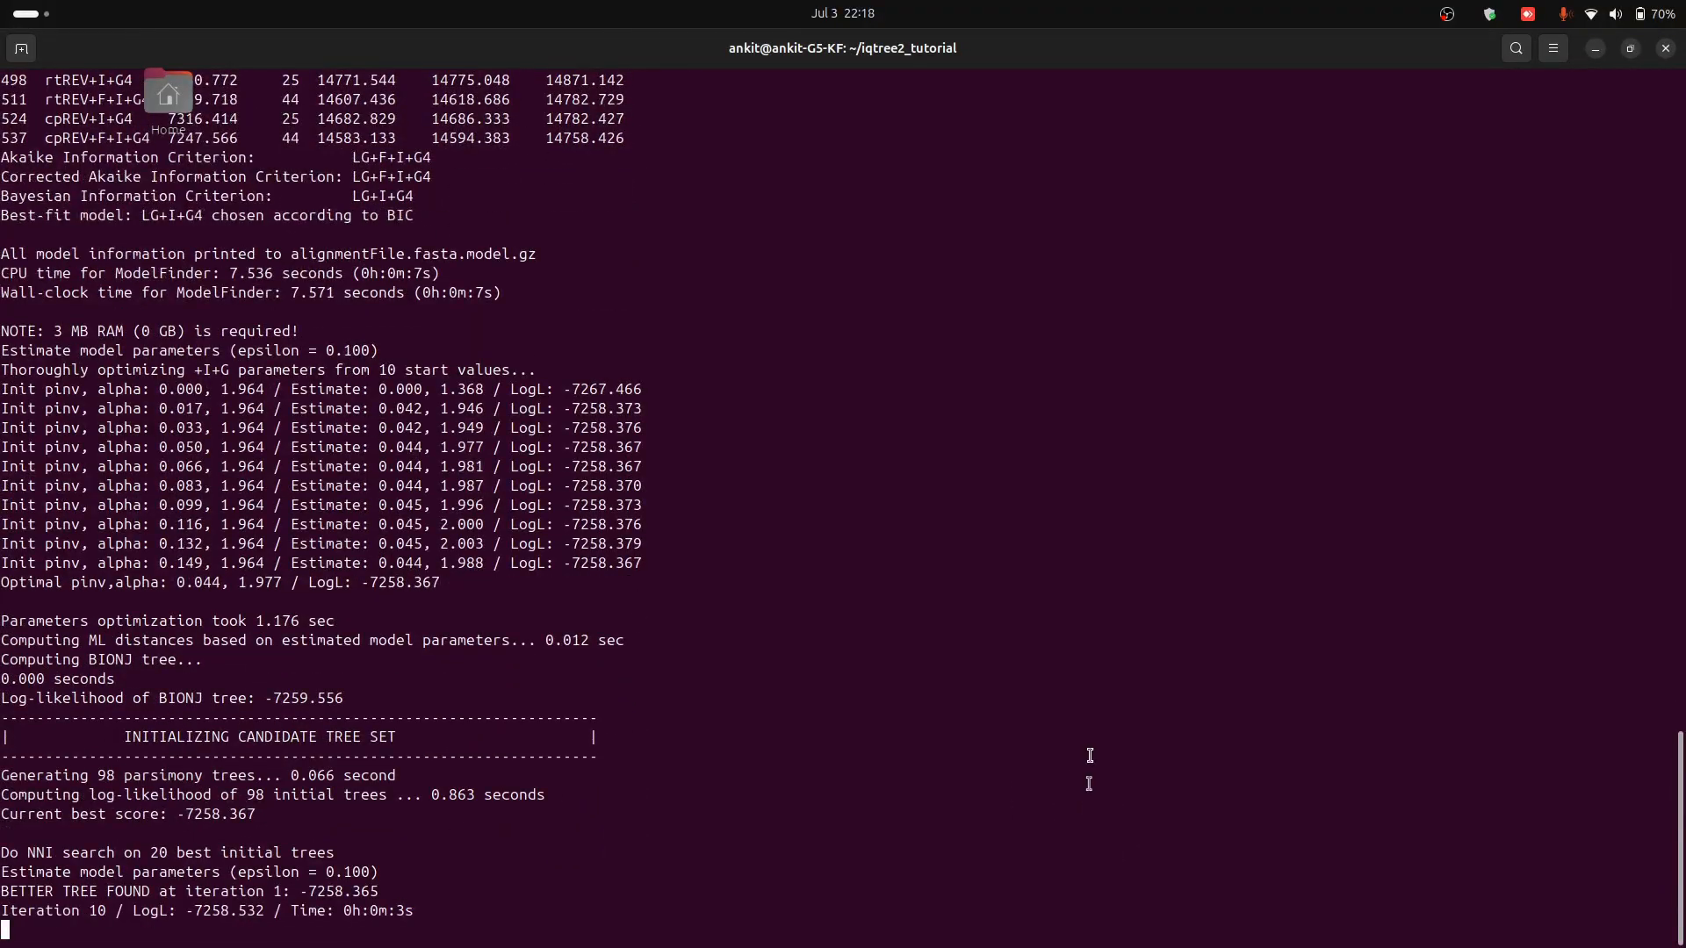
pyautogui.scroll(-3)
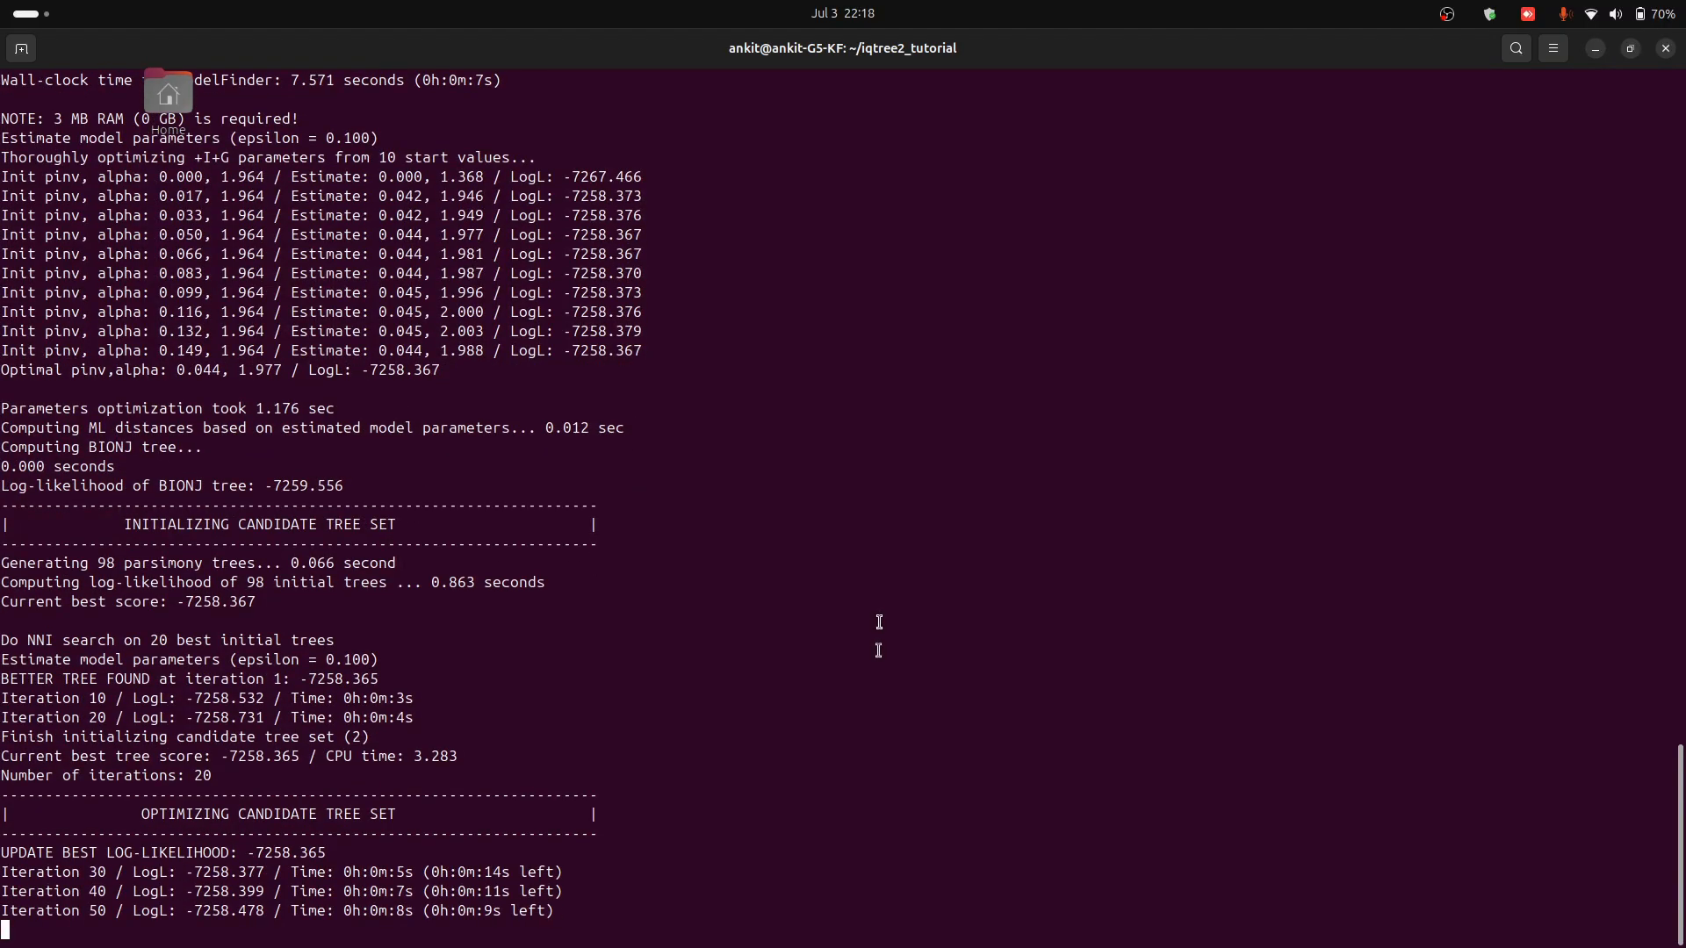
pyautogui.scroll(-3)
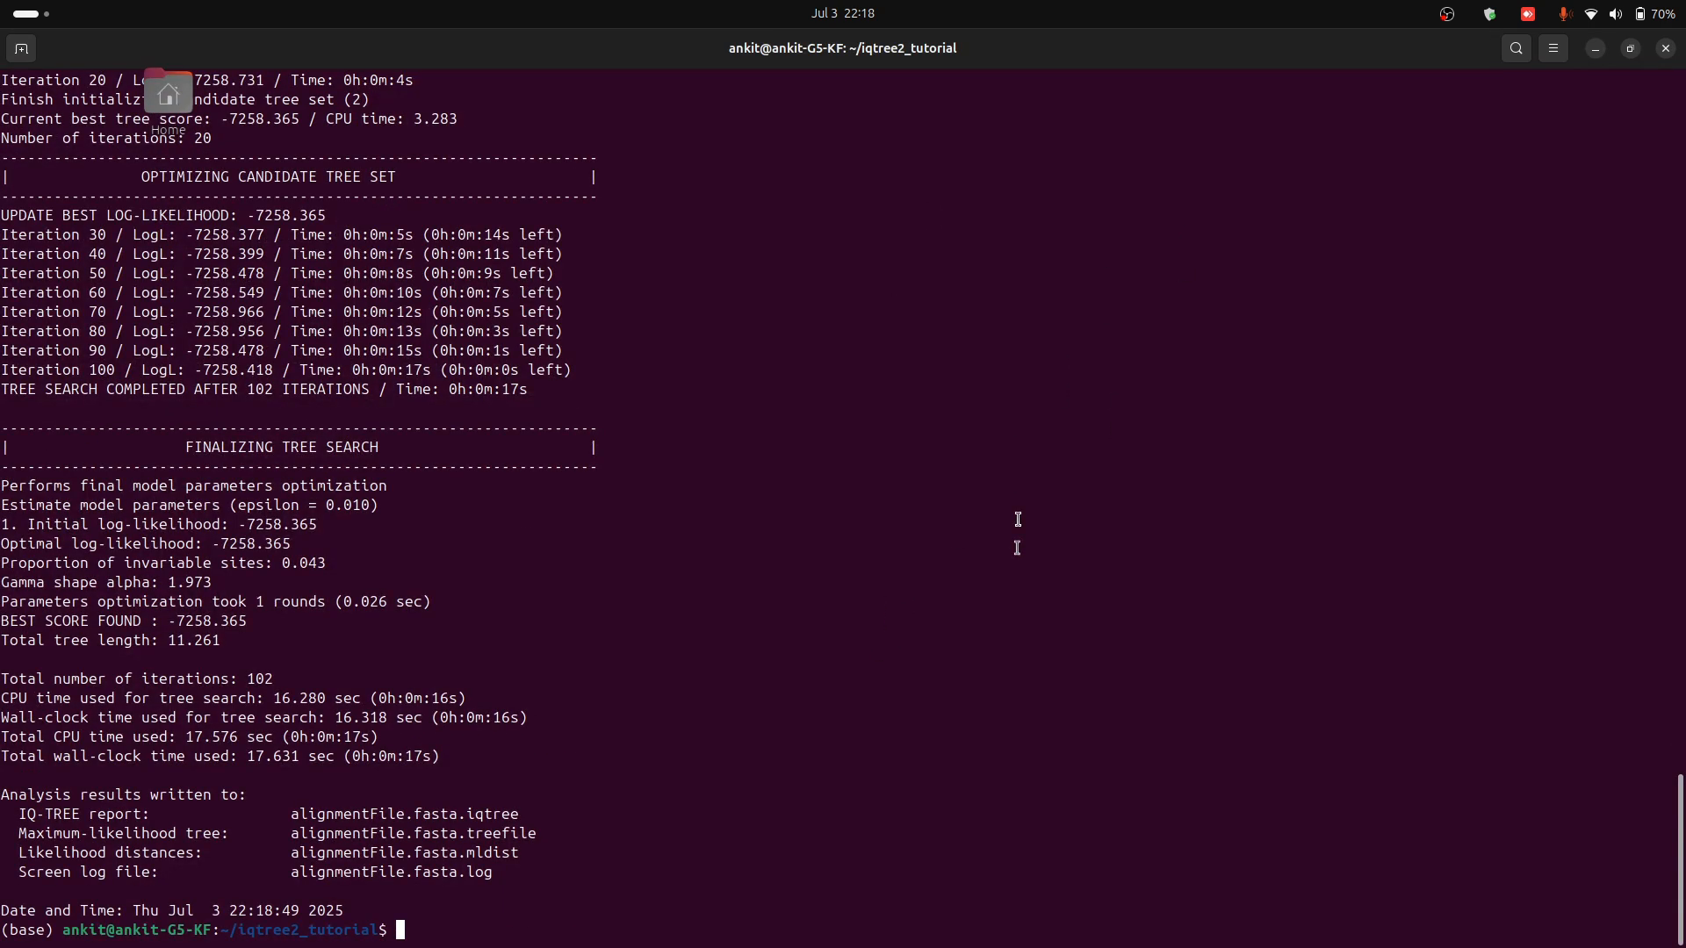
# Step: List the tutorial folder newest first with ll -t
pyautogui.write('ll -')
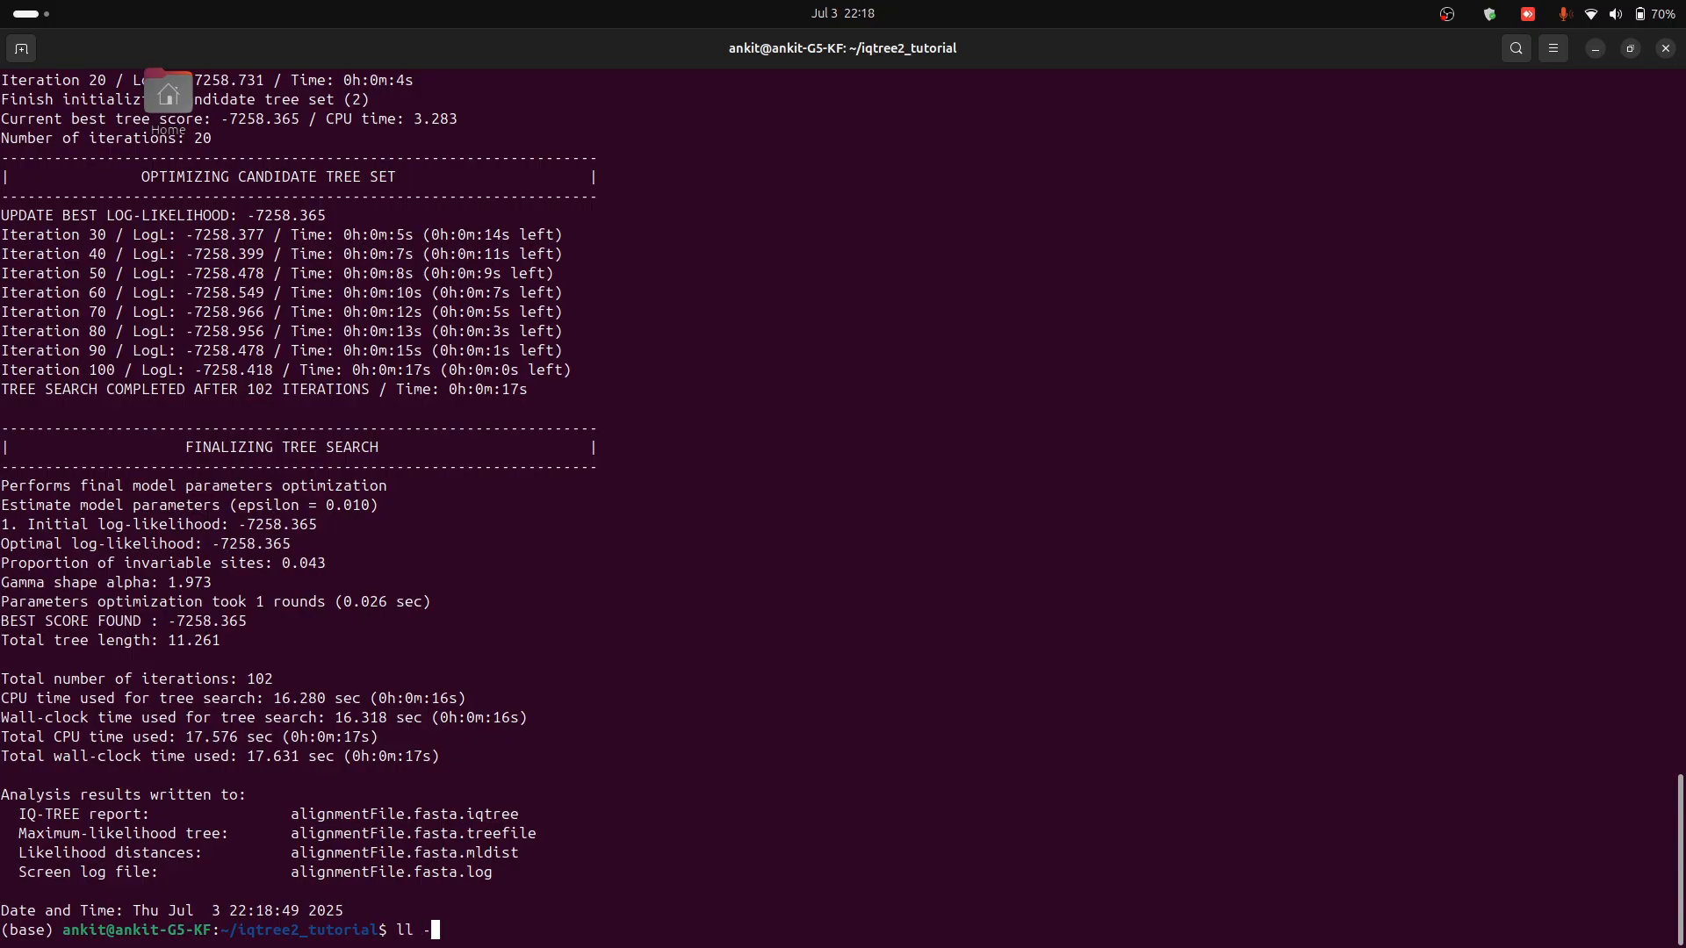
pyautogui.write('t')
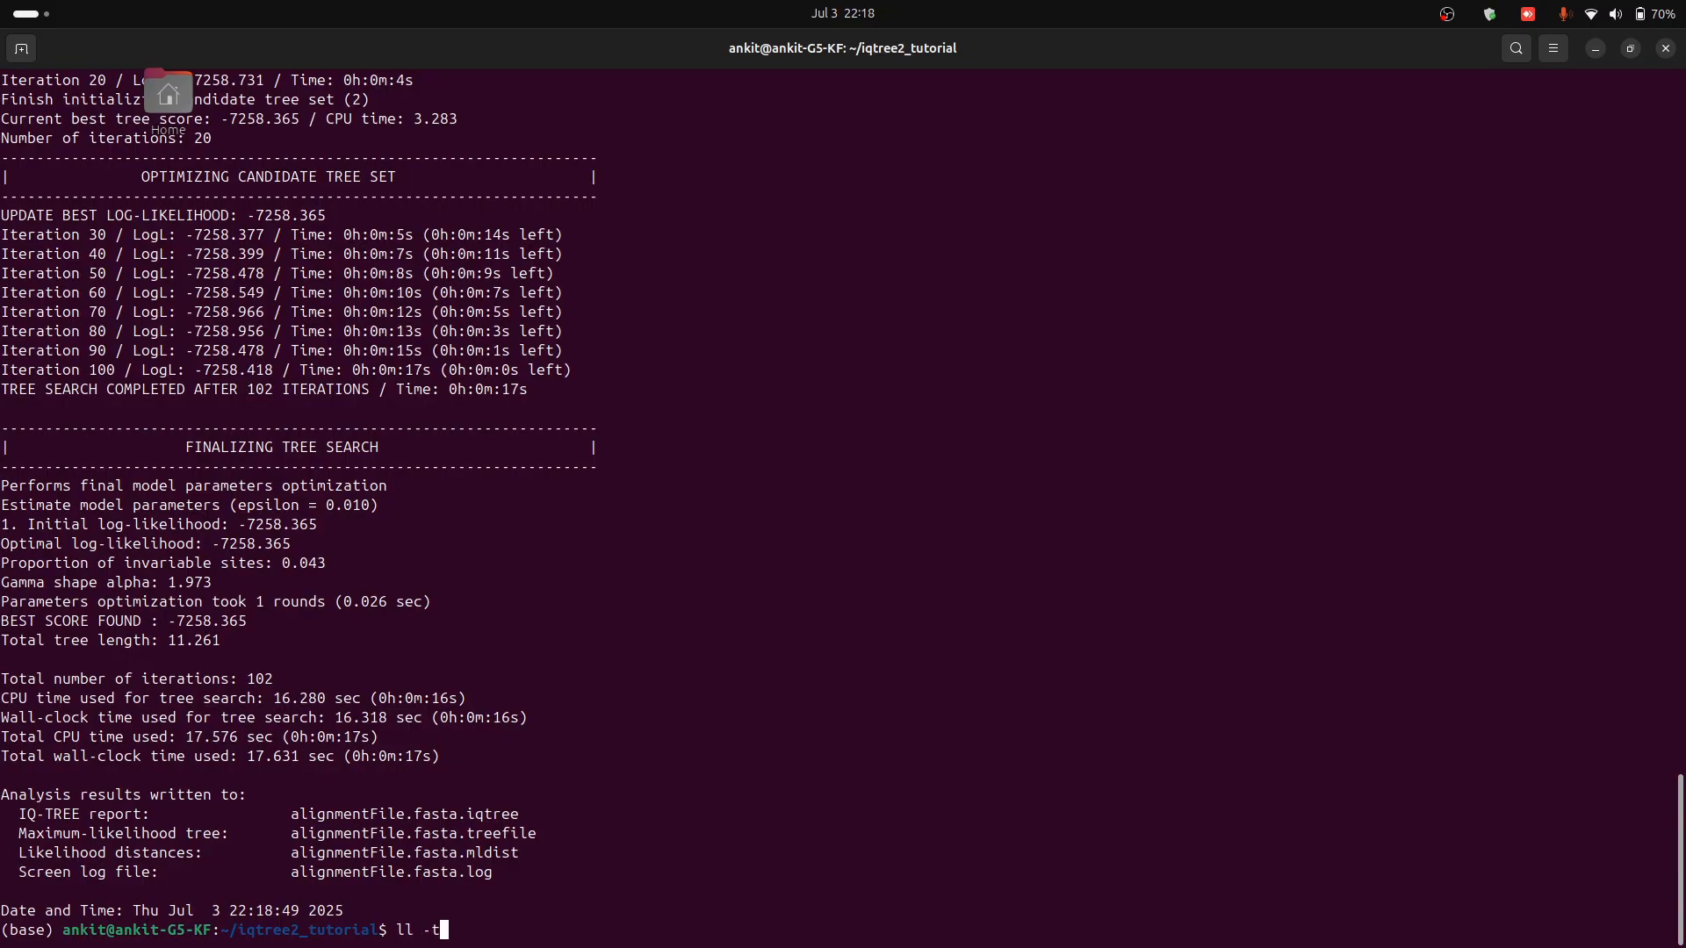
pyautogui.press('Return')
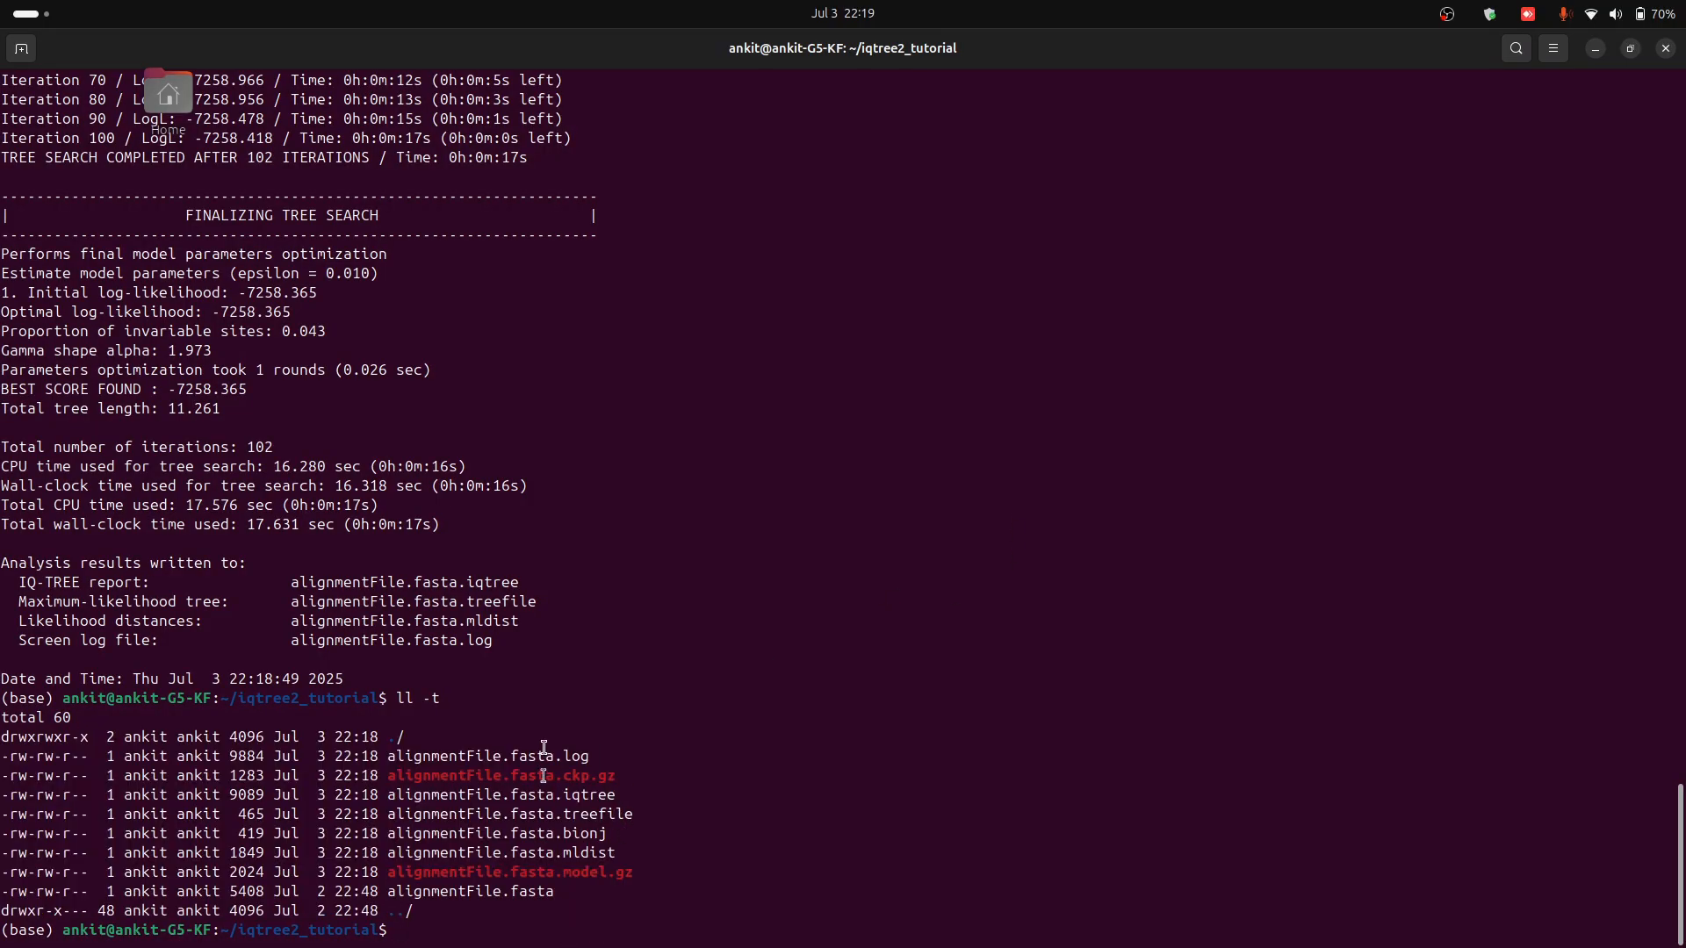
# Step: Inspect the generated log, report, treefile and related output file names
pyautogui.doubleClick(567, 755)
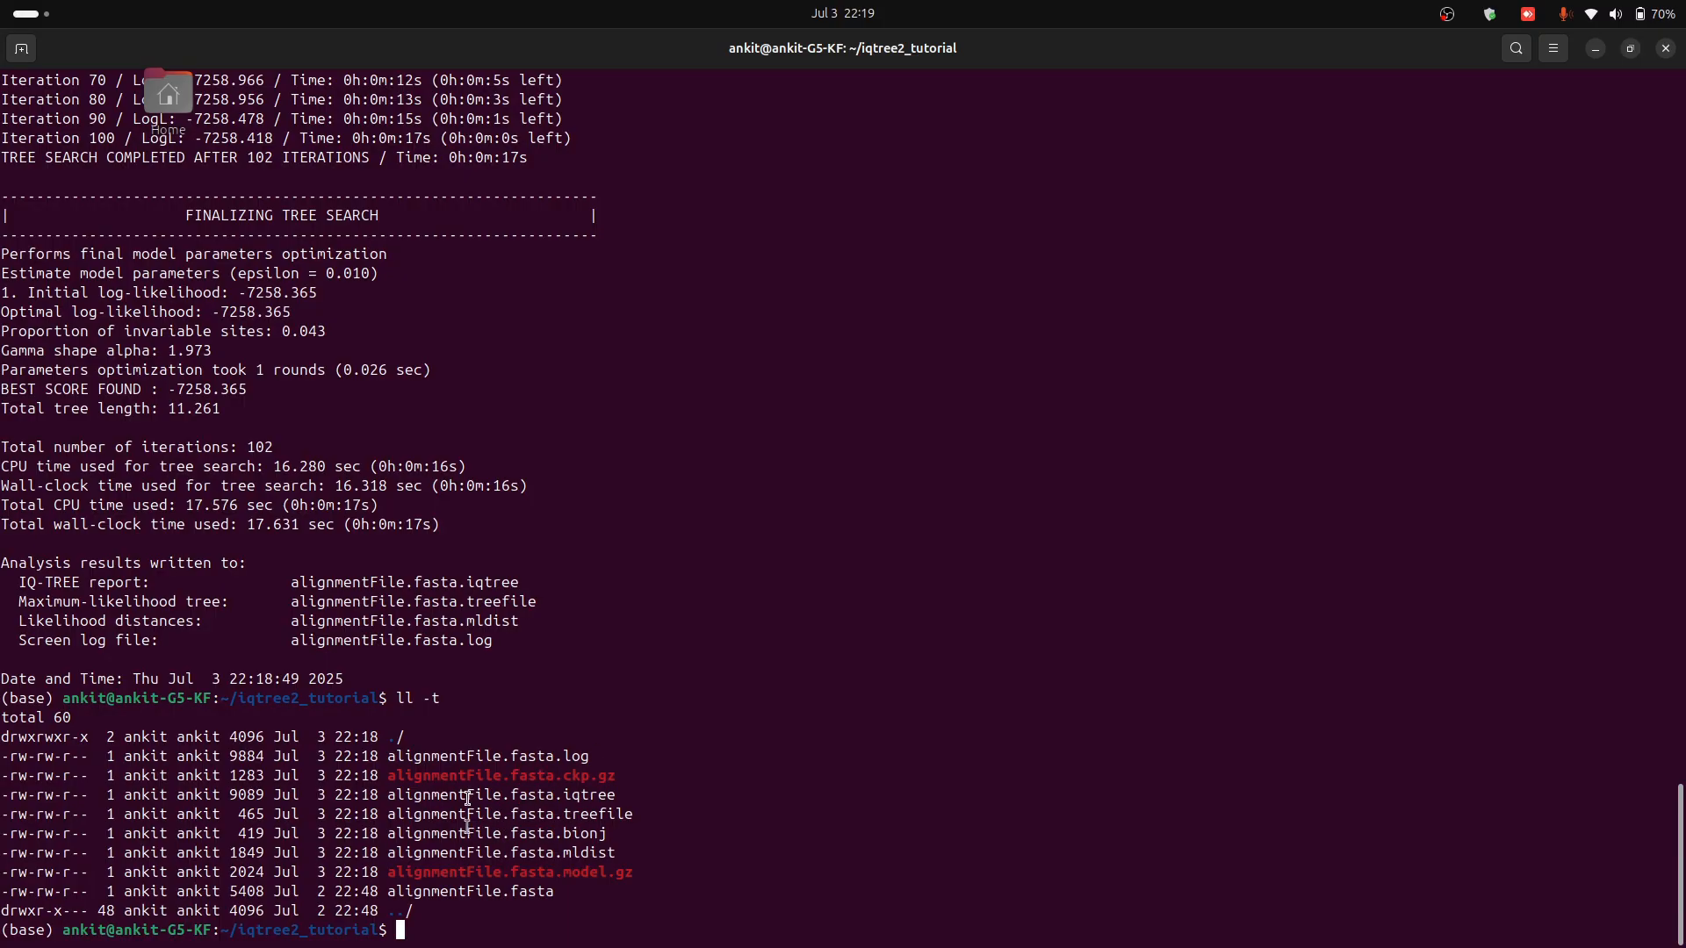
pyautogui.doubleClick(500, 794)
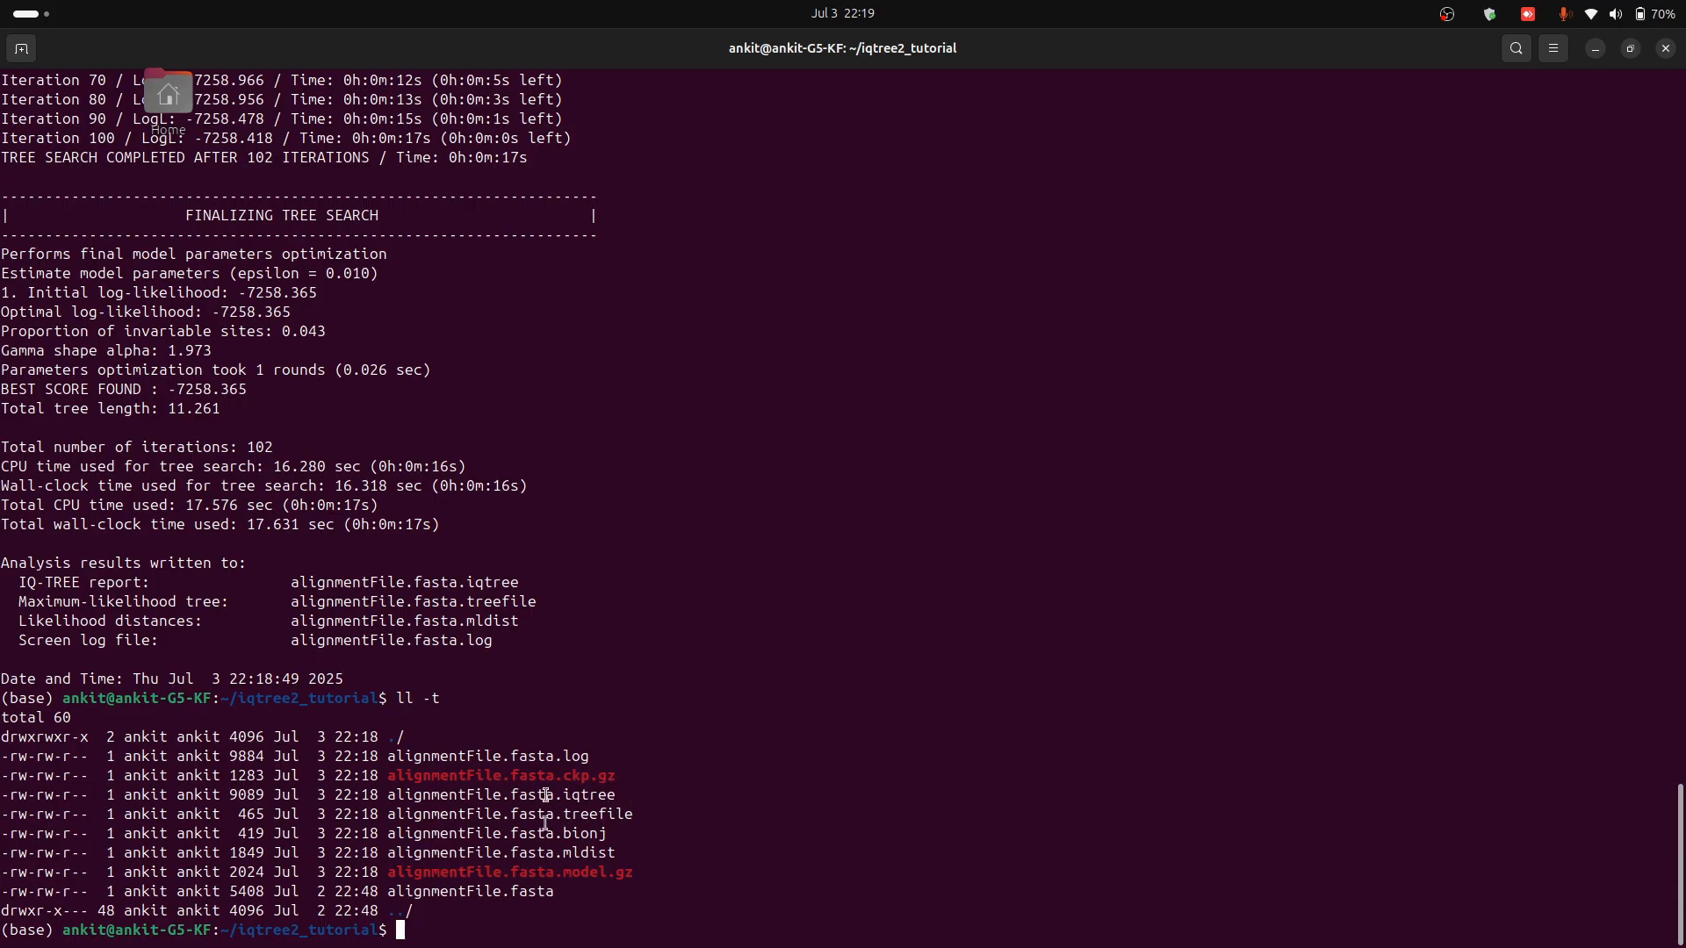
pyautogui.doubleClick(582, 793)
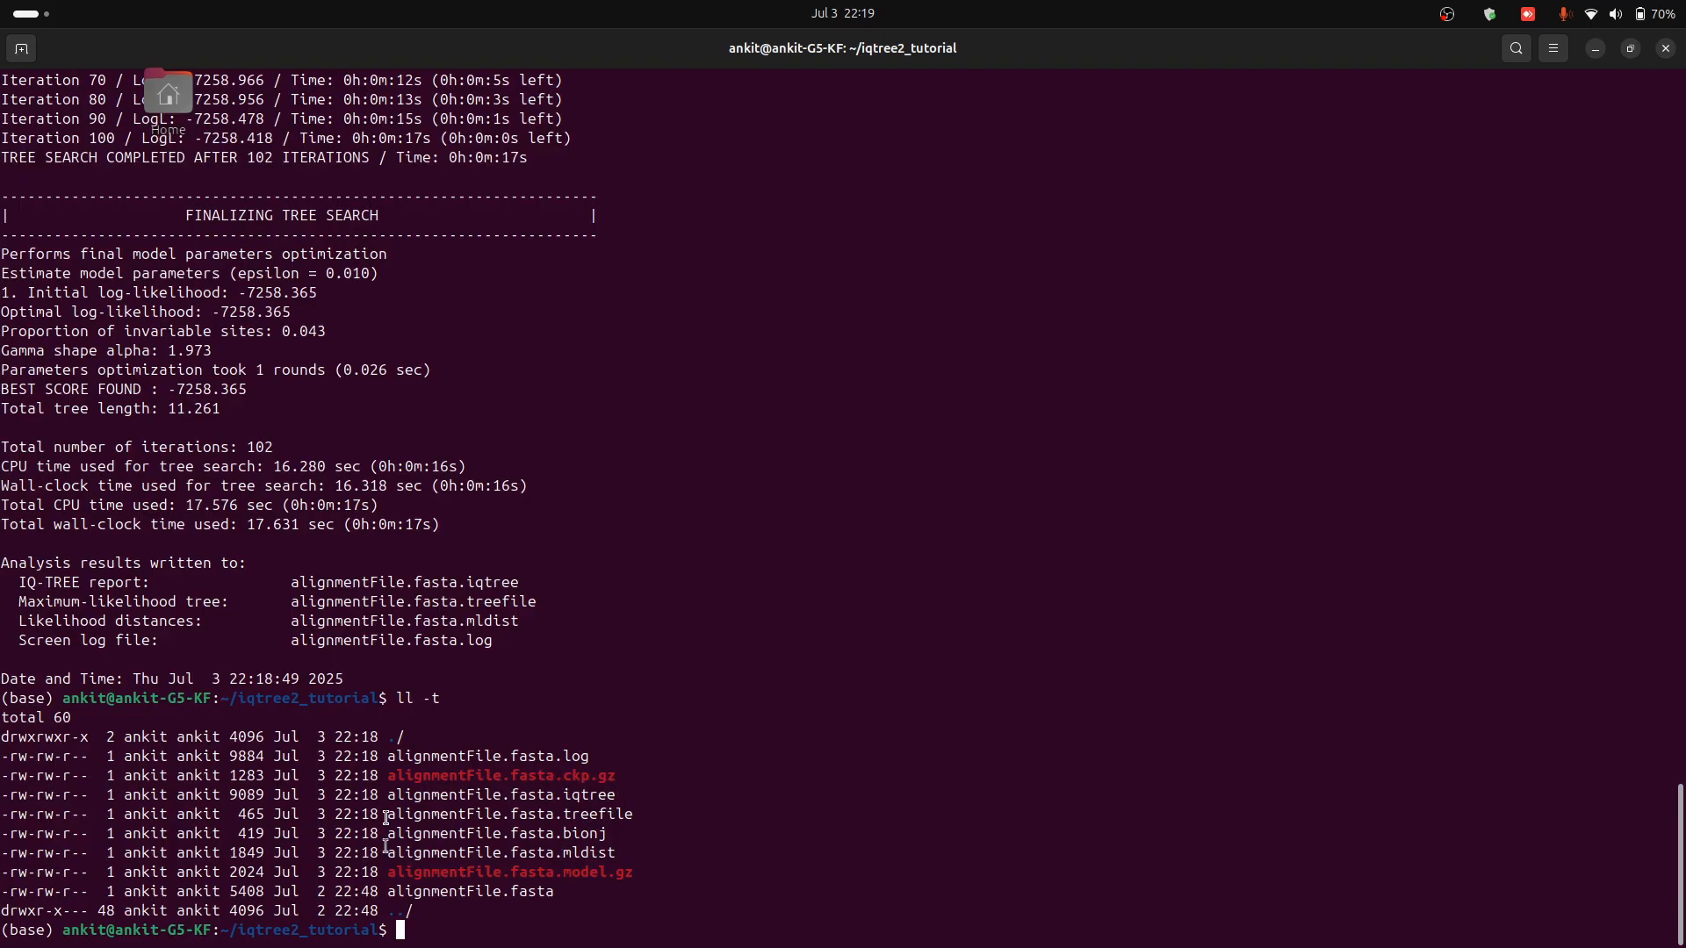
pyautogui.doubleClick(436, 813)
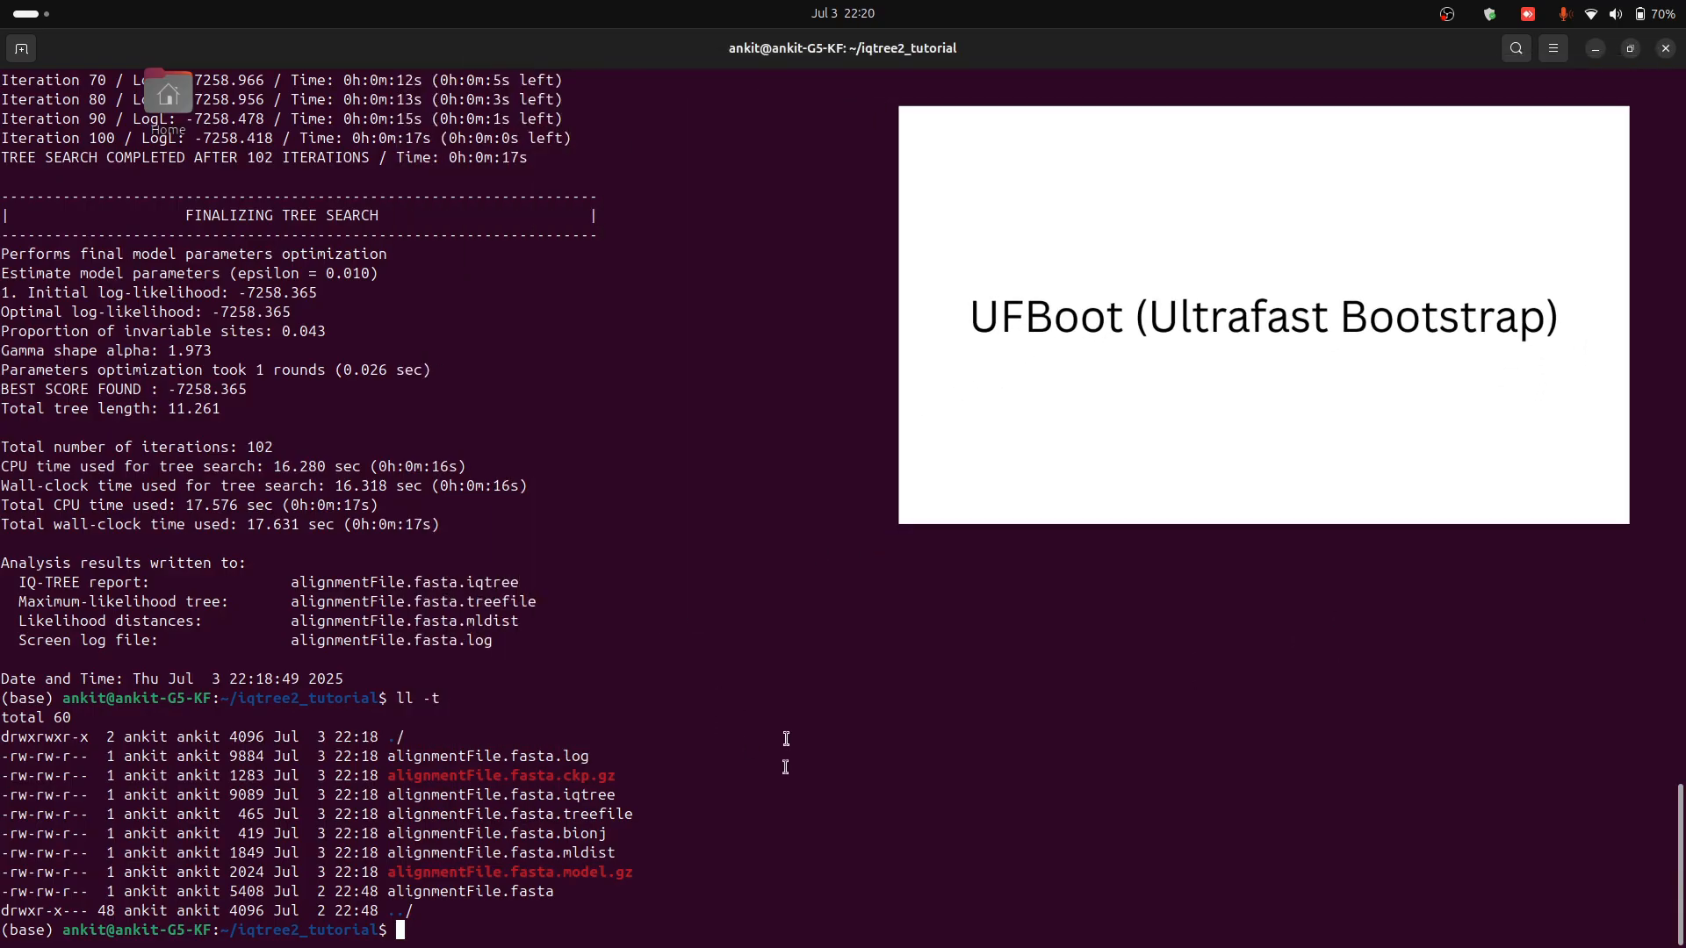
# Step: Create a ufb folder with mkdir ufb and start a cp alignmentFile.fasta command
pyautogui.write('cd')
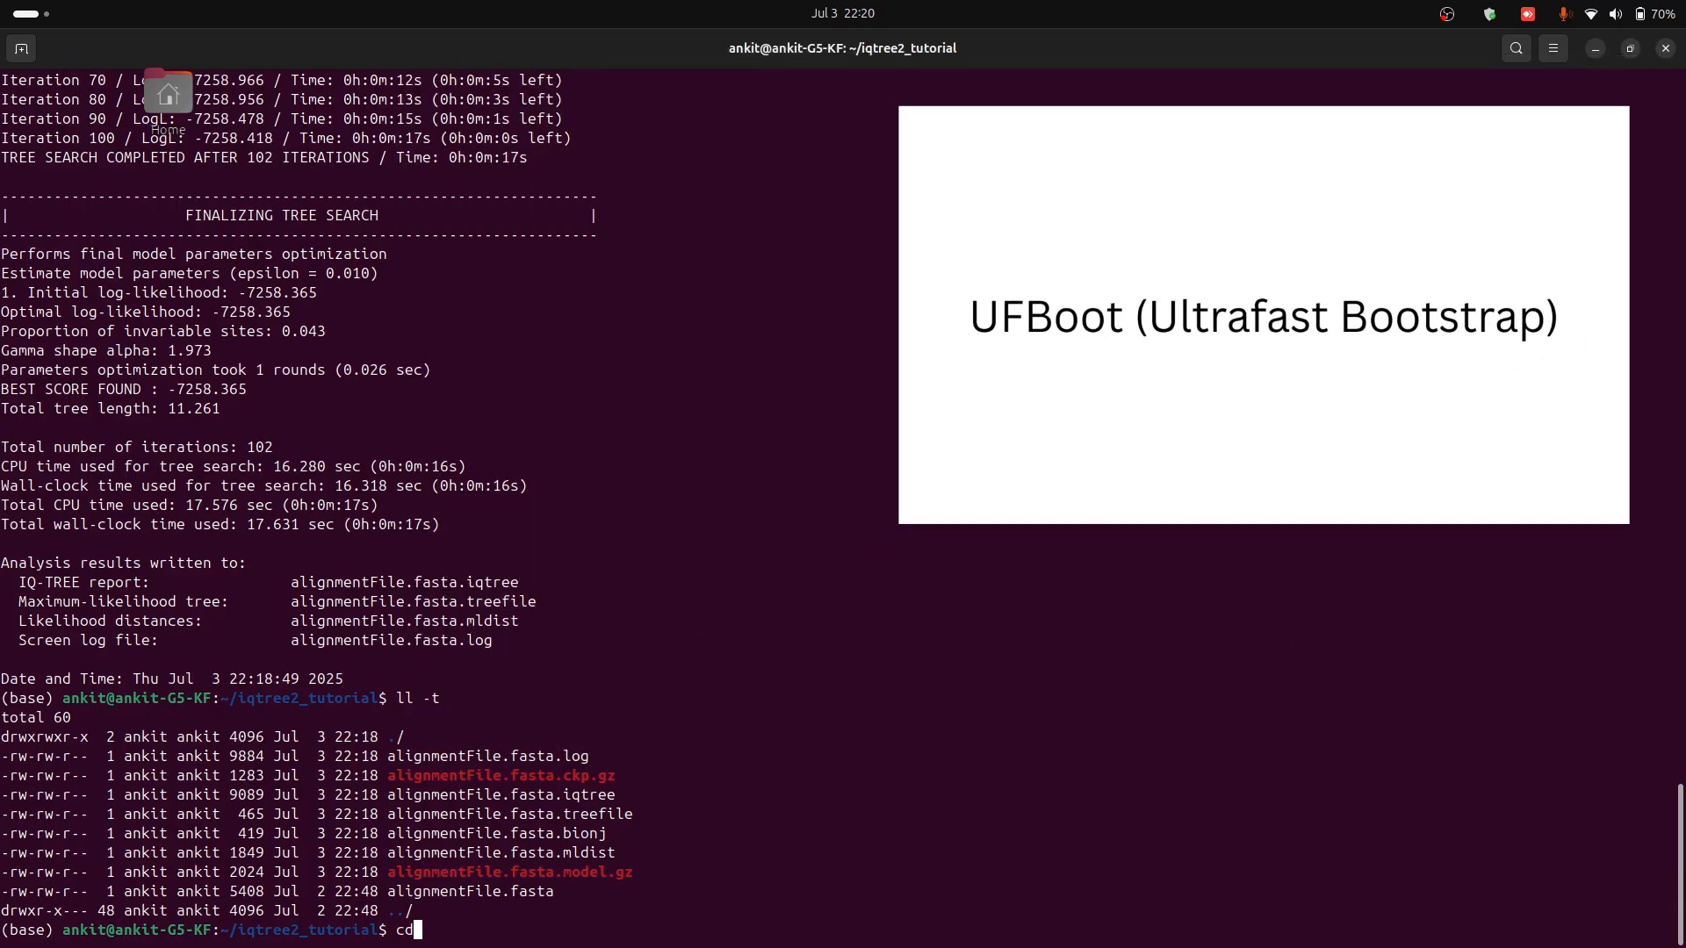
pyautogui.write('mkdir')
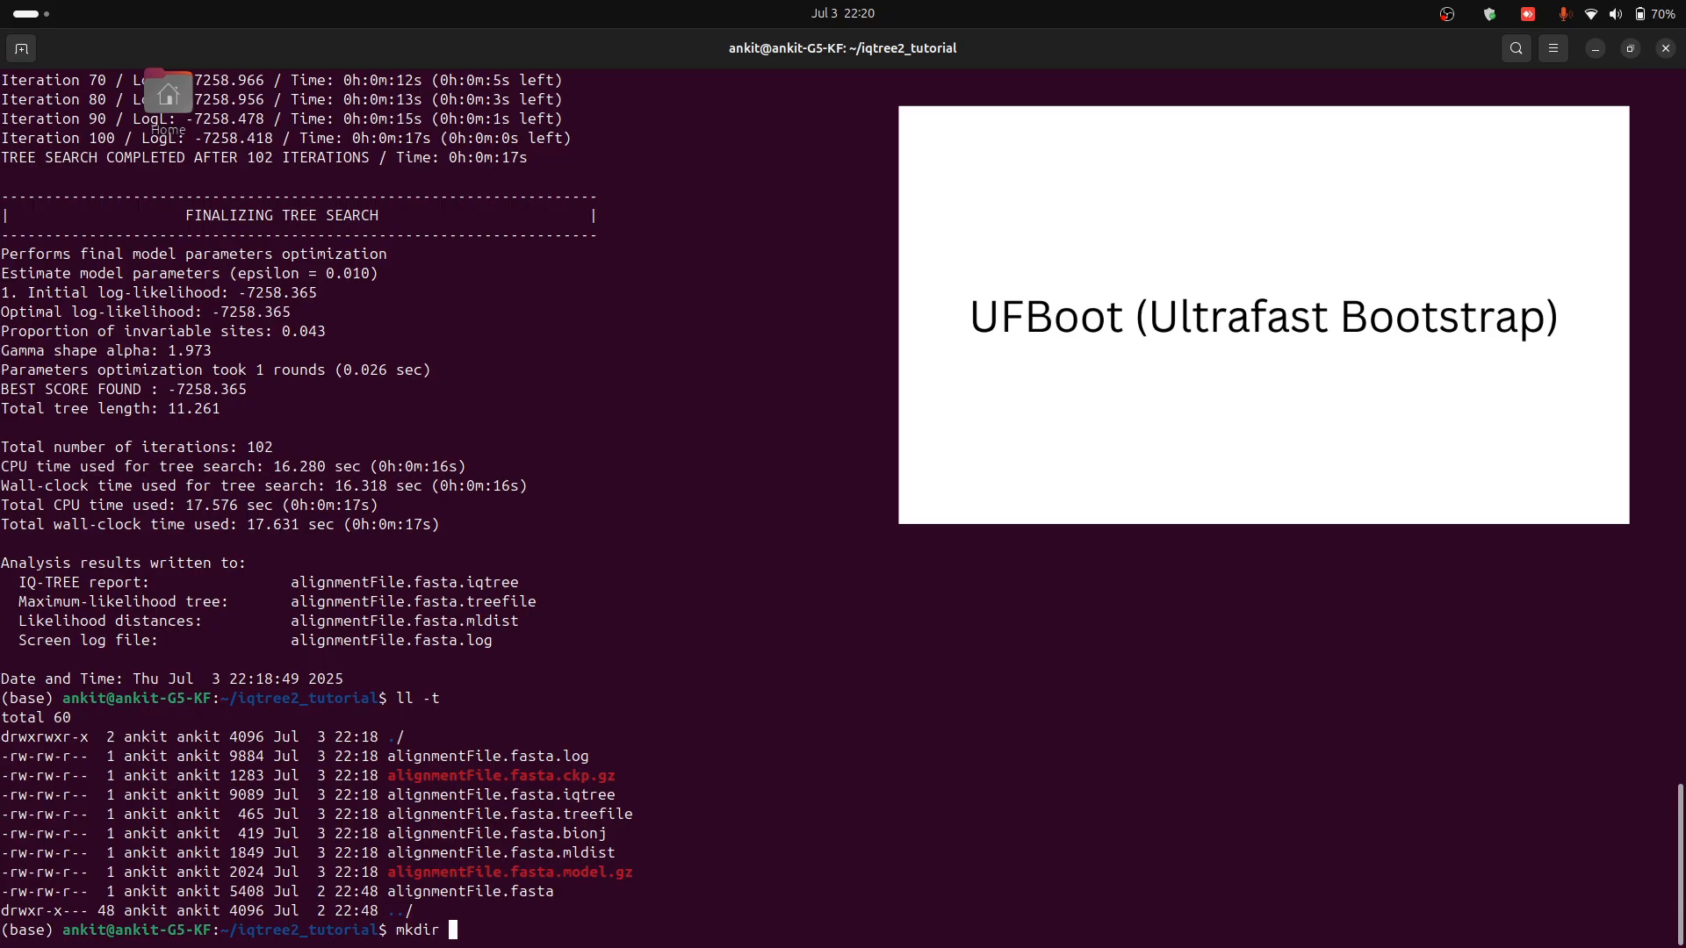
pyautogui.write('ufb')
pyautogui.write('ls')
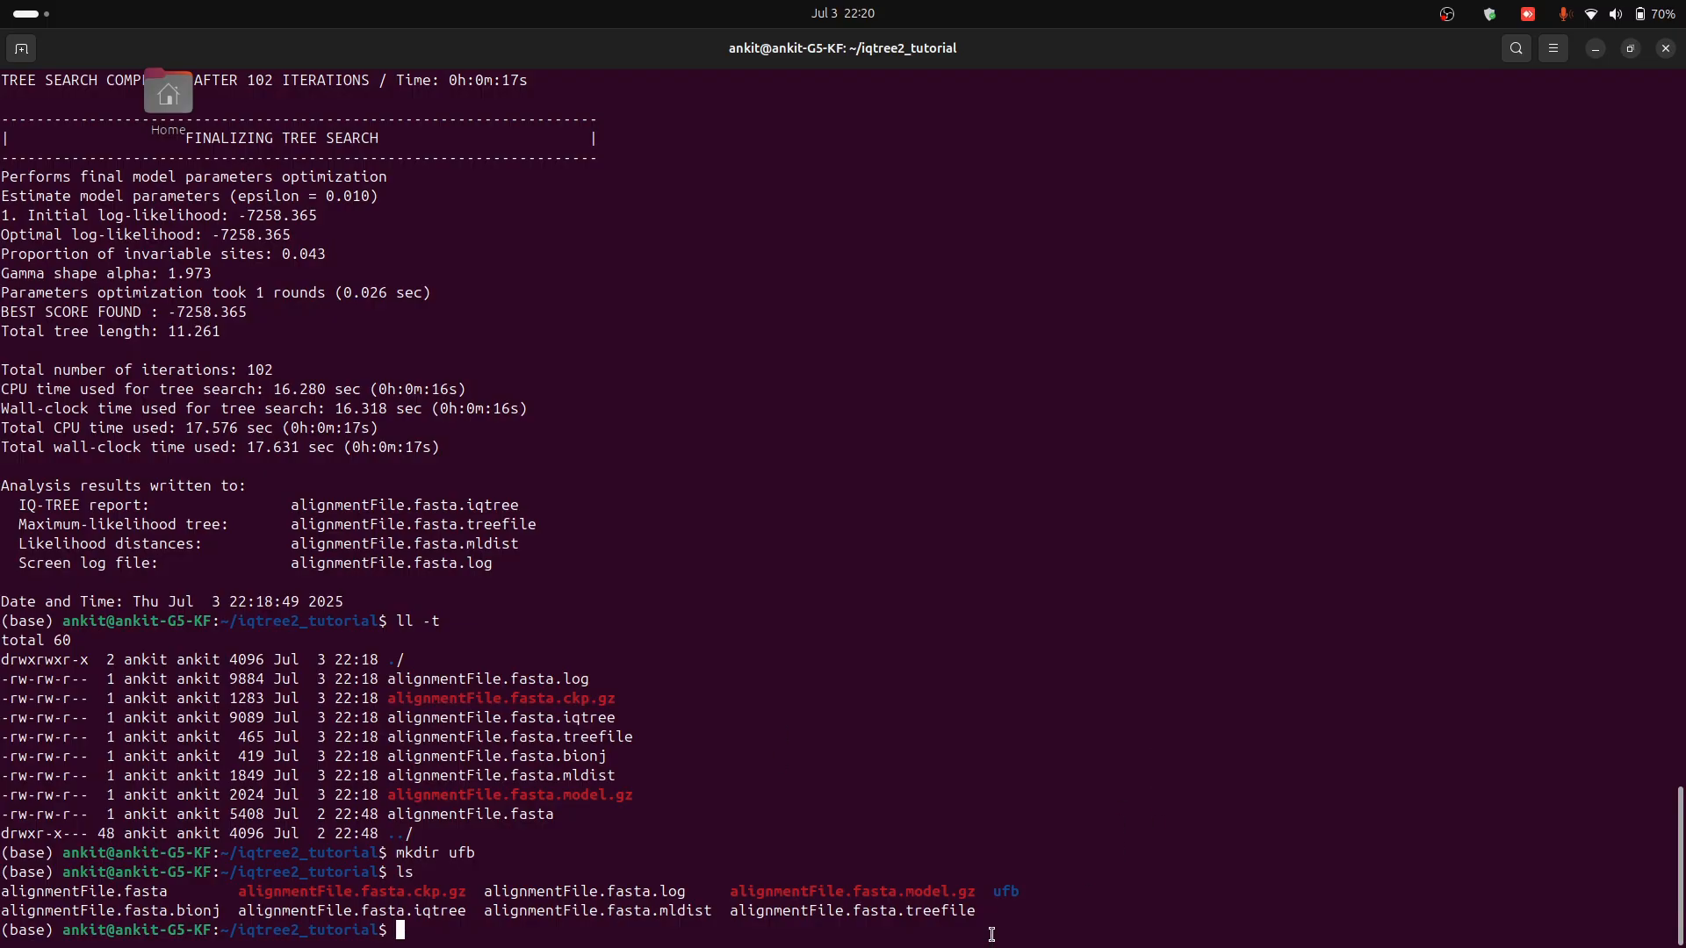
pyautogui.doubleClick(1005, 892)
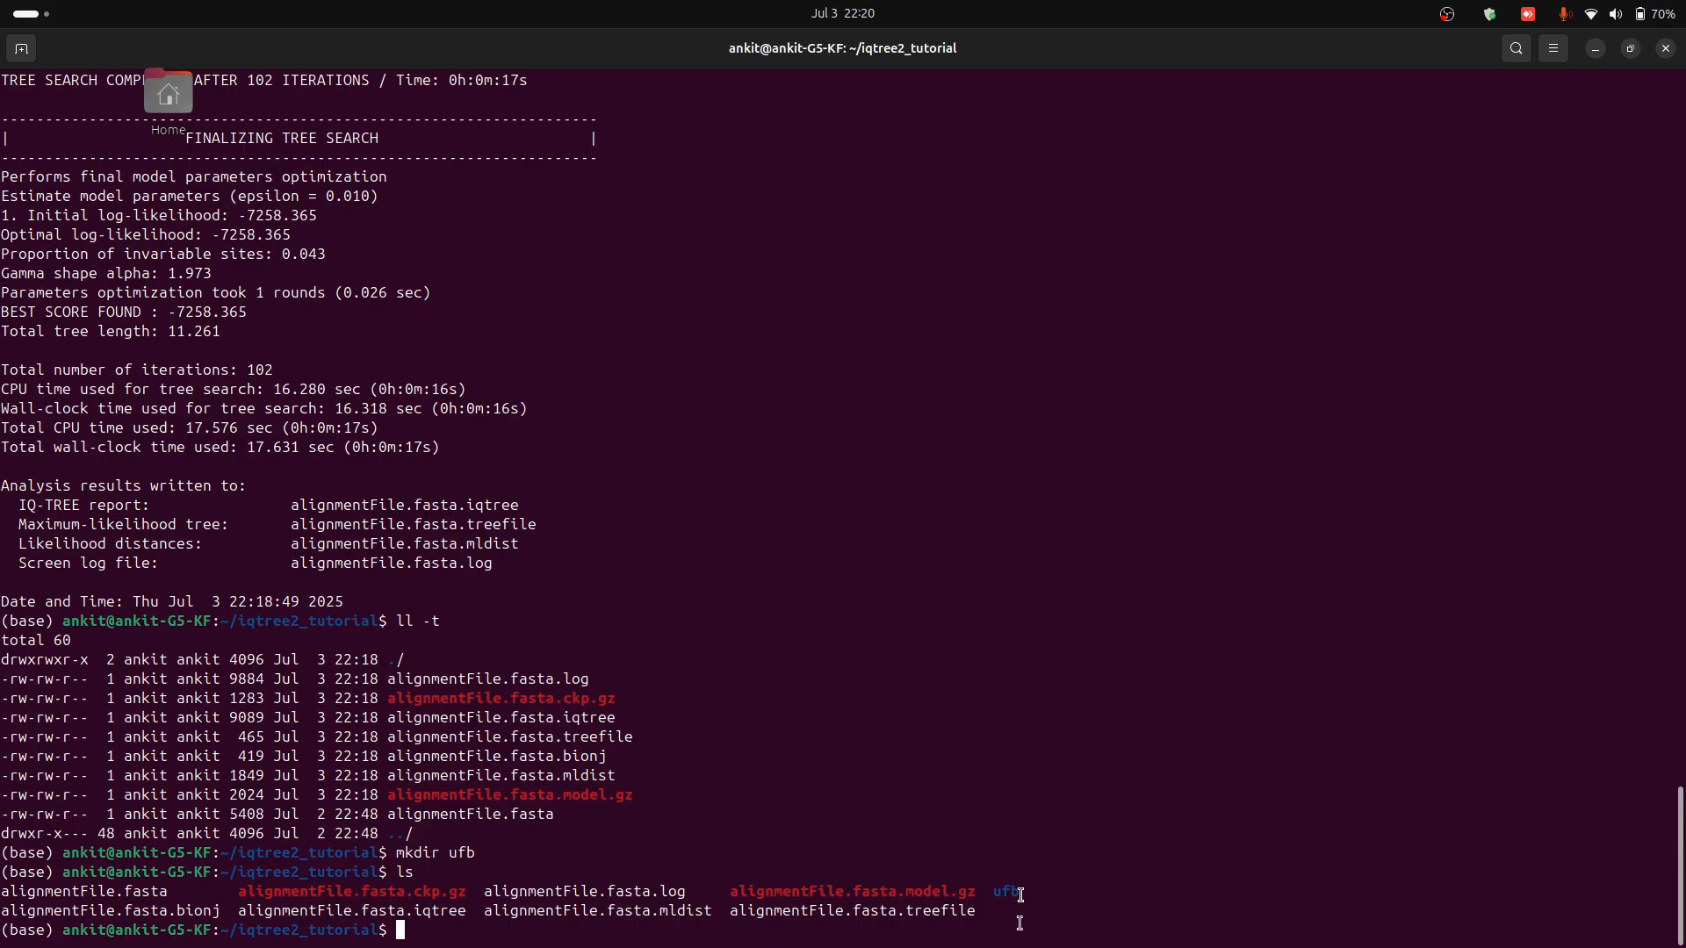
pyautogui.doubleClick(1004, 890)
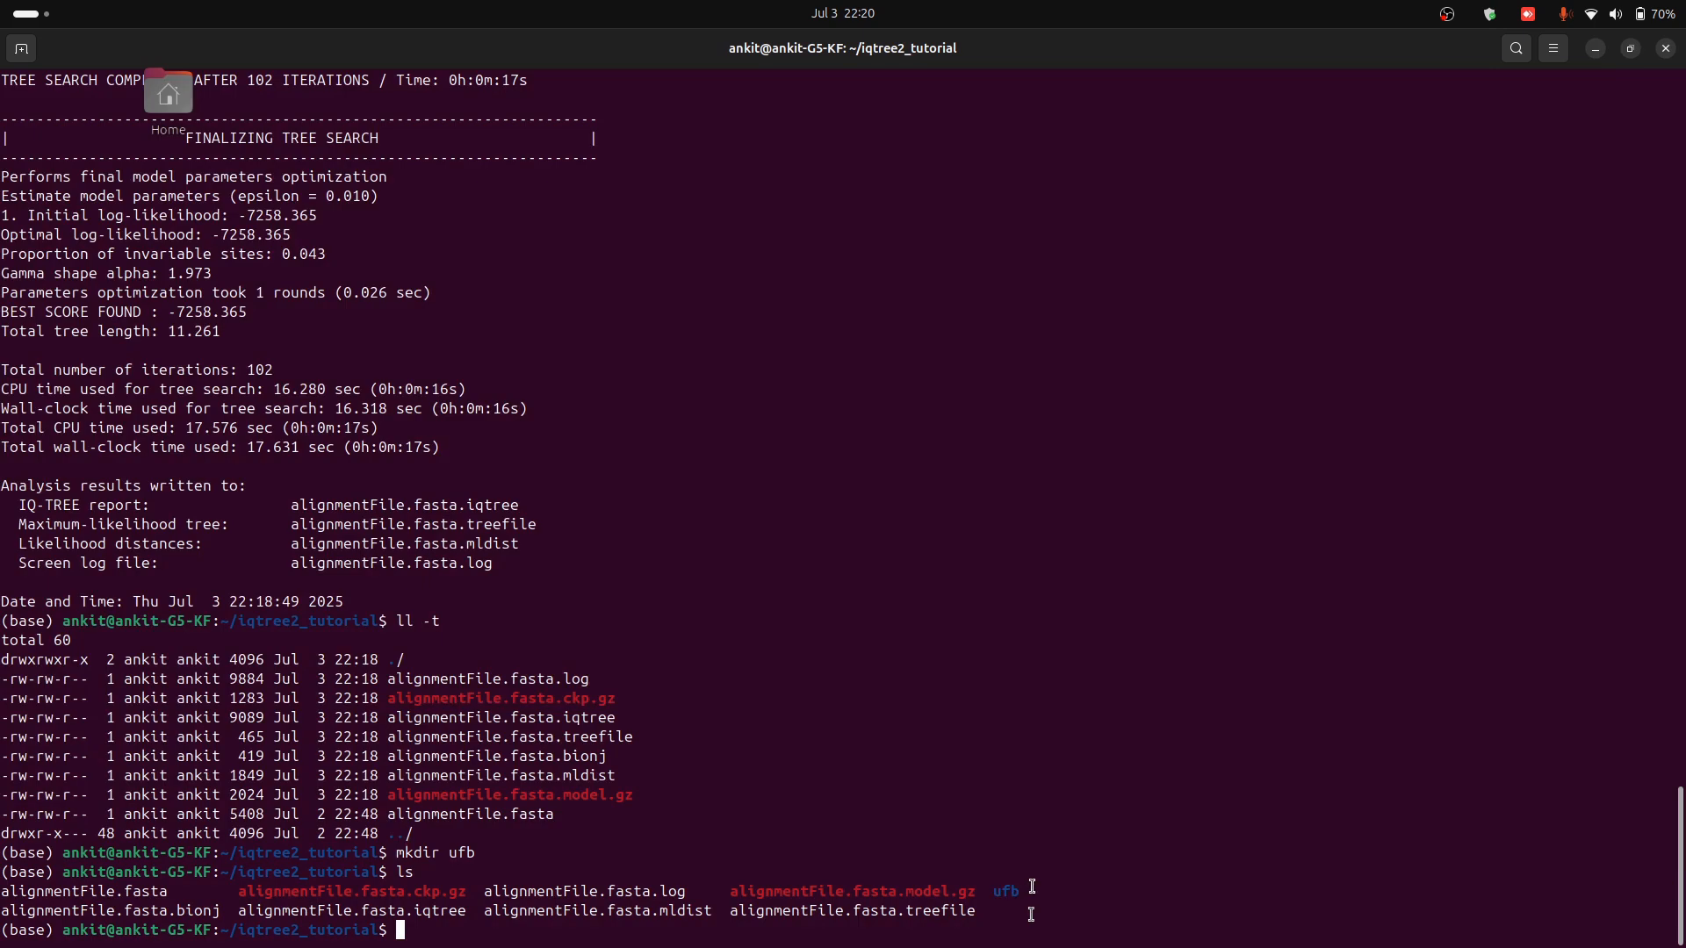
pyautogui.write('cp alignmentFile.fasta')
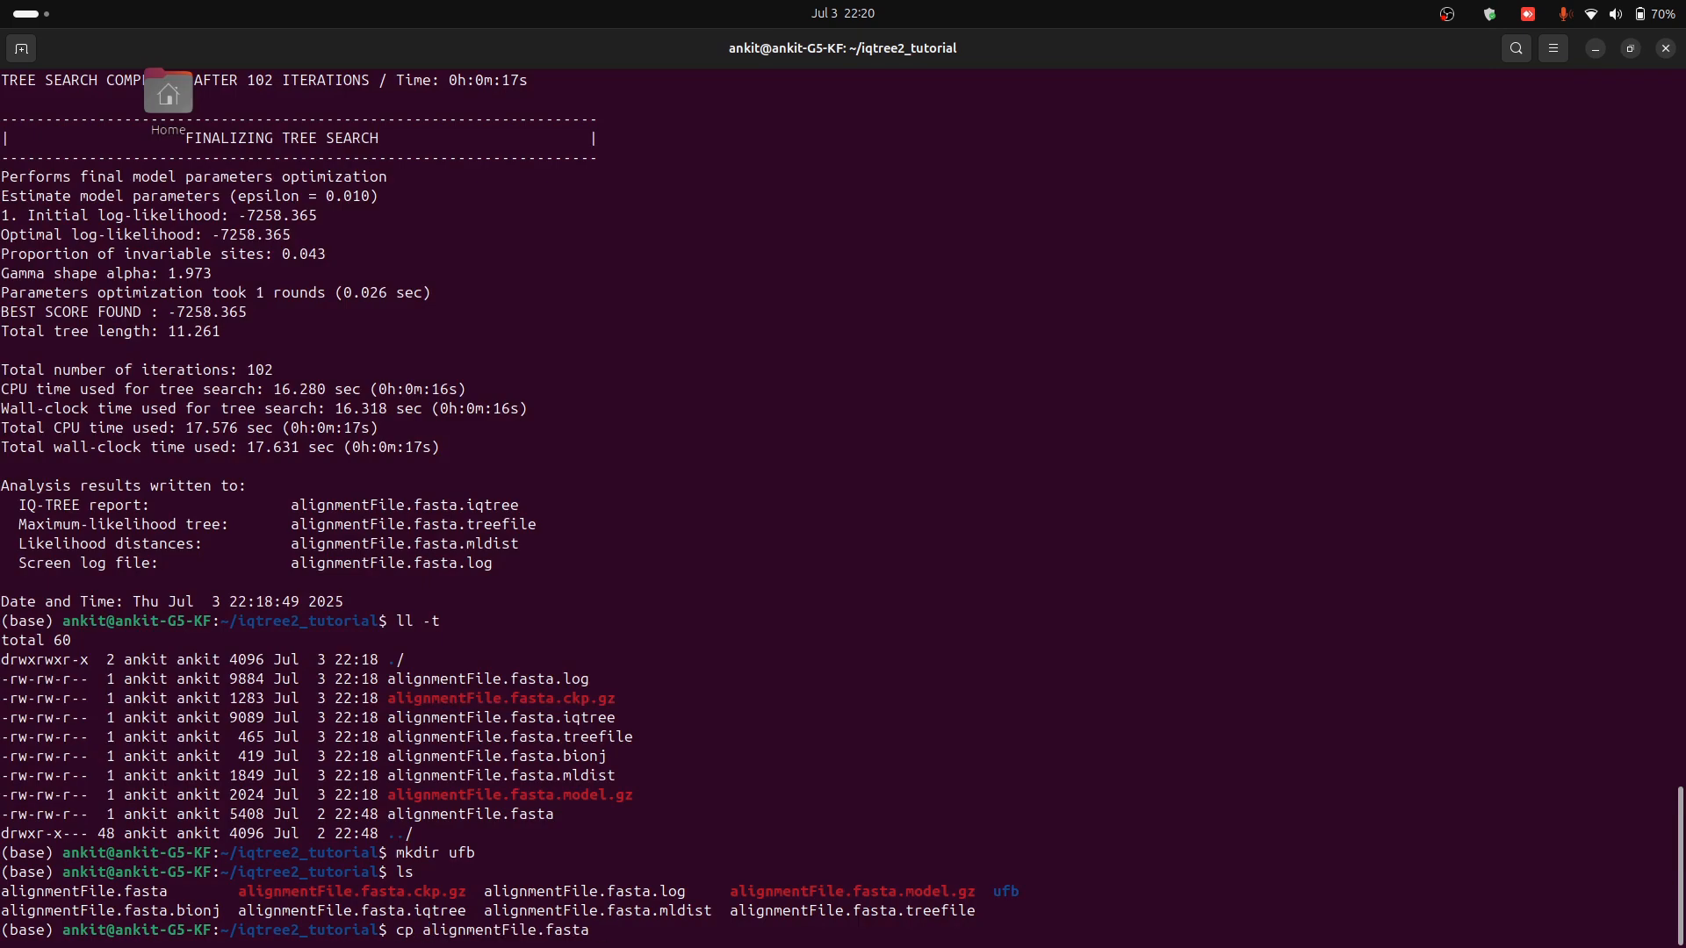
# Step: Copy alignmentFile.fasta into ufb/ and change into ufb, listing its single file
pyautogui.press('Return')
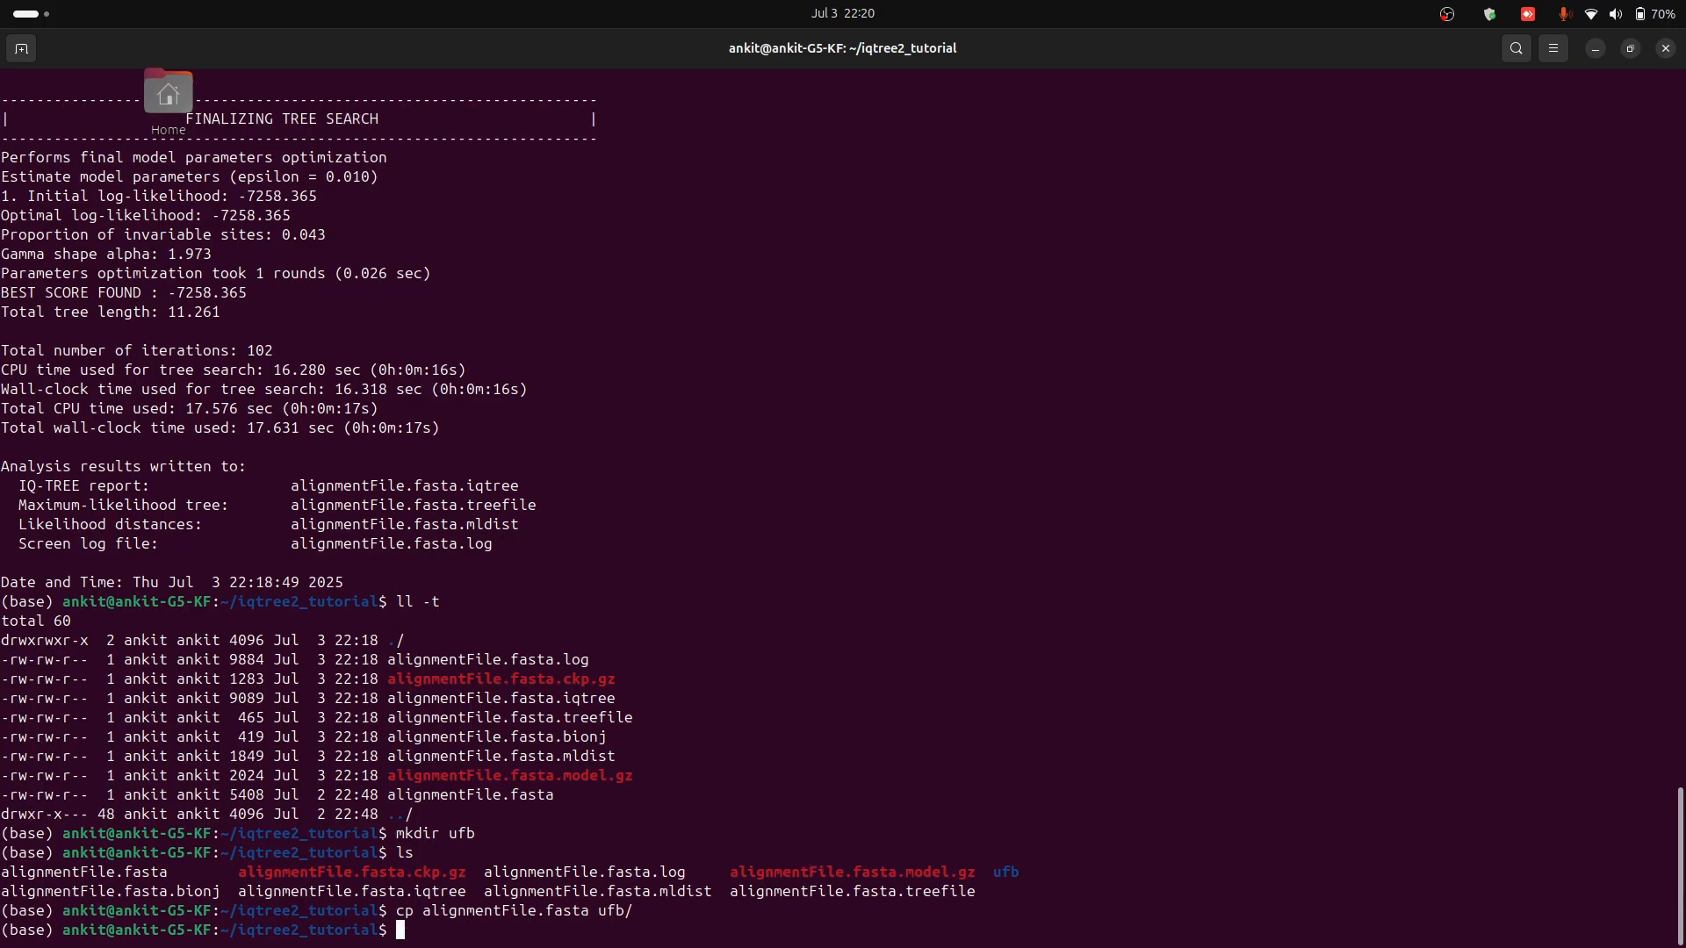
pyautogui.write('cd')
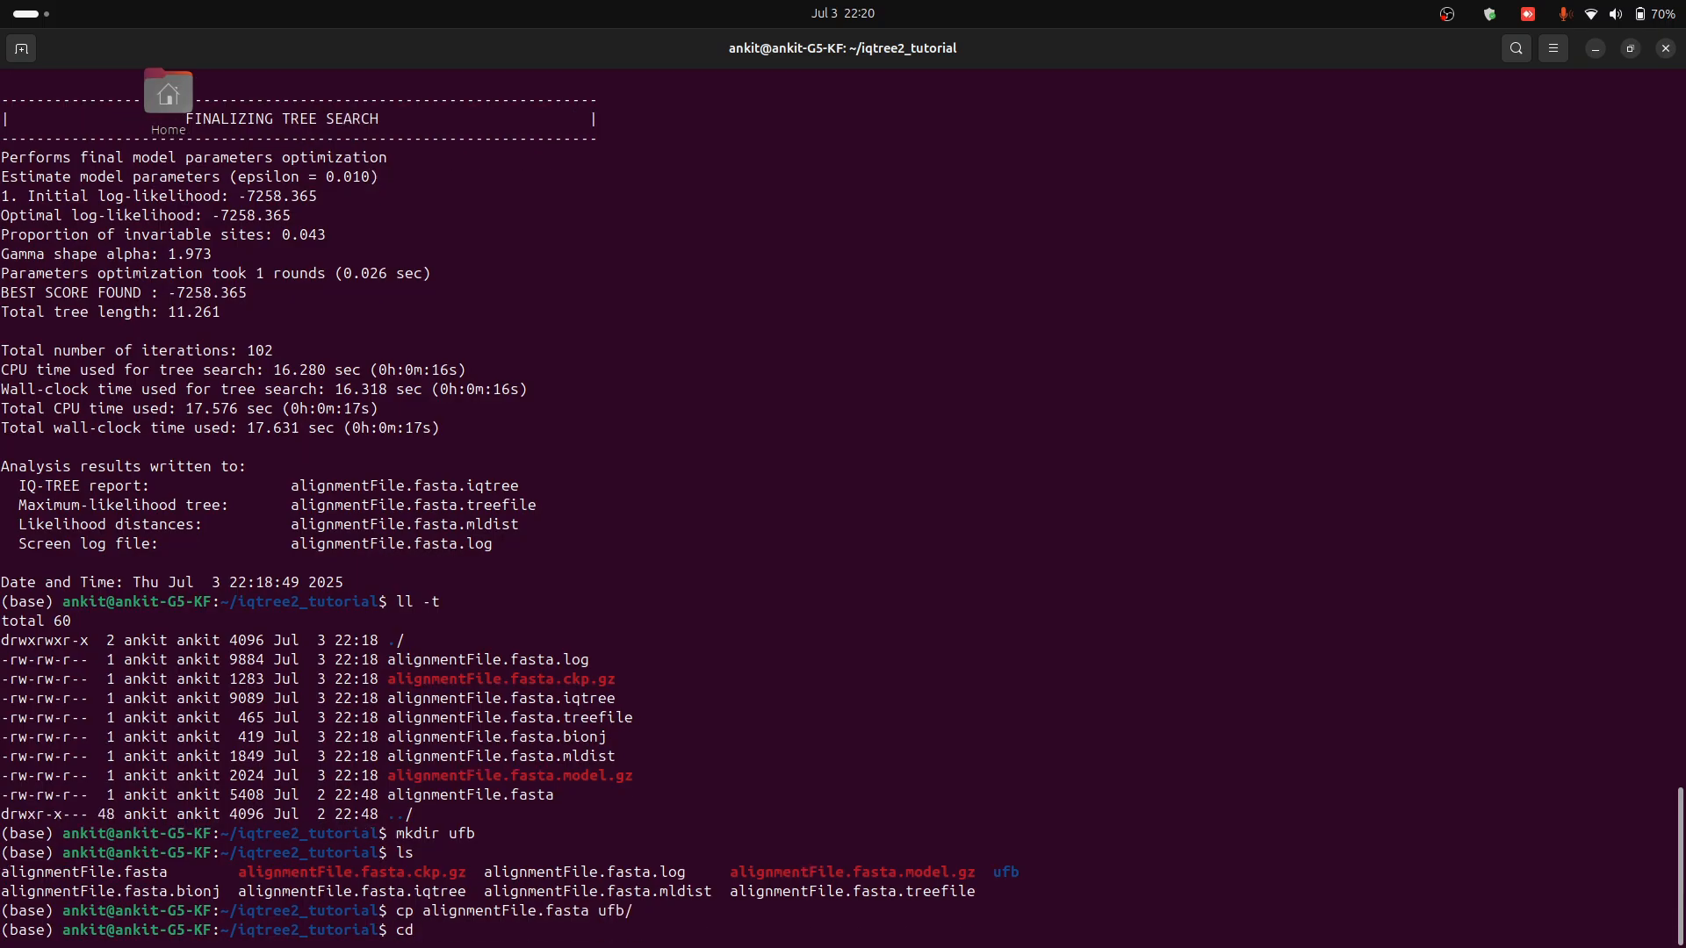
pyautogui.write('ufb/')
pyautogui.write('ls')
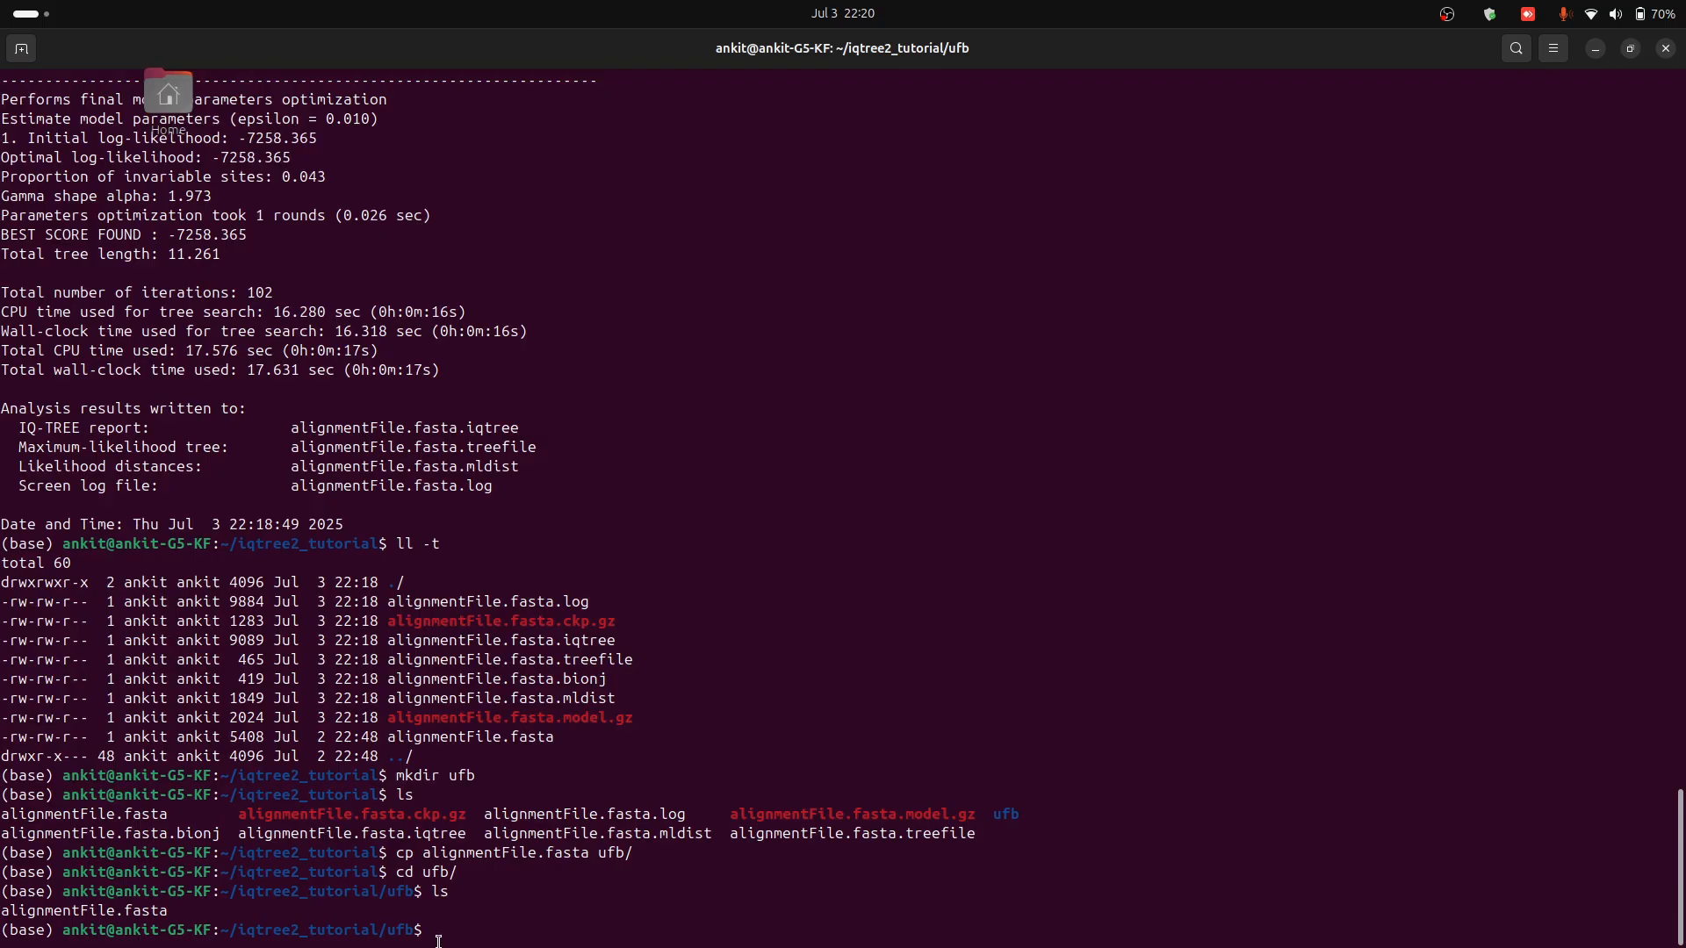
pyautogui.doubleClick(394, 930)
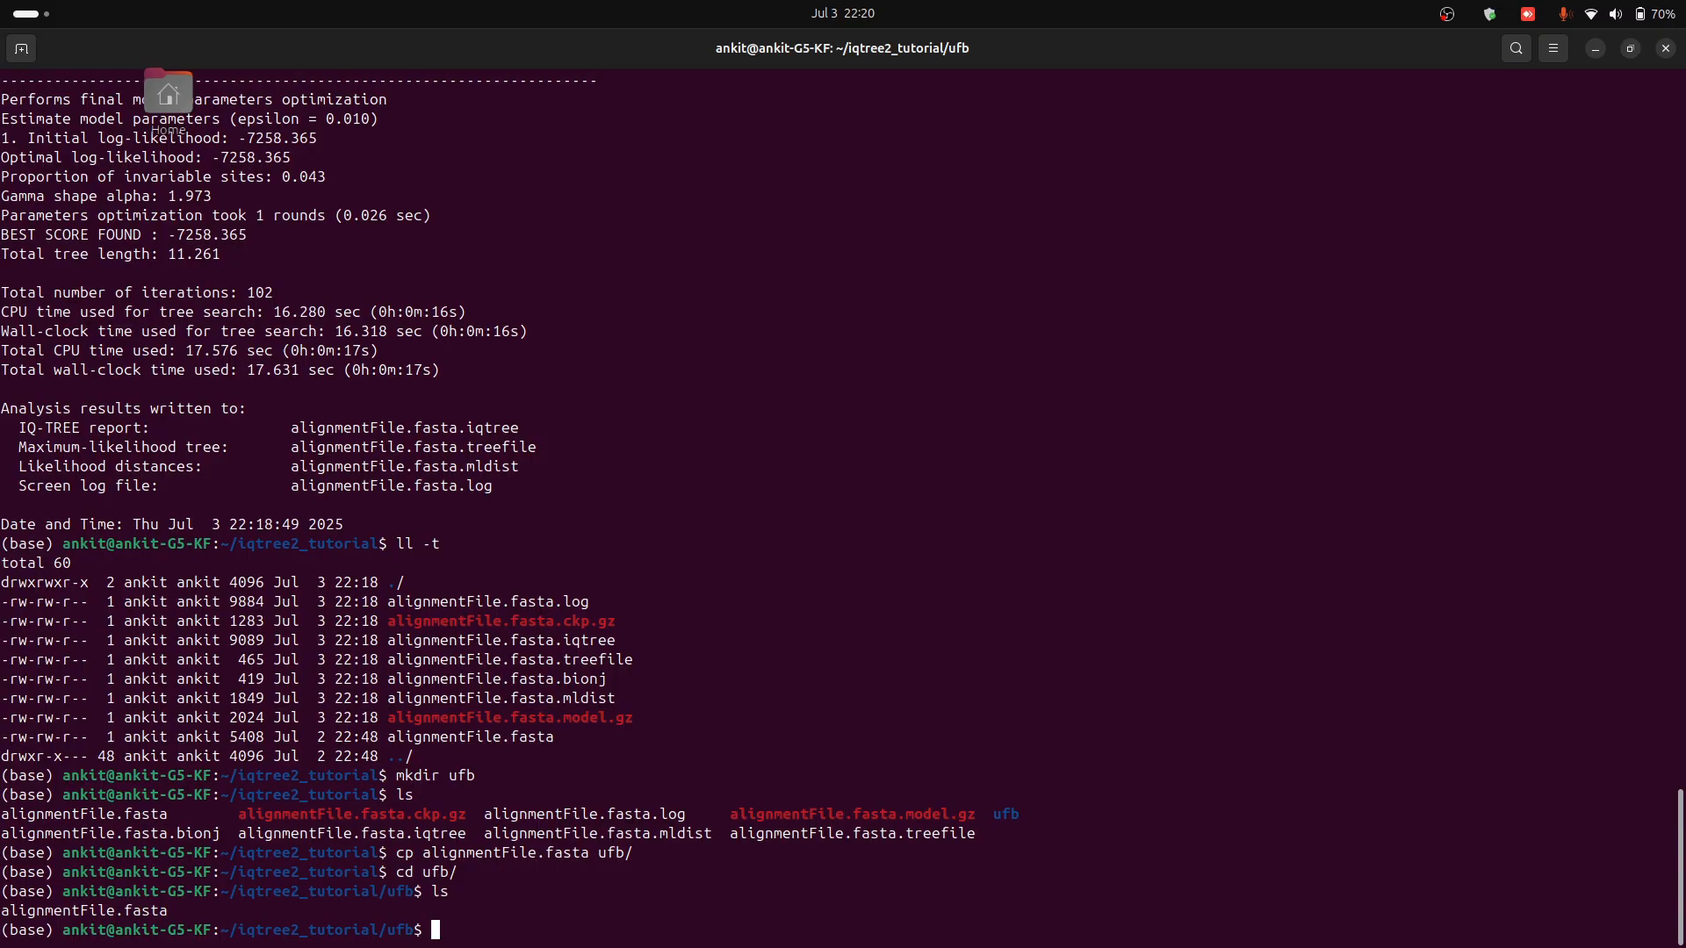
pyautogui.moveTo(1022, 667)
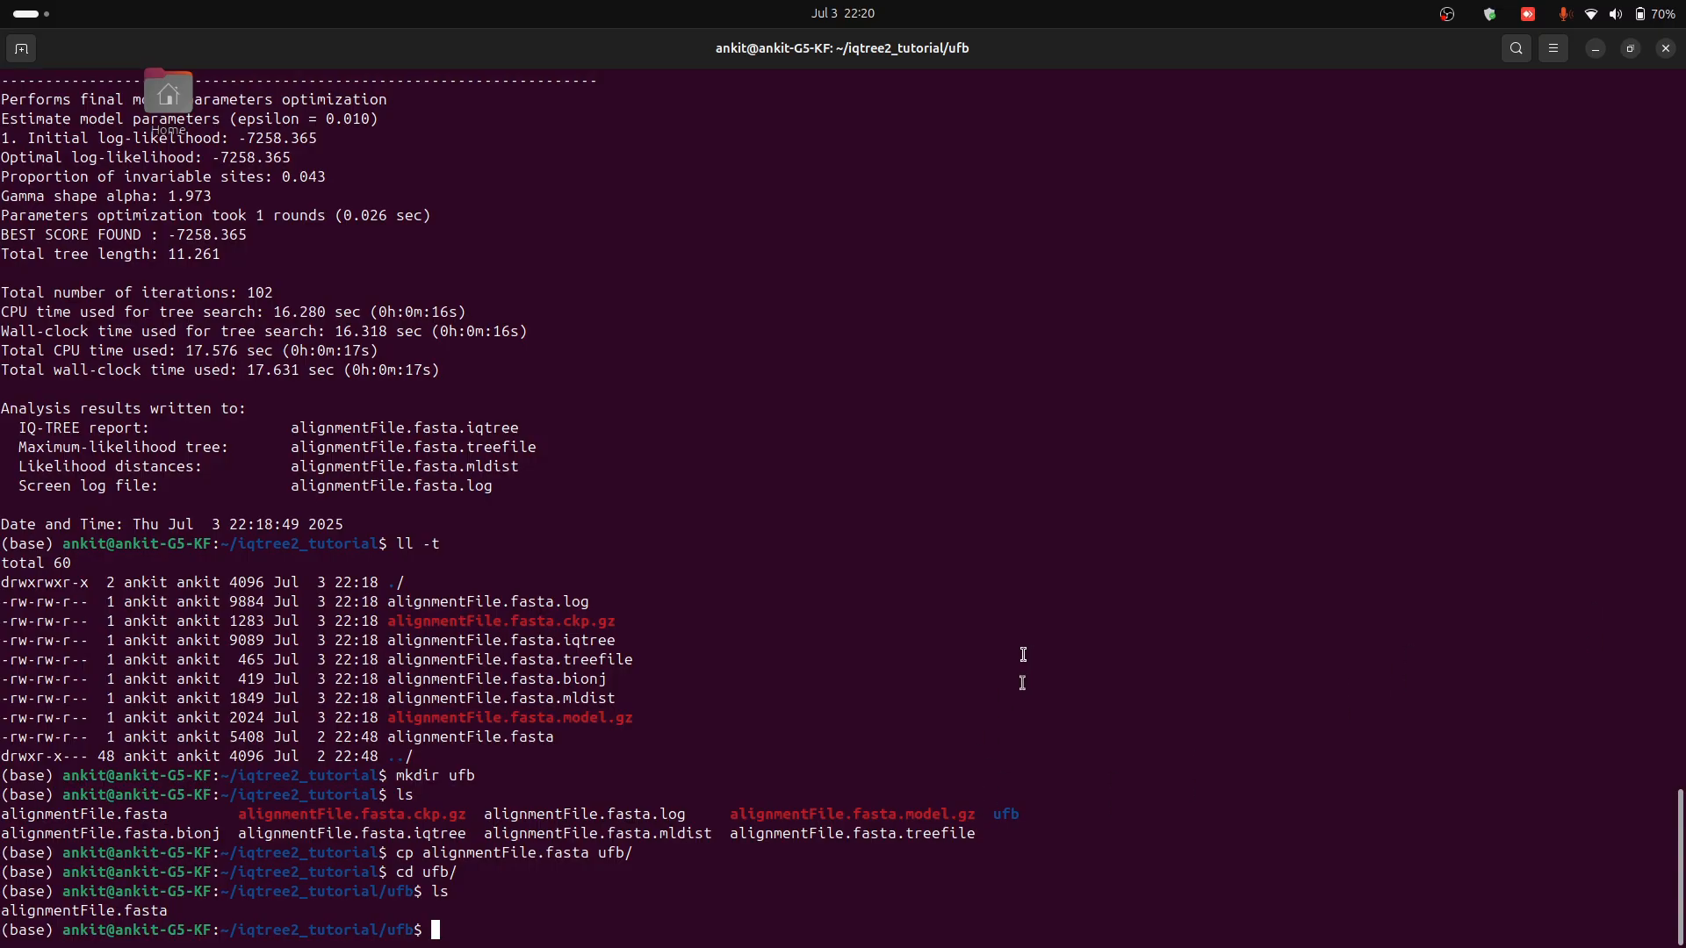
# Step: Compose iqtree2 -s alignmentFile.fasta -m MFP, replacing an initial GTR model name
pyautogui.write('iqt')
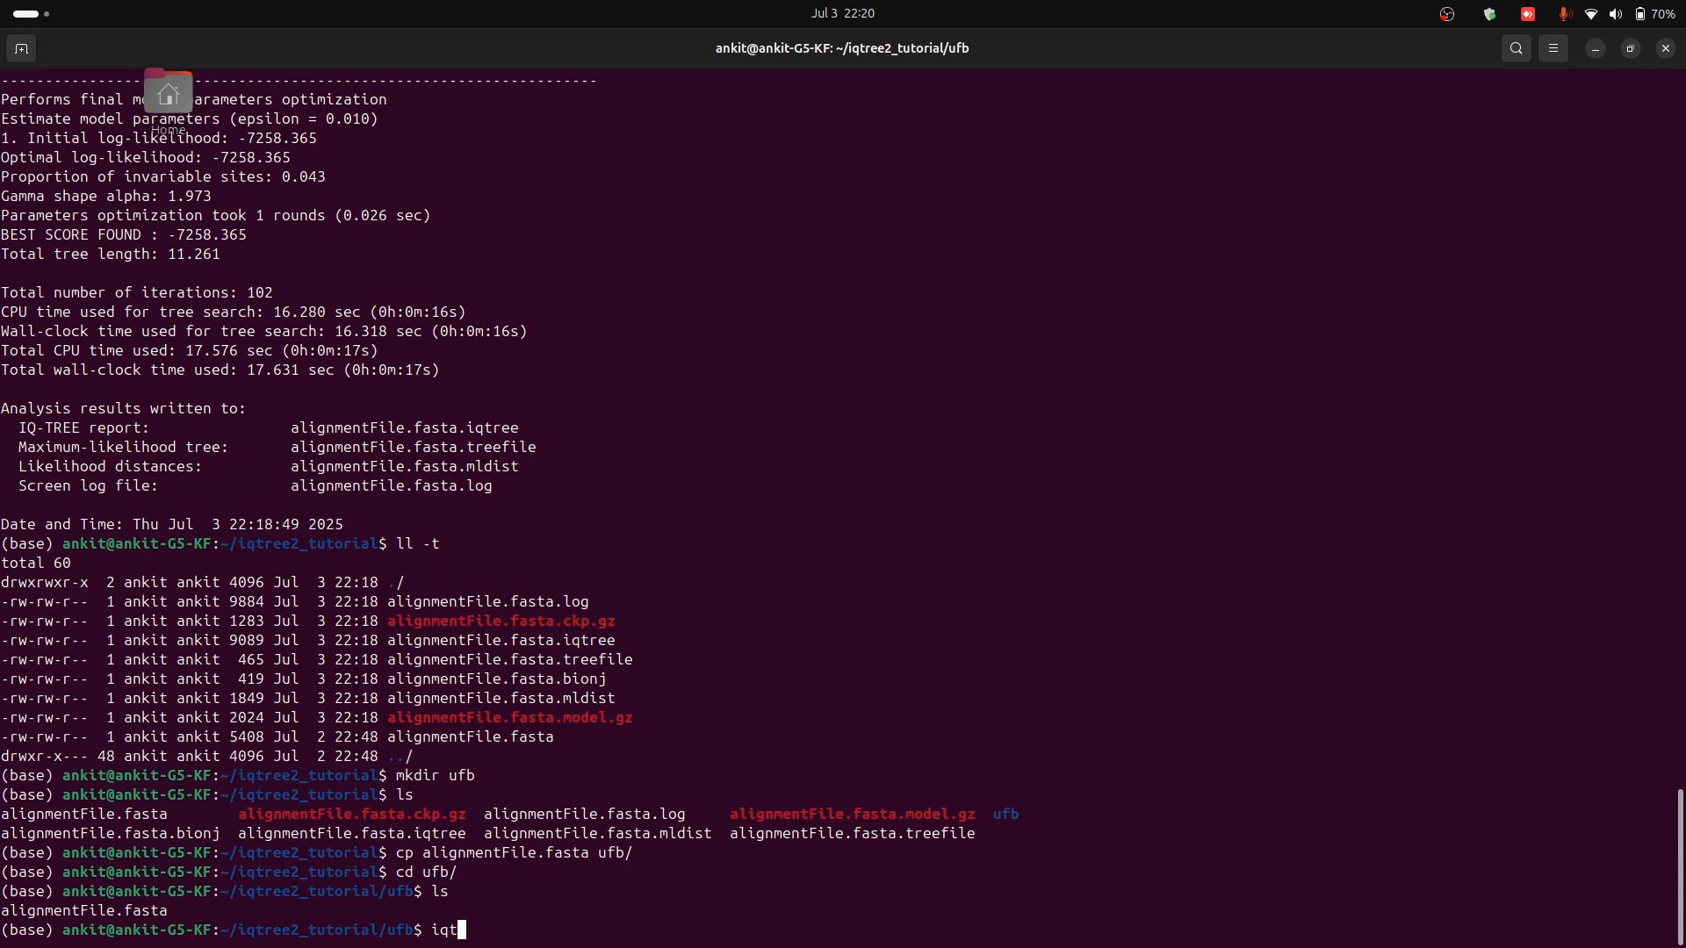
pyautogui.write('ree2')
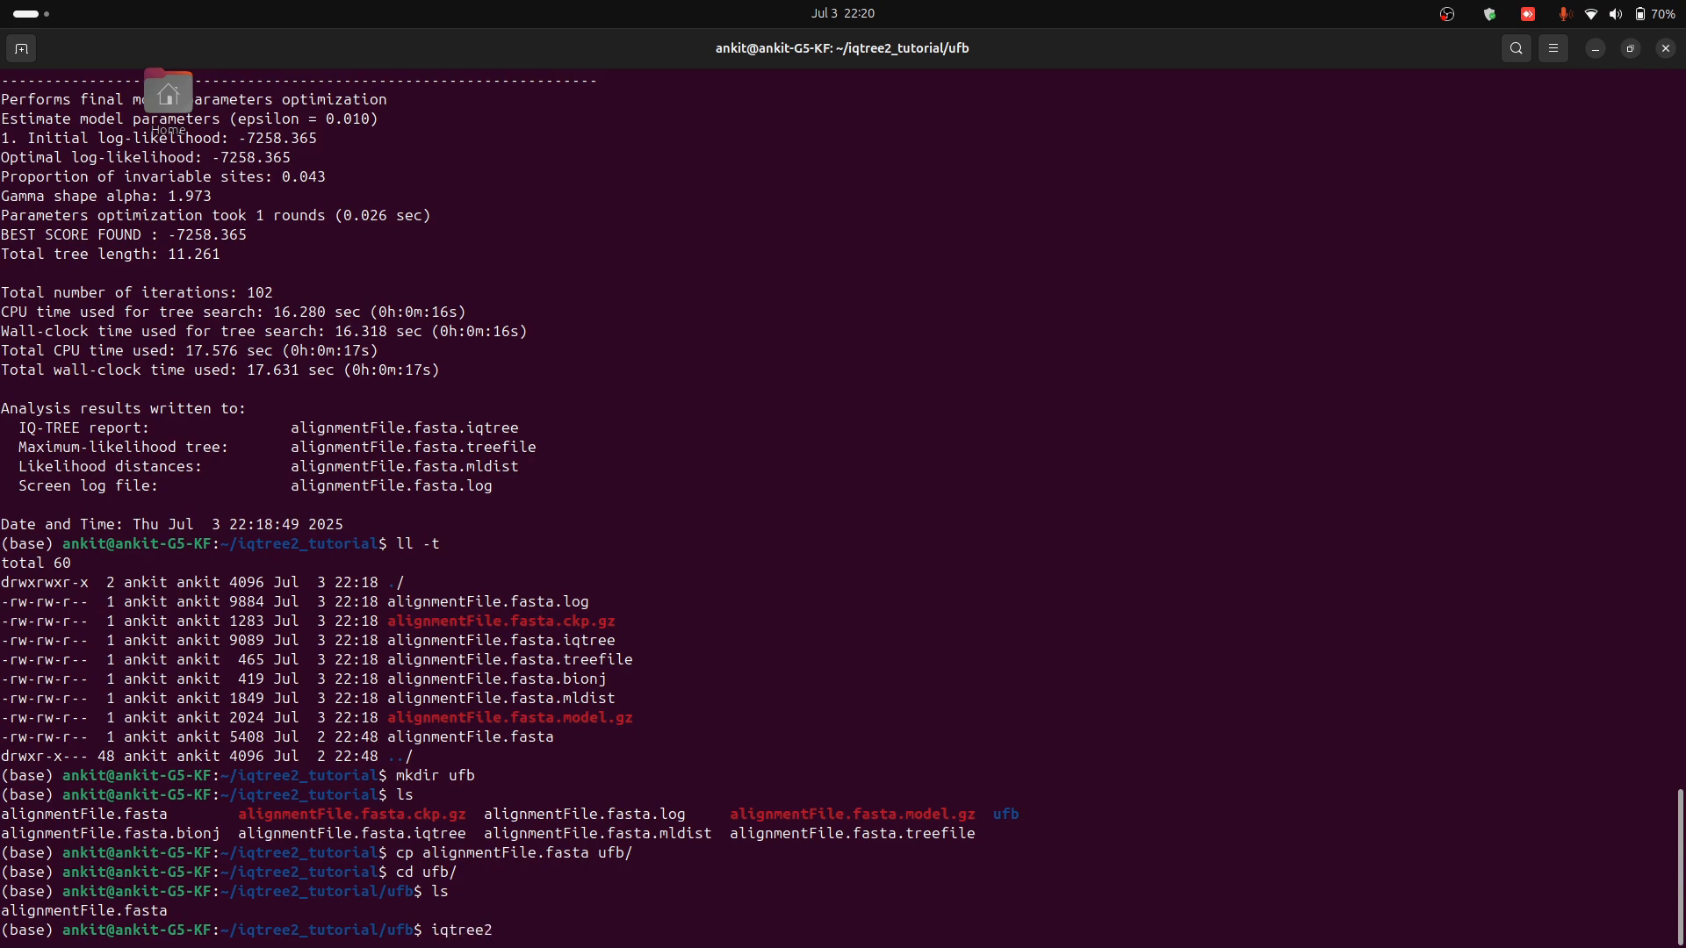
pyautogui.write('-s alignmentFile.fasta')
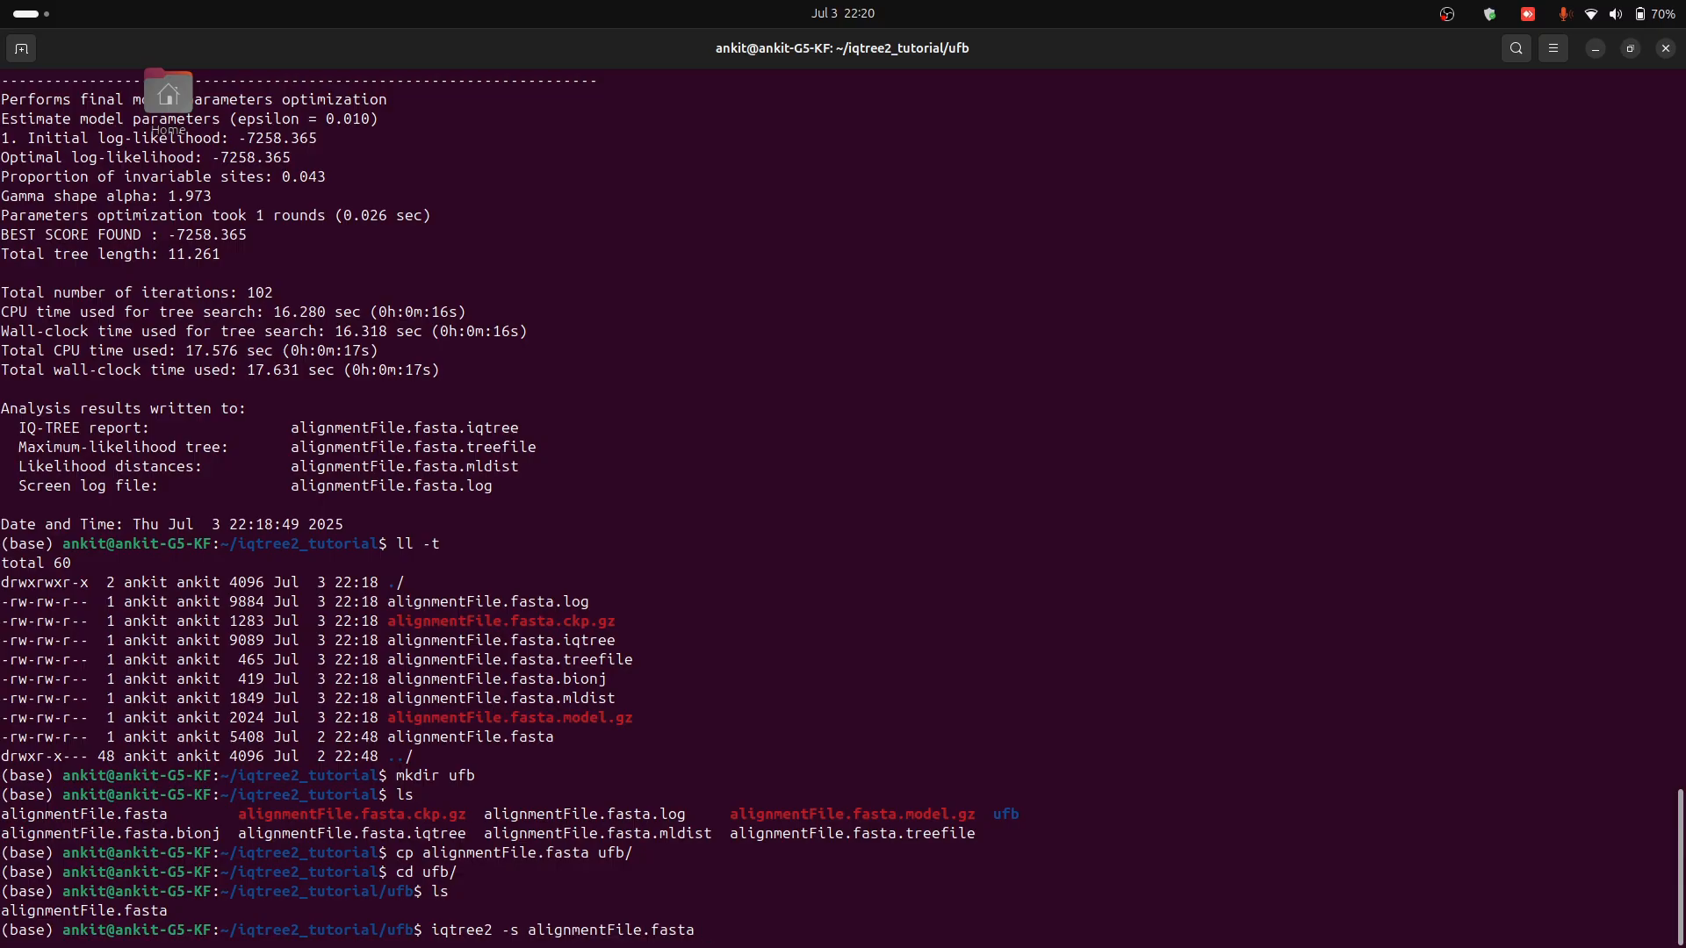
pyautogui.write('-')
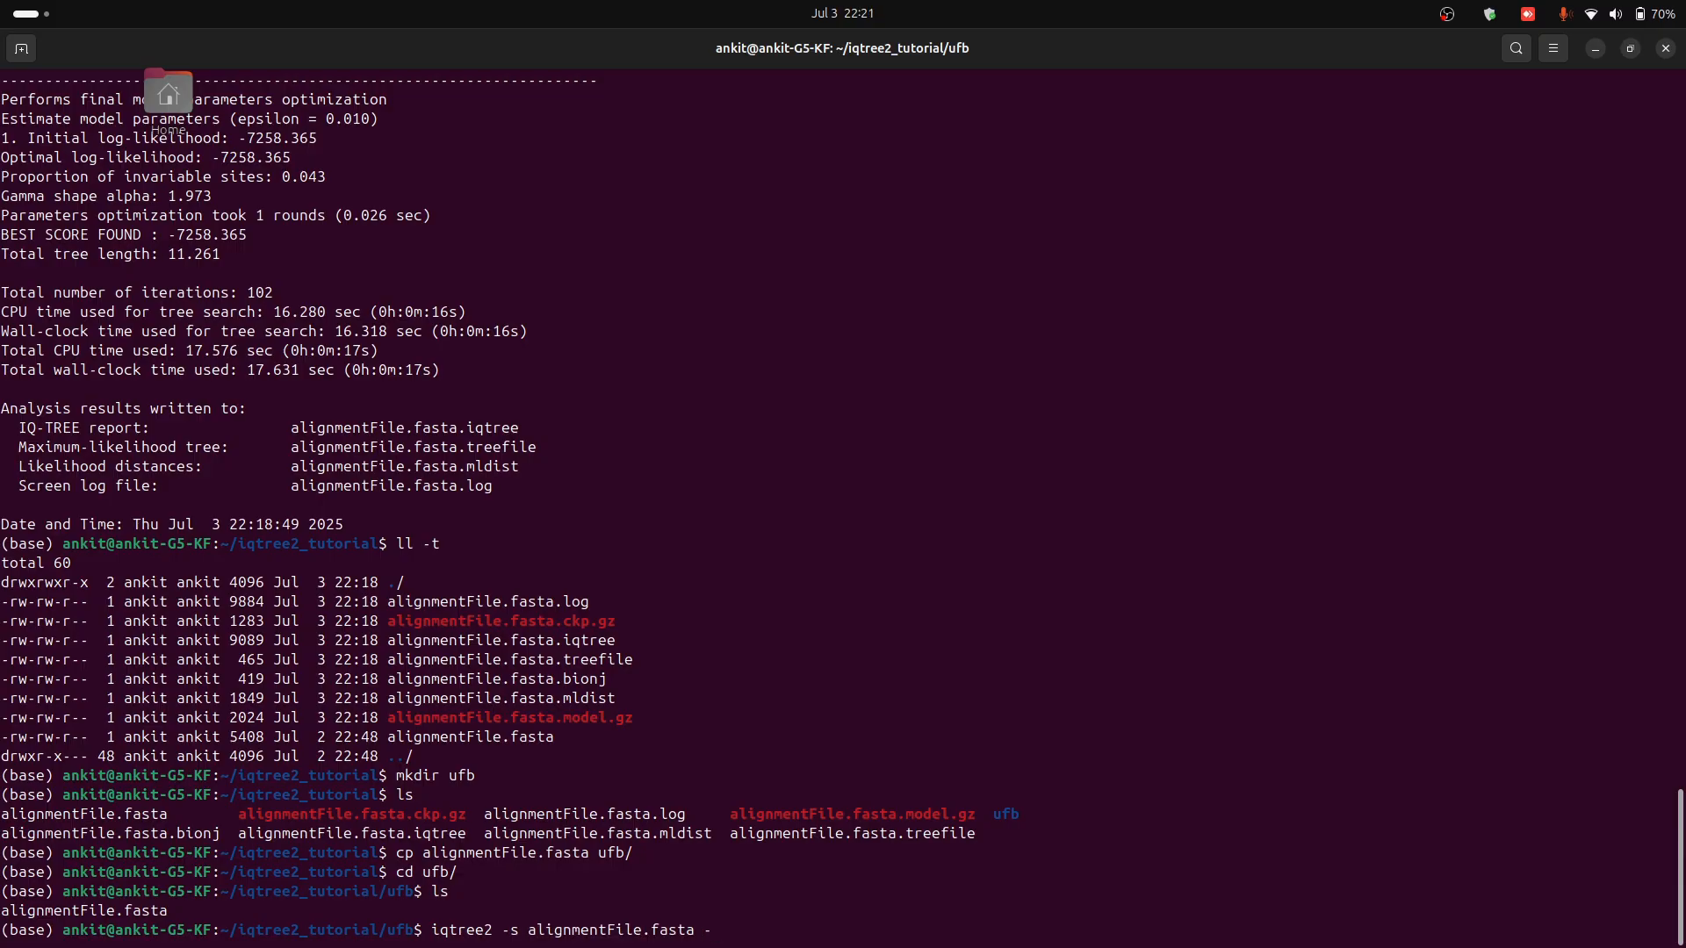
pyautogui.write('m')
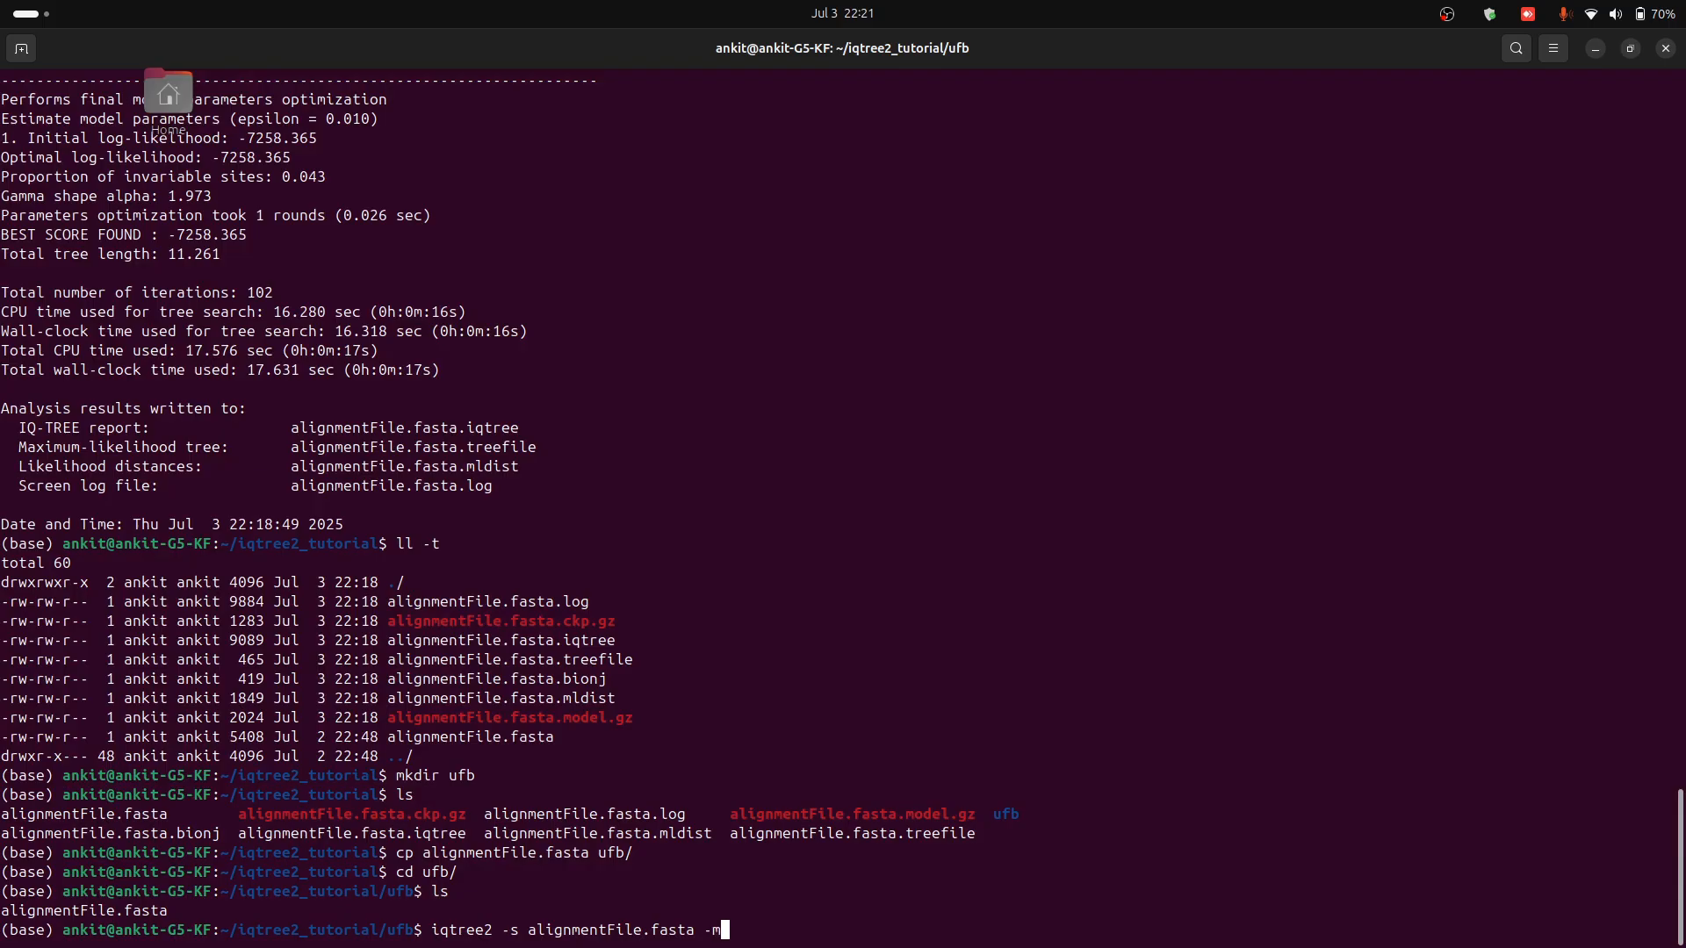
pyautogui.write('GT')
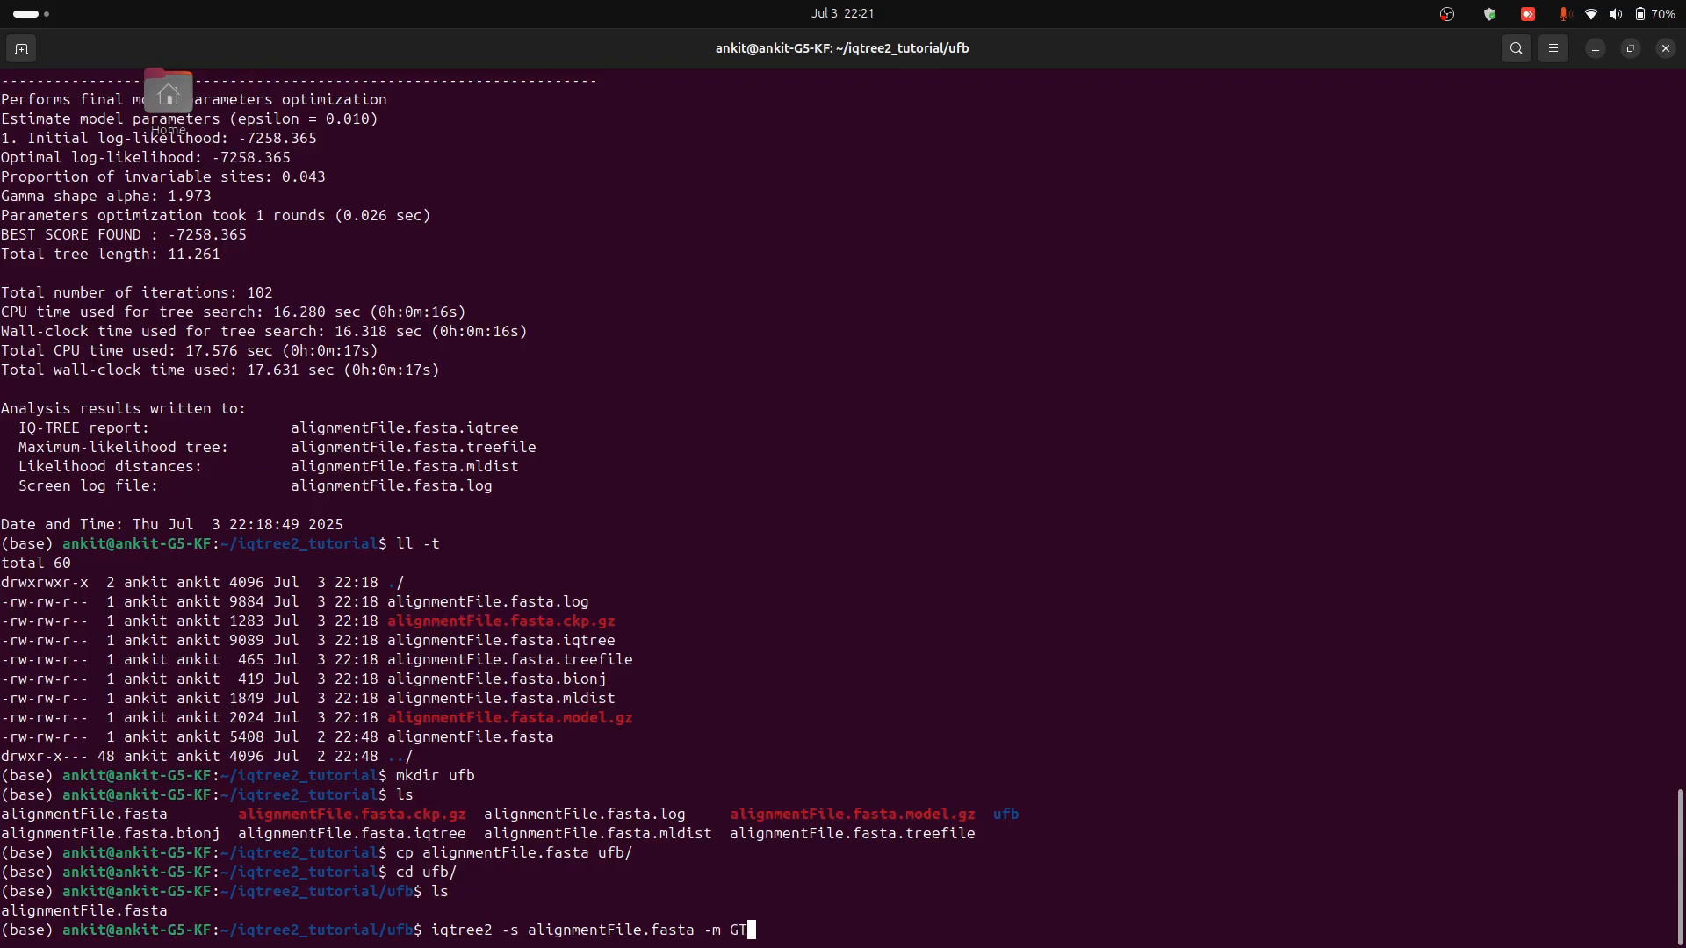
pyautogui.write('R')
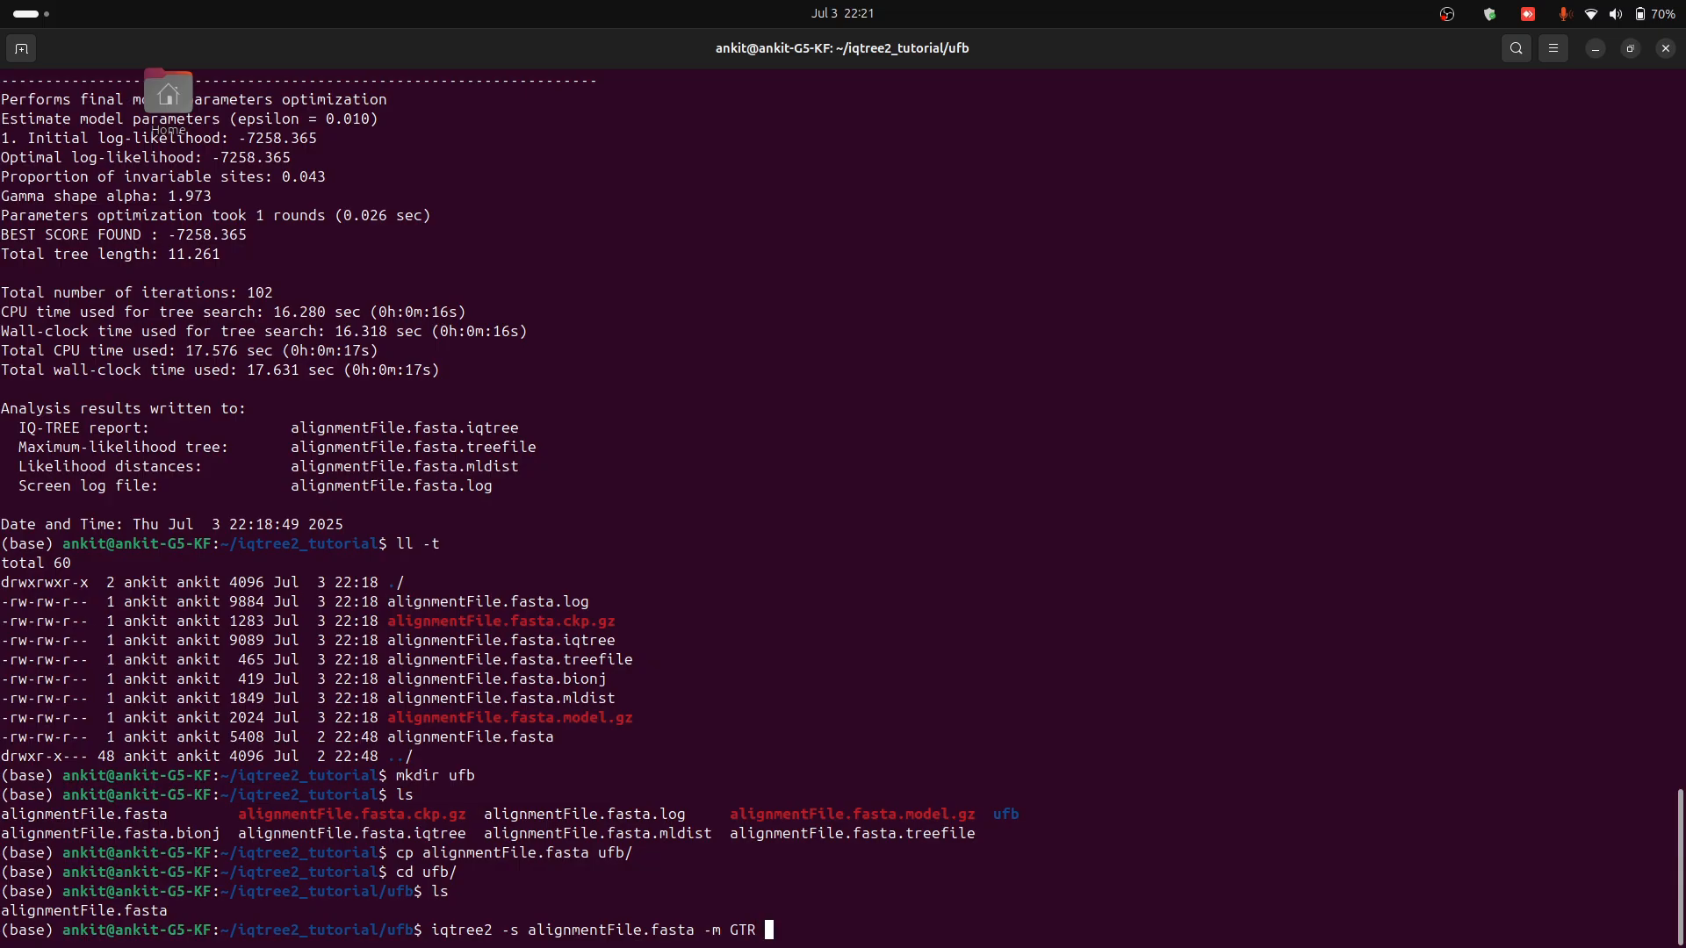
pyautogui.press('Backspace')
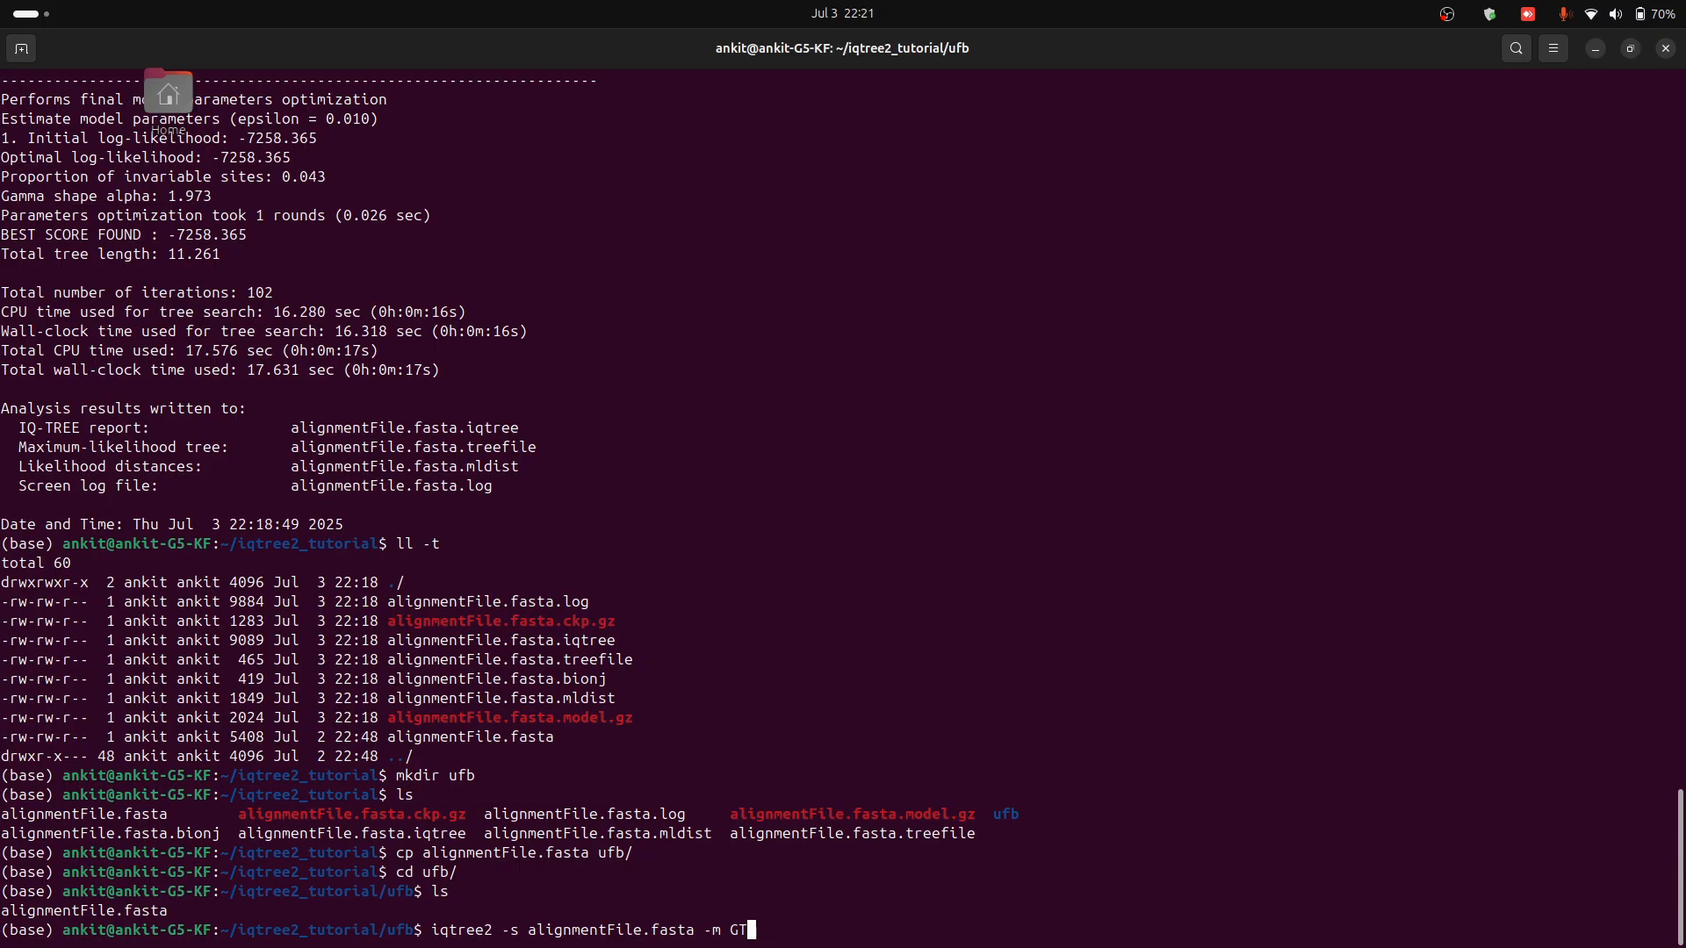
pyautogui.press('BackSpace')
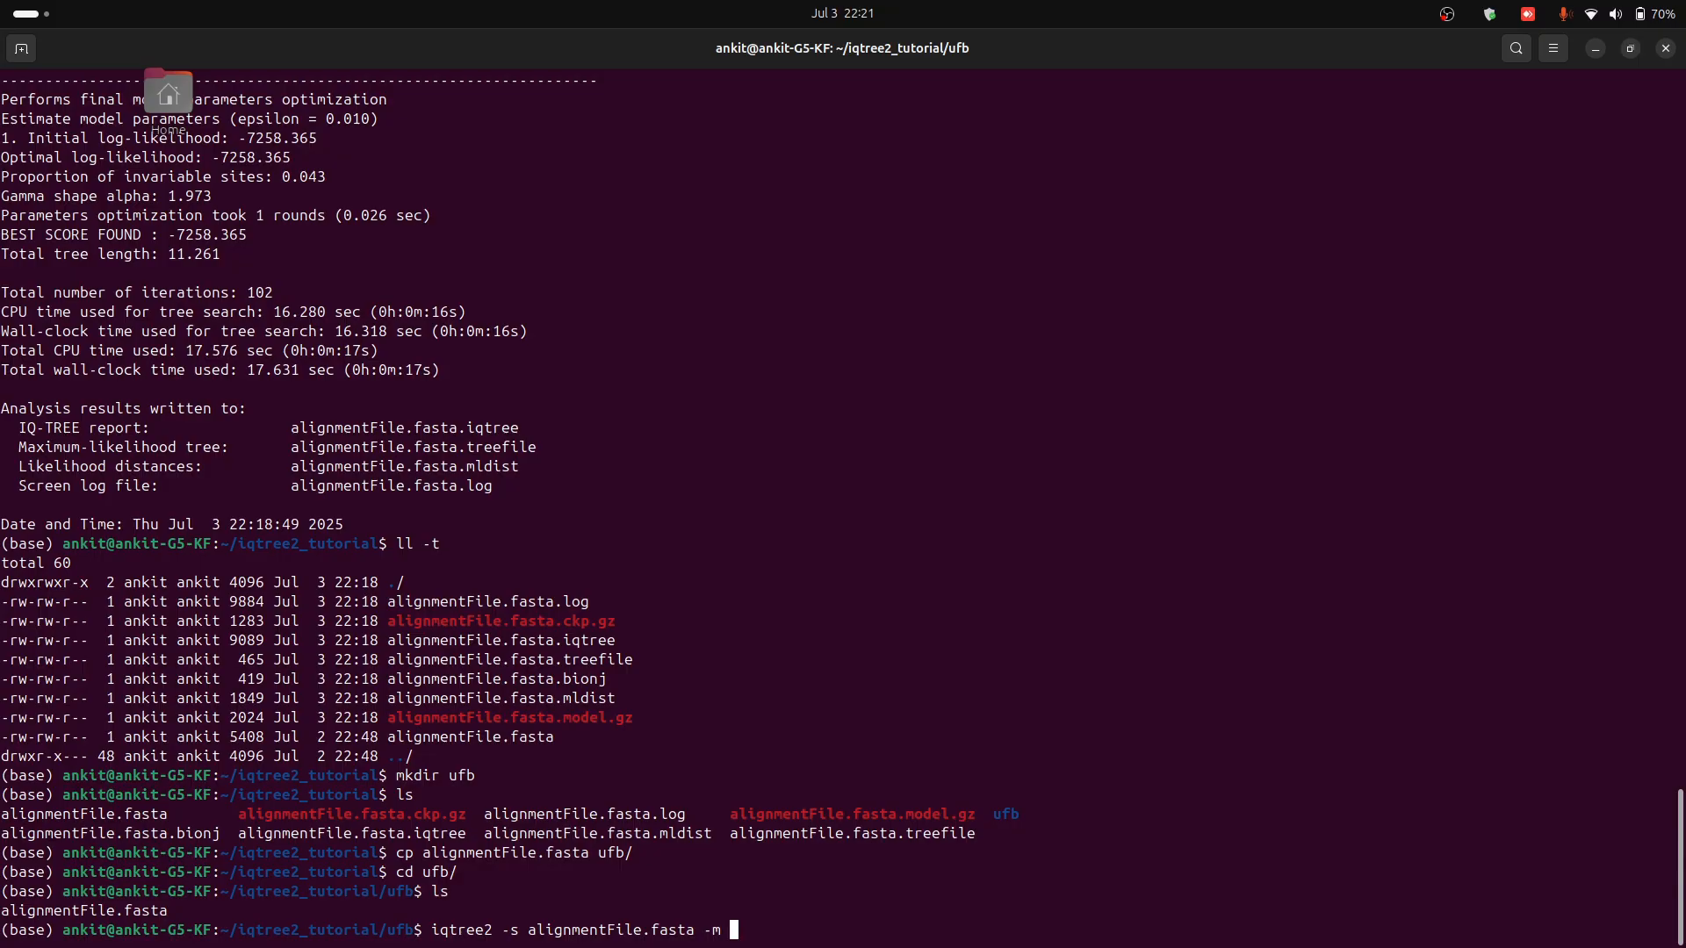
pyautogui.write('MFP')
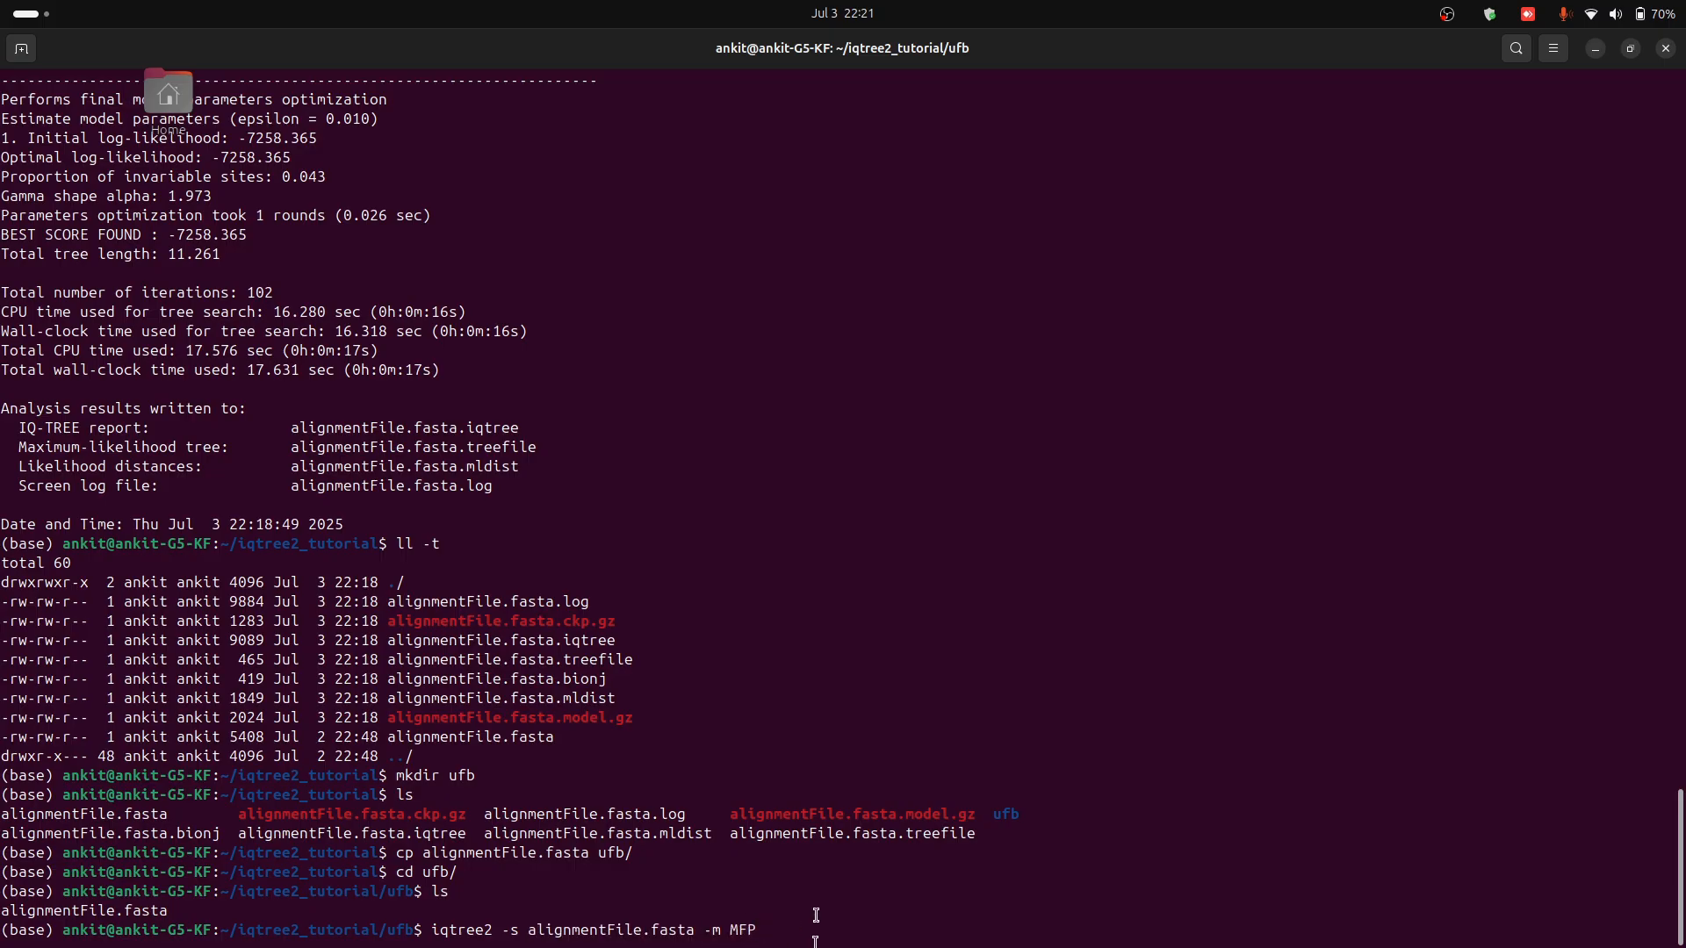
# Step: Add -B 100 and run; IQ-TREE rejects fewer than 1000 bootstrap replicates
pyautogui.write('-')
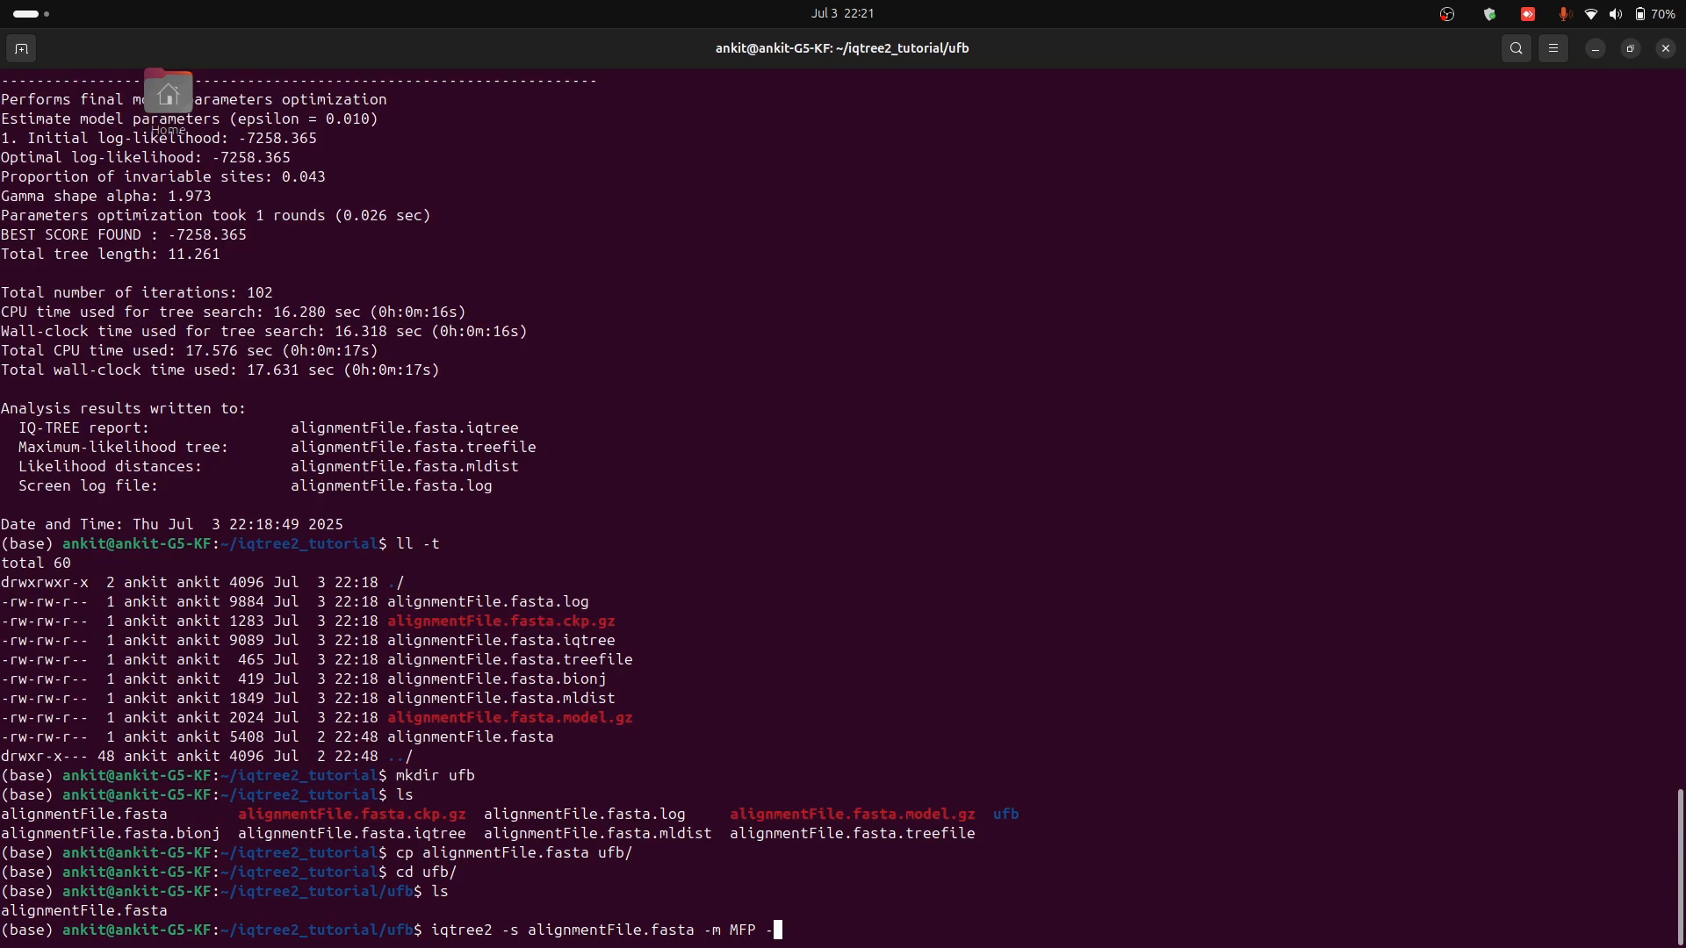
pyautogui.write('B')
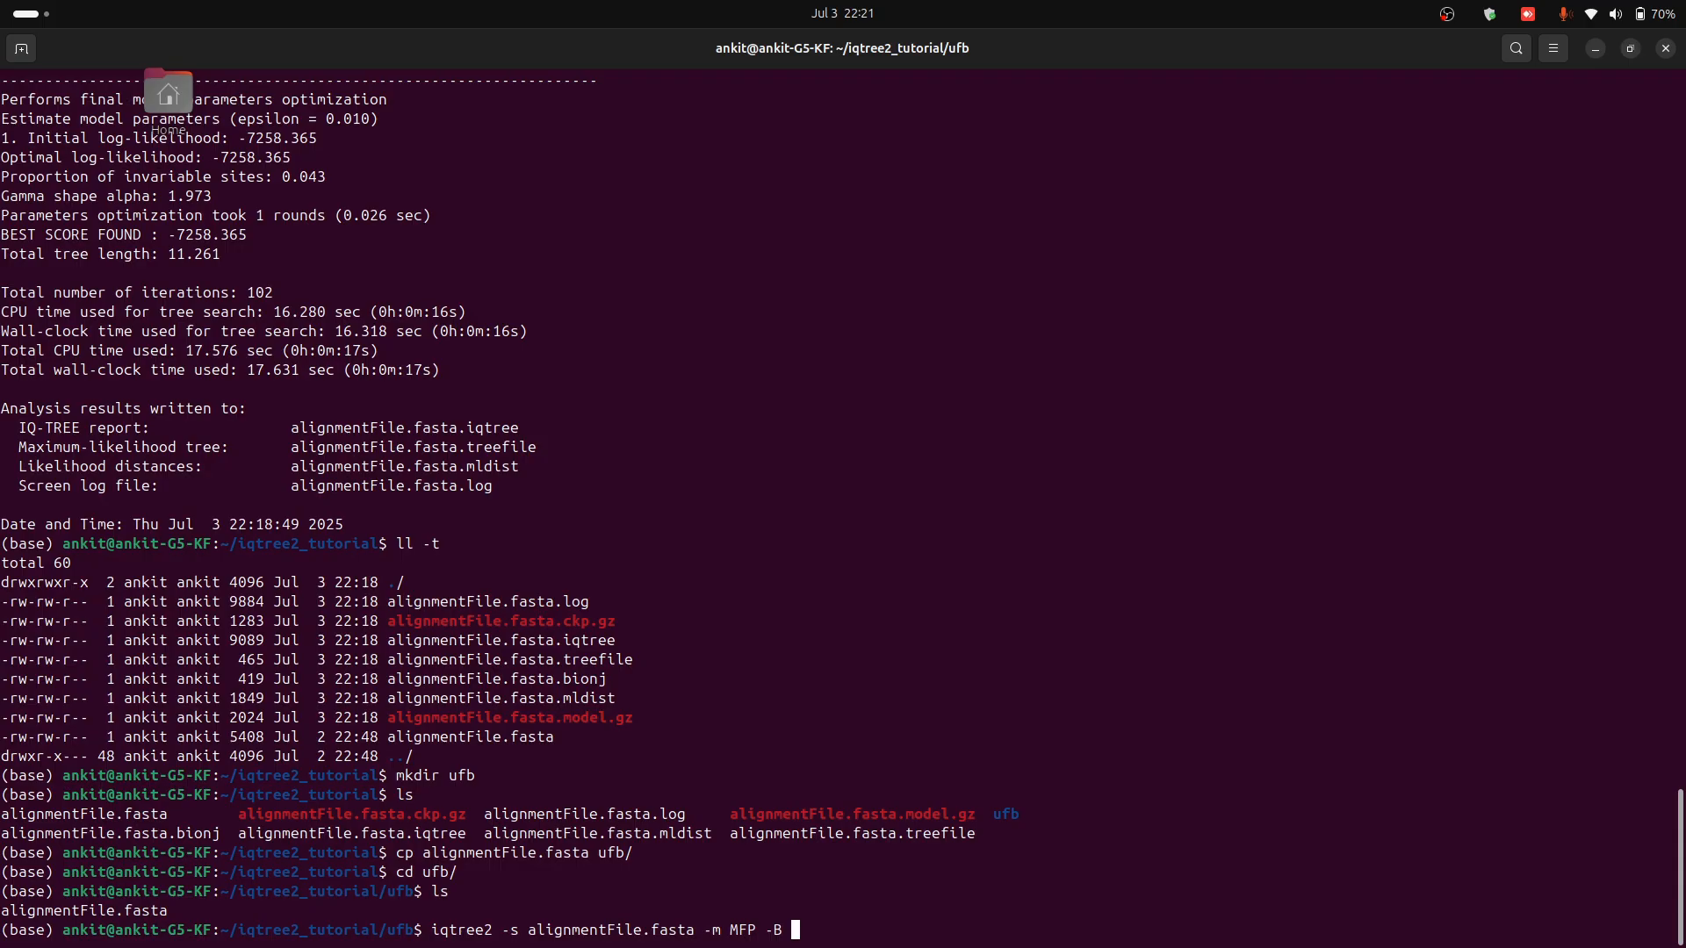
pyautogui.write('10')
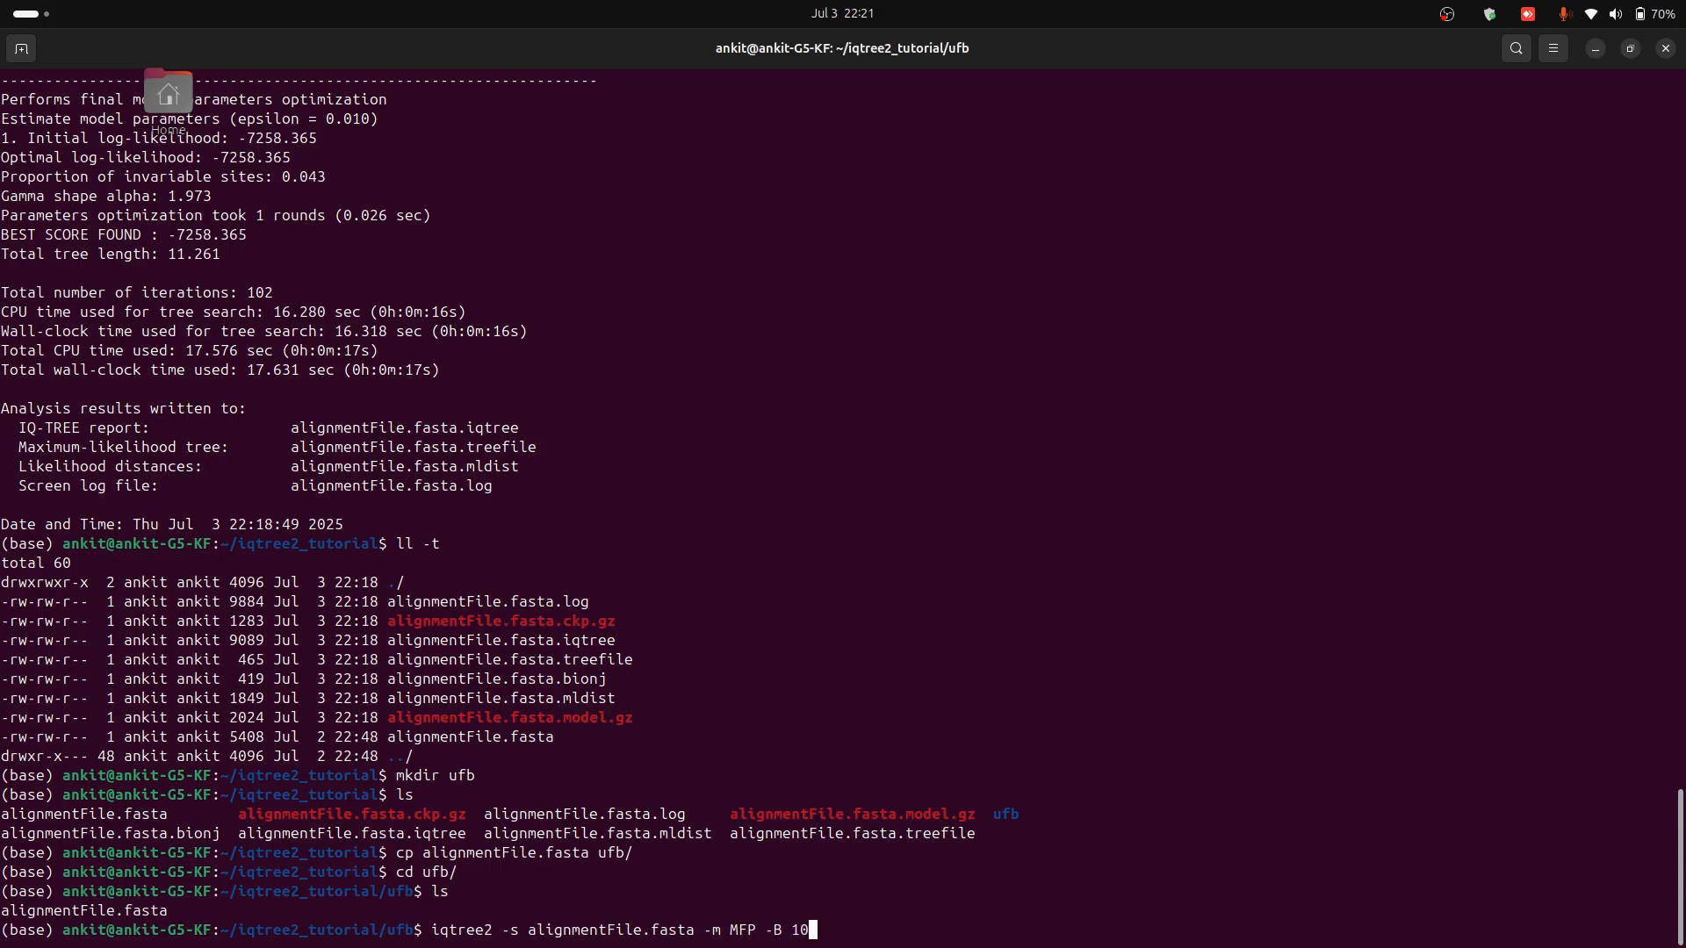
pyautogui.write('0')
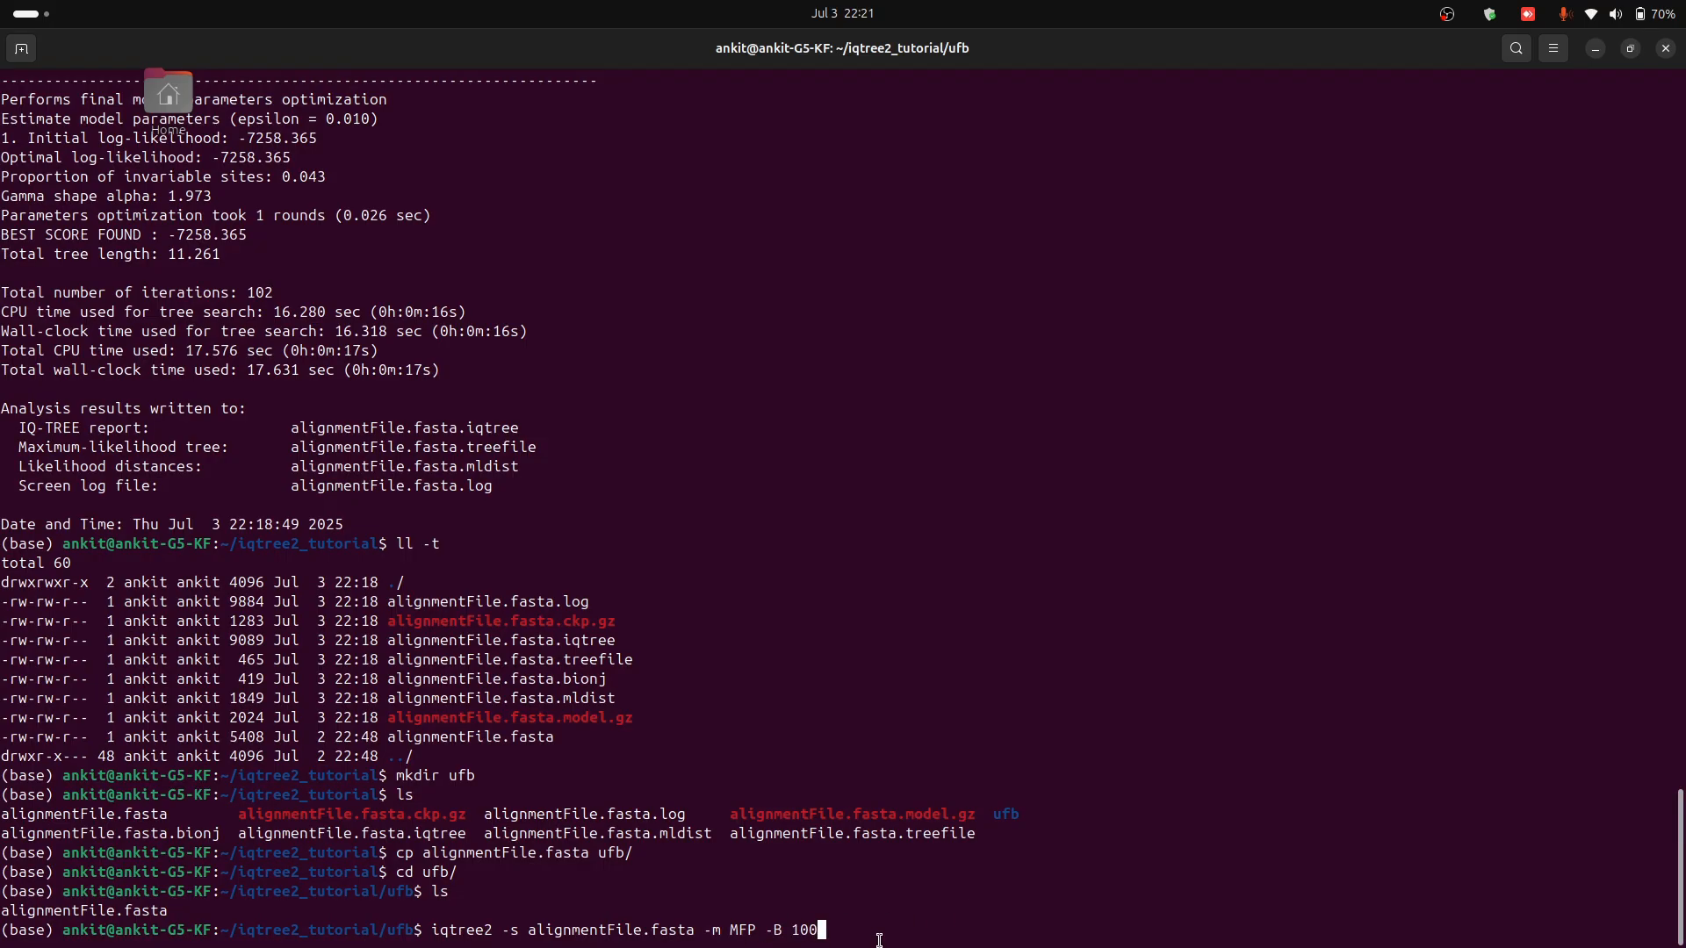
pyautogui.press('Return')
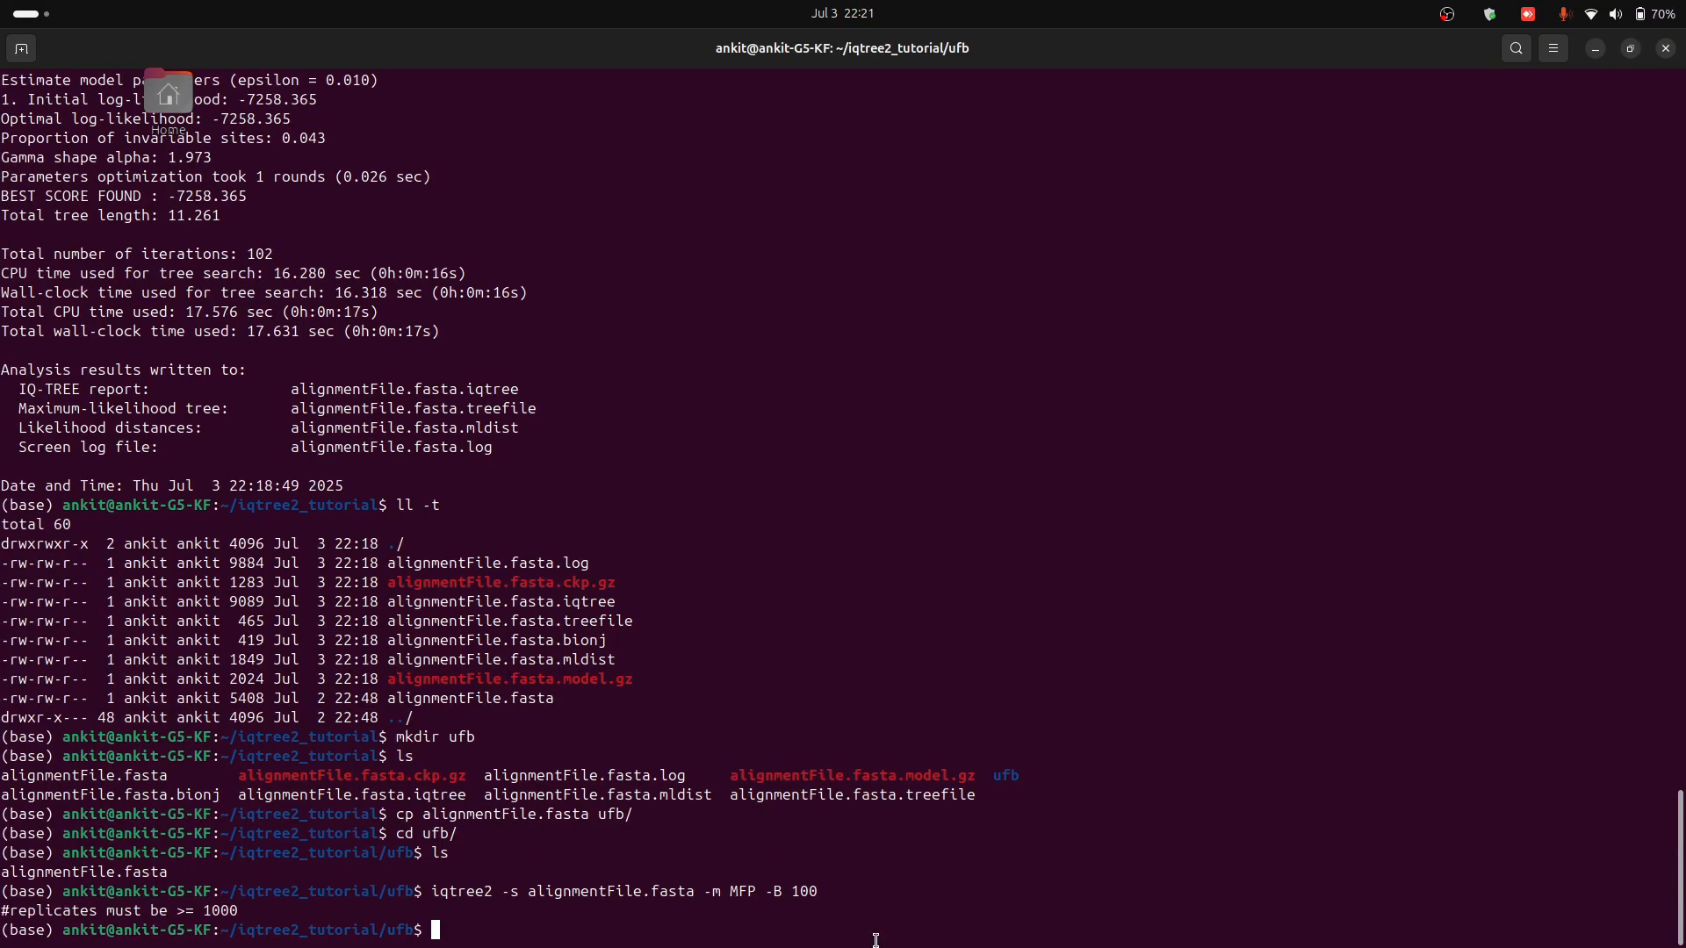
# Step: Rerun iqtree2 on alignmentFile.fasta with -m MFP and -B 1000 ultrafast bootstrap replicates and watch it finish
pyautogui.doubleClick(459, 890)
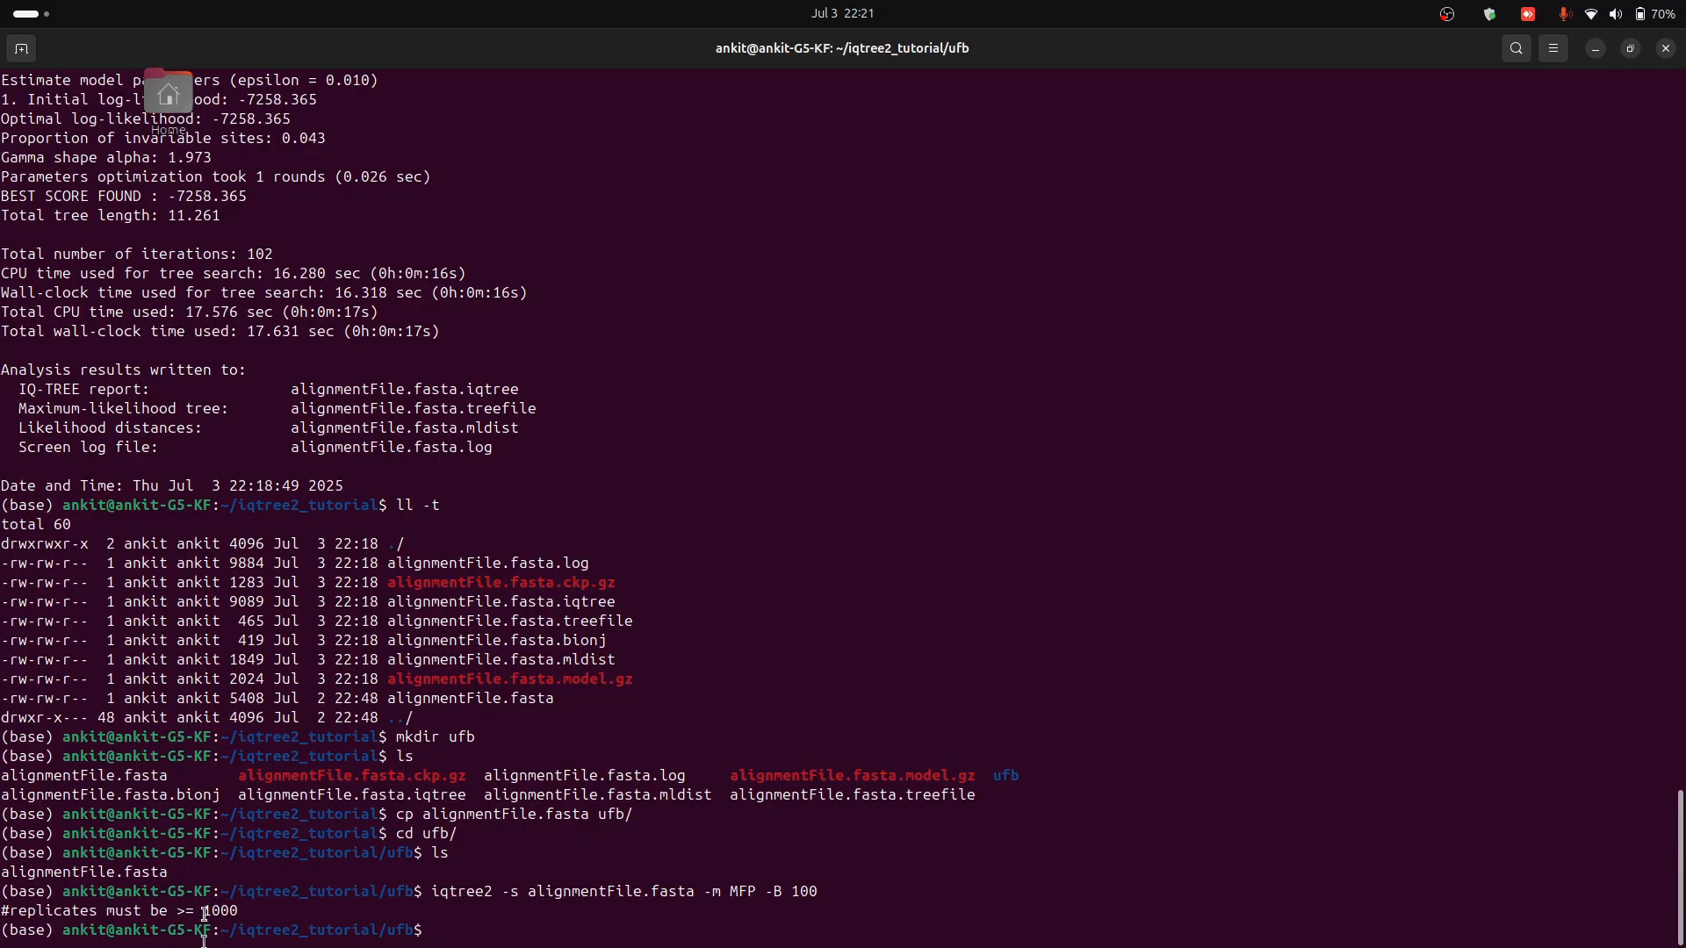
pyautogui.doubleClick(220, 911)
pyautogui.write('iqtree2 -s alignmentFile.fasta -m MFP -B 1000')
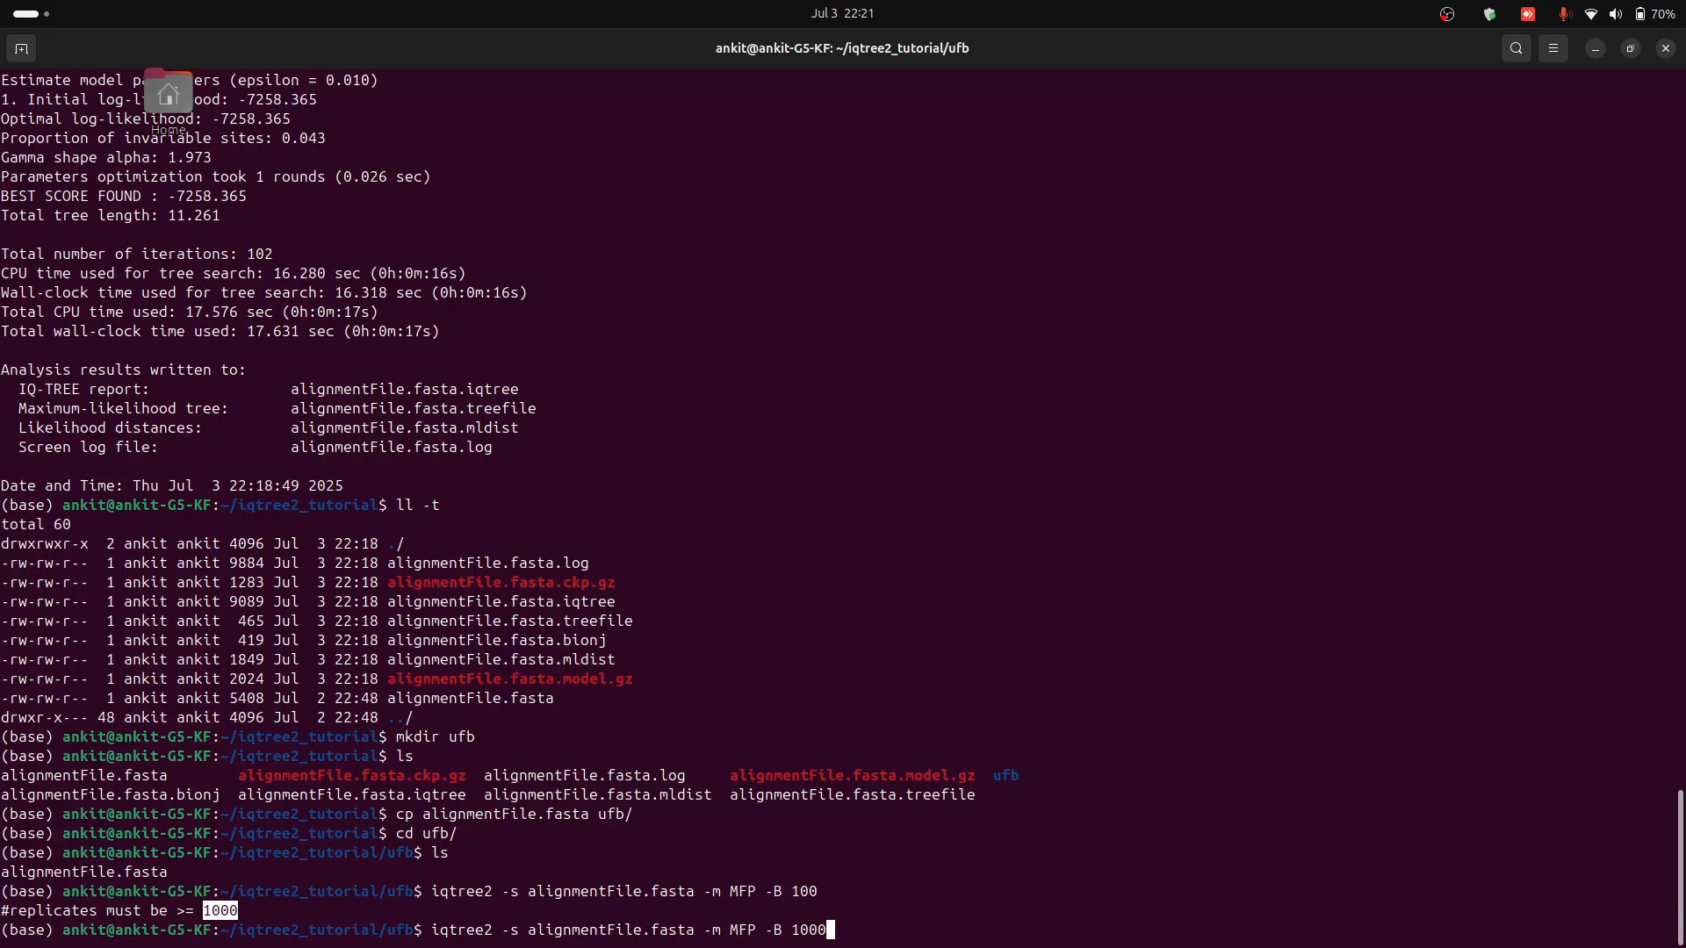
pyautogui.press('Return')
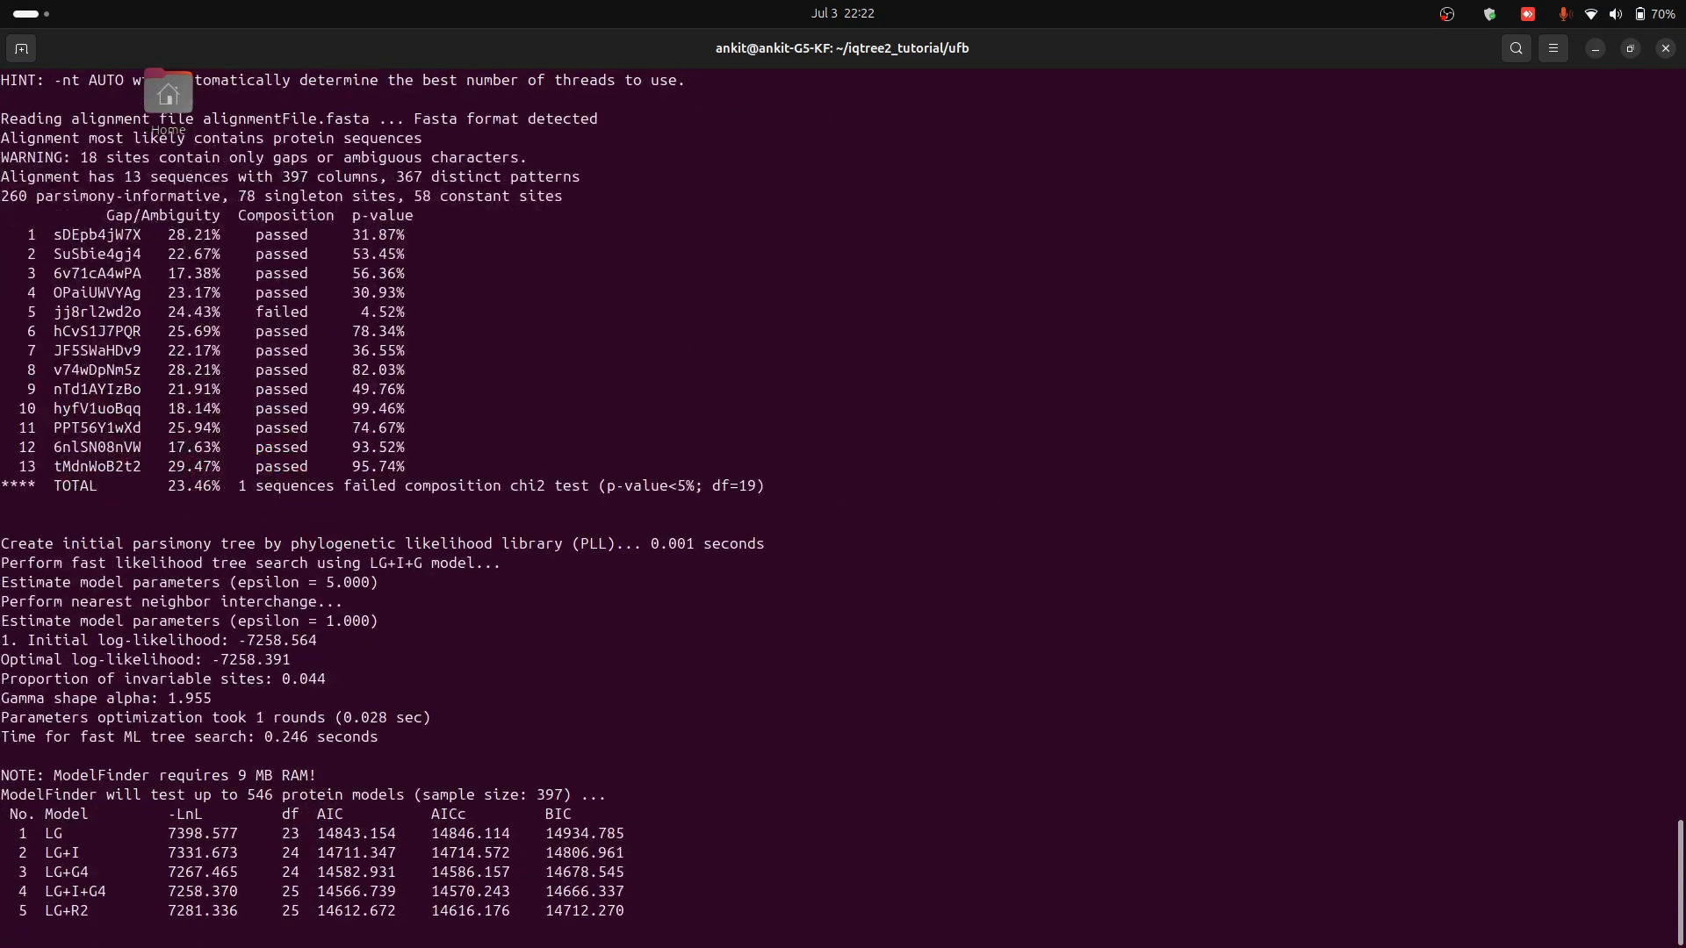
pyautogui.scroll(-3)
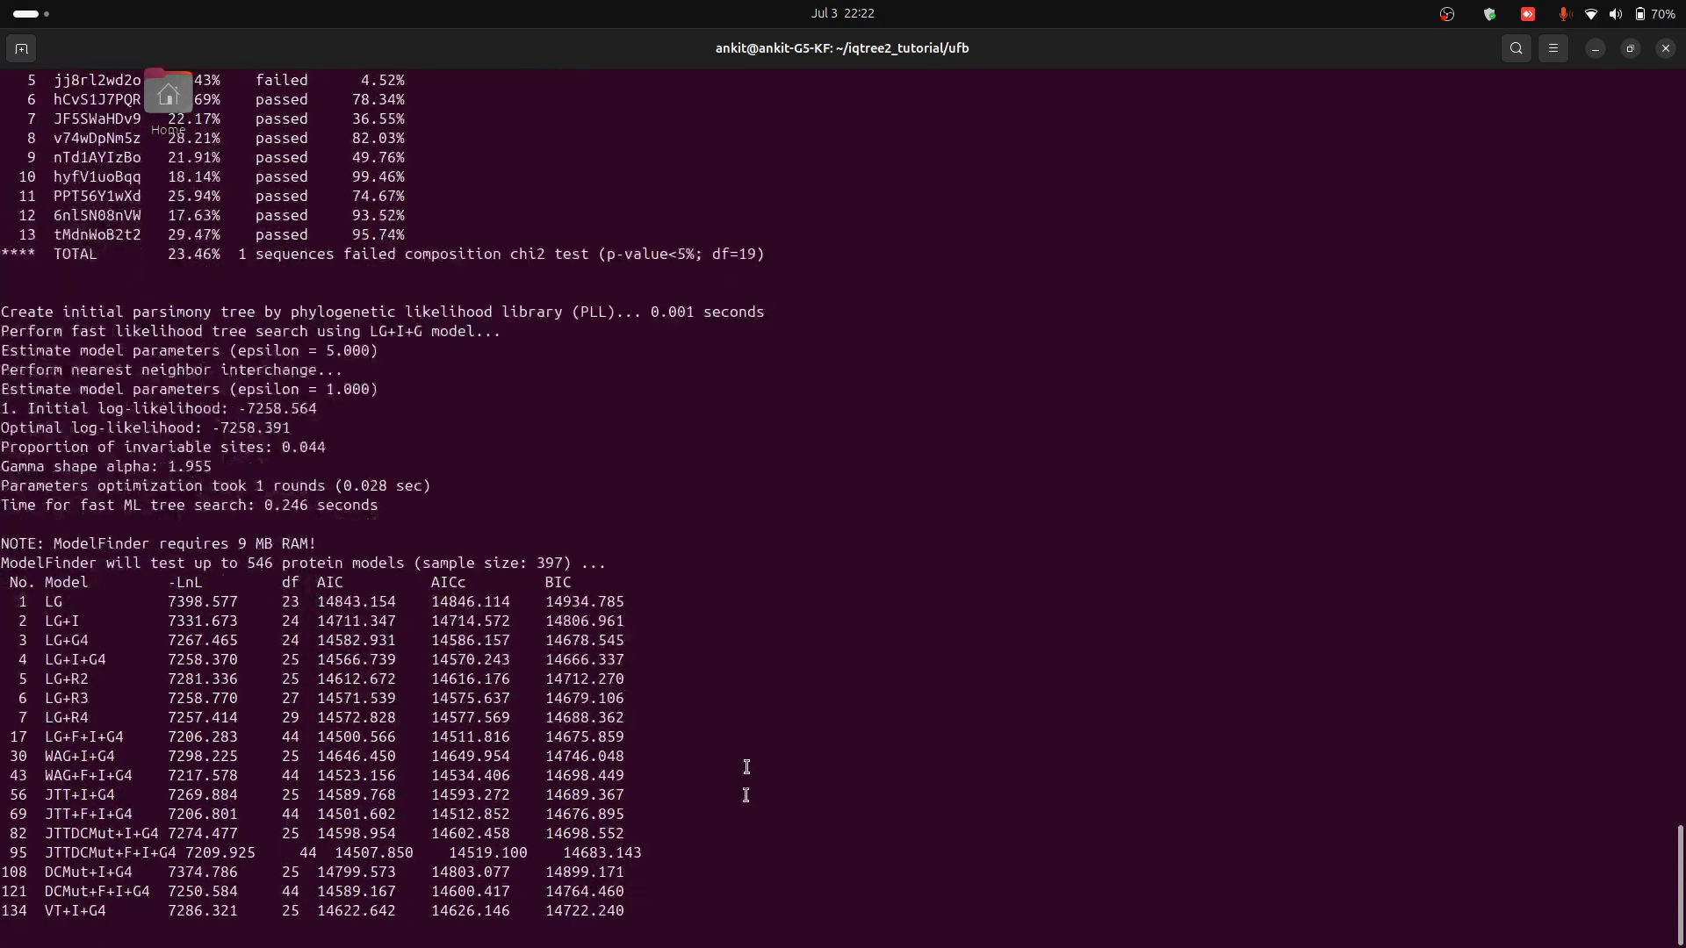
pyautogui.scroll(-3)
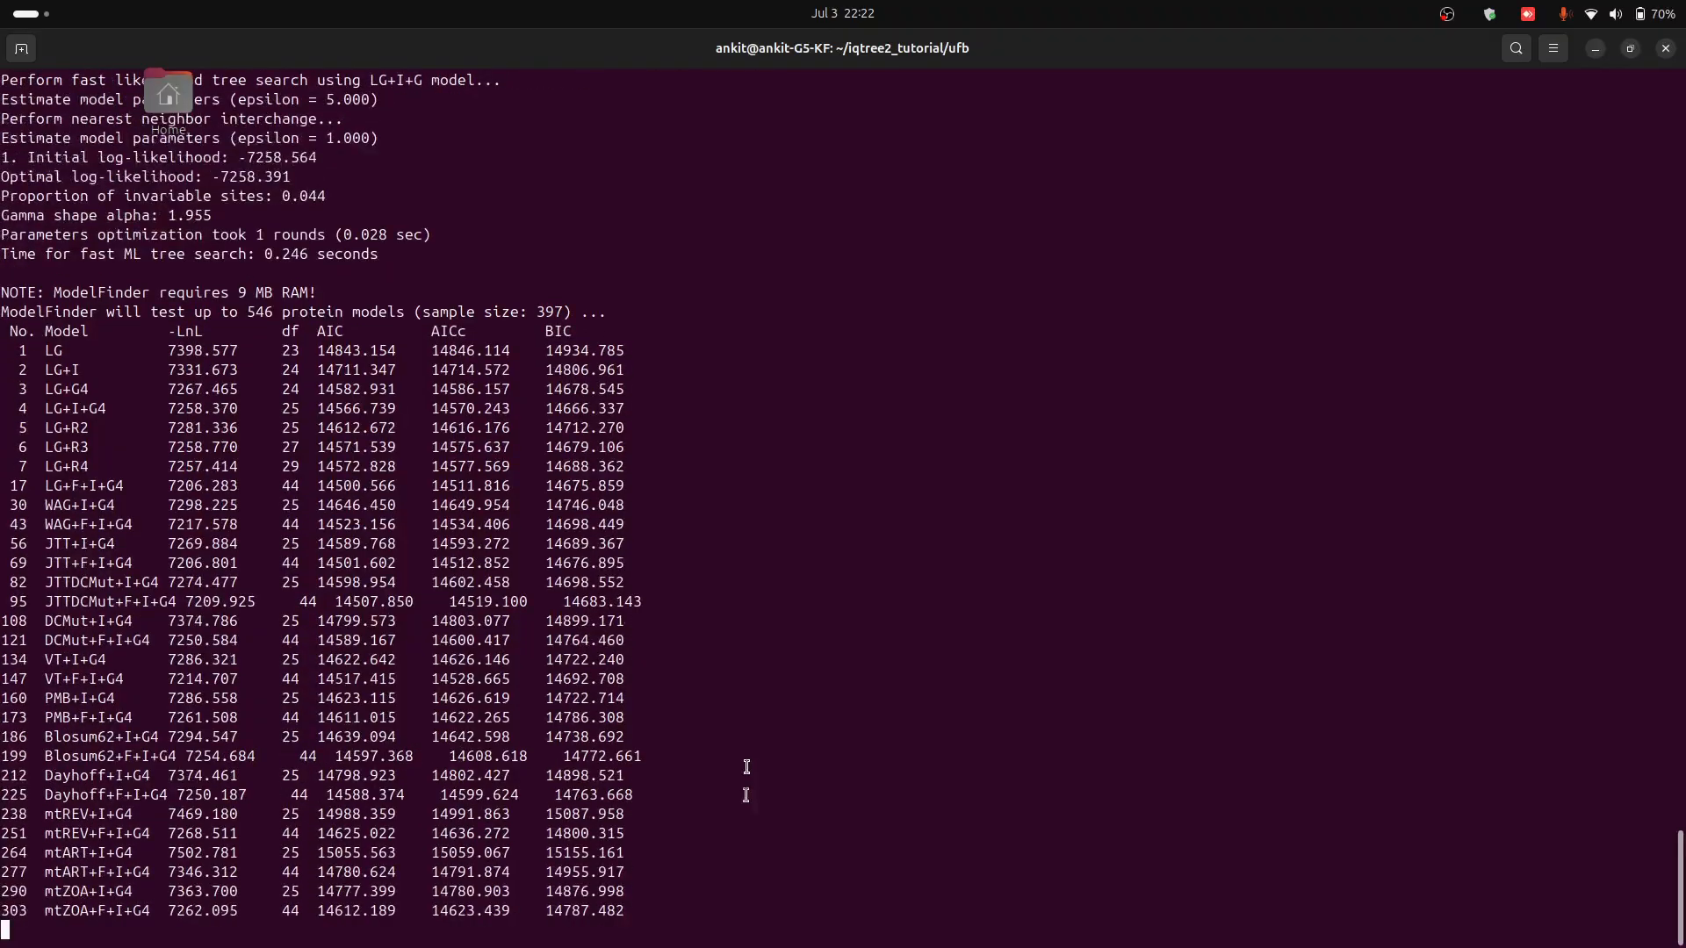
pyautogui.scroll(-3)
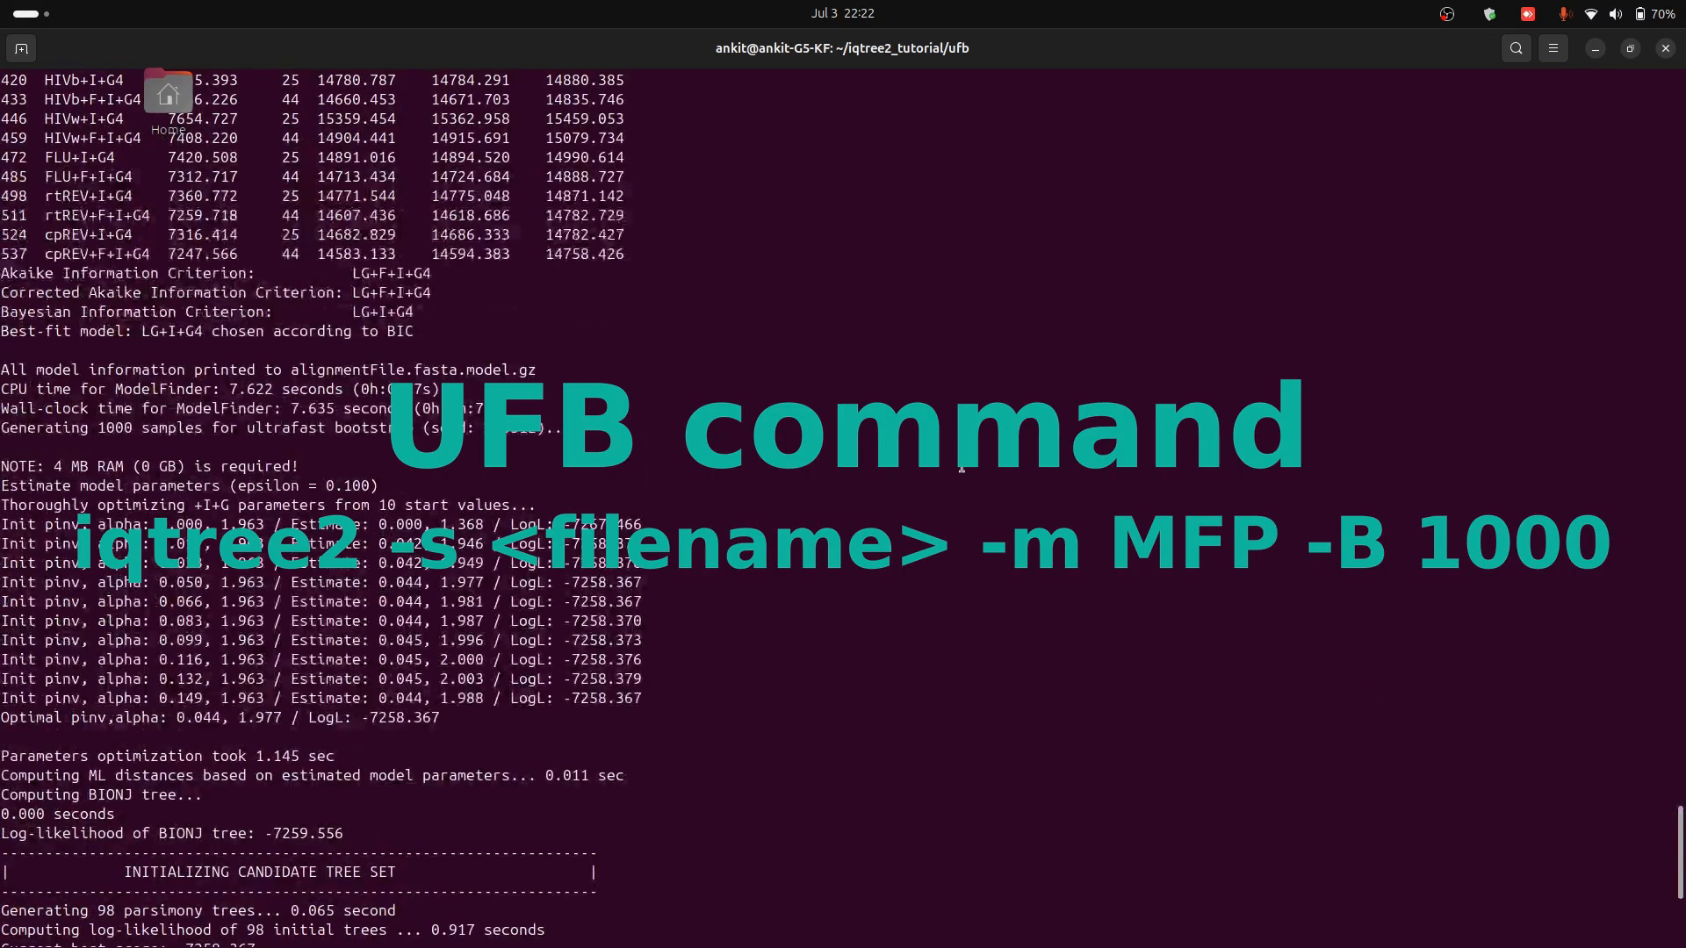
pyautogui.scroll(-3)
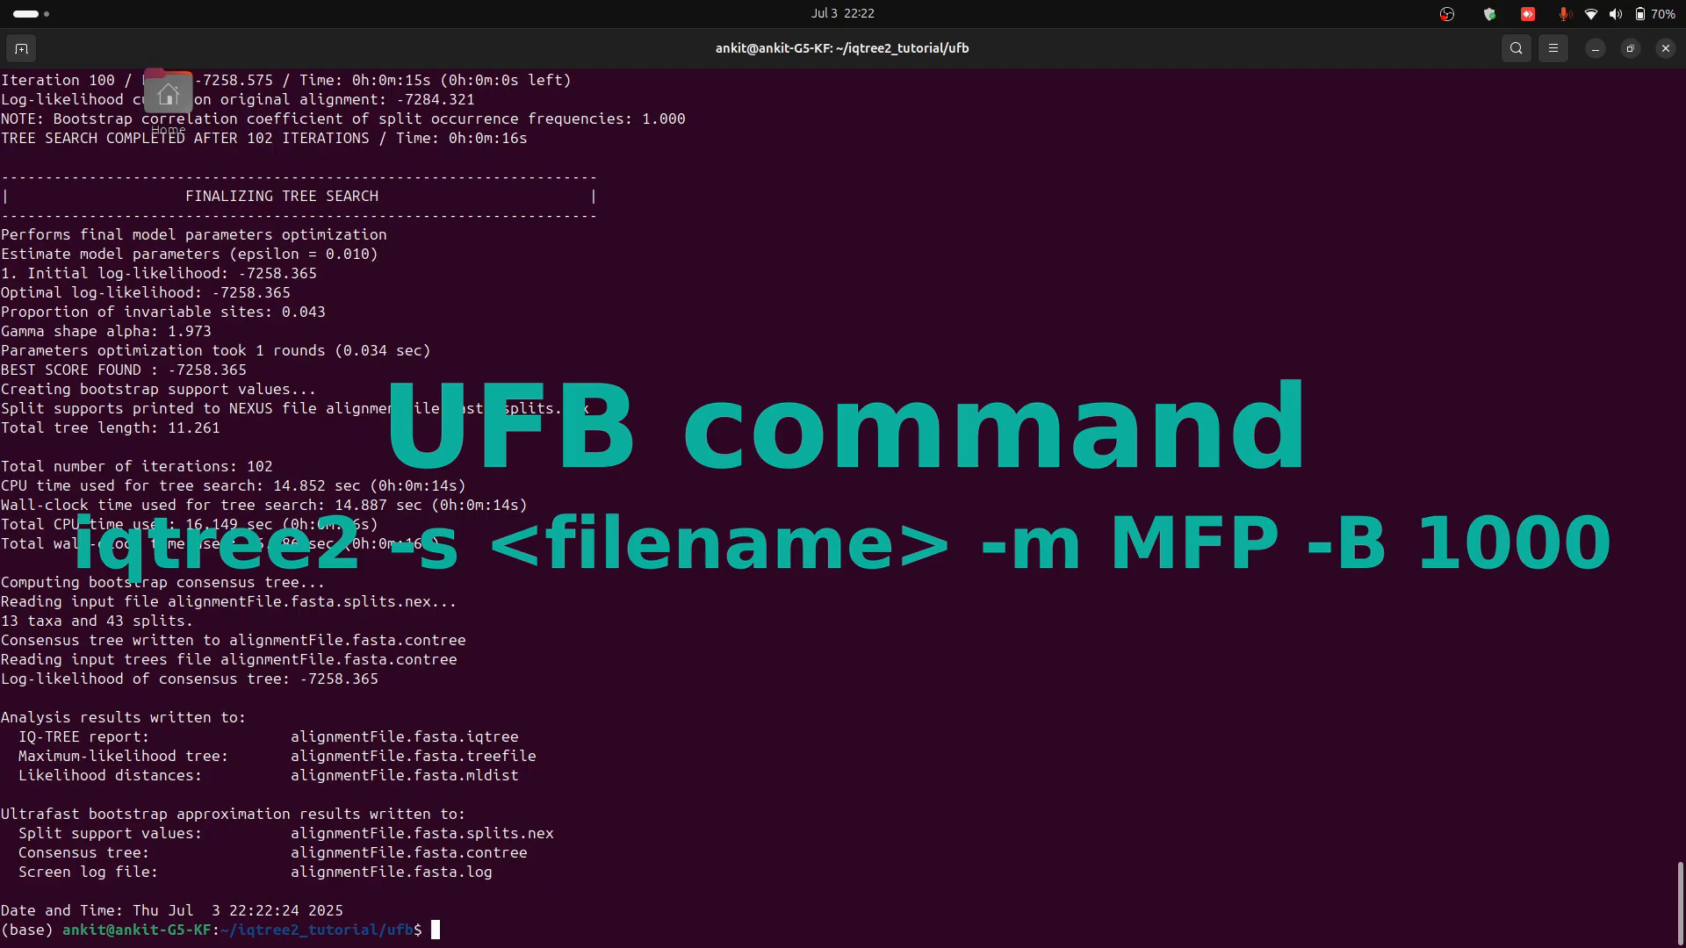
pyautogui.write('iqtree2 -s alignmentFile.fasta -m MFP -B 1000^C')
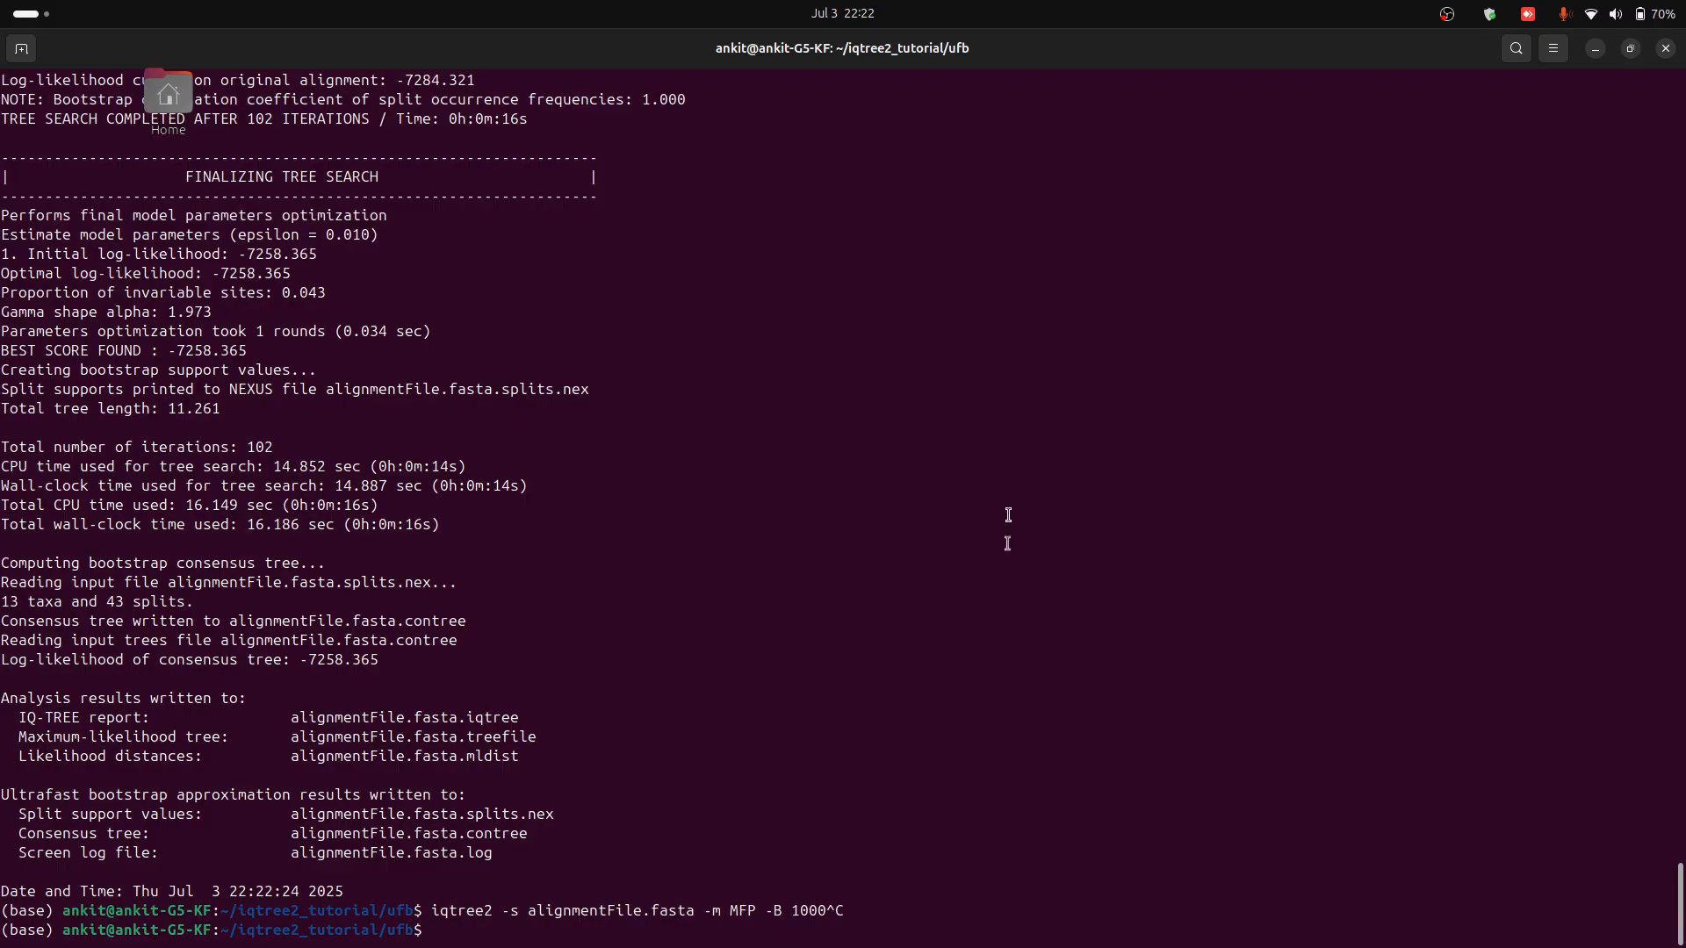
# Step: List the ufb folder with ll -t, showing contree, splits.nex, treefile and checkpoint outputs
pyautogui.write('ll')
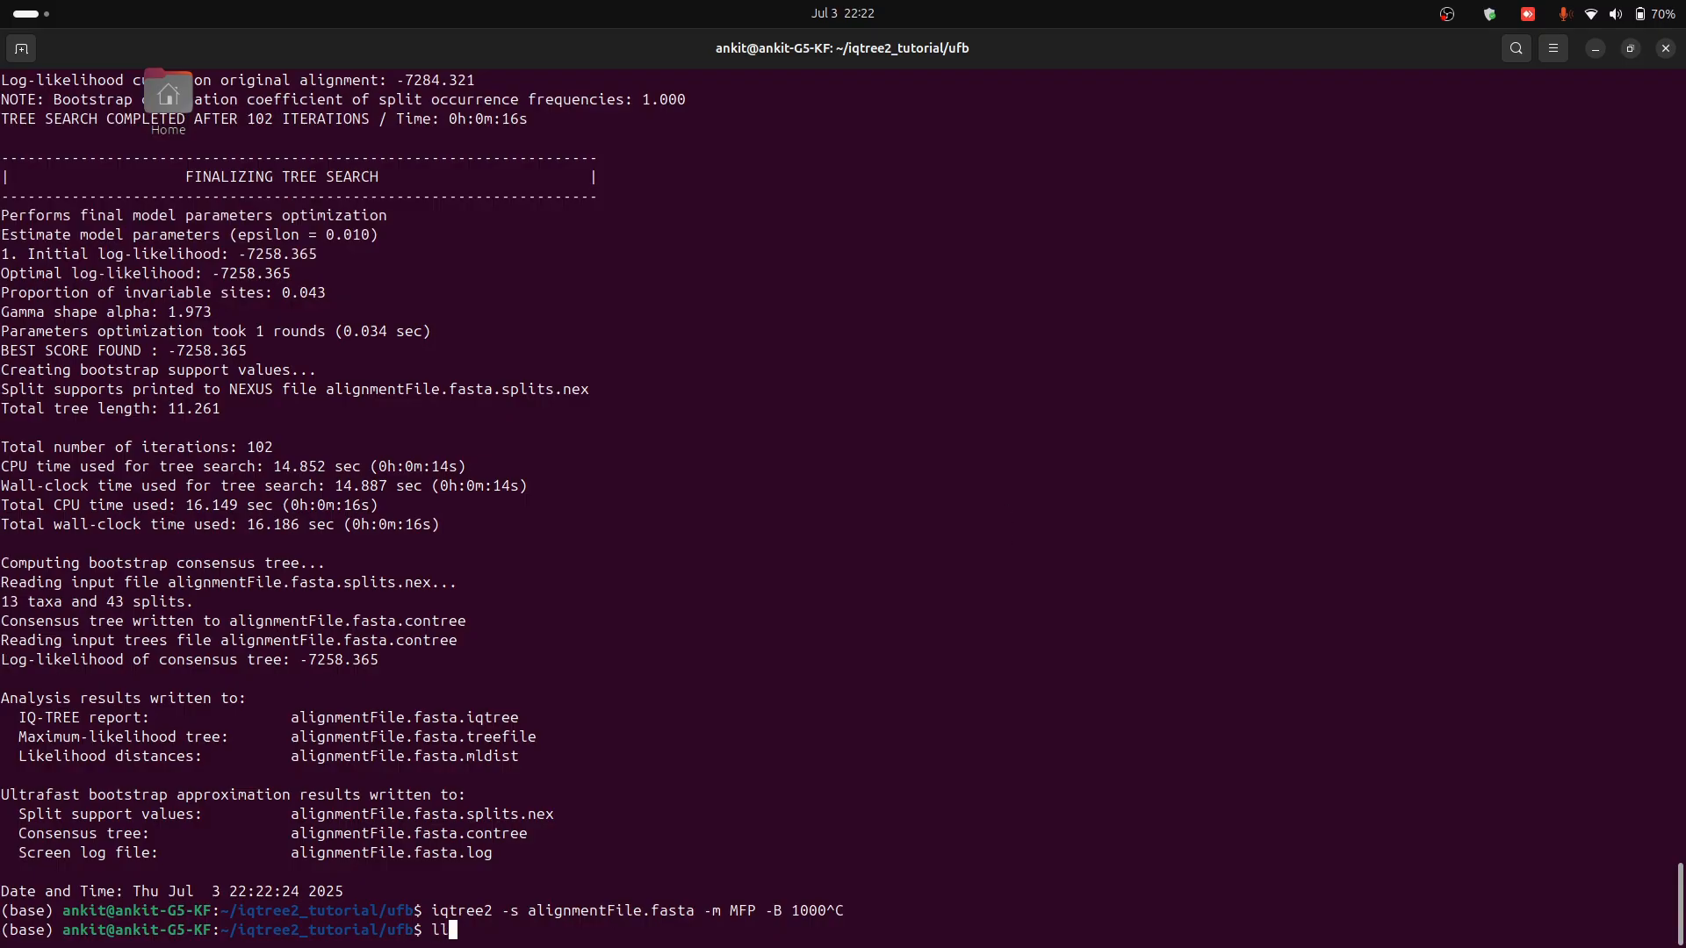
pyautogui.press('Return')
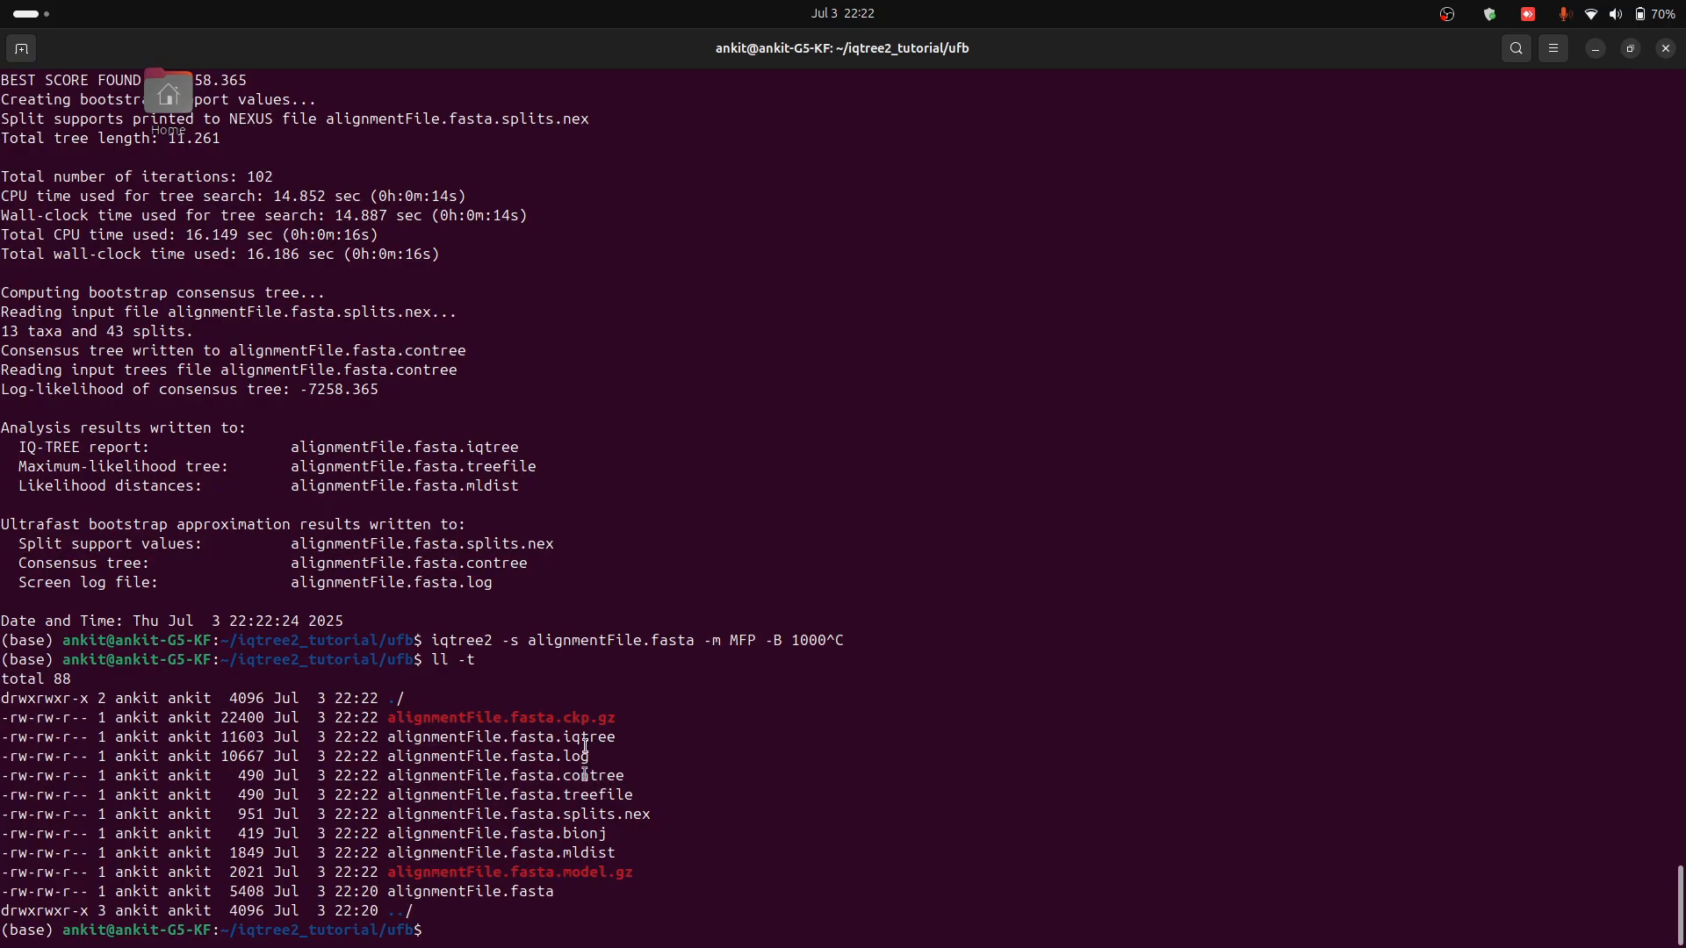
pyautogui.doubleClick(507, 794)
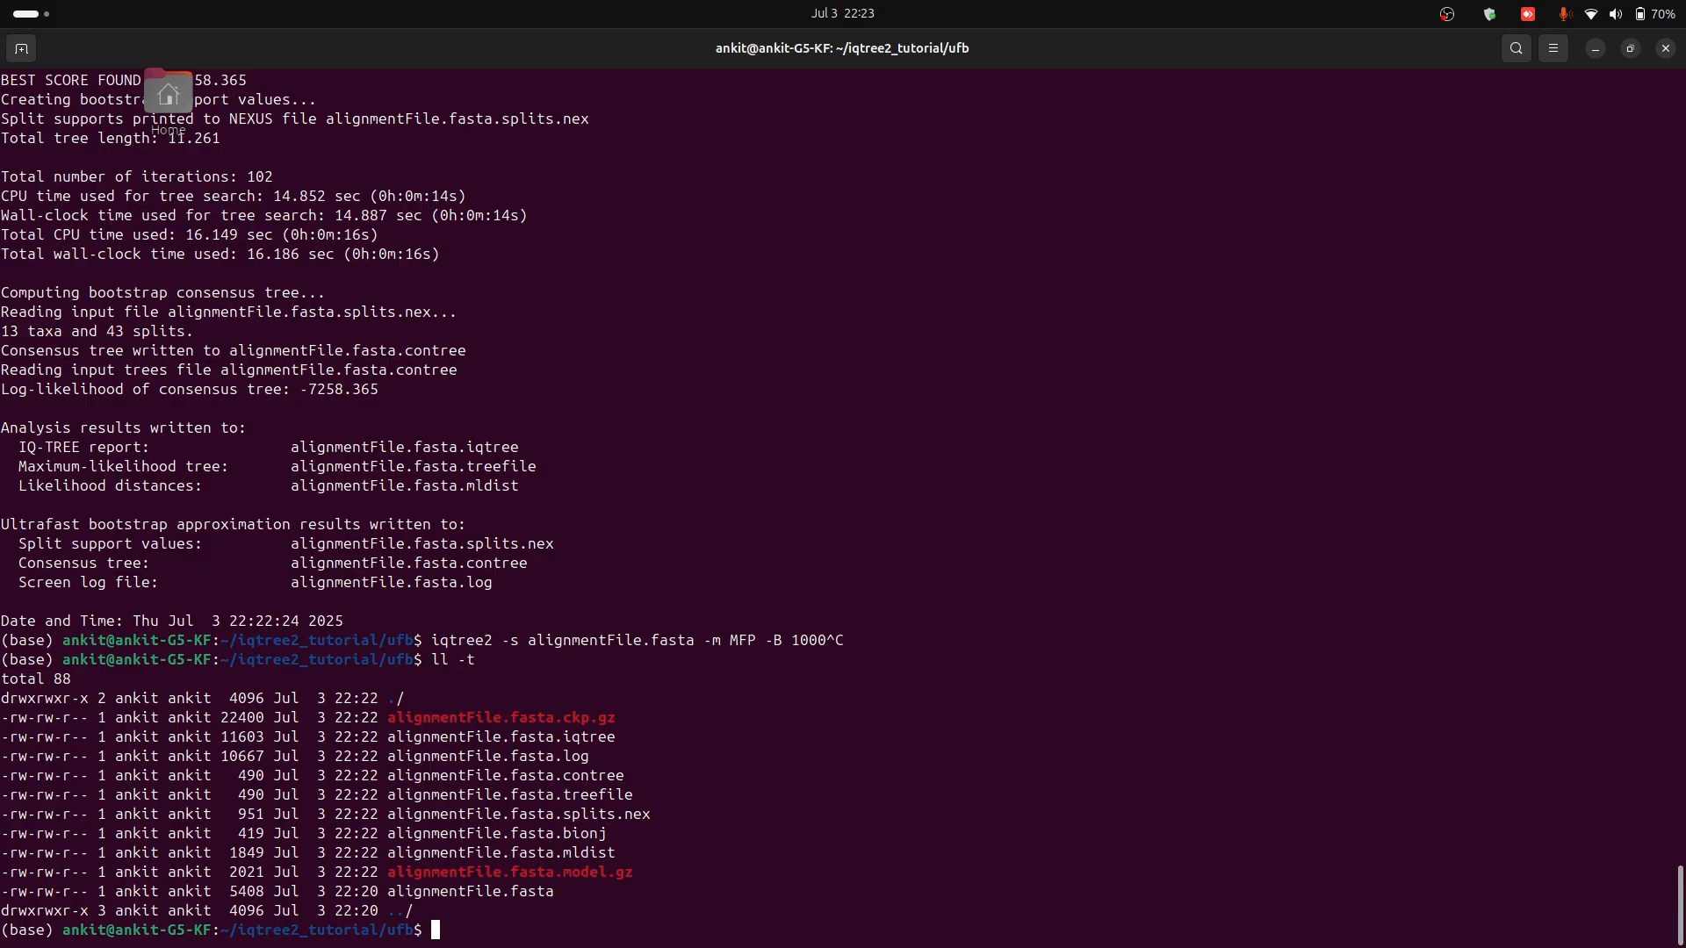
pyautogui.moveTo(989, 736)
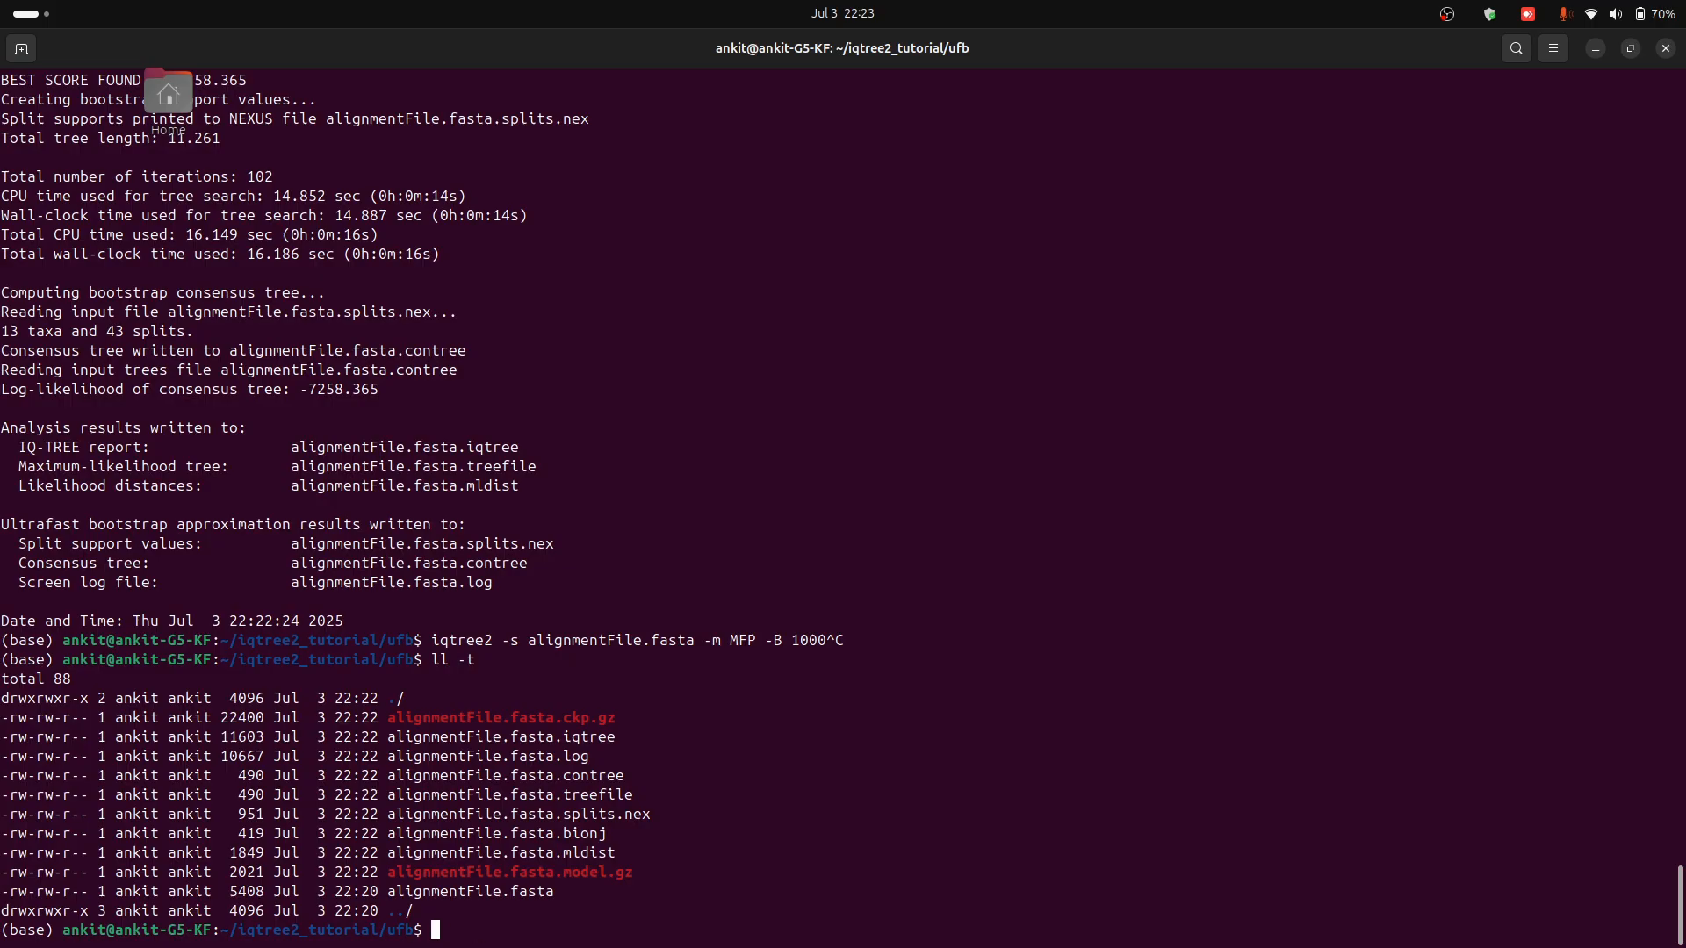
# Step: Go up to iqtree2_tutorial and create a new tbe folder with mkdir
pyautogui.write('cd ..')
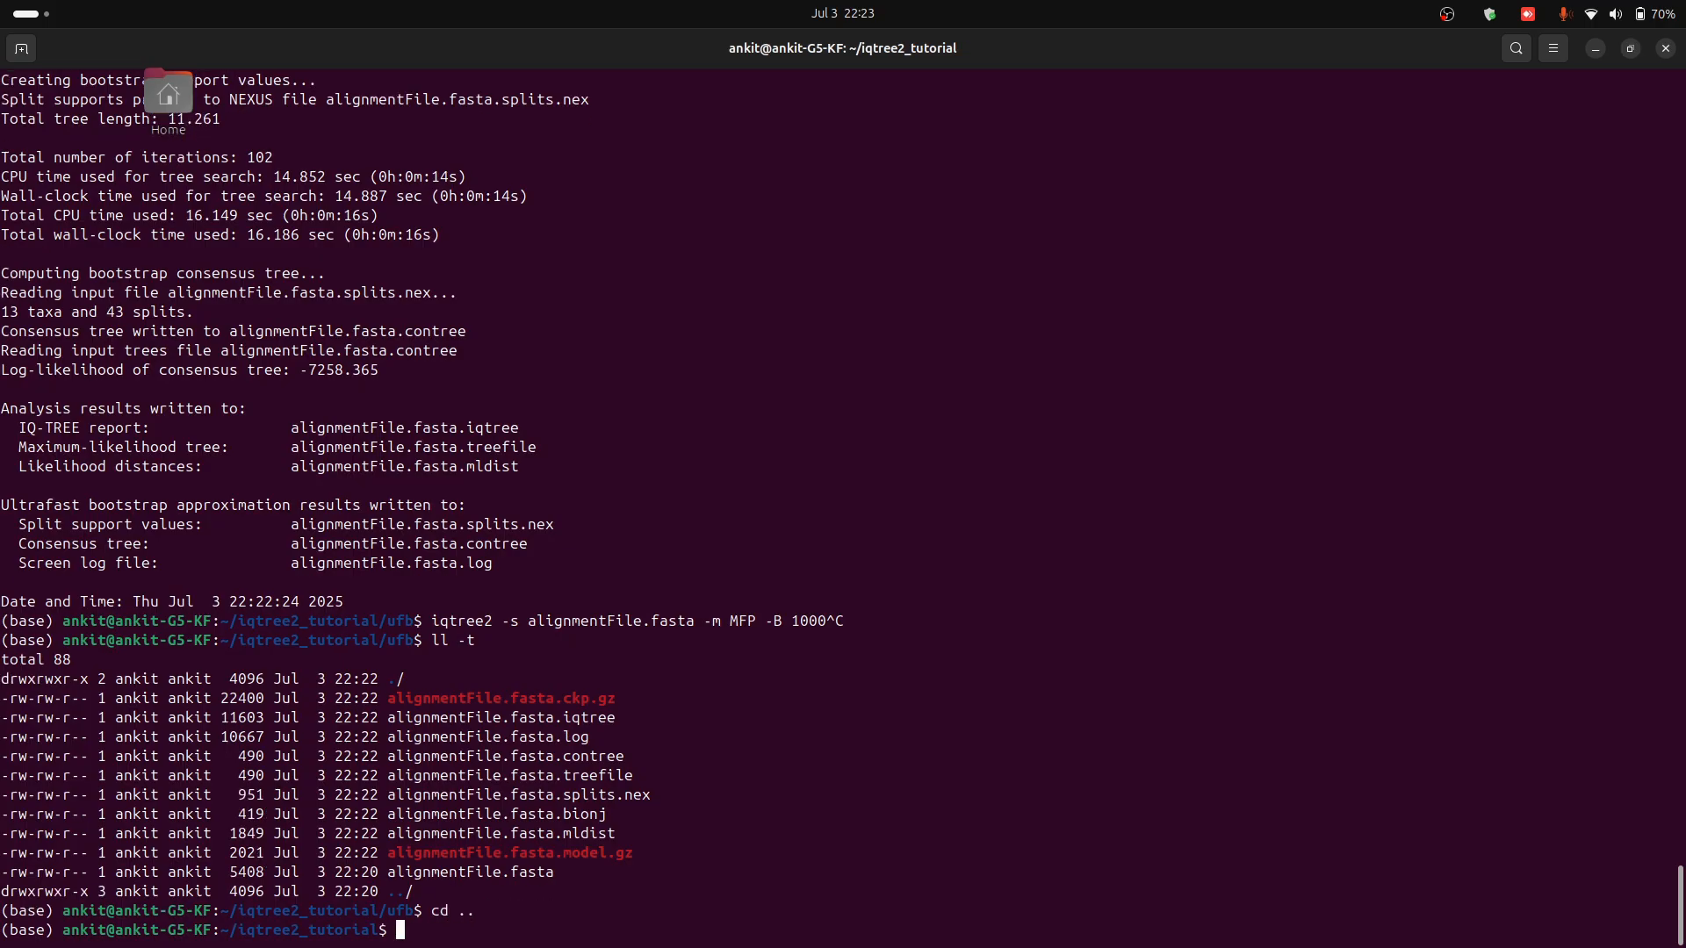
pyautogui.write('mkd')
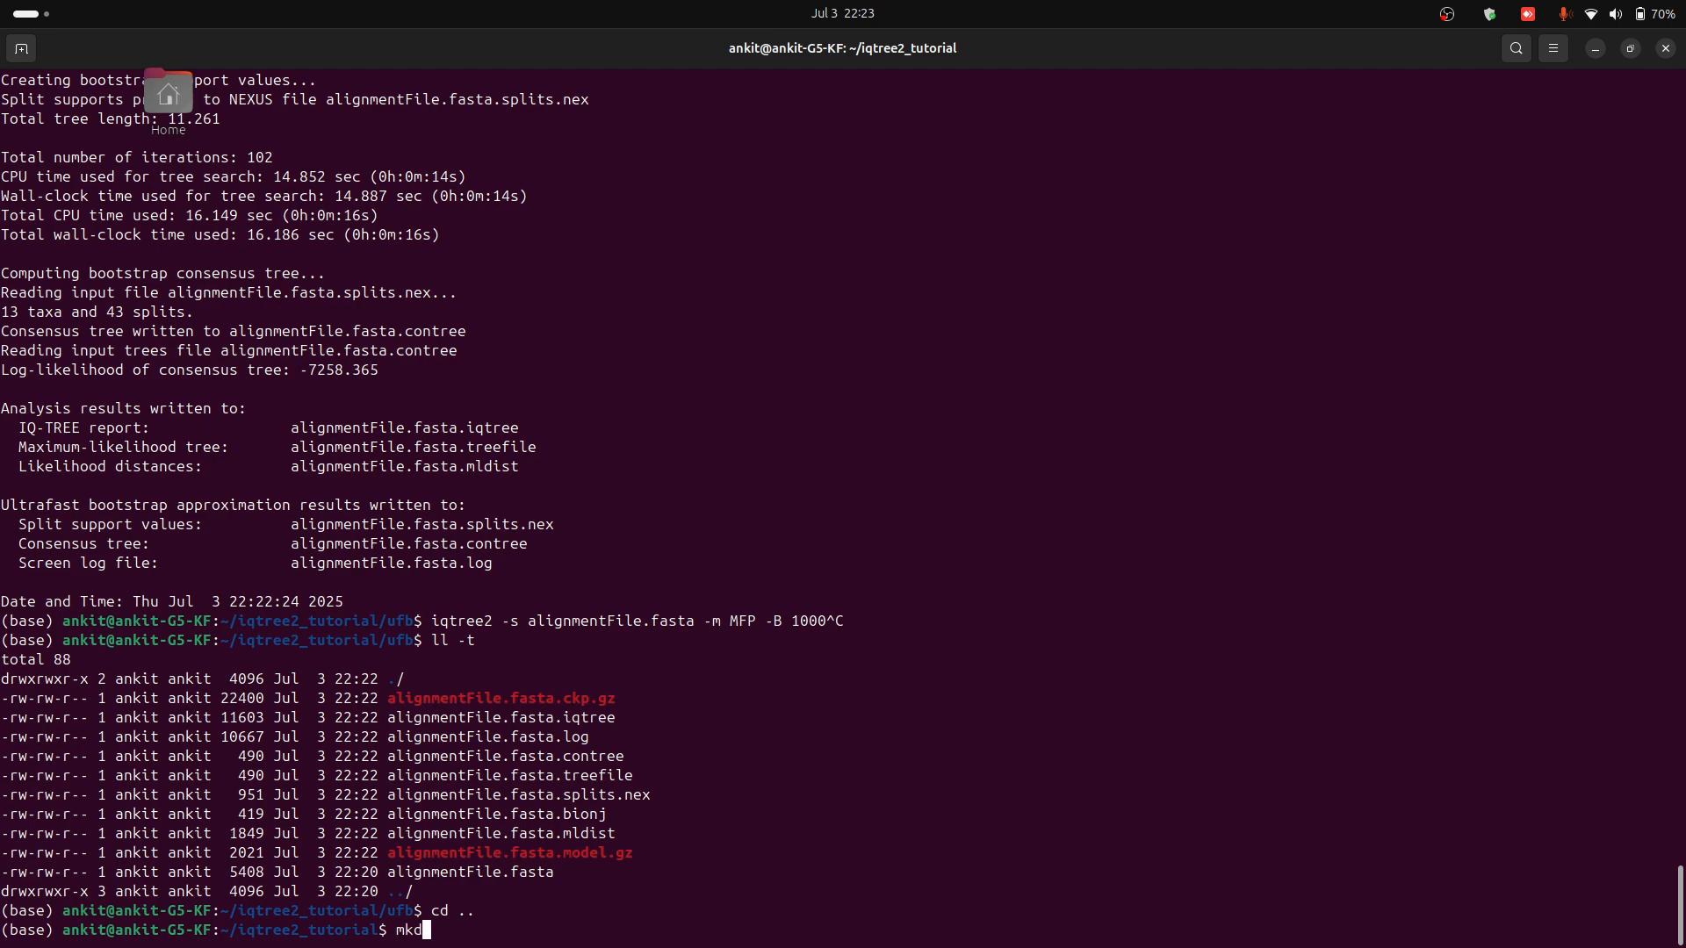
pyautogui.write('ir tb')
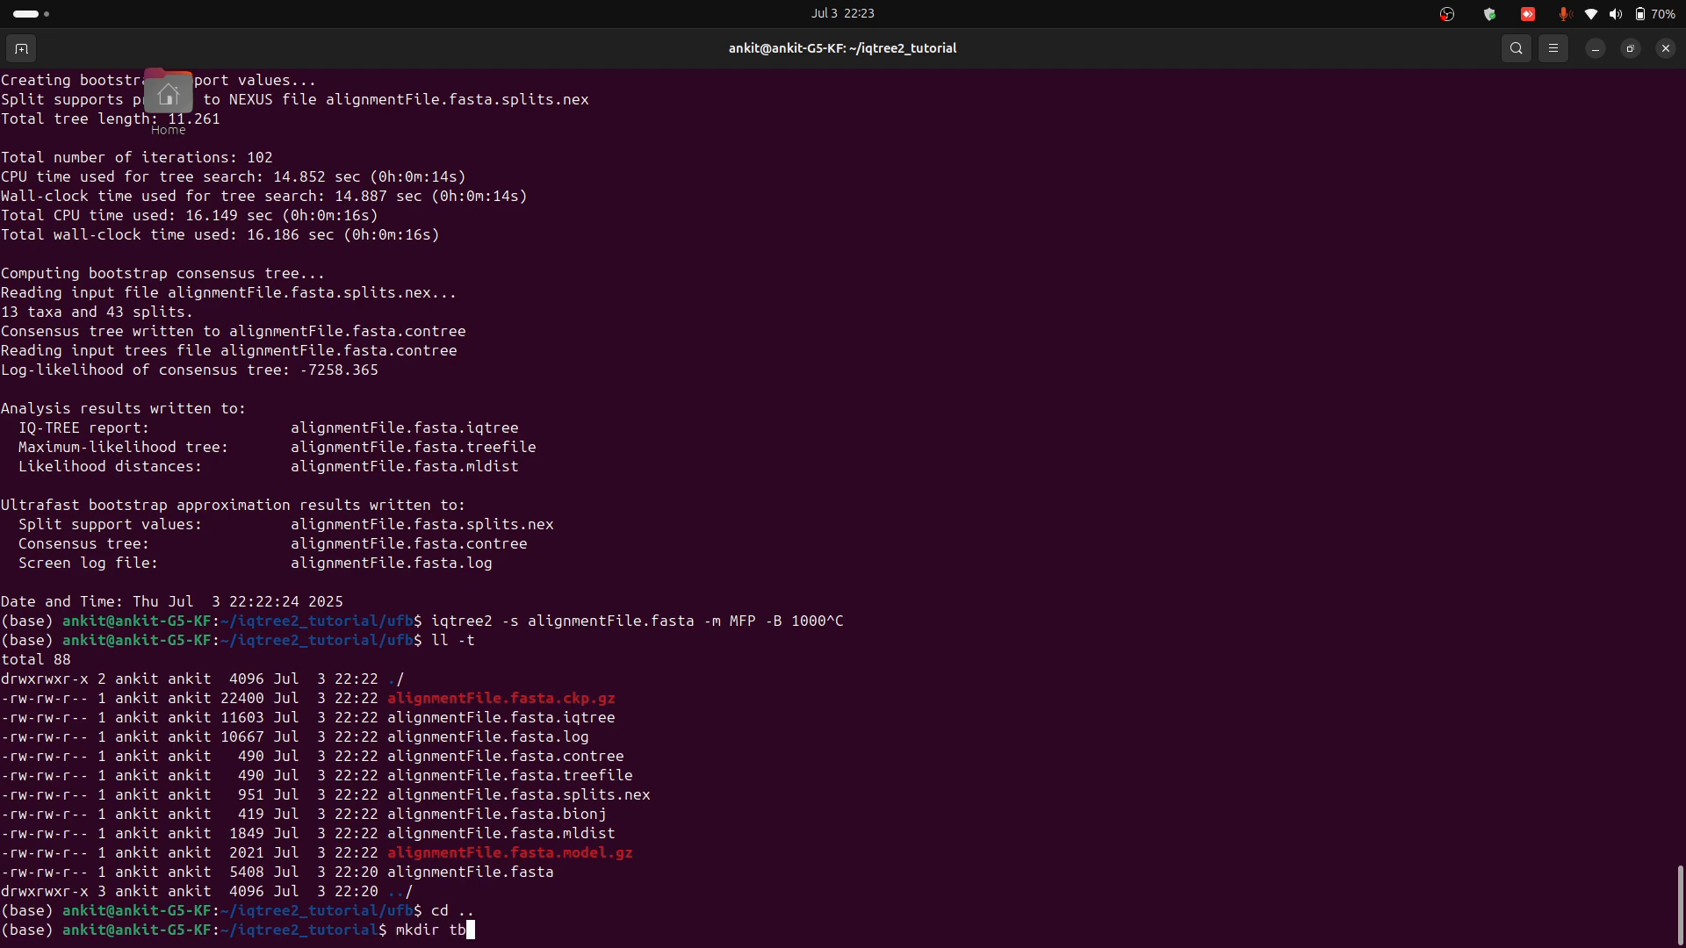
pyautogui.press('Return')
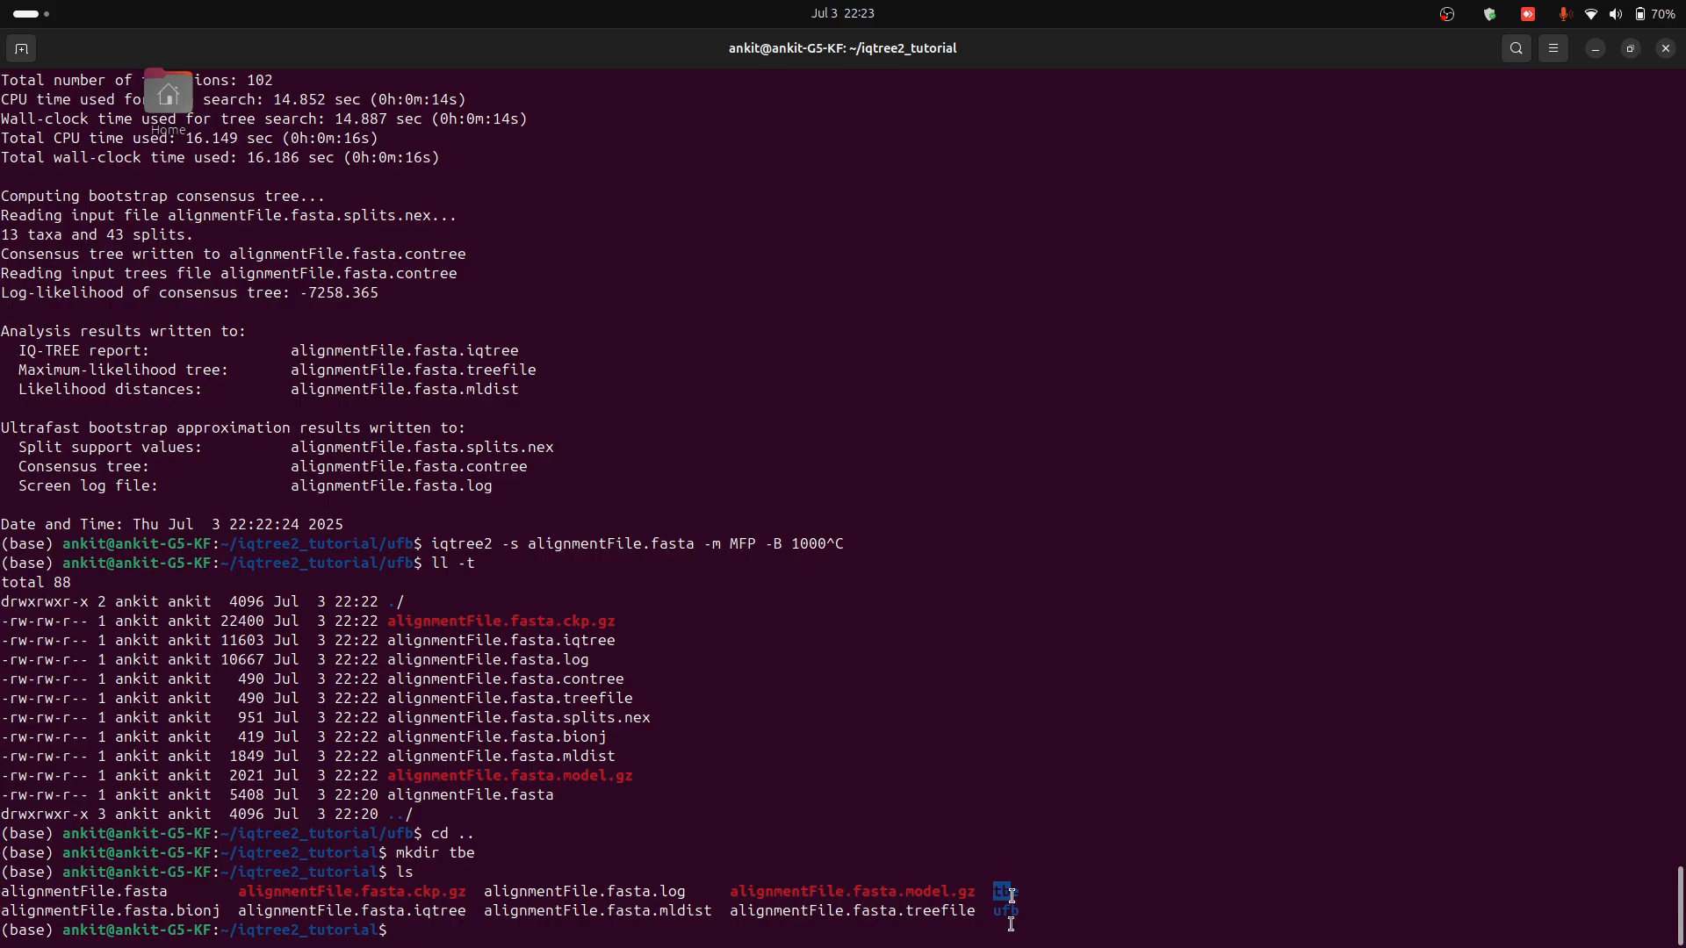
# Step: Copy alignmentFile.fasta into tbe and move into that folder
pyautogui.write('cp')
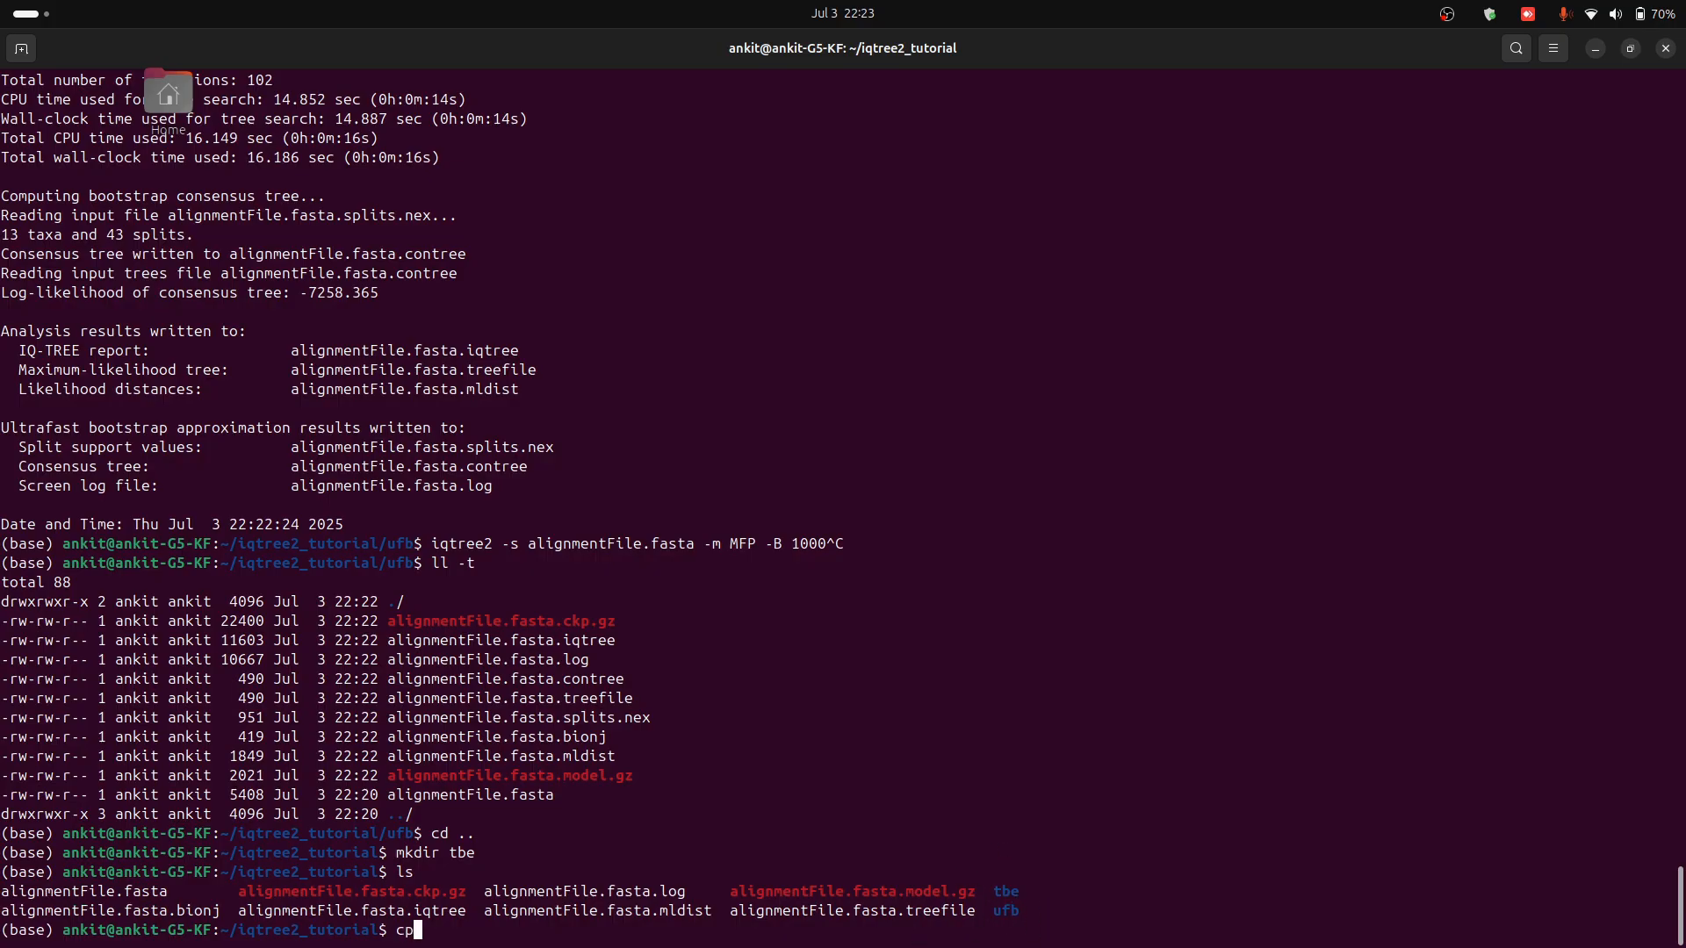
pyautogui.write('alignmentFile.fasta')
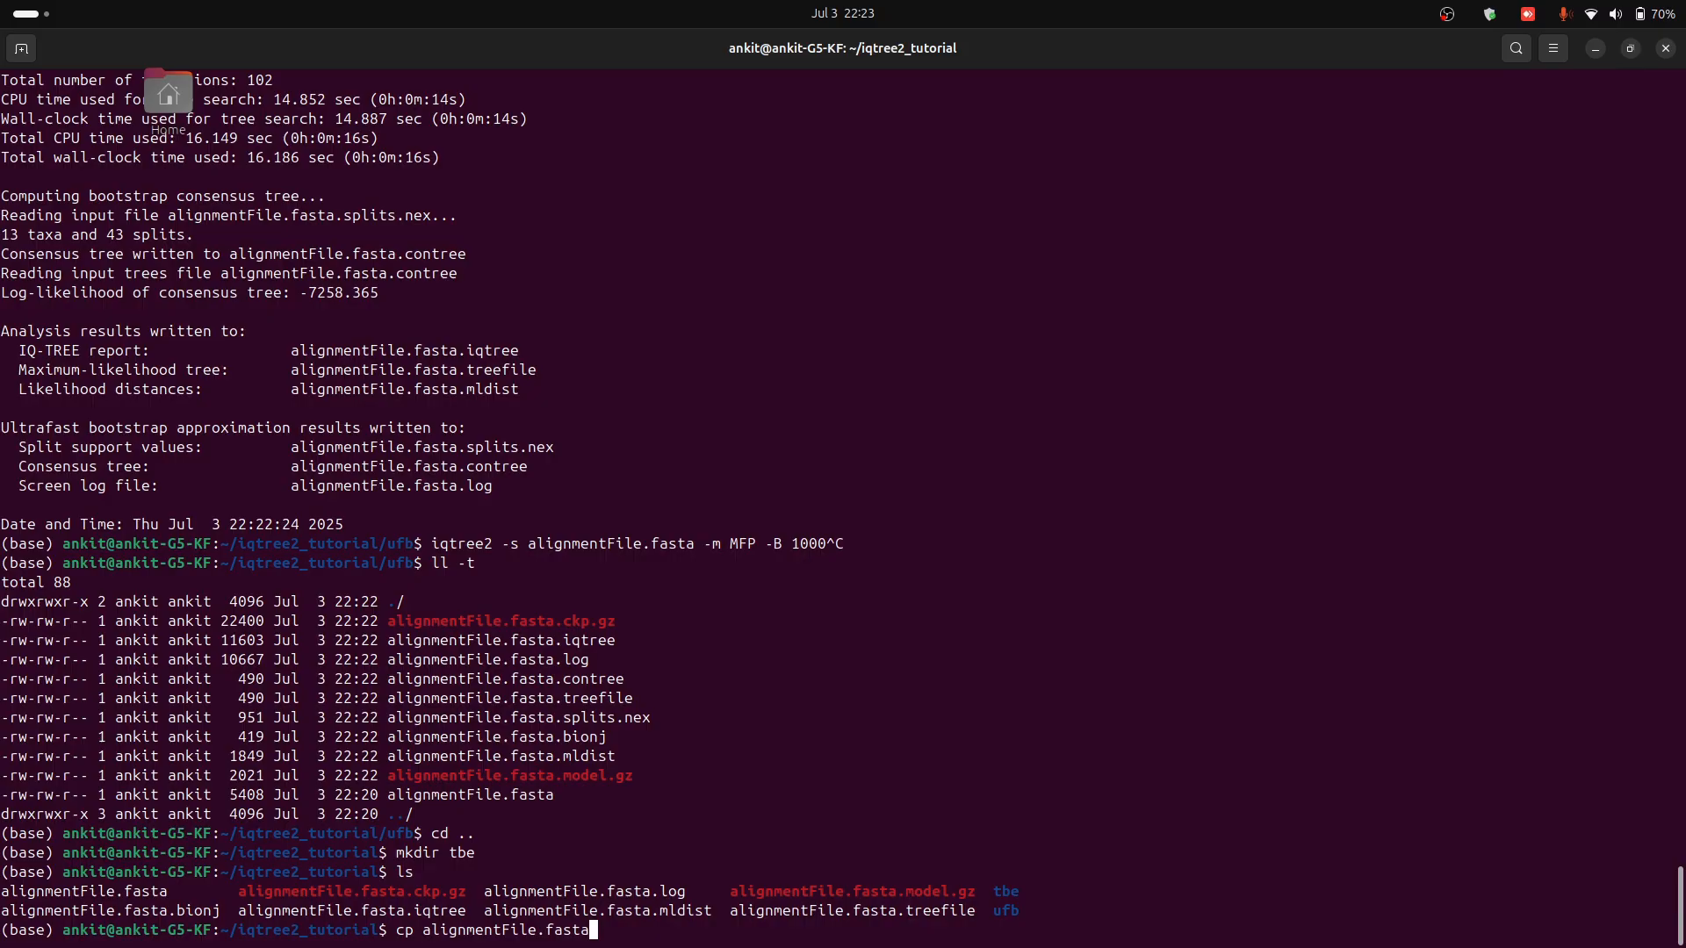
pyautogui.write('tbe/')
pyautogui.write('cd')
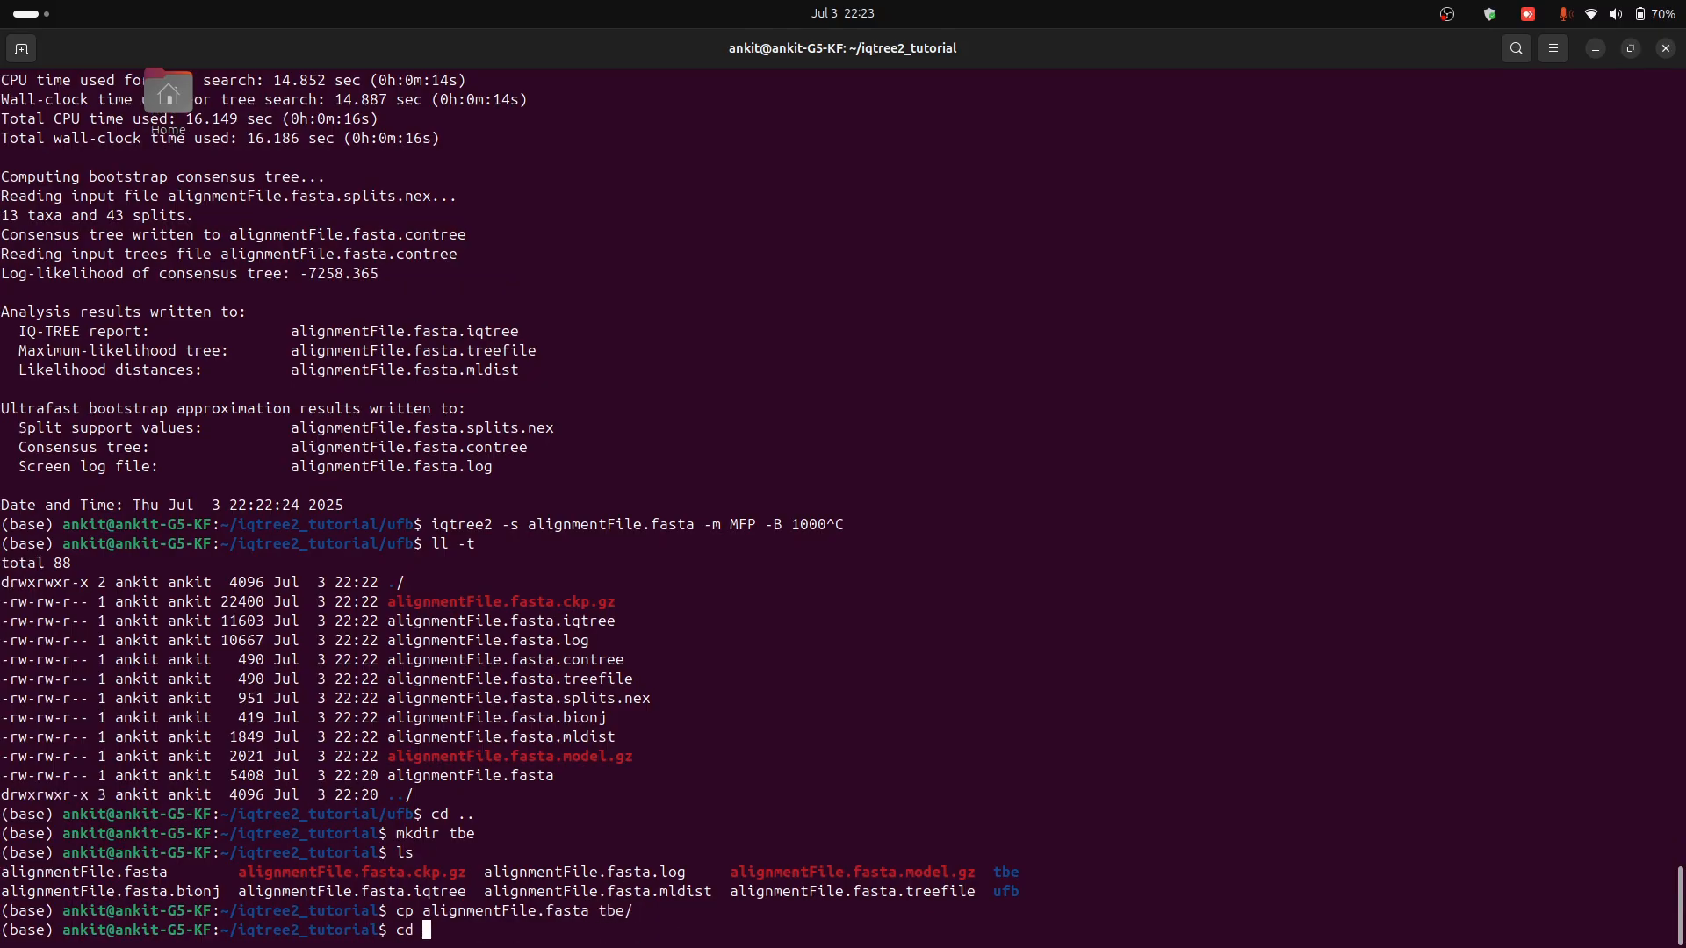
pyautogui.press('Return')
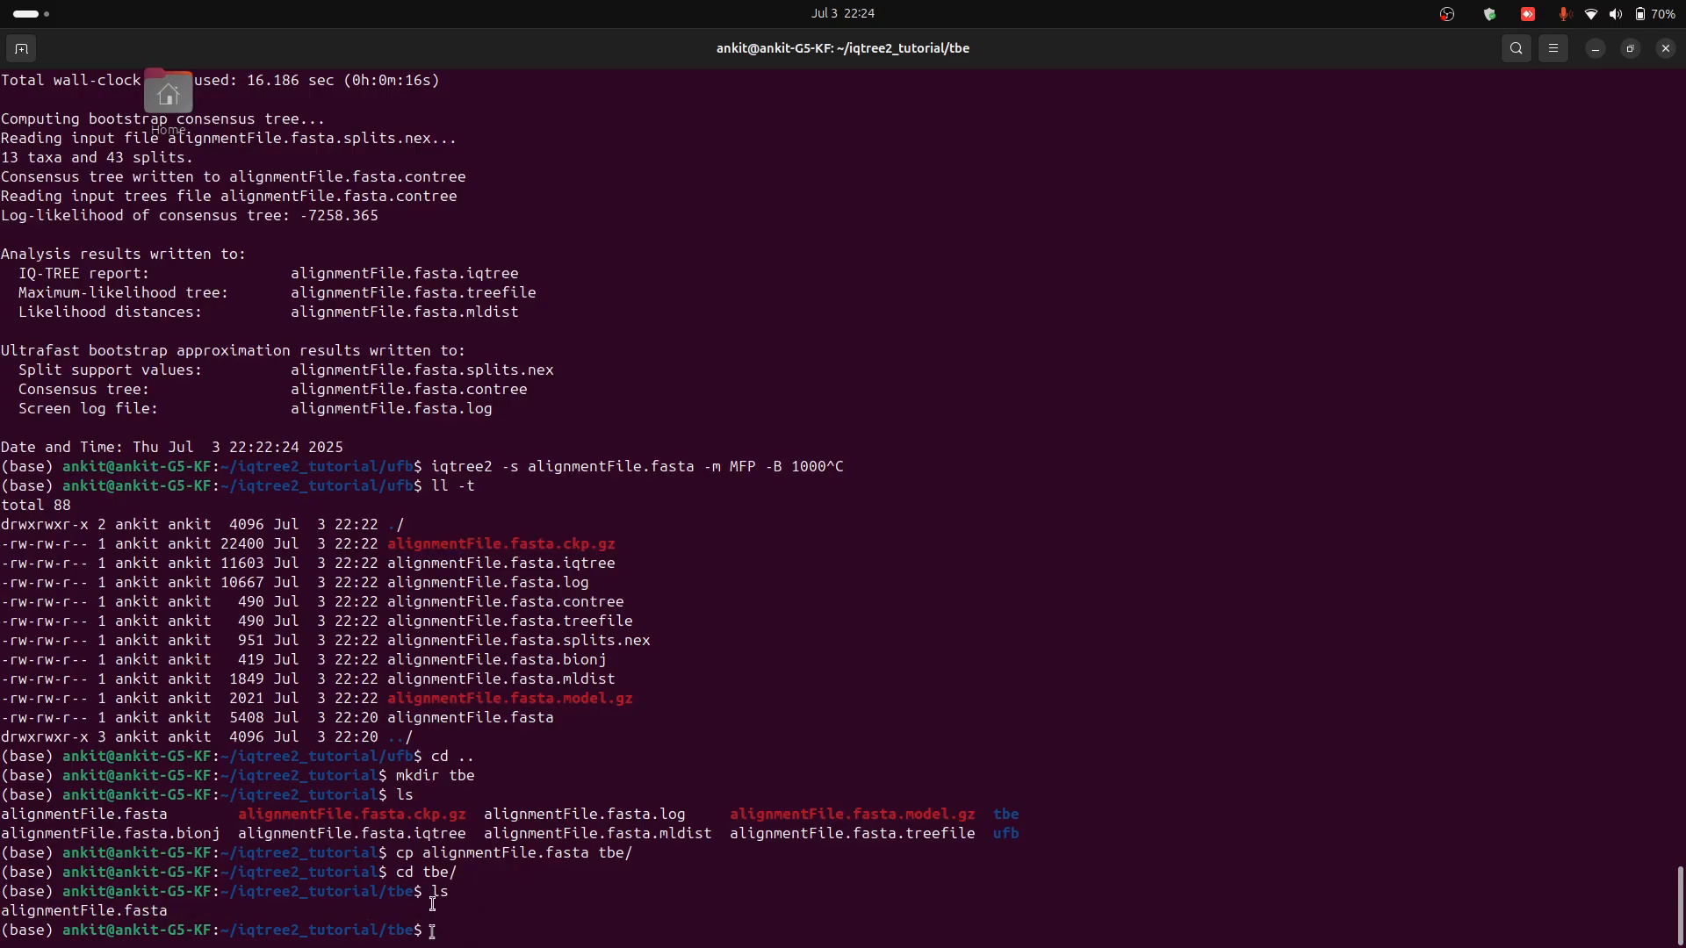
pyautogui.moveTo(672, 785)
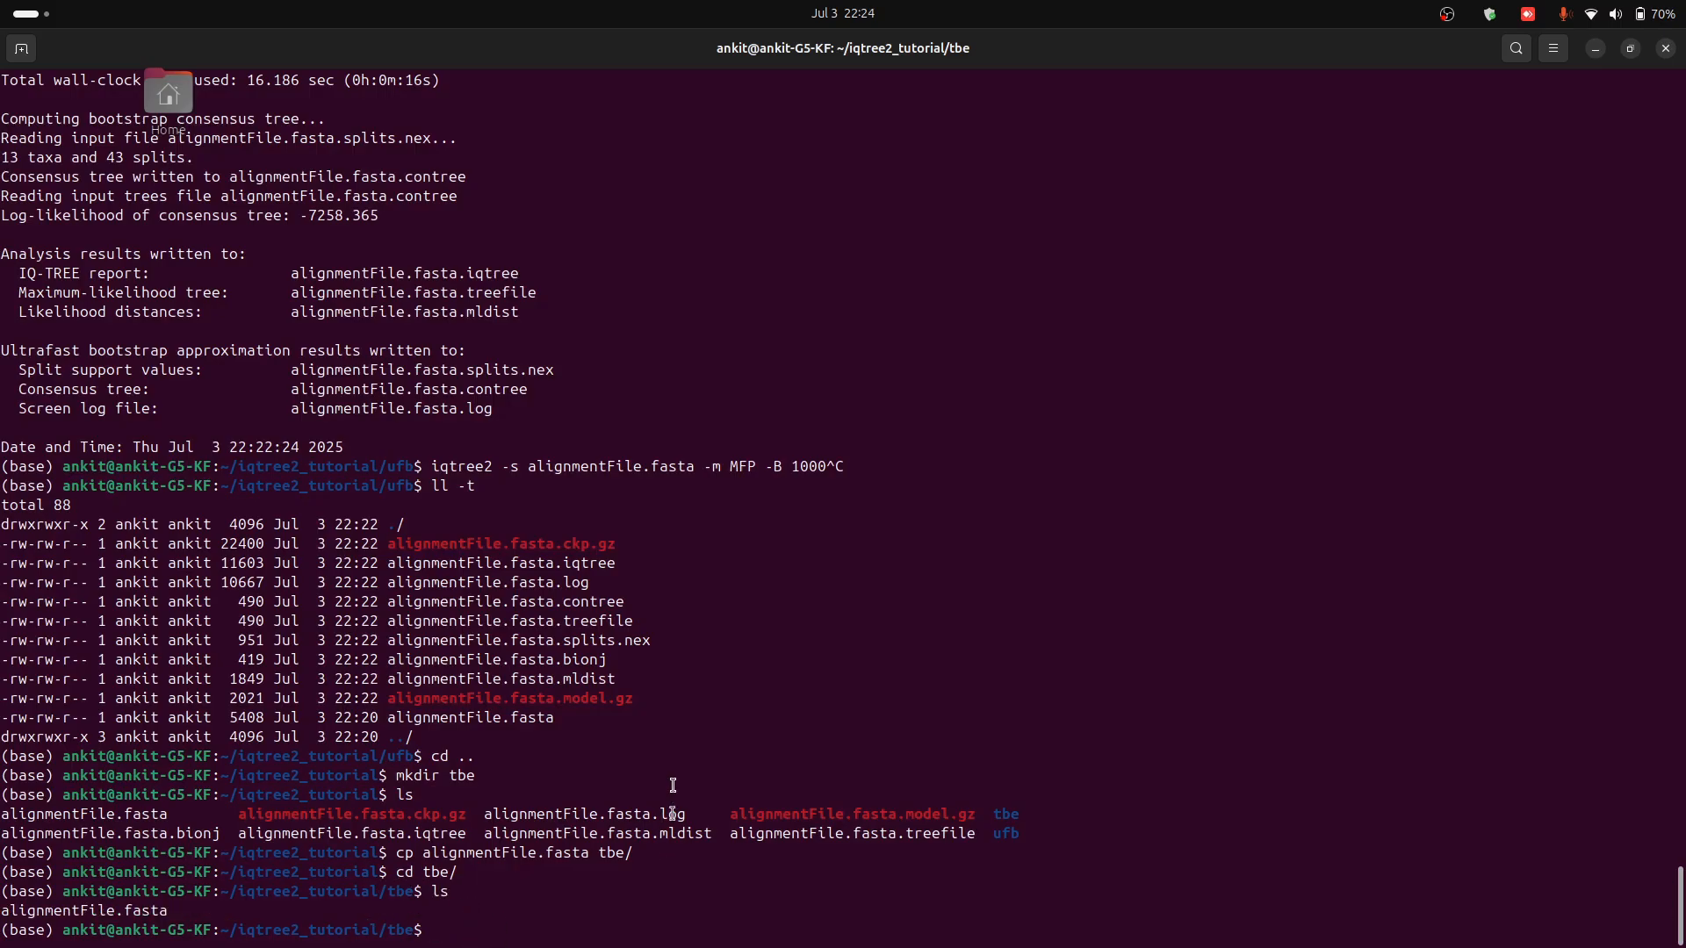
# Step: Run iqtree2 -s alignmentFile.fasta -b 100 --tbe to start the transfer bootstrap analysis
pyautogui.write('iqtree')
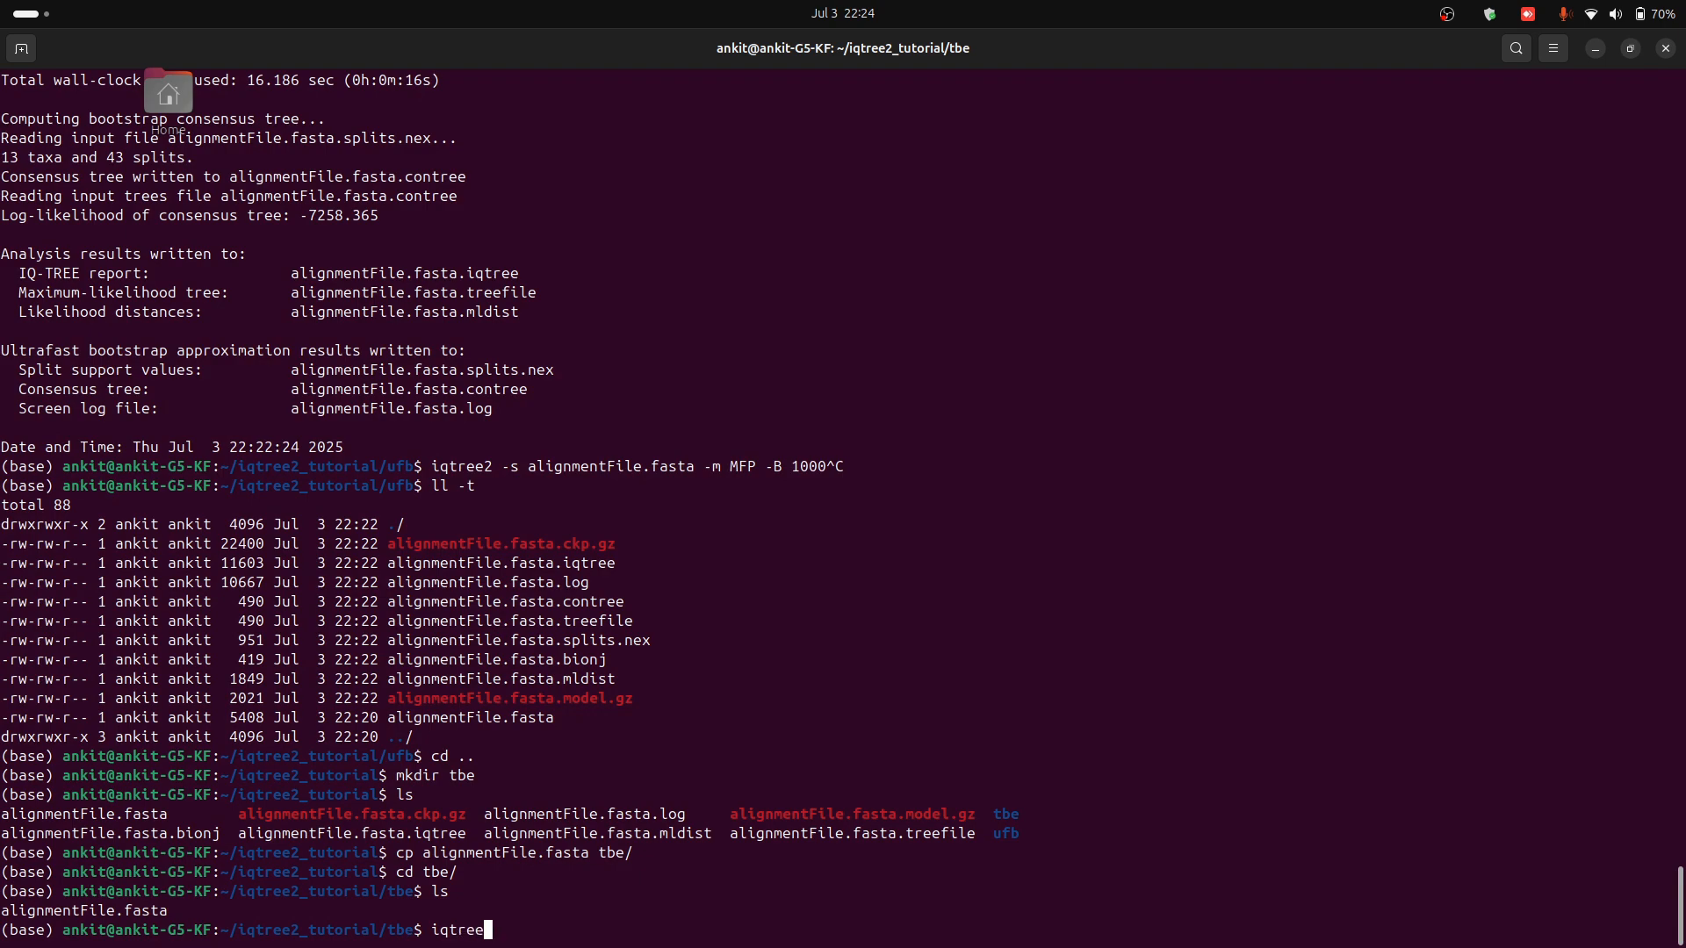
pyautogui.write('2')
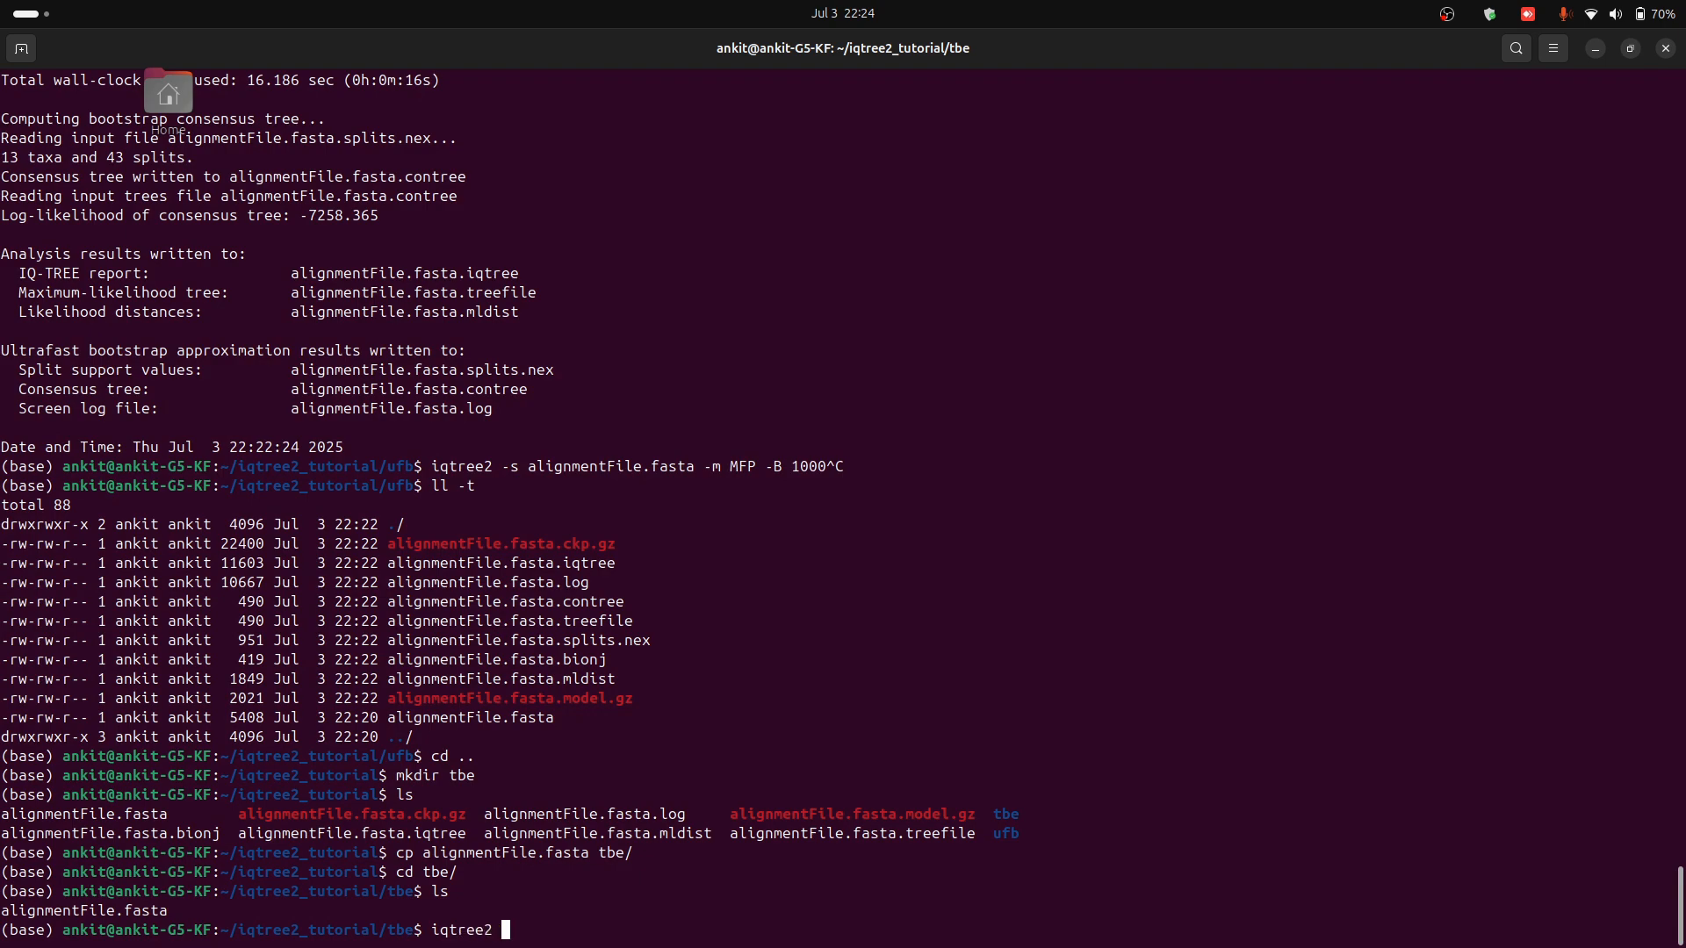
pyautogui.write('-s')
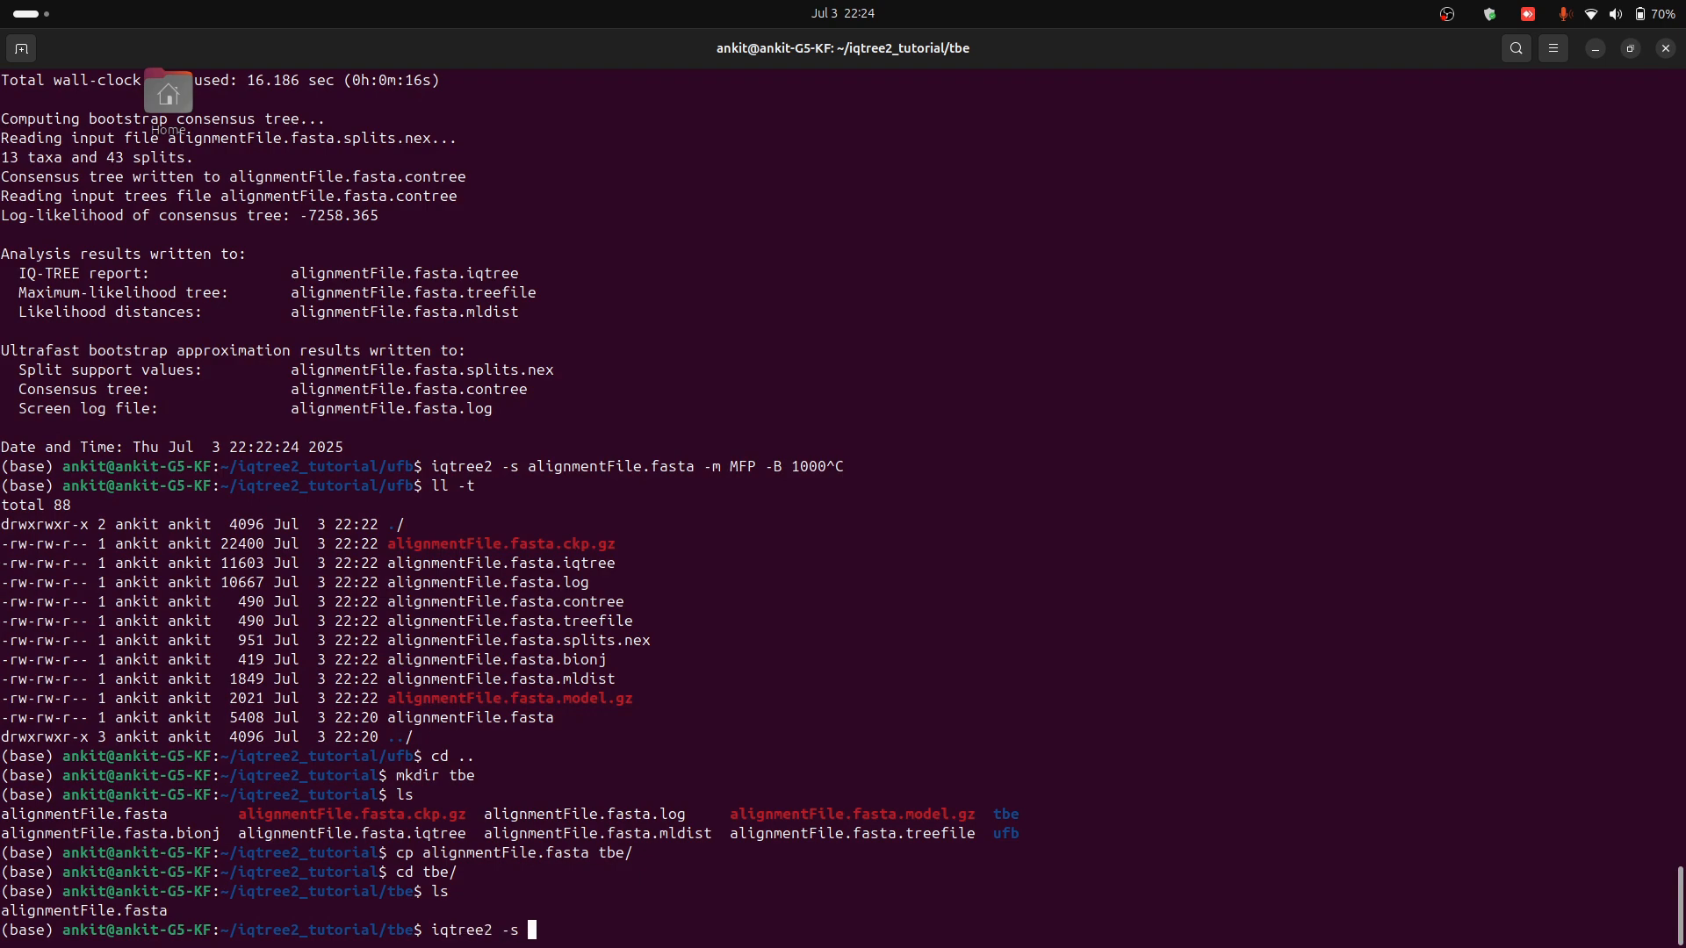
pyautogui.write('alignmentFile.fasta')
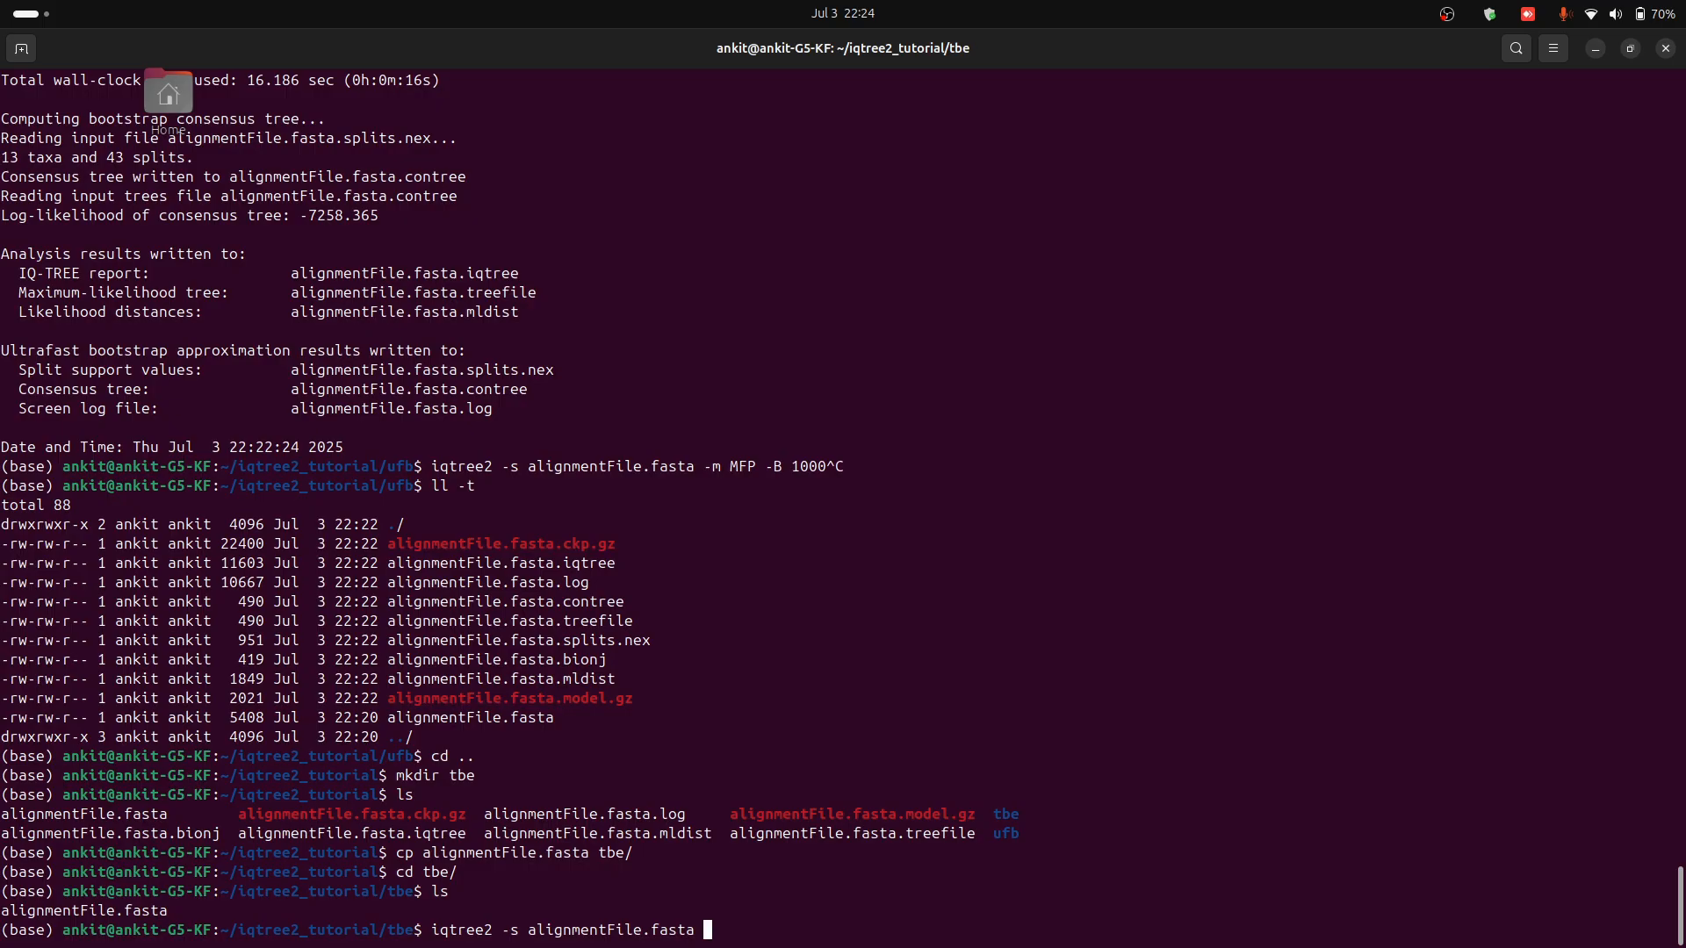
pyautogui.write('-')
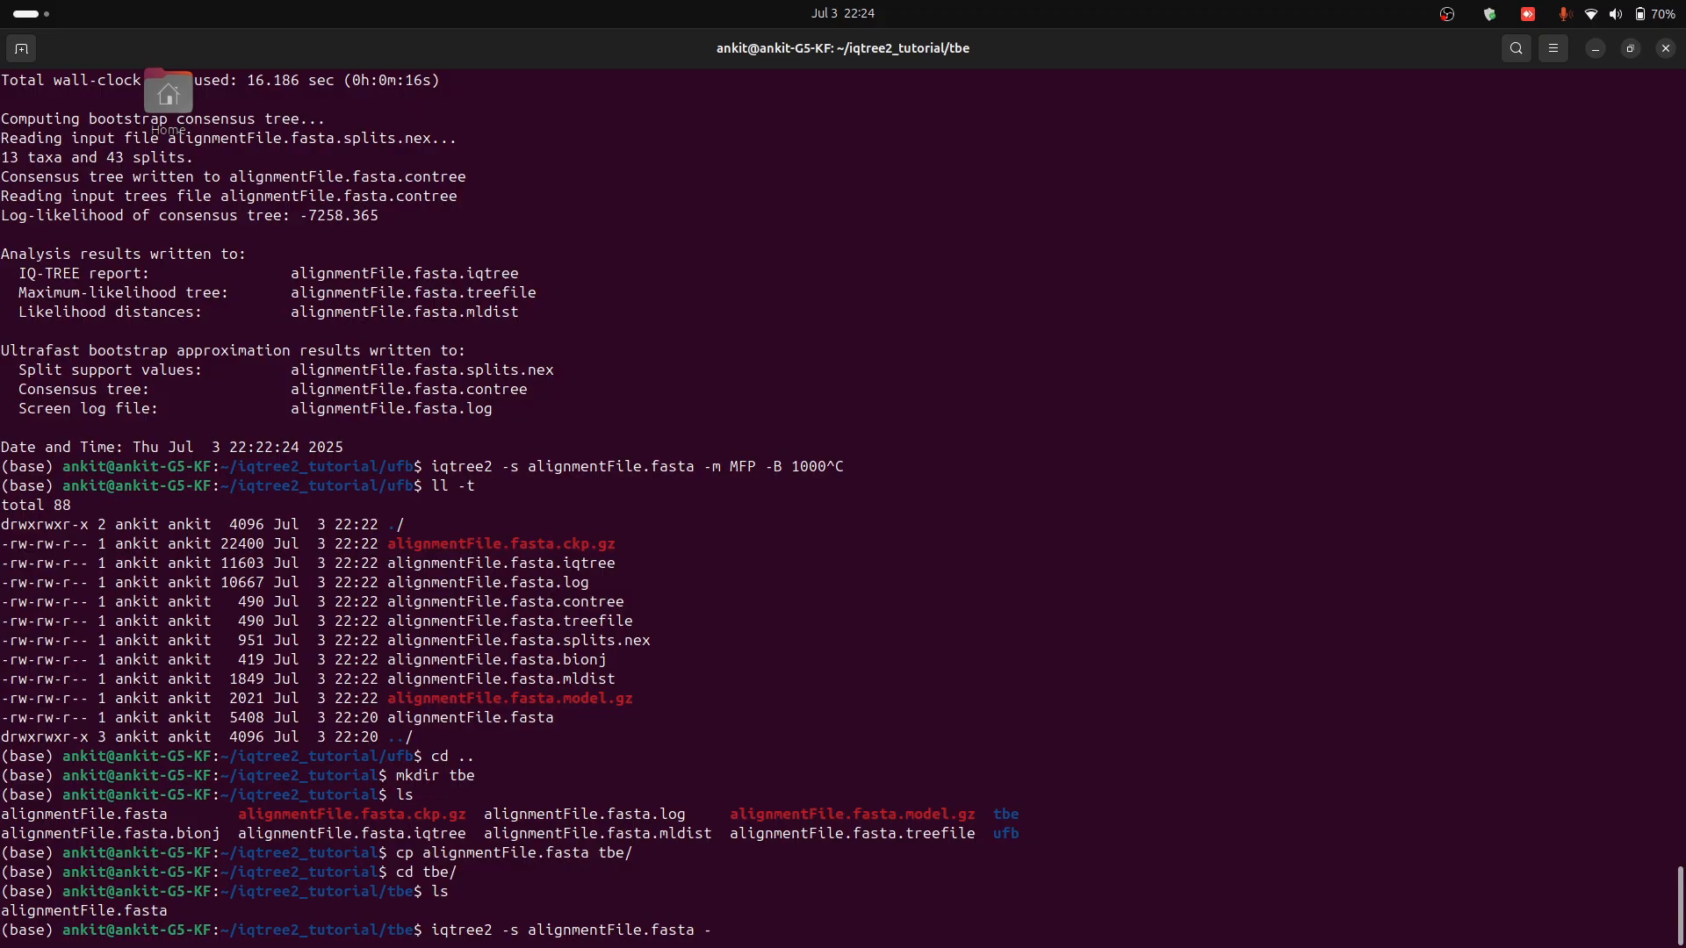
pyautogui.write('b')
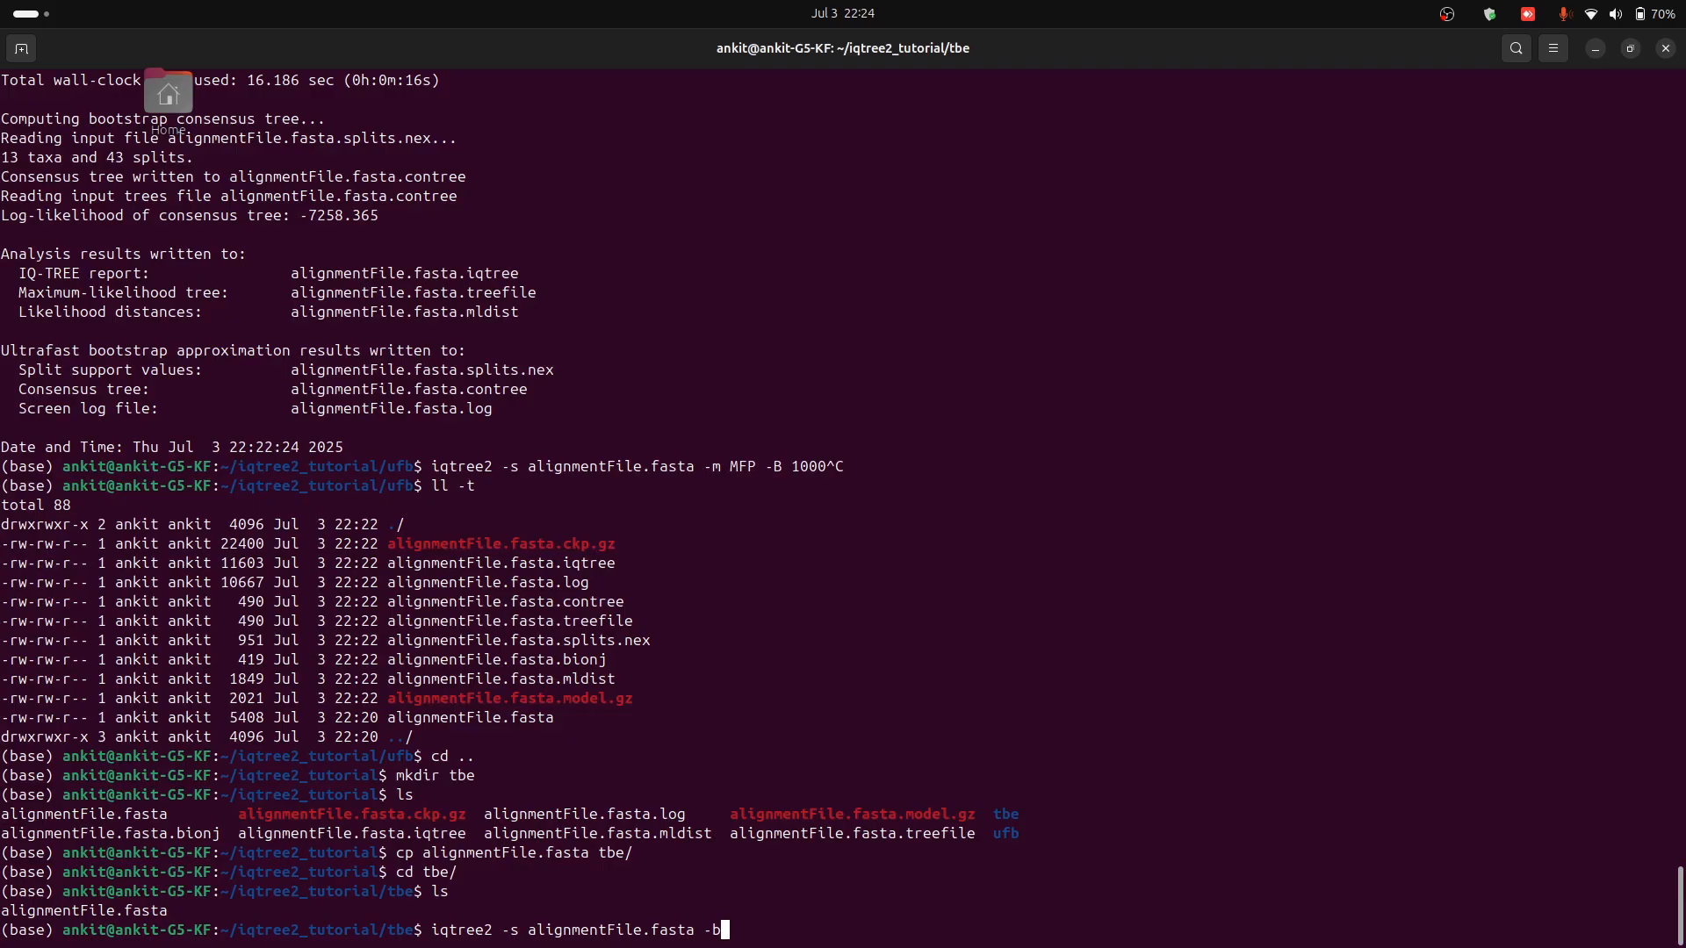
pyautogui.write('1')
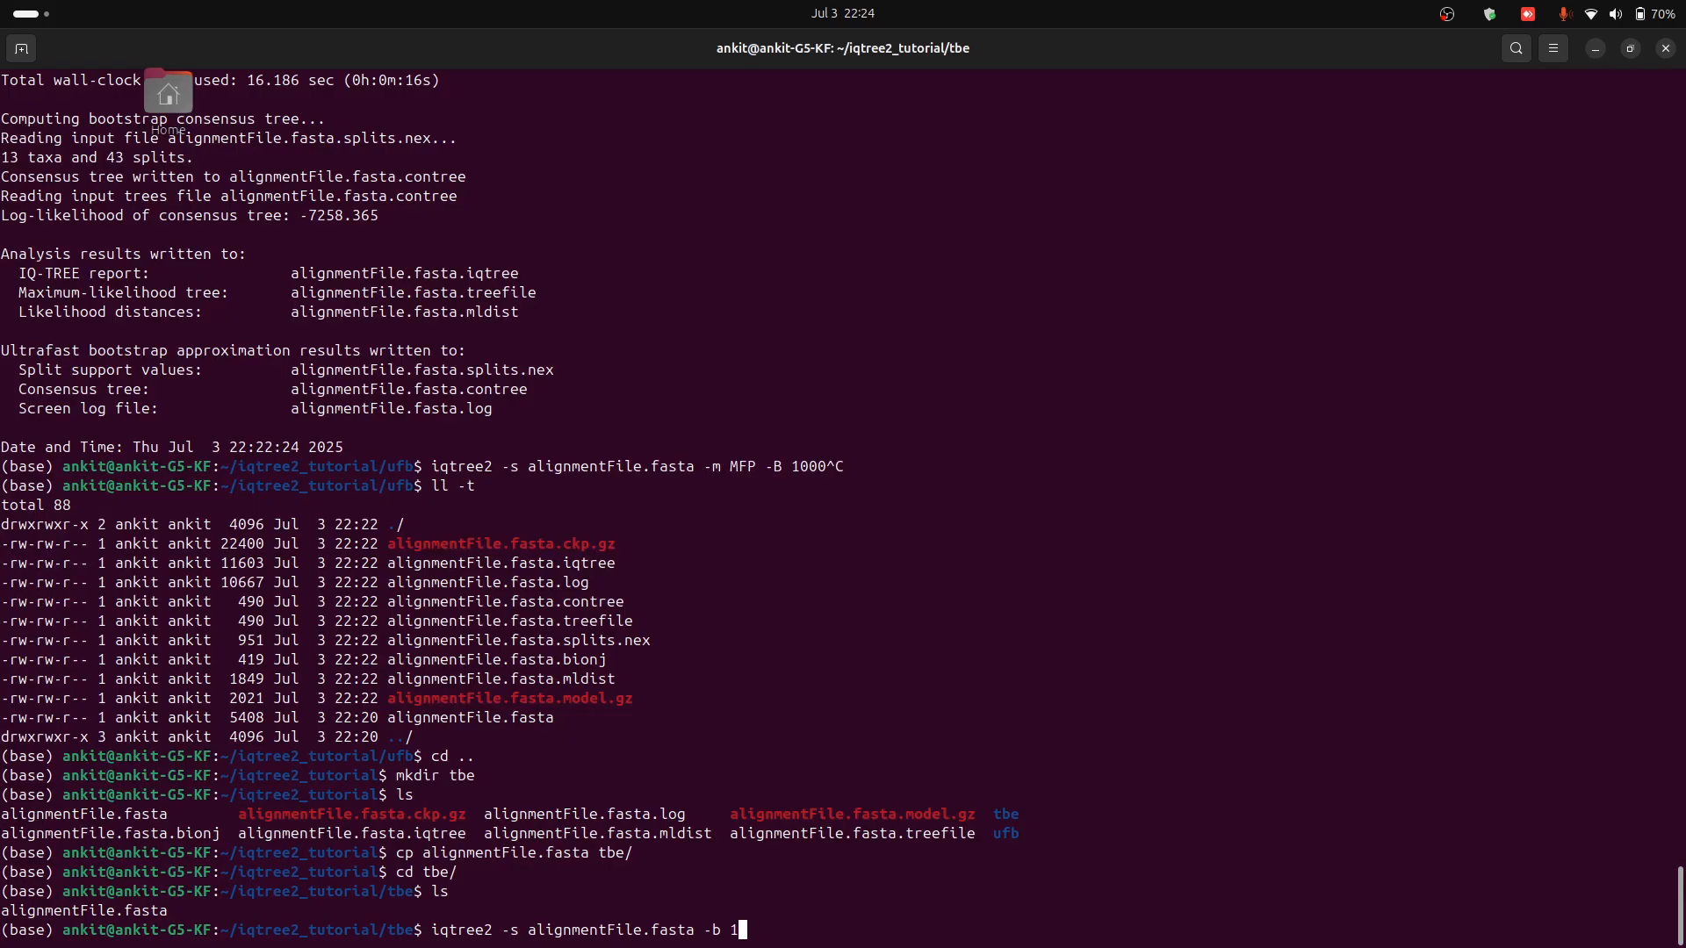
pyautogui.write('00')
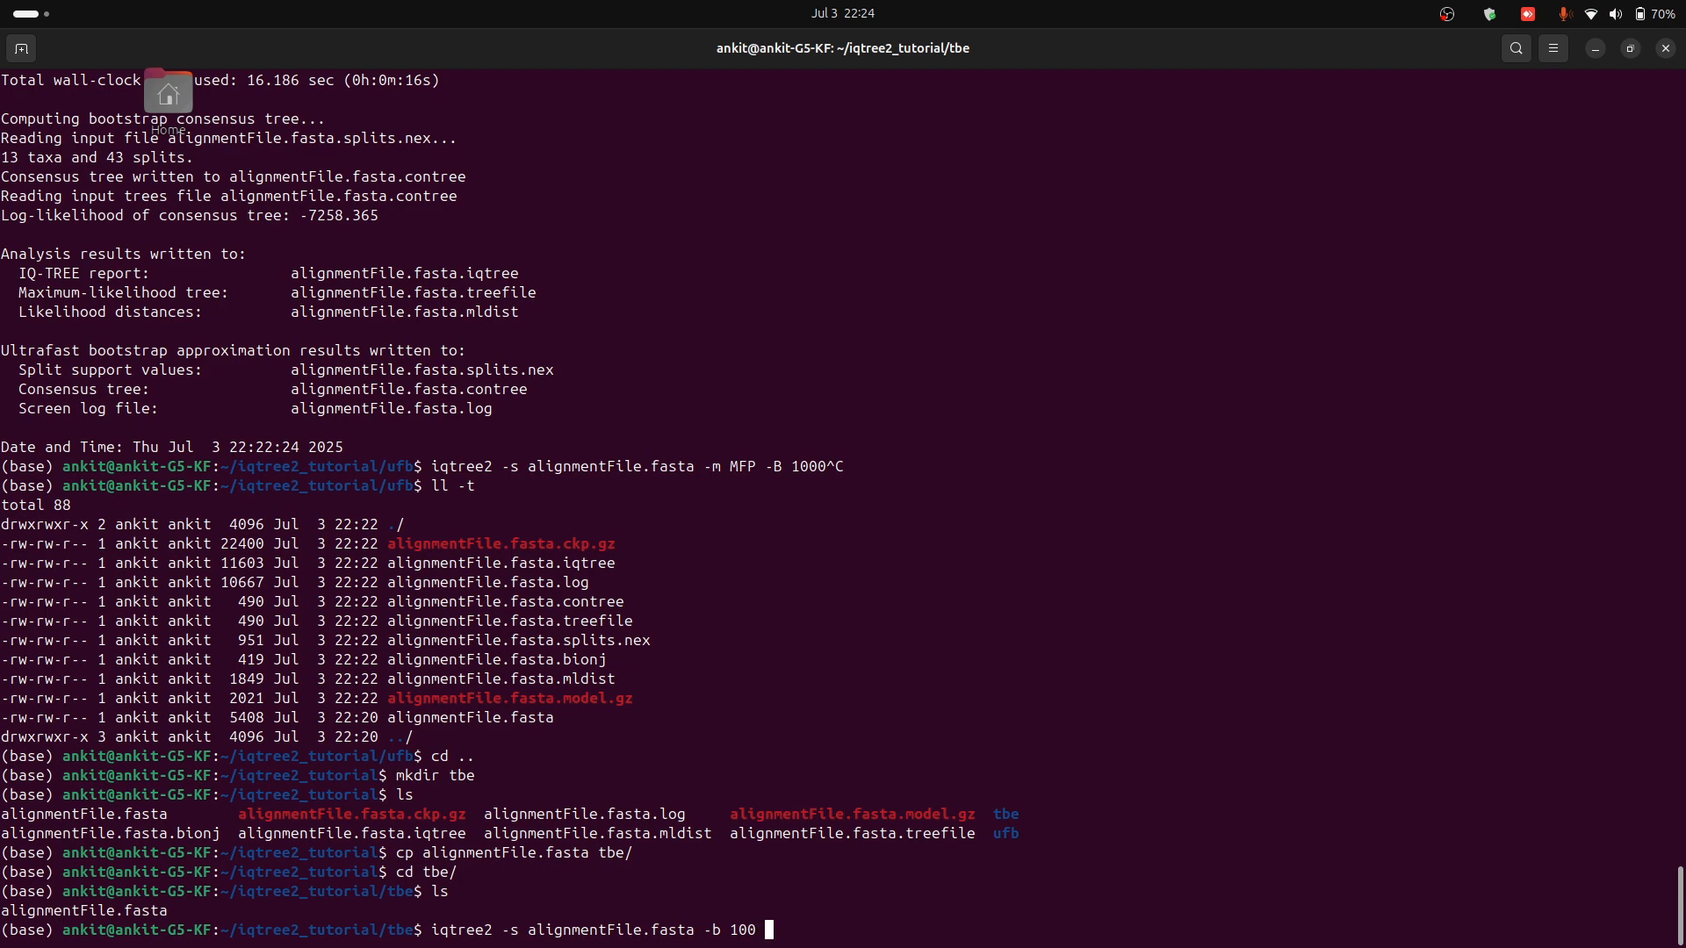
pyautogui.write('--')
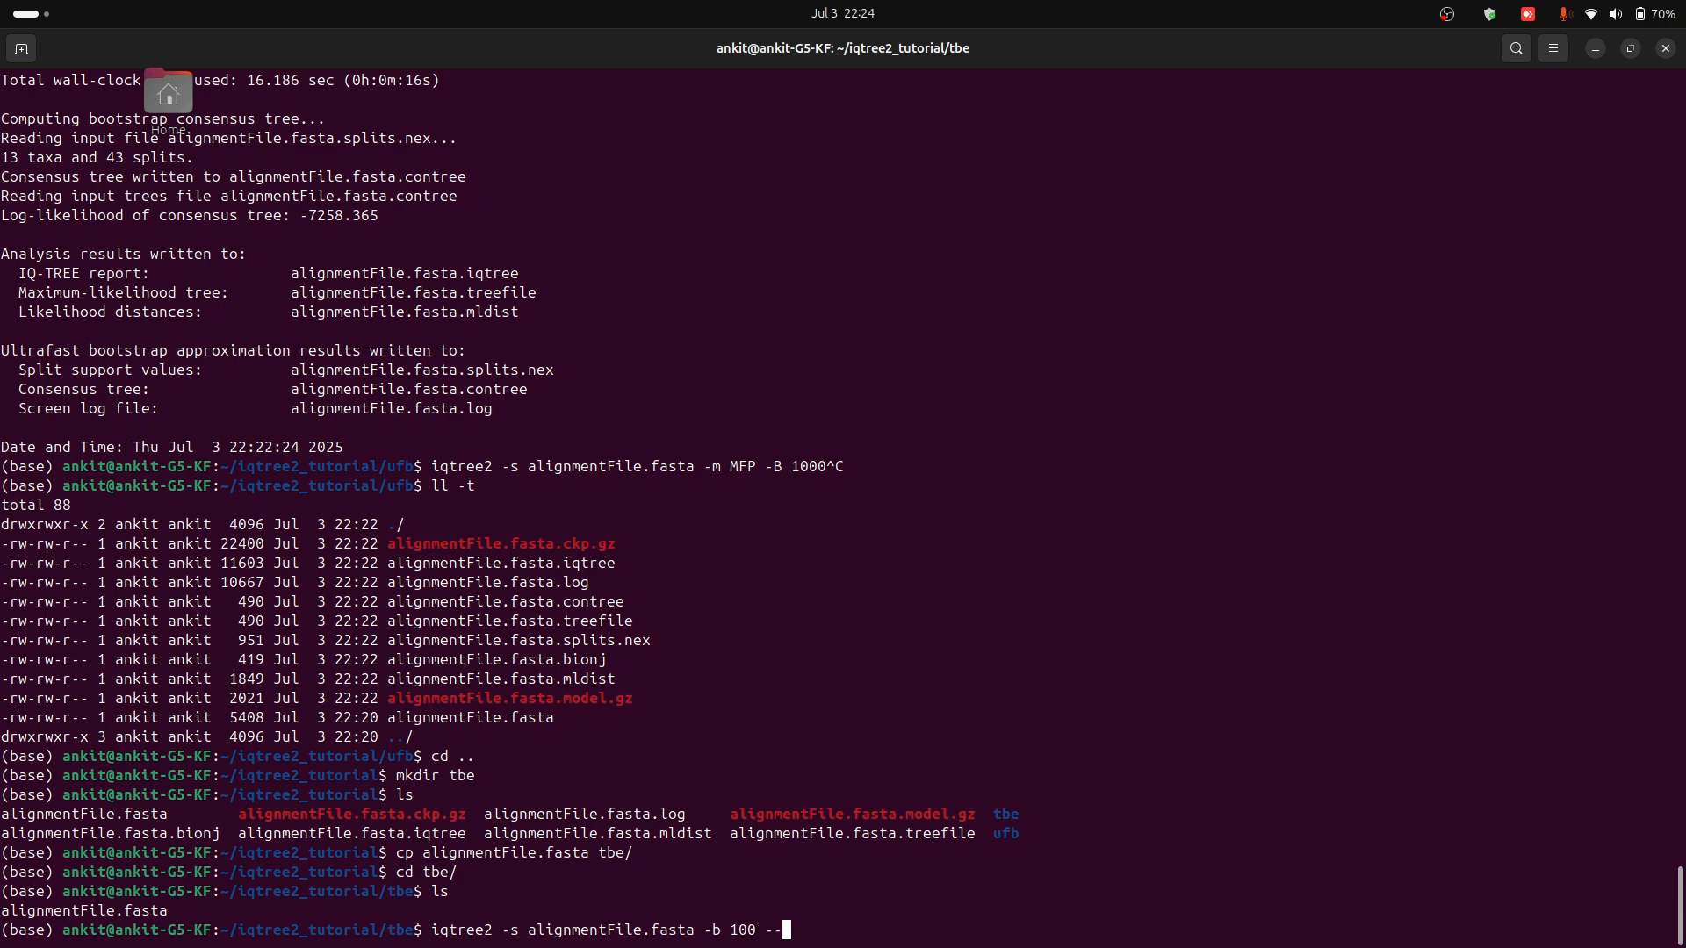
pyautogui.write('tbe')
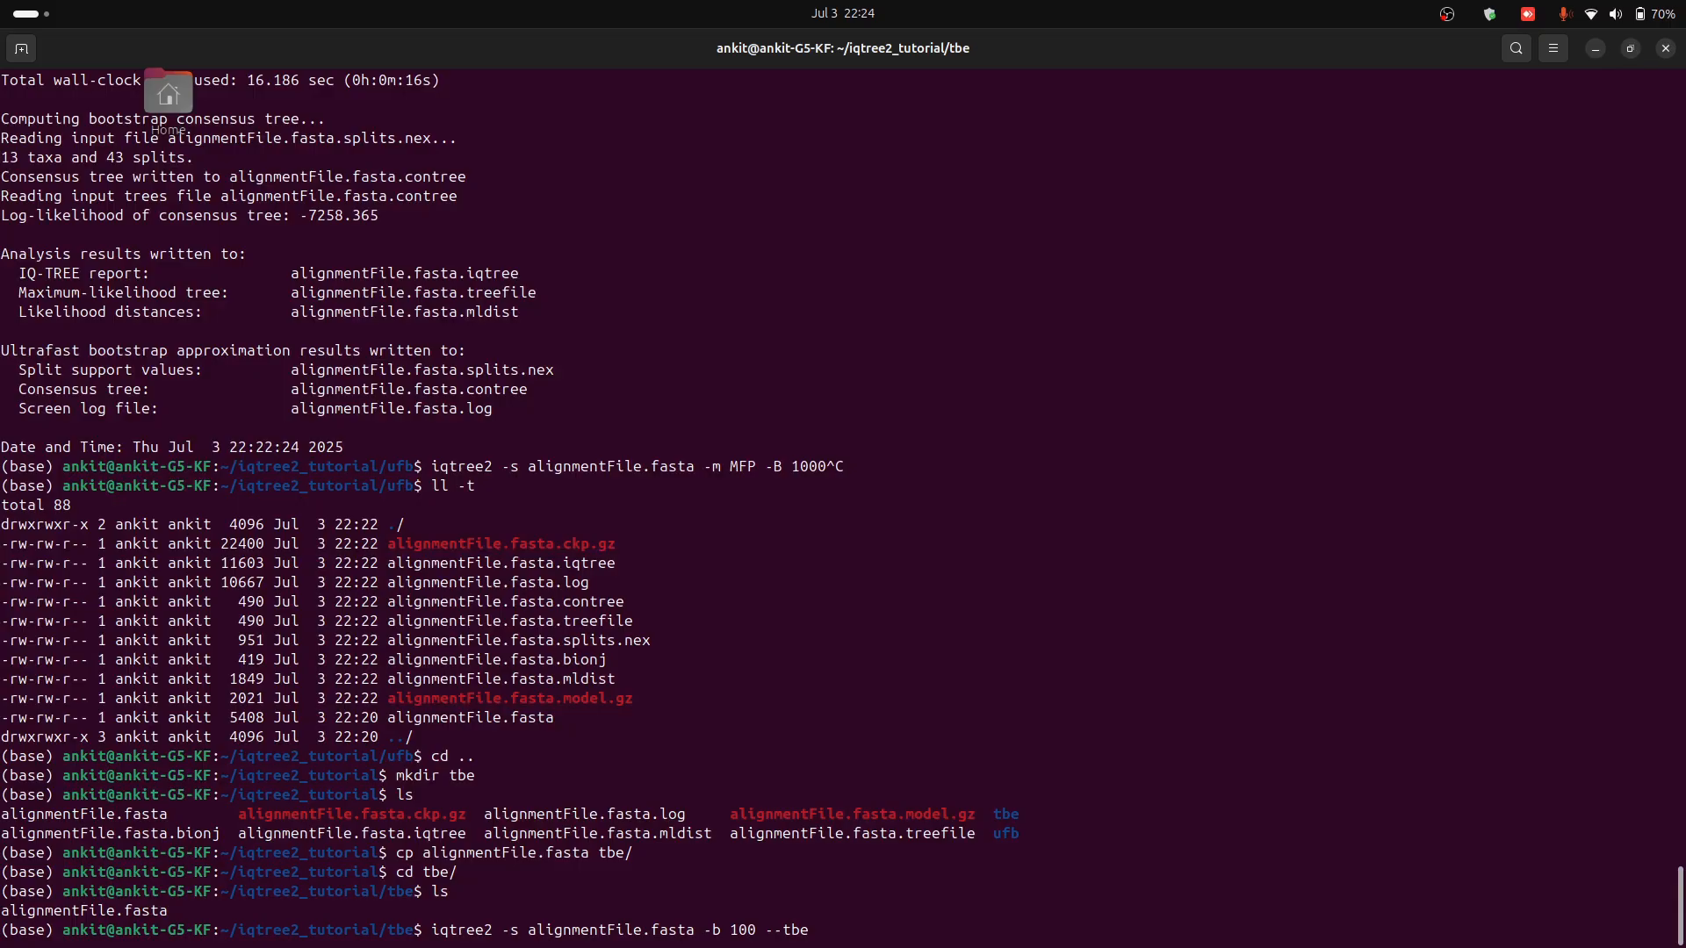
pyautogui.press('Return')
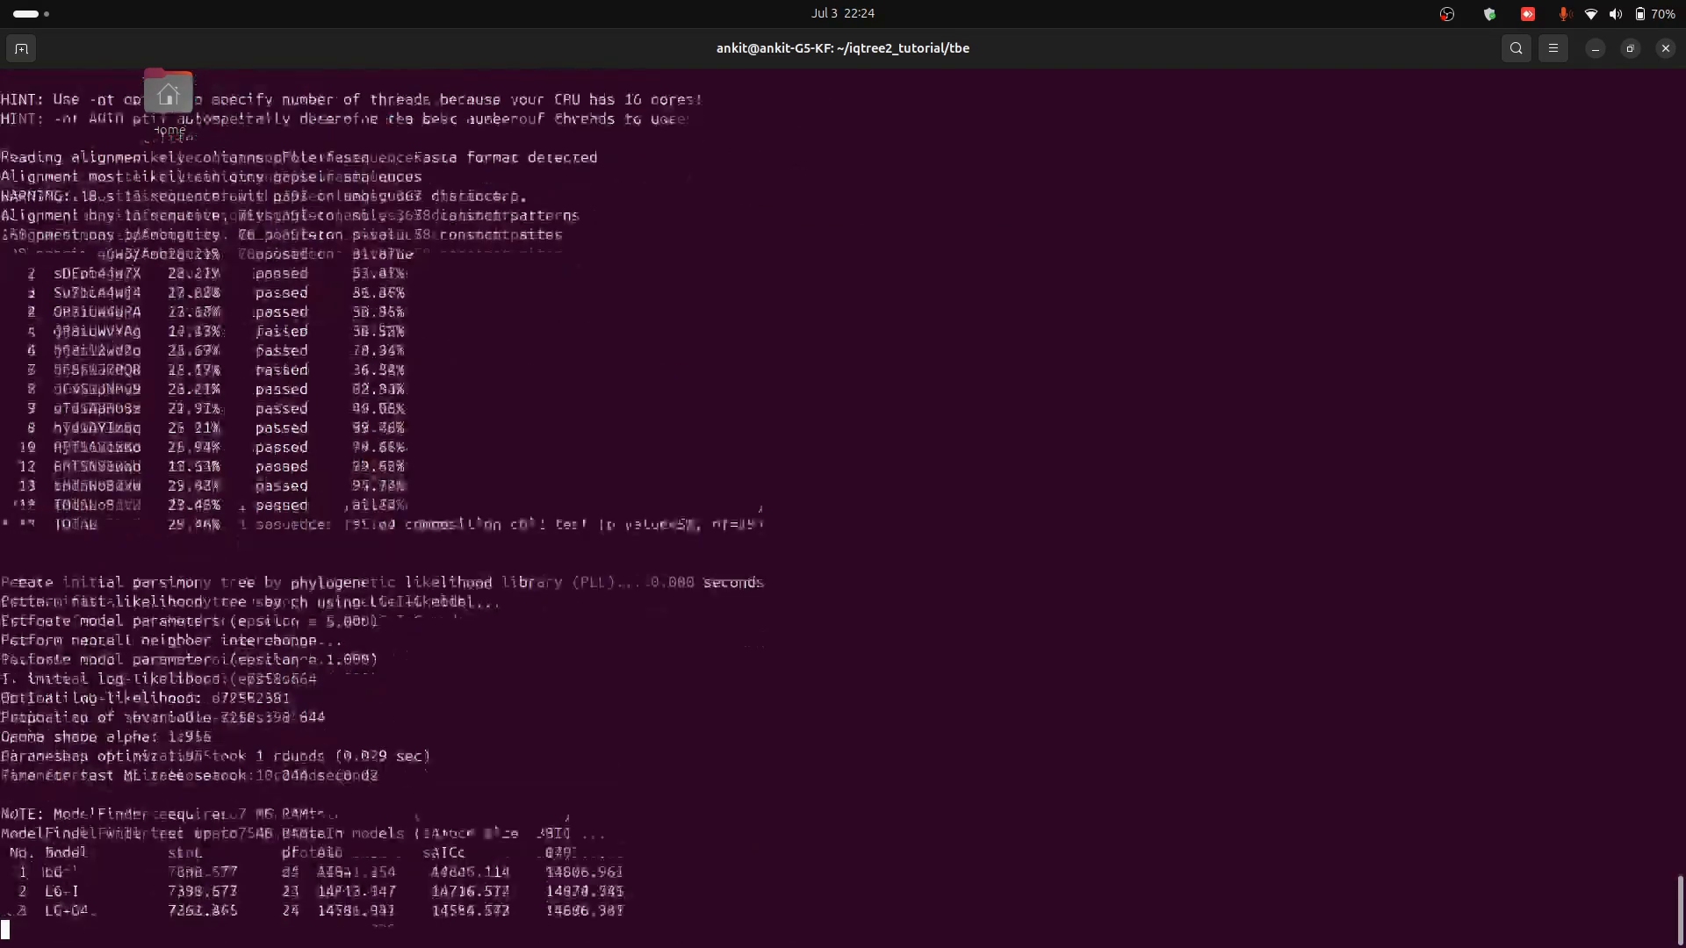
# Step: Scroll through the running TBE output as the bootstrap replicates progress
pyautogui.scroll(-3)
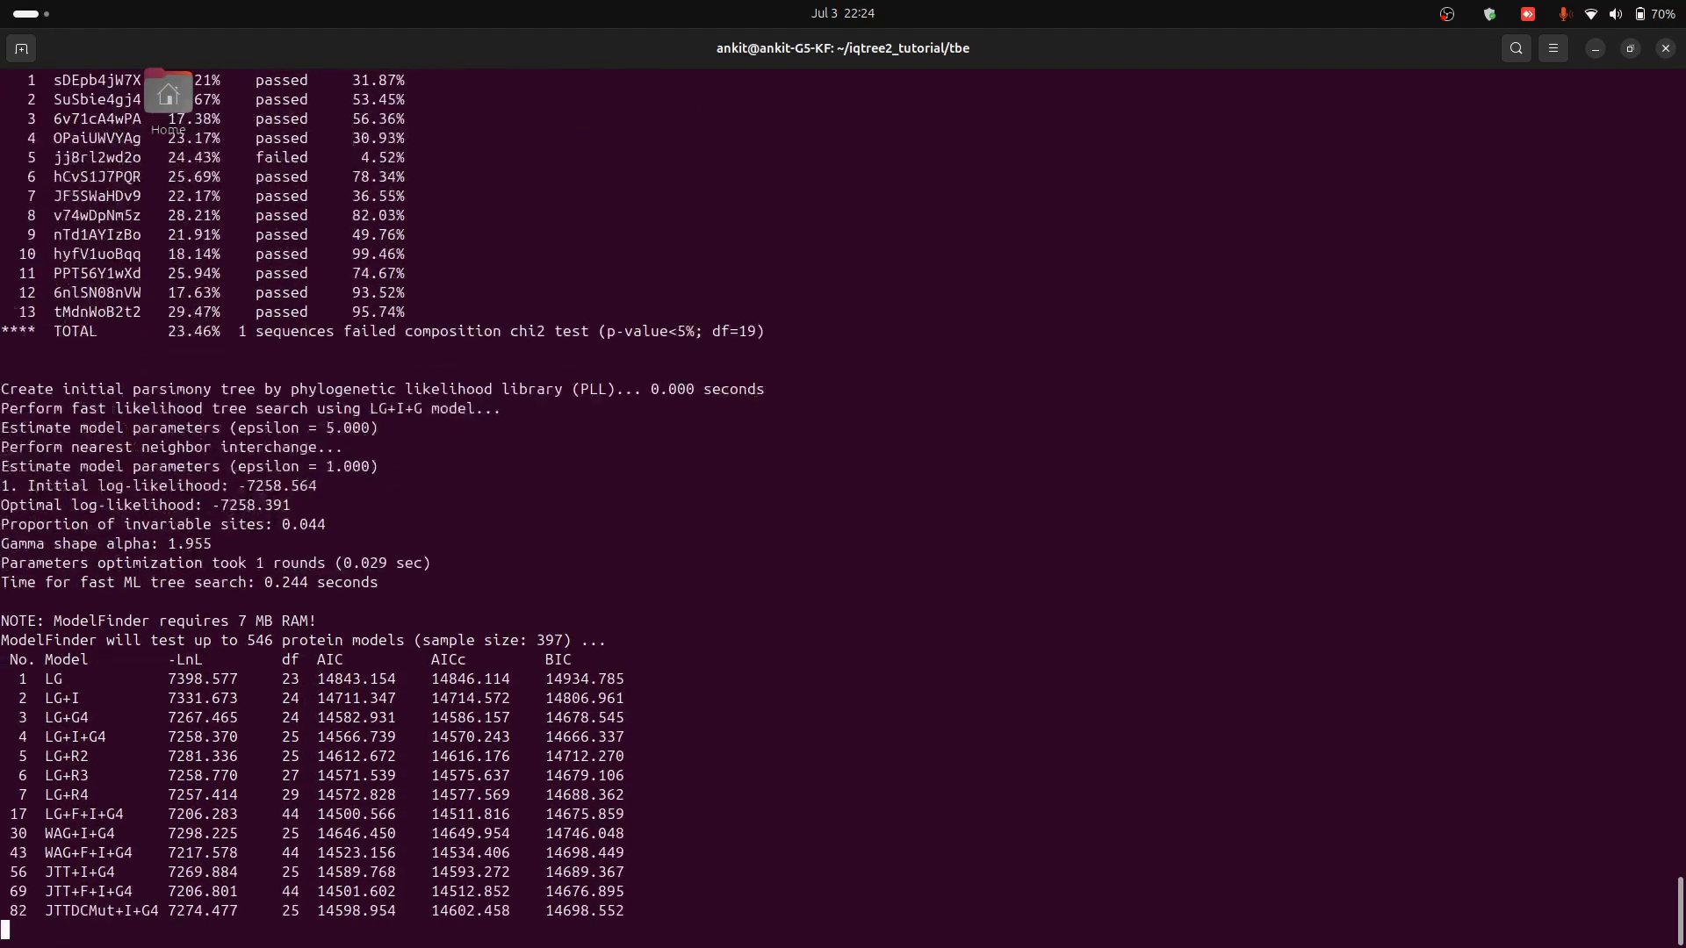
pyautogui.scroll(-3)
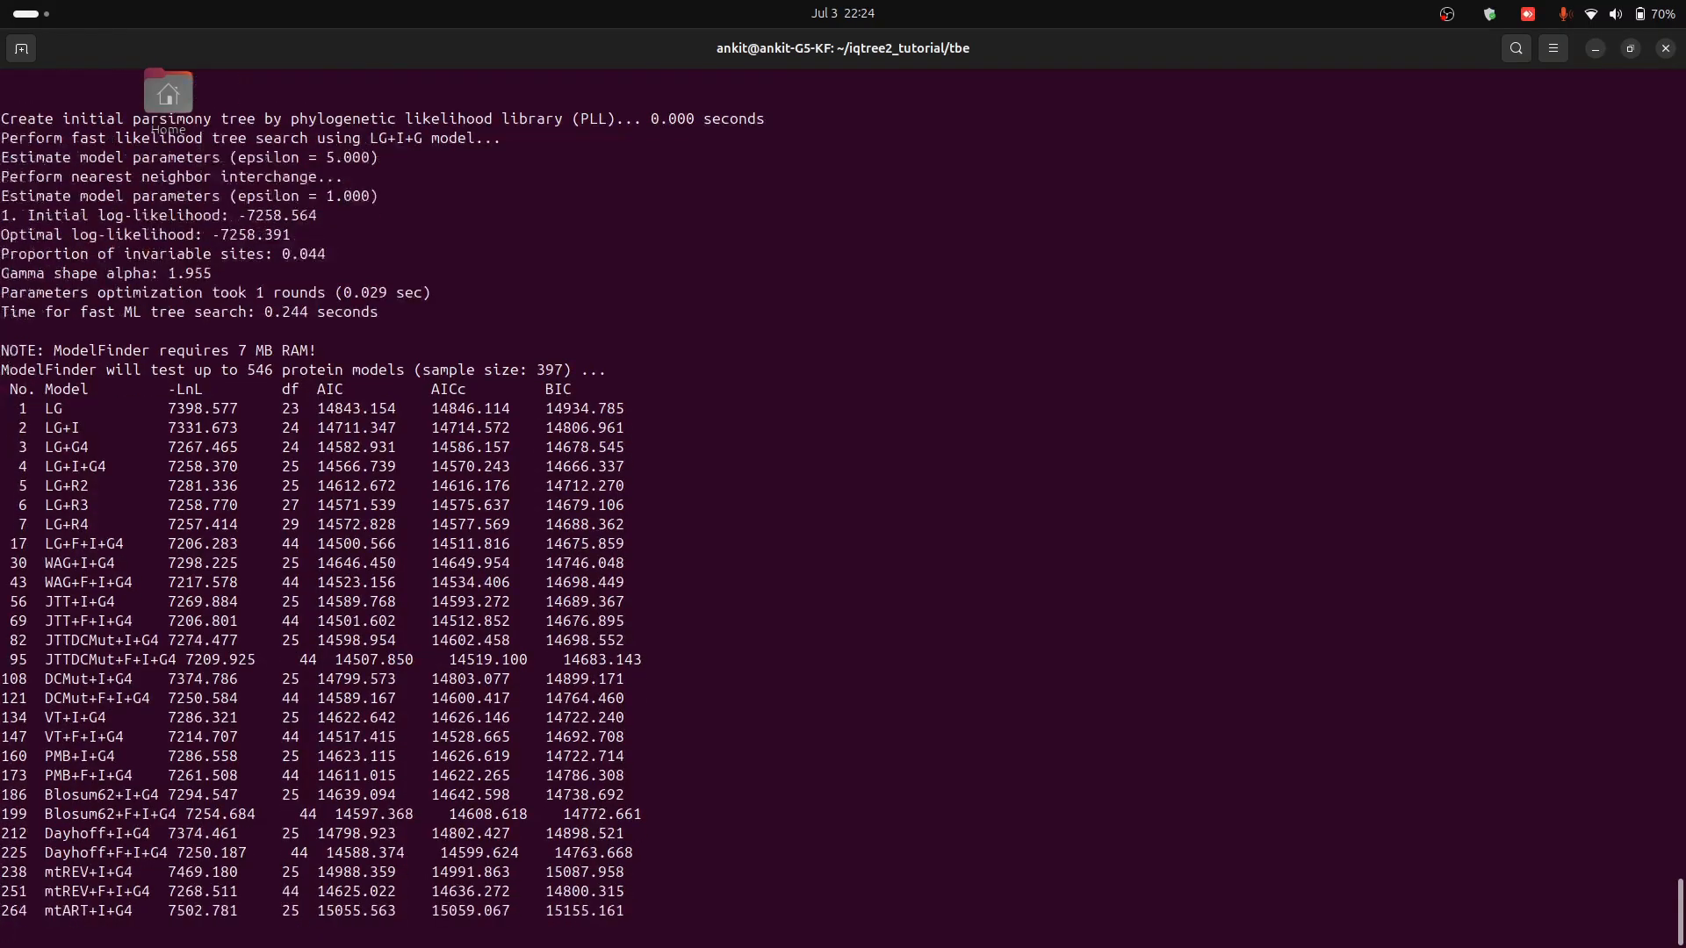
pyautogui.scroll(-3)
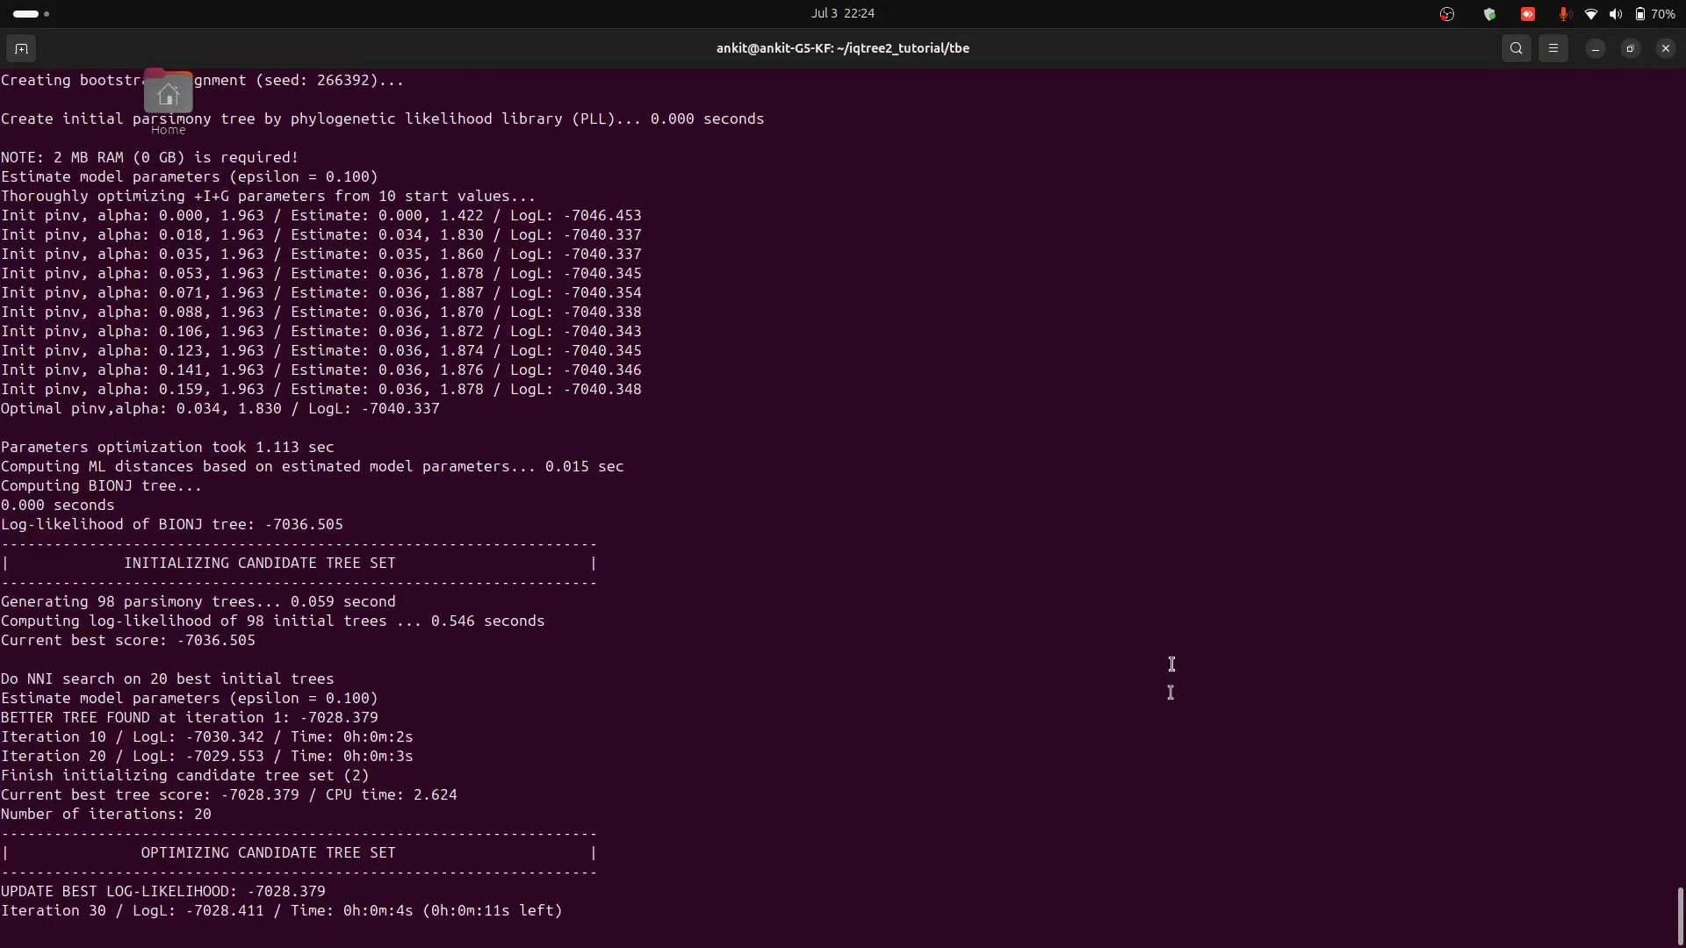
pyautogui.scroll(-3)
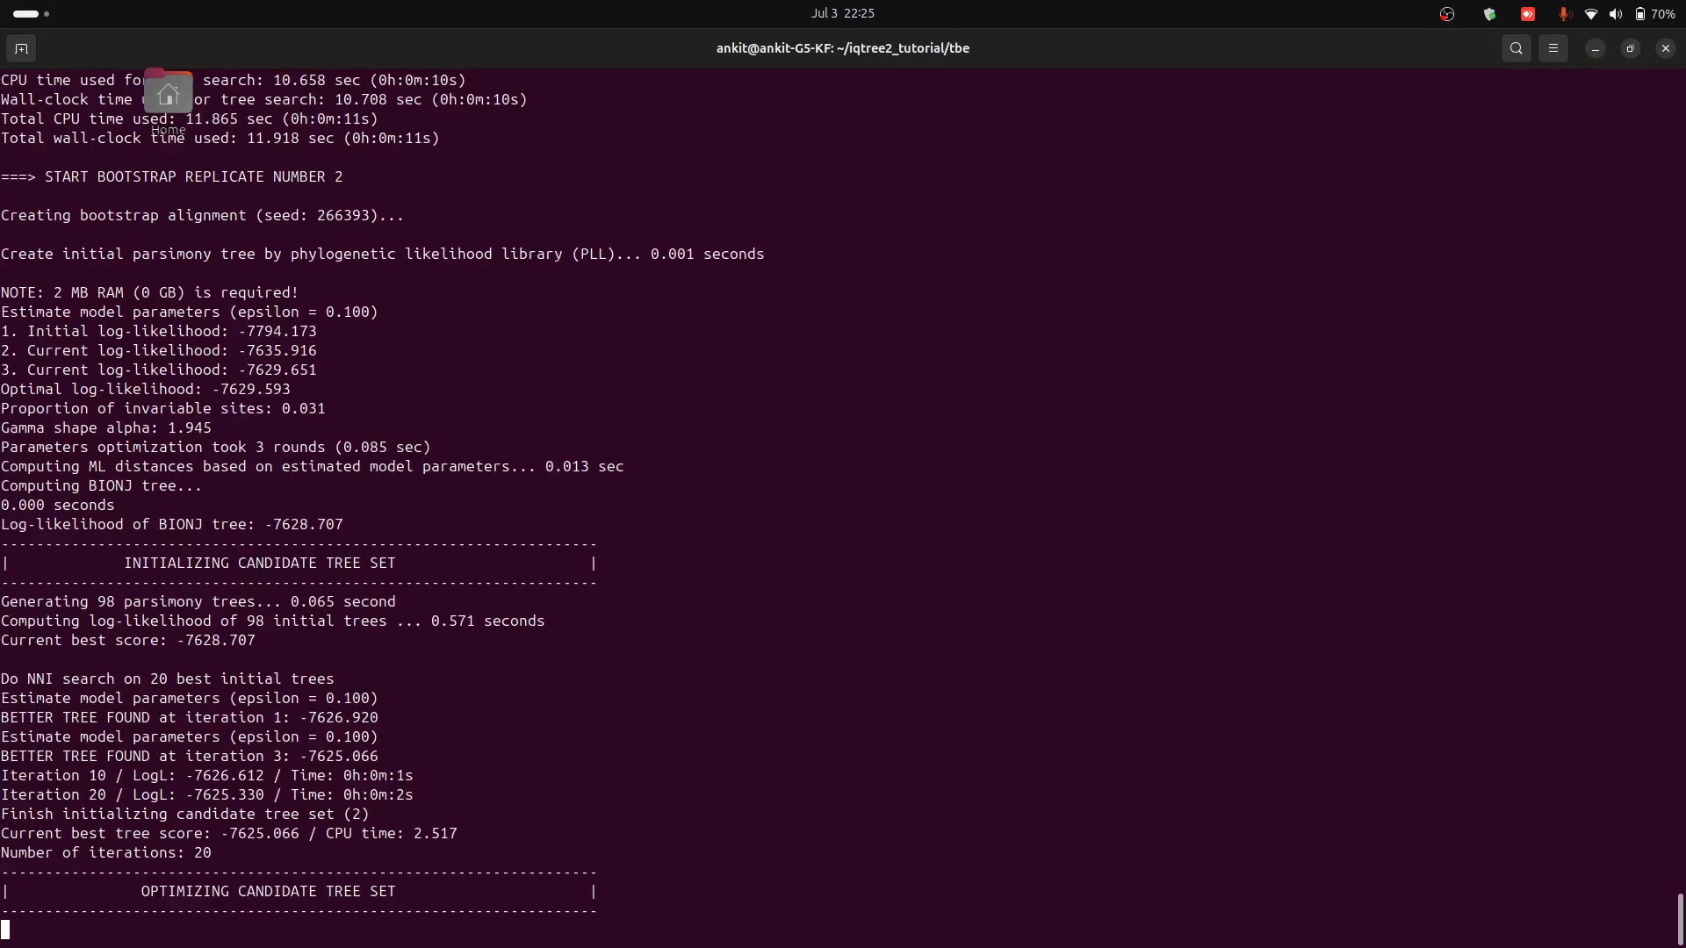
pyautogui.scroll(-3)
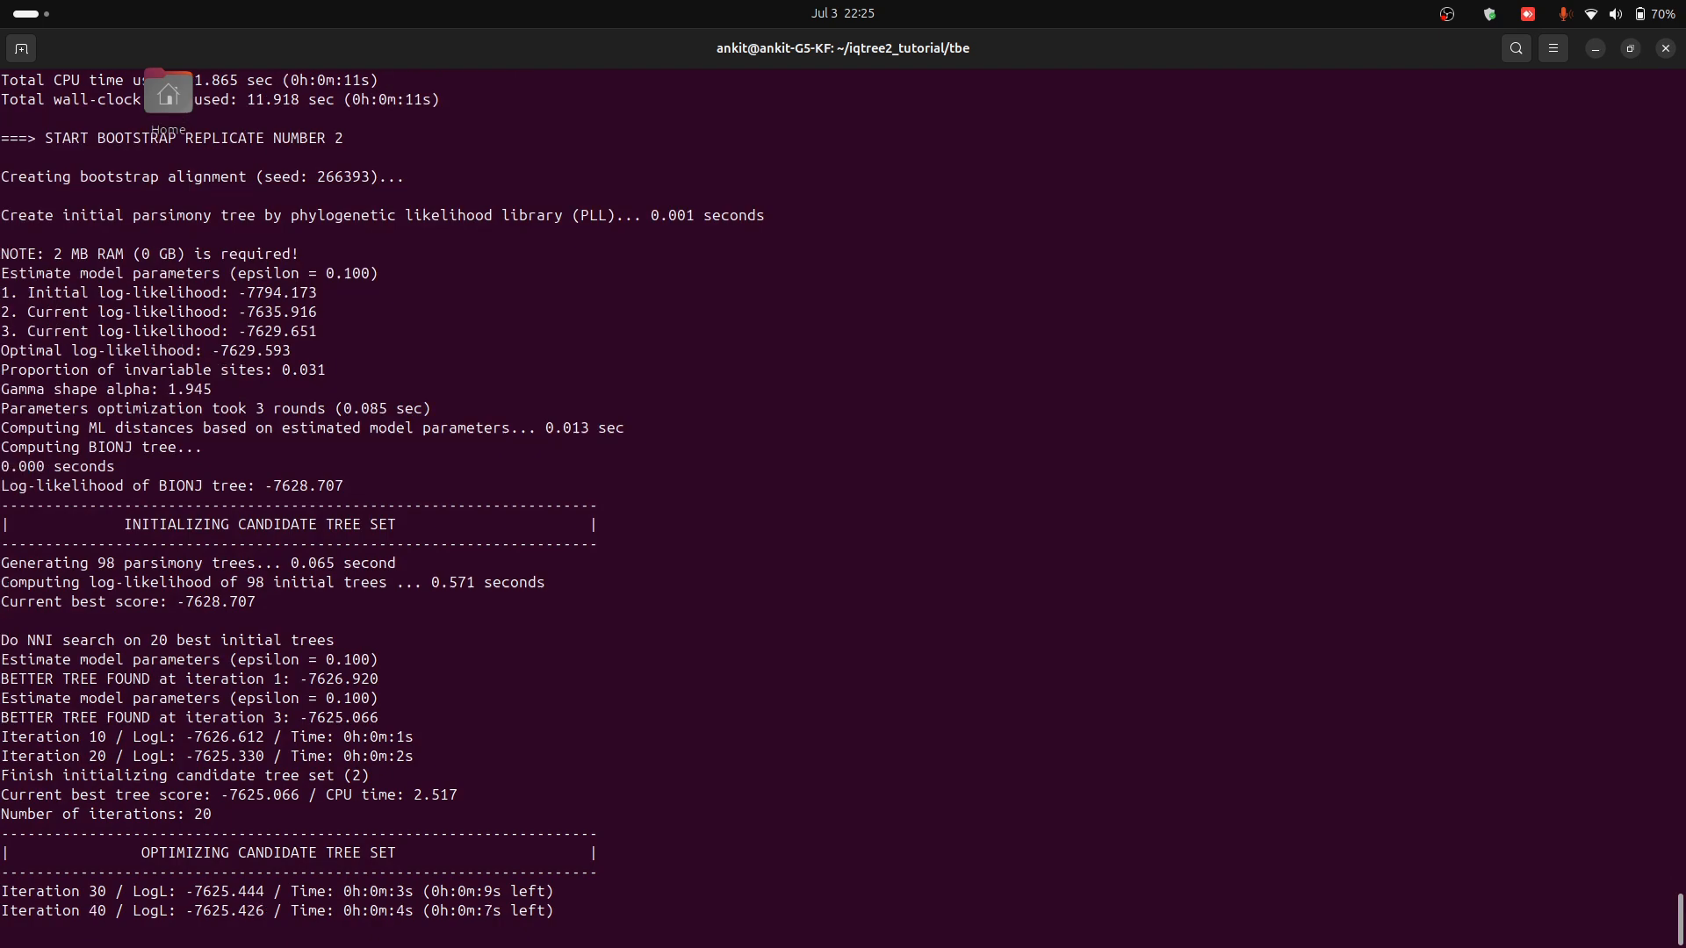
pyautogui.scroll(-3)
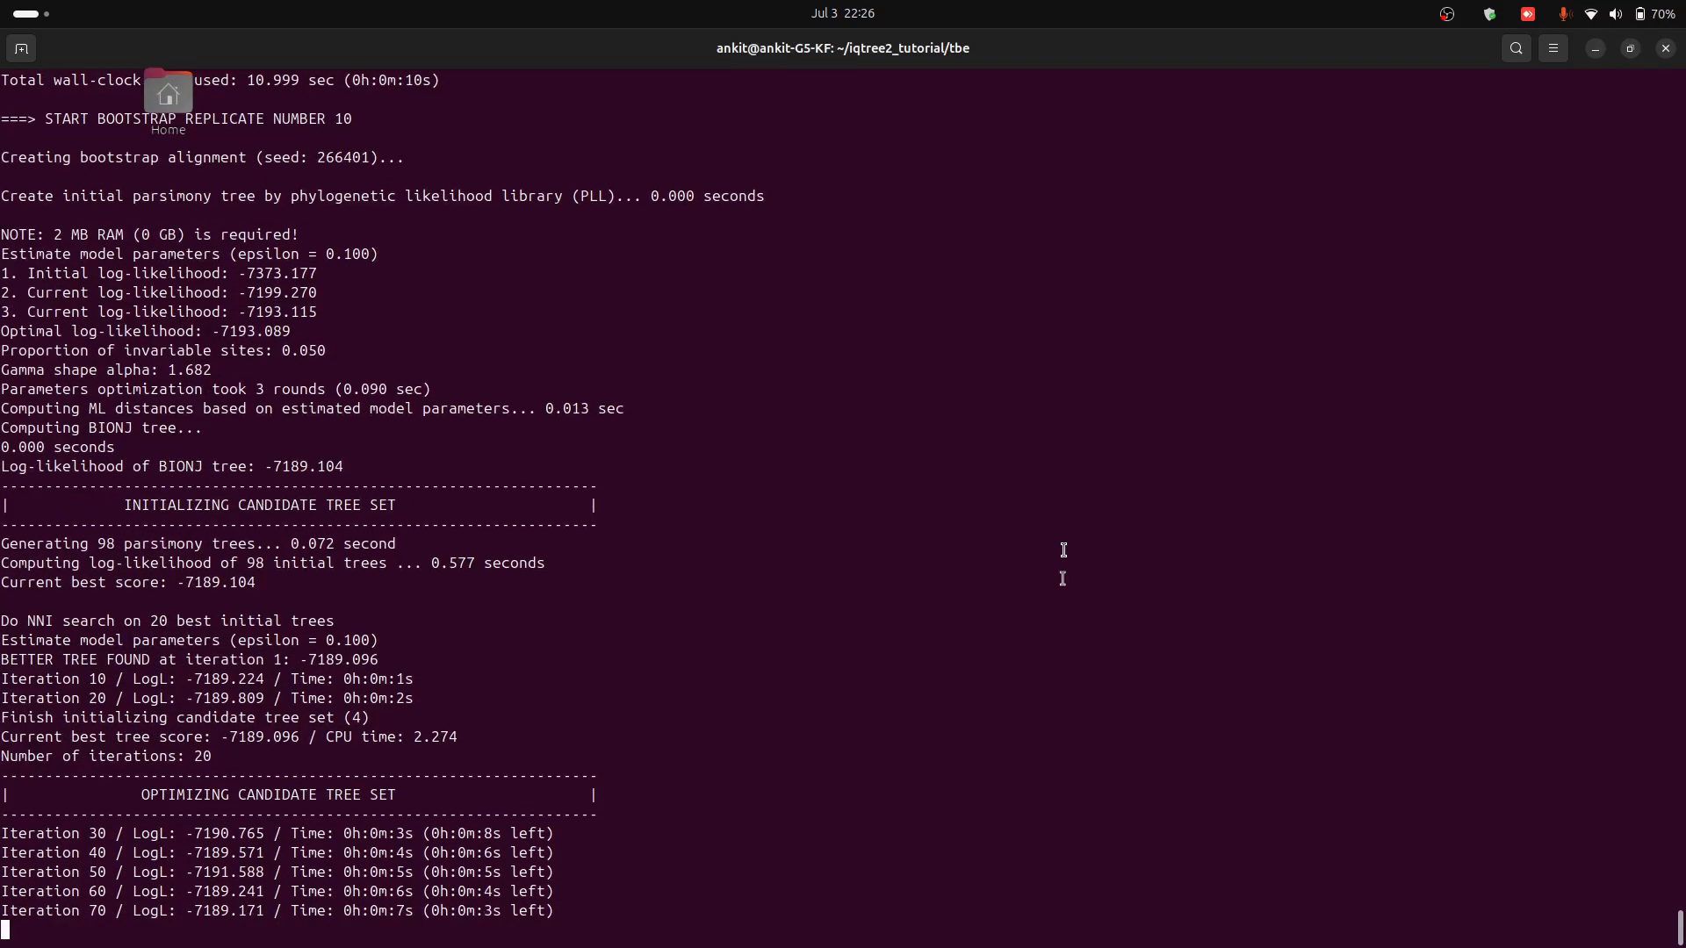
pyautogui.scroll(-3)
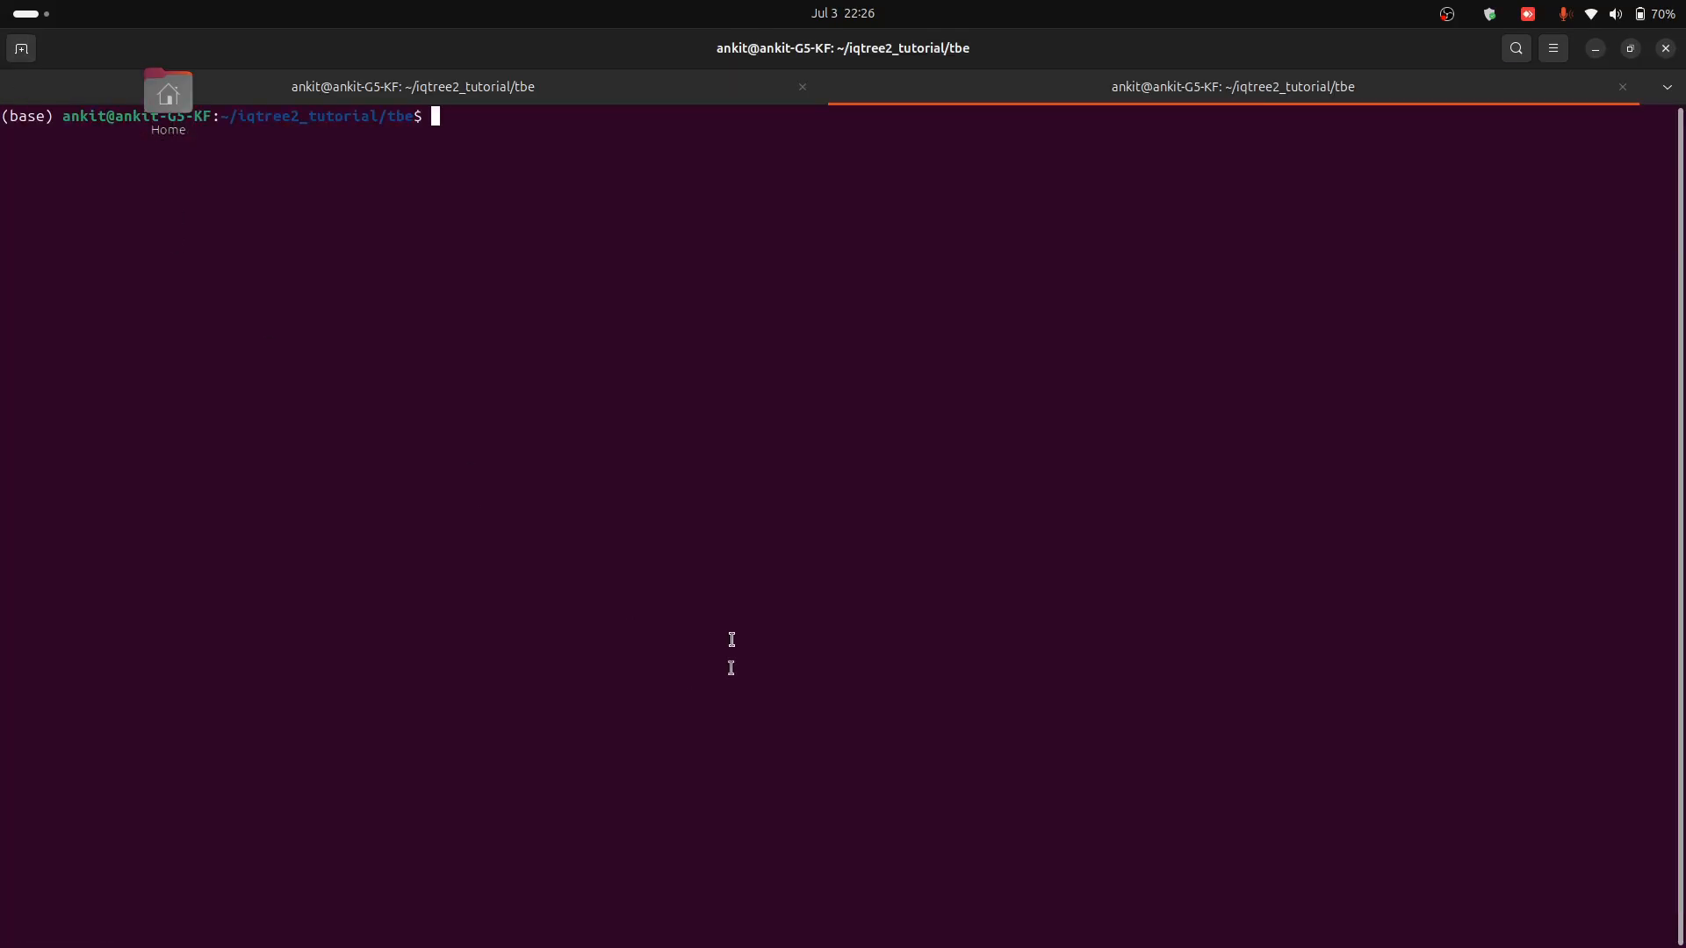
# Step: Run htop in the second tab and compare iqtree2's ~100% CPU usage with the analysis output
pyautogui.write('htop')
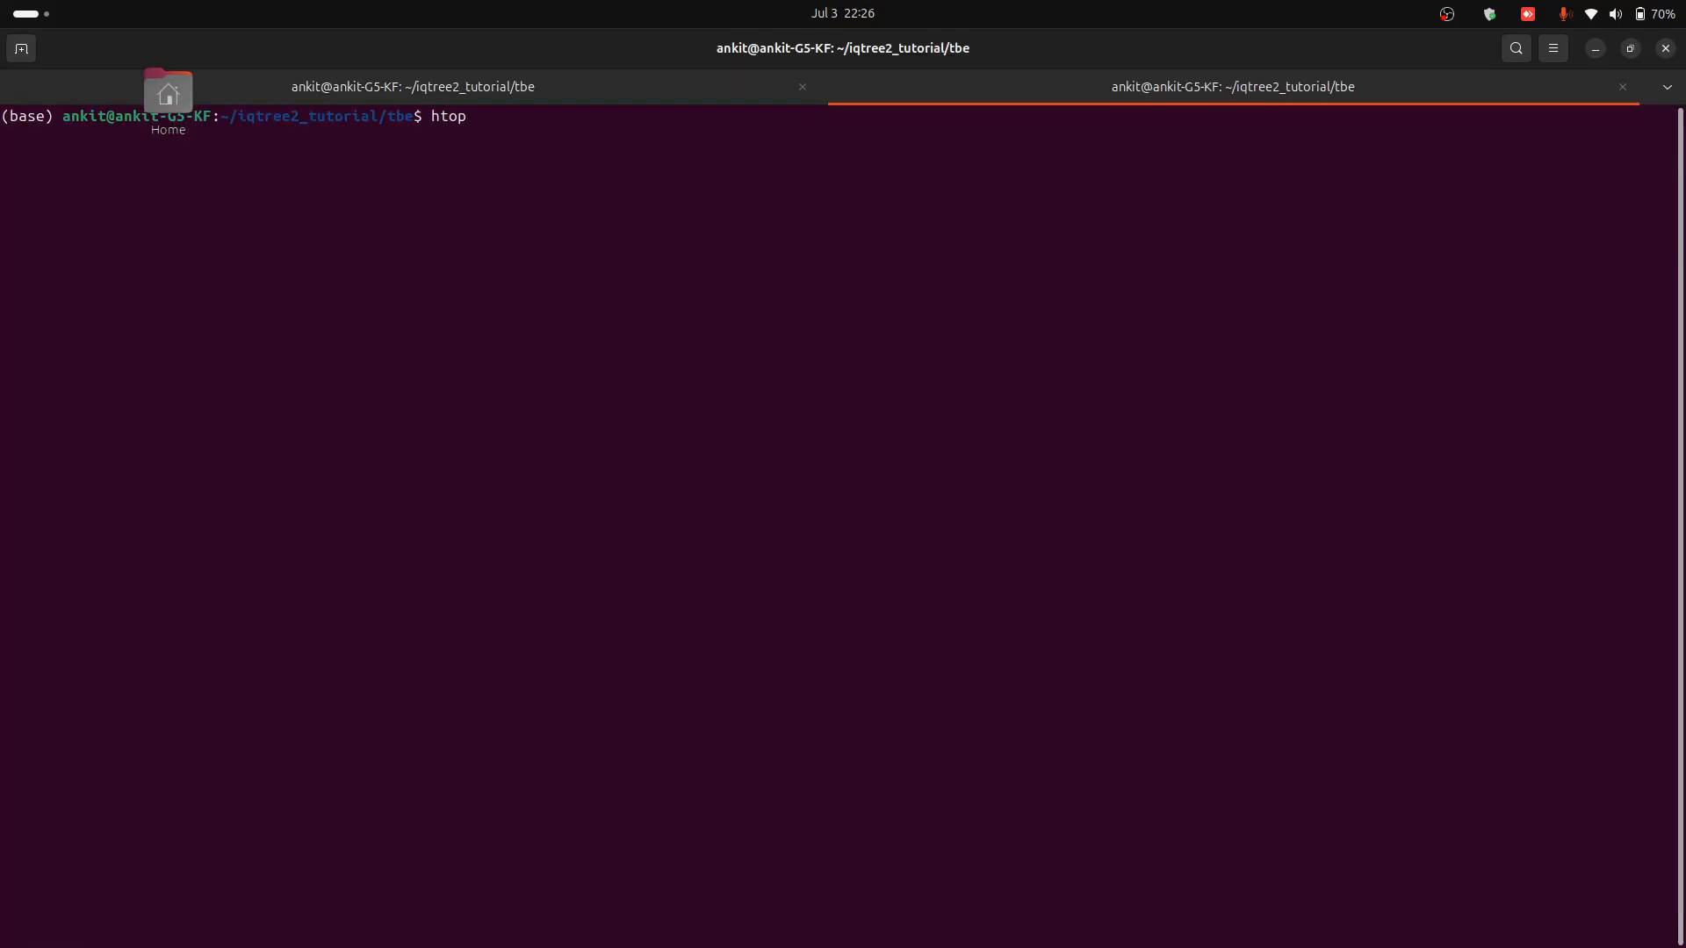
pyautogui.moveTo(465, 116)
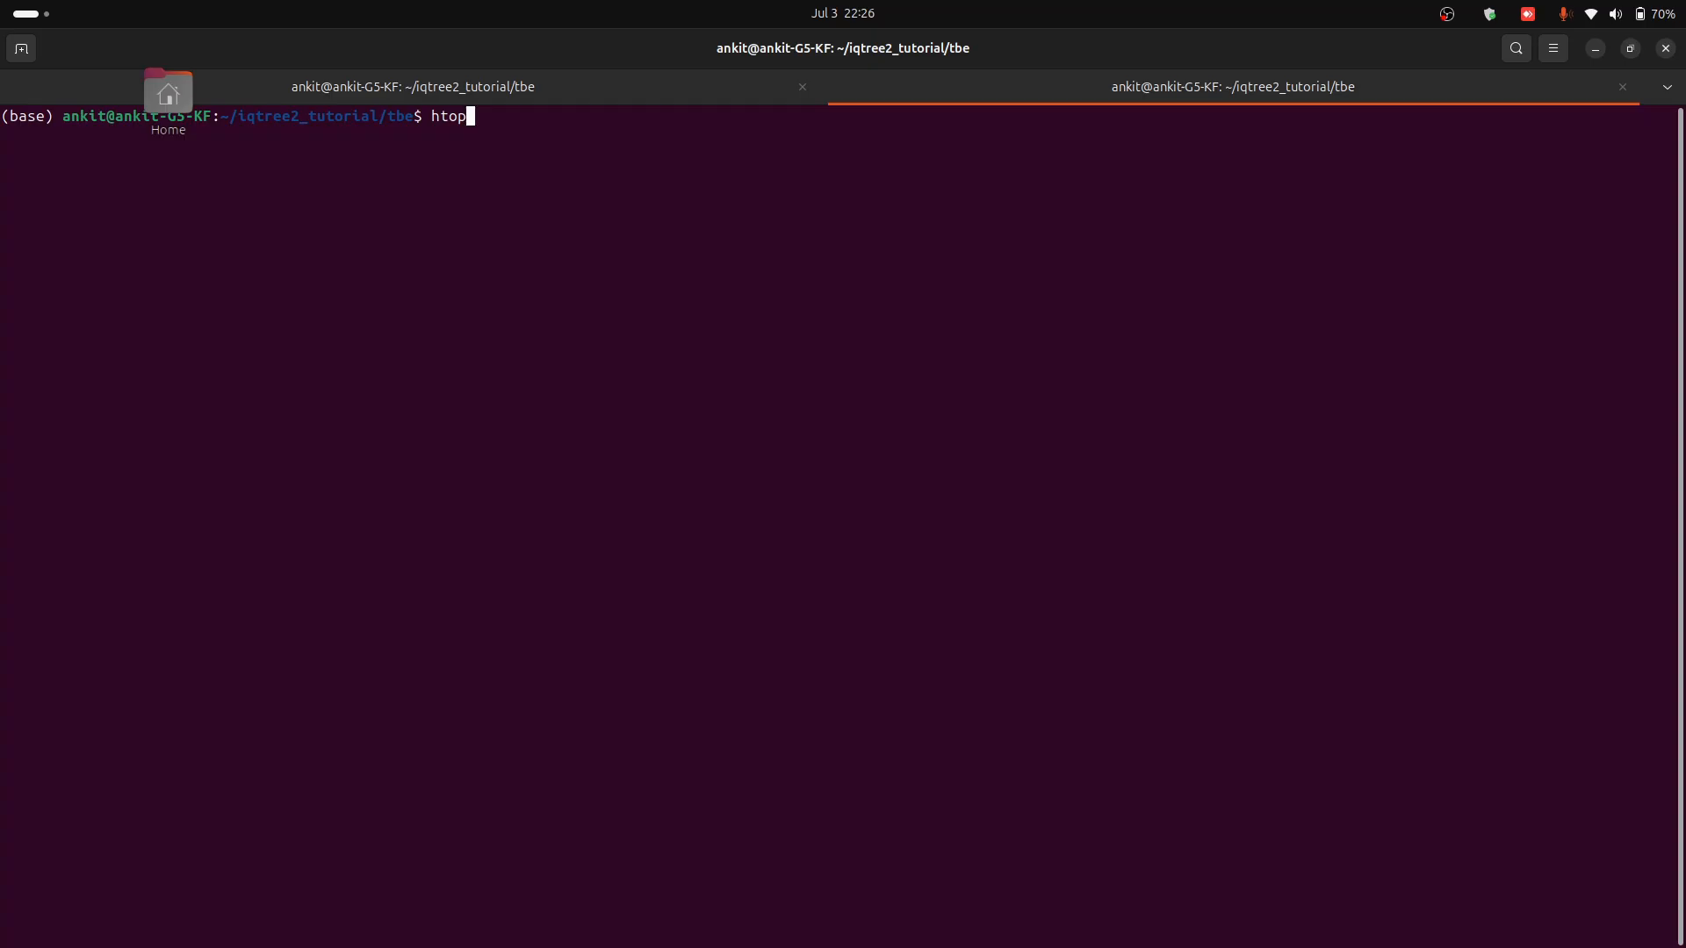
pyautogui.press('Return')
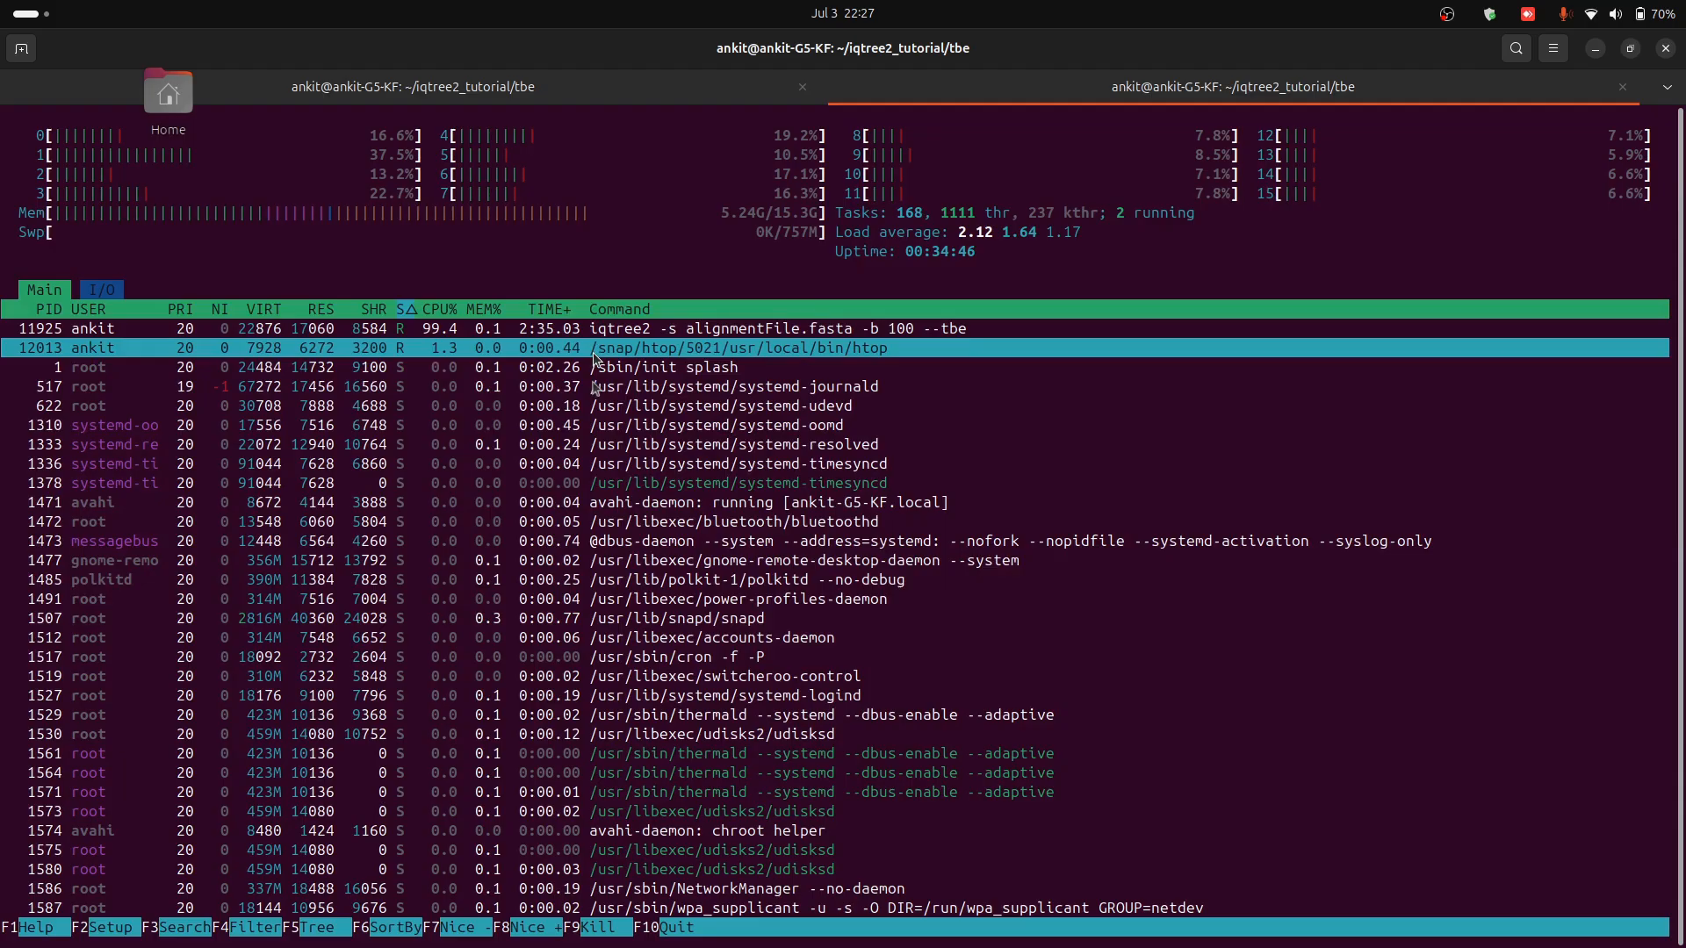
pyautogui.click(411, 88)
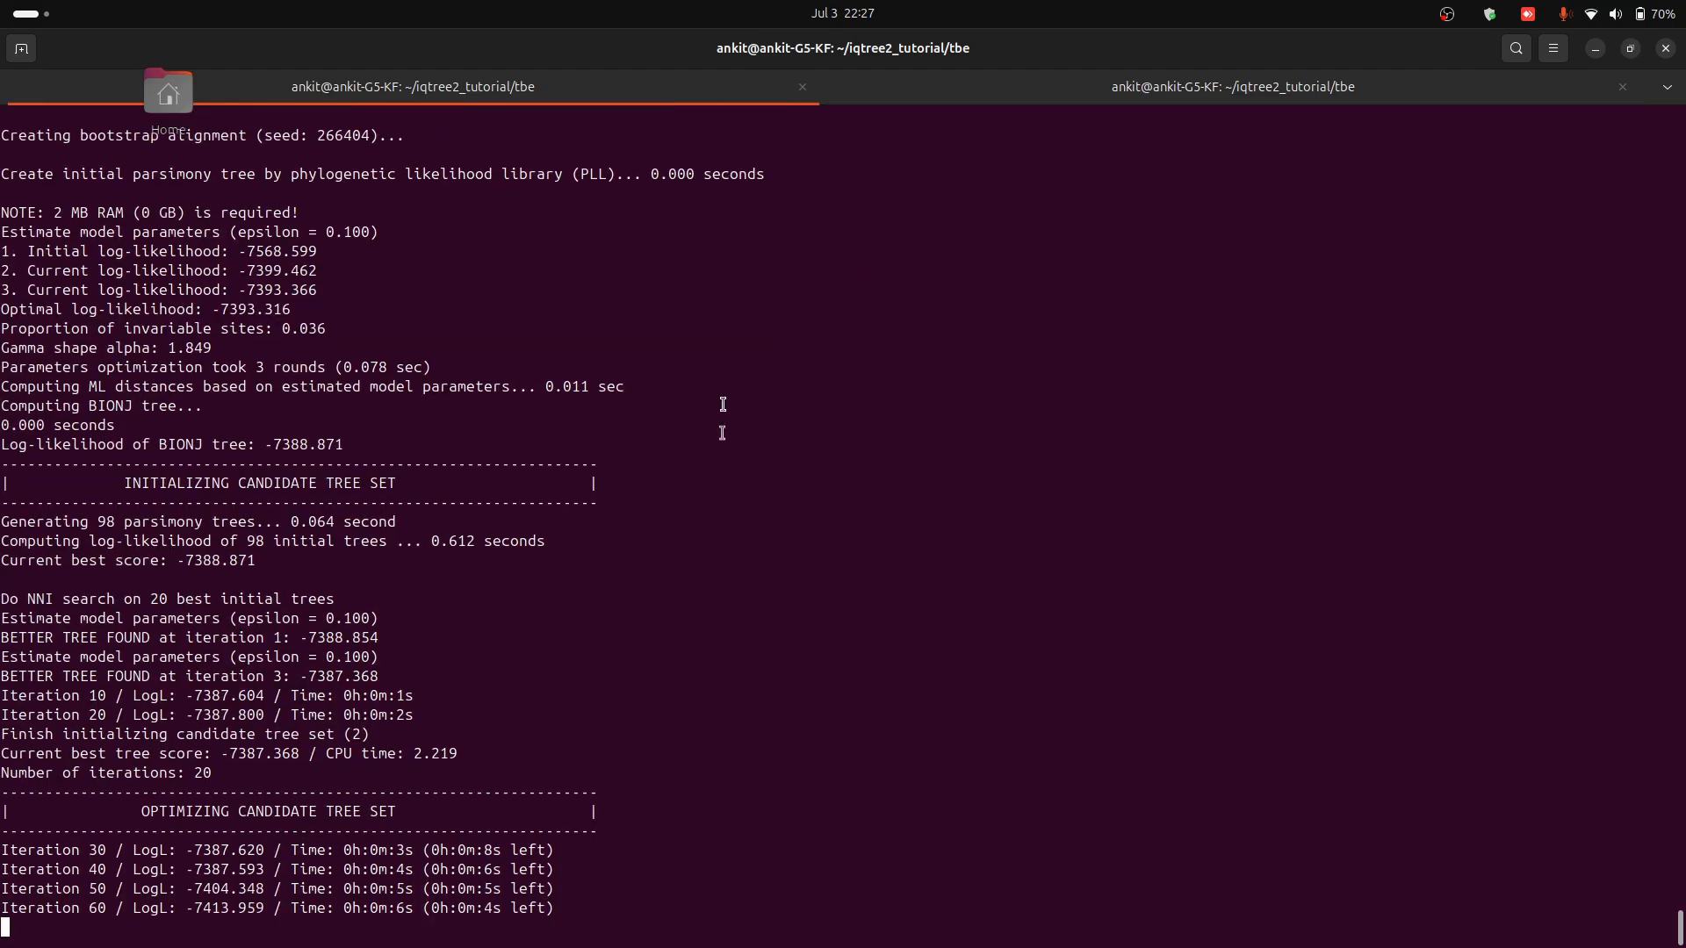
pyautogui.click(1231, 88)
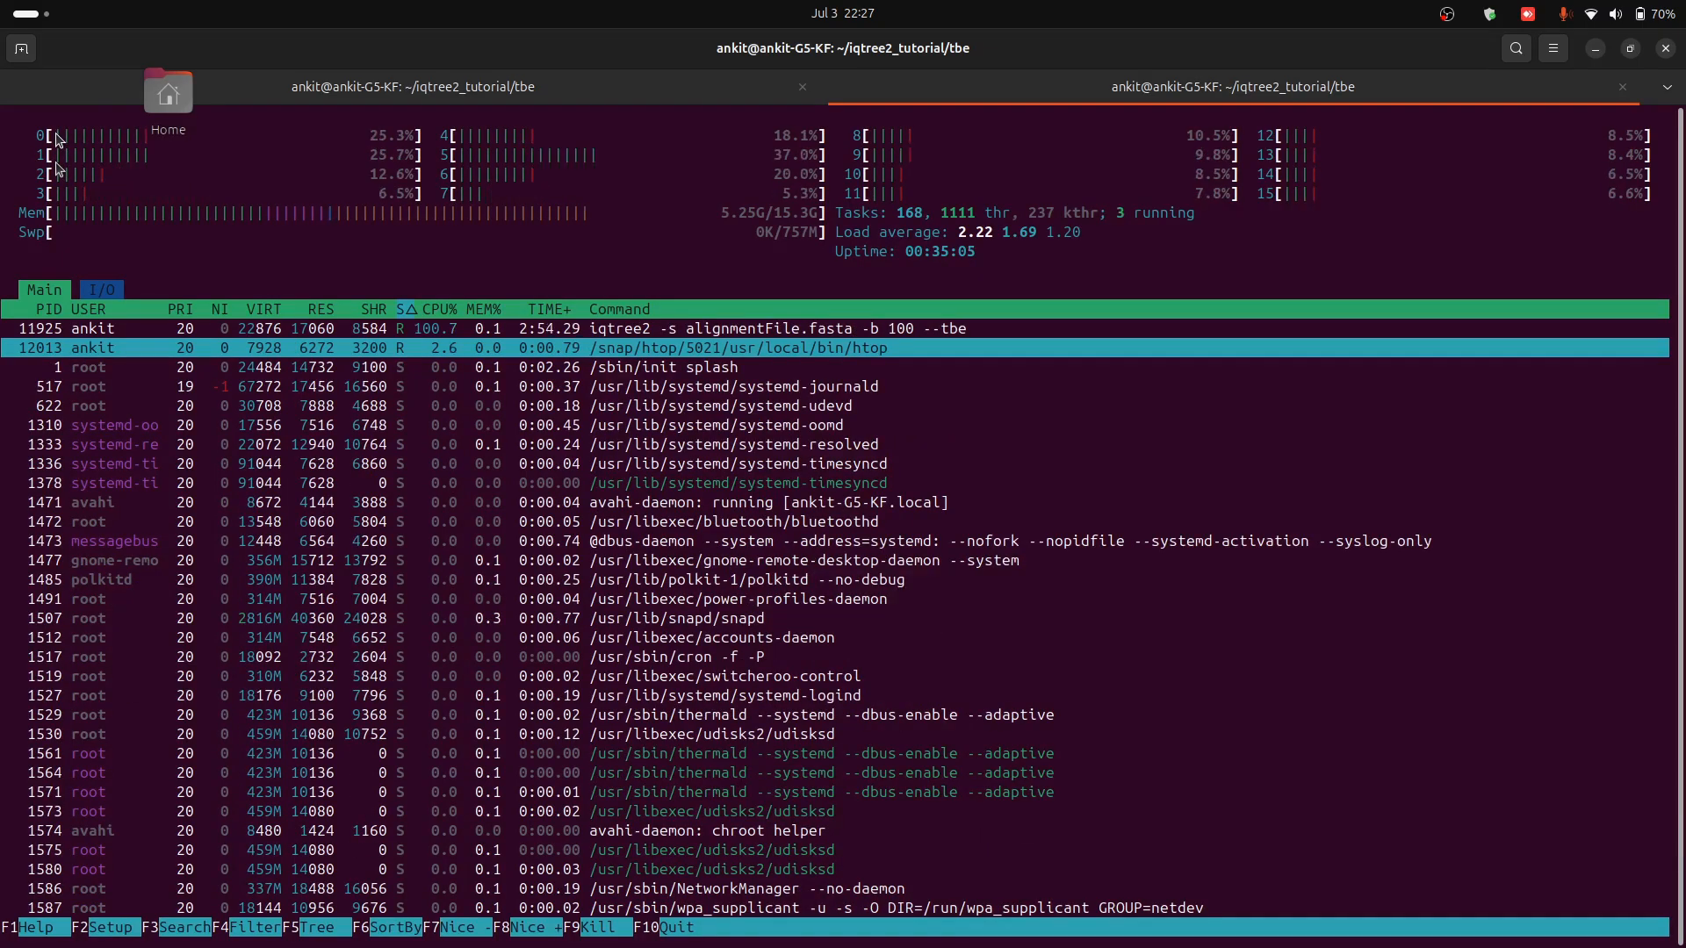
pyautogui.click(411, 86)
pyautogui.write('ll')
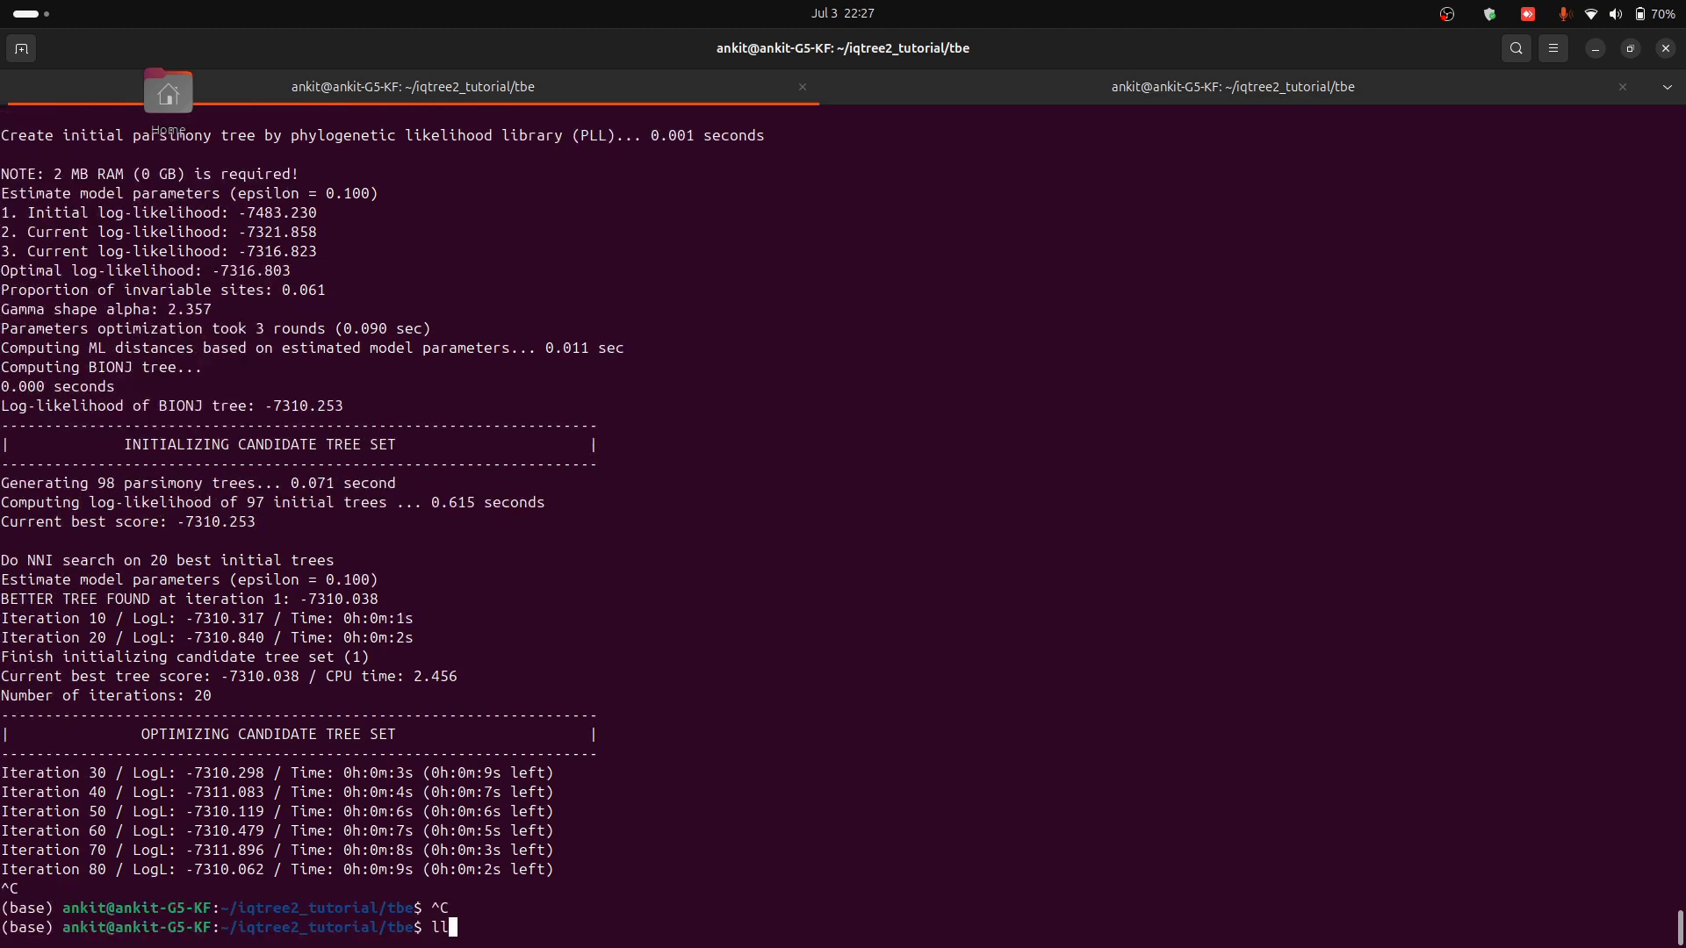
# Step: List the tbe folder by time, then remove alignmentFile.fasta.* so only the alignment remains
pyautogui.press('Return')
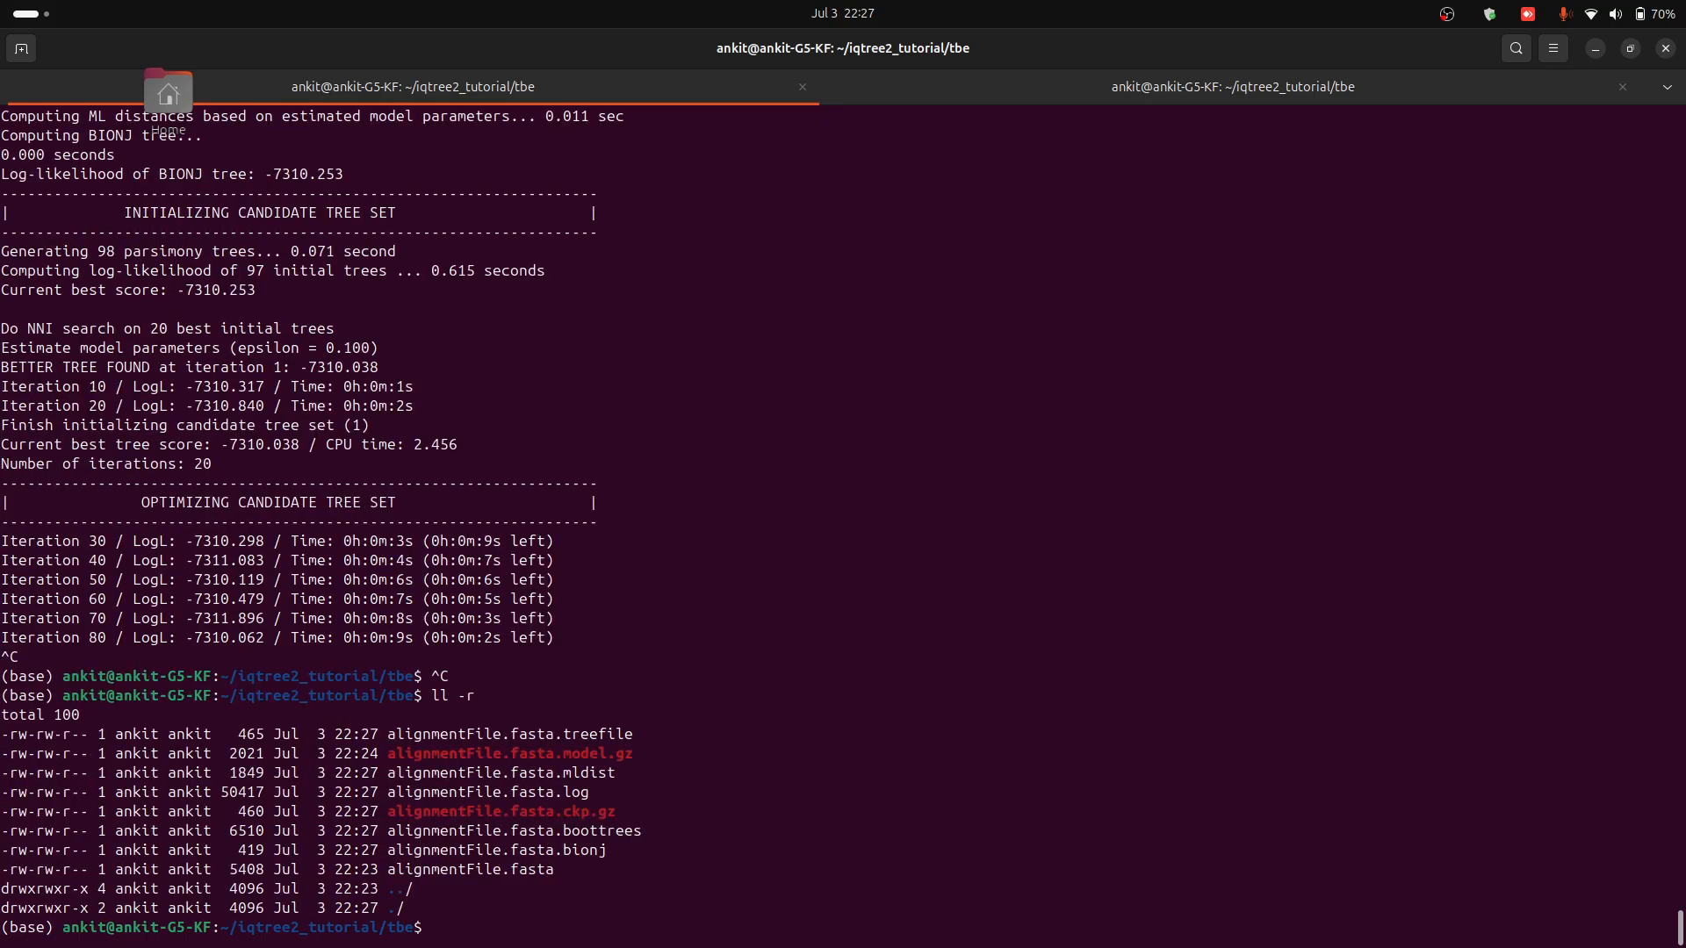
pyautogui.write('ll -')
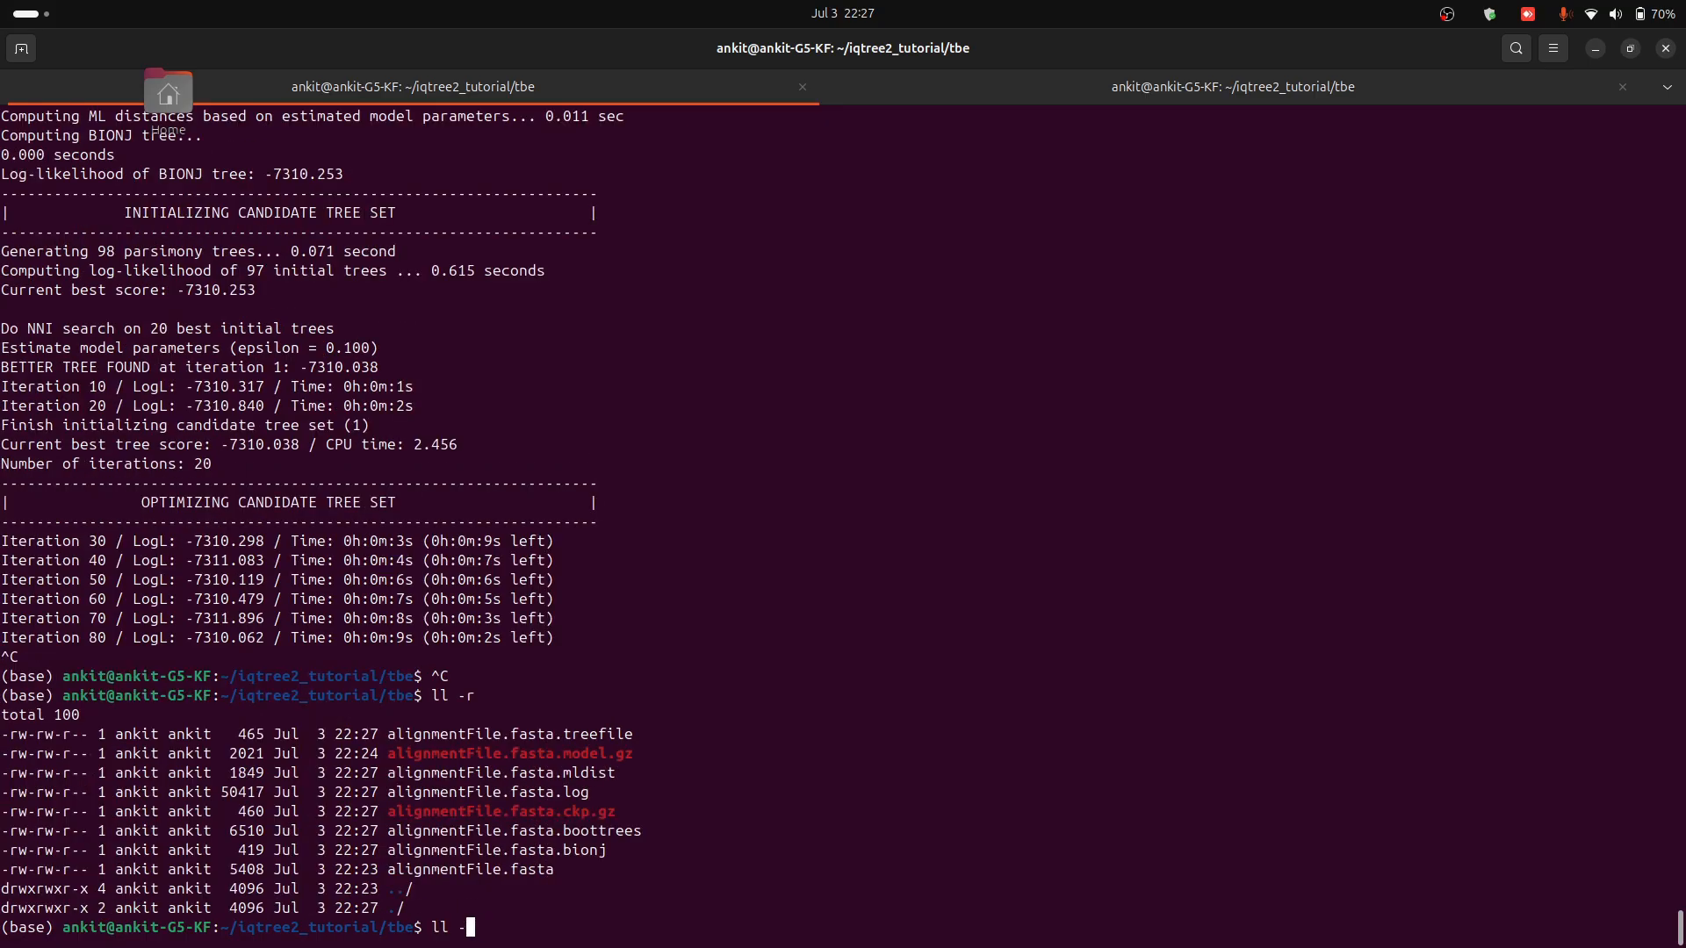
pyautogui.press('Return')
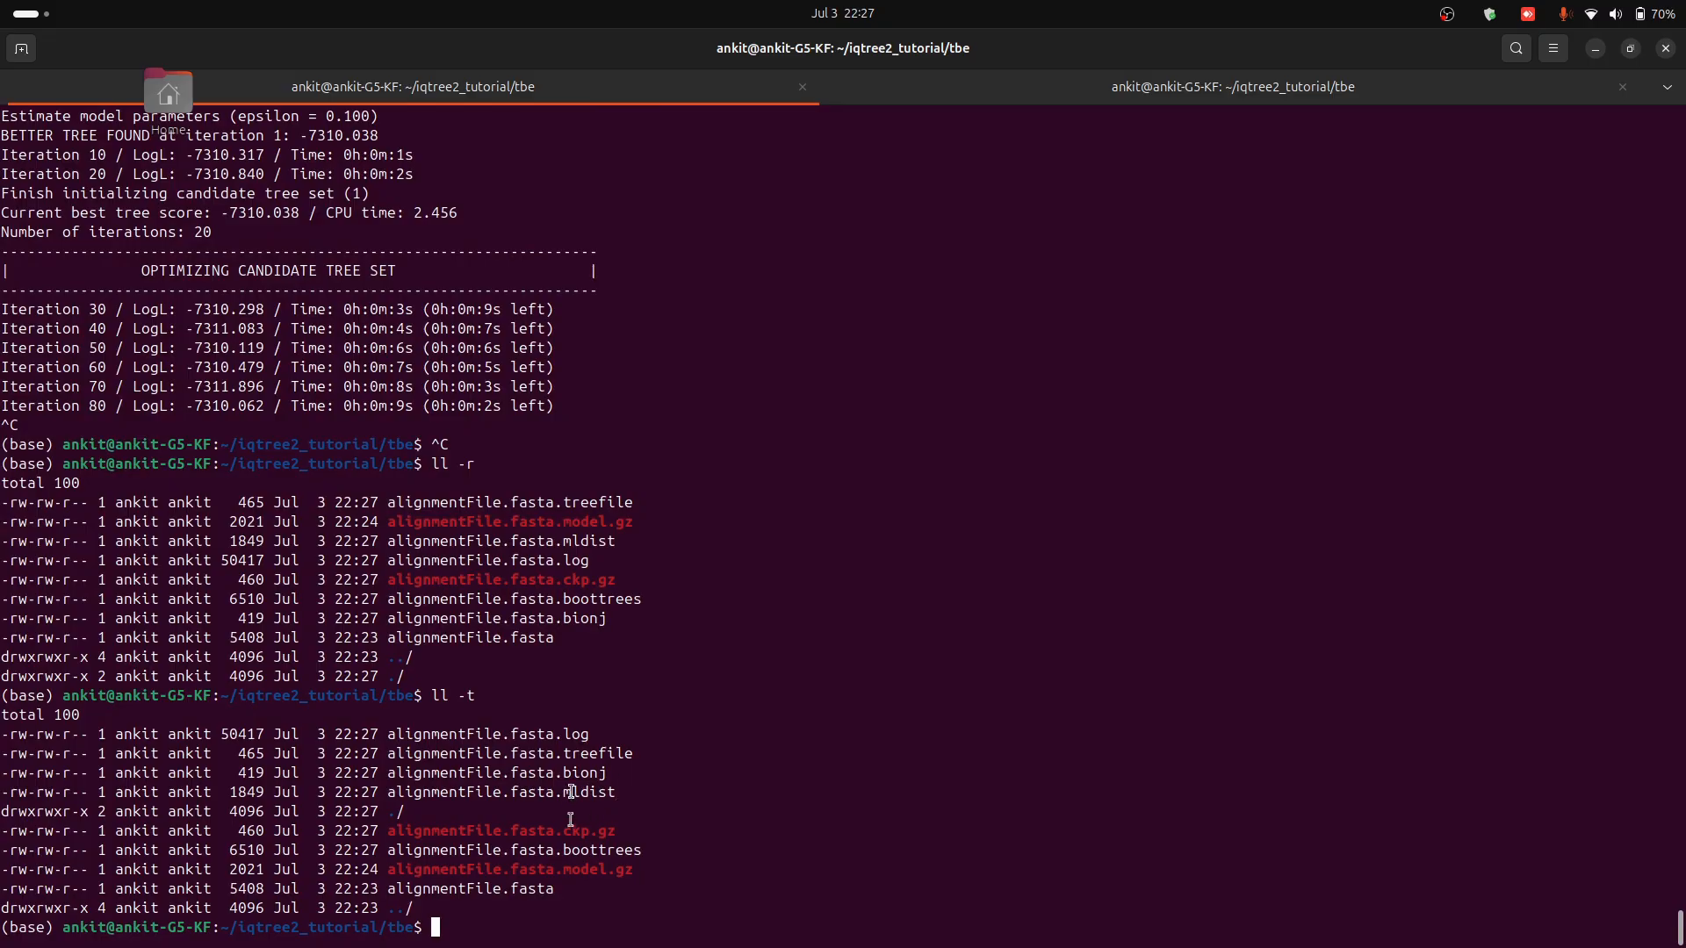
pyautogui.moveTo(572, 901)
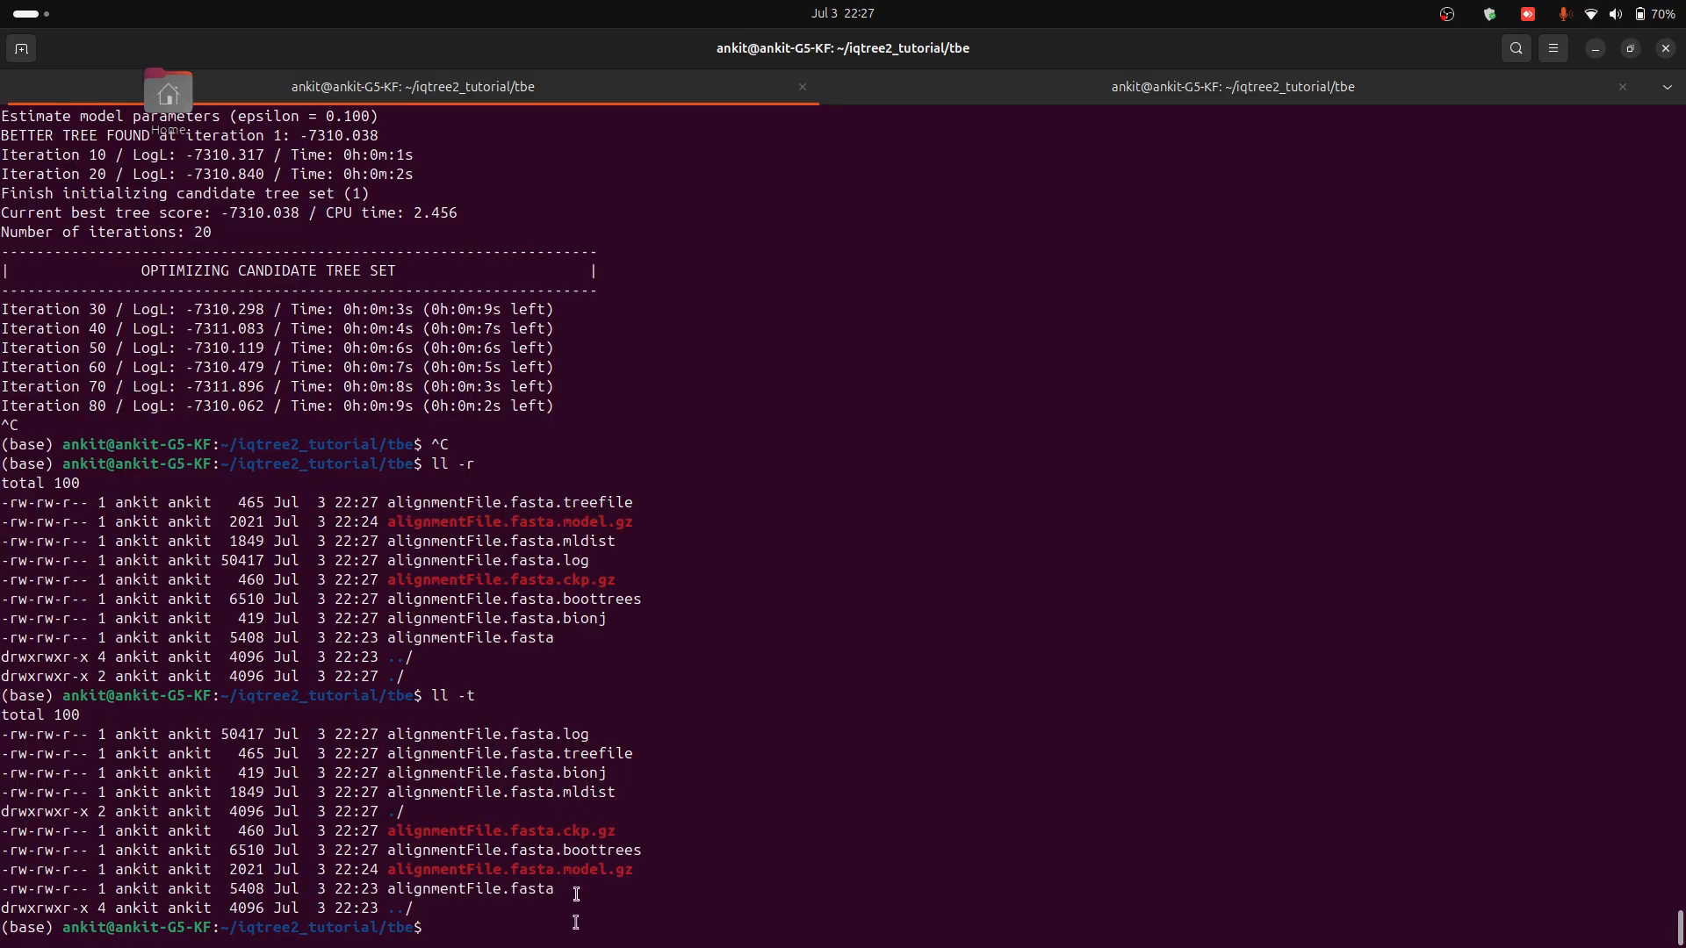
pyautogui.write('rm alignmentFile.fasta')
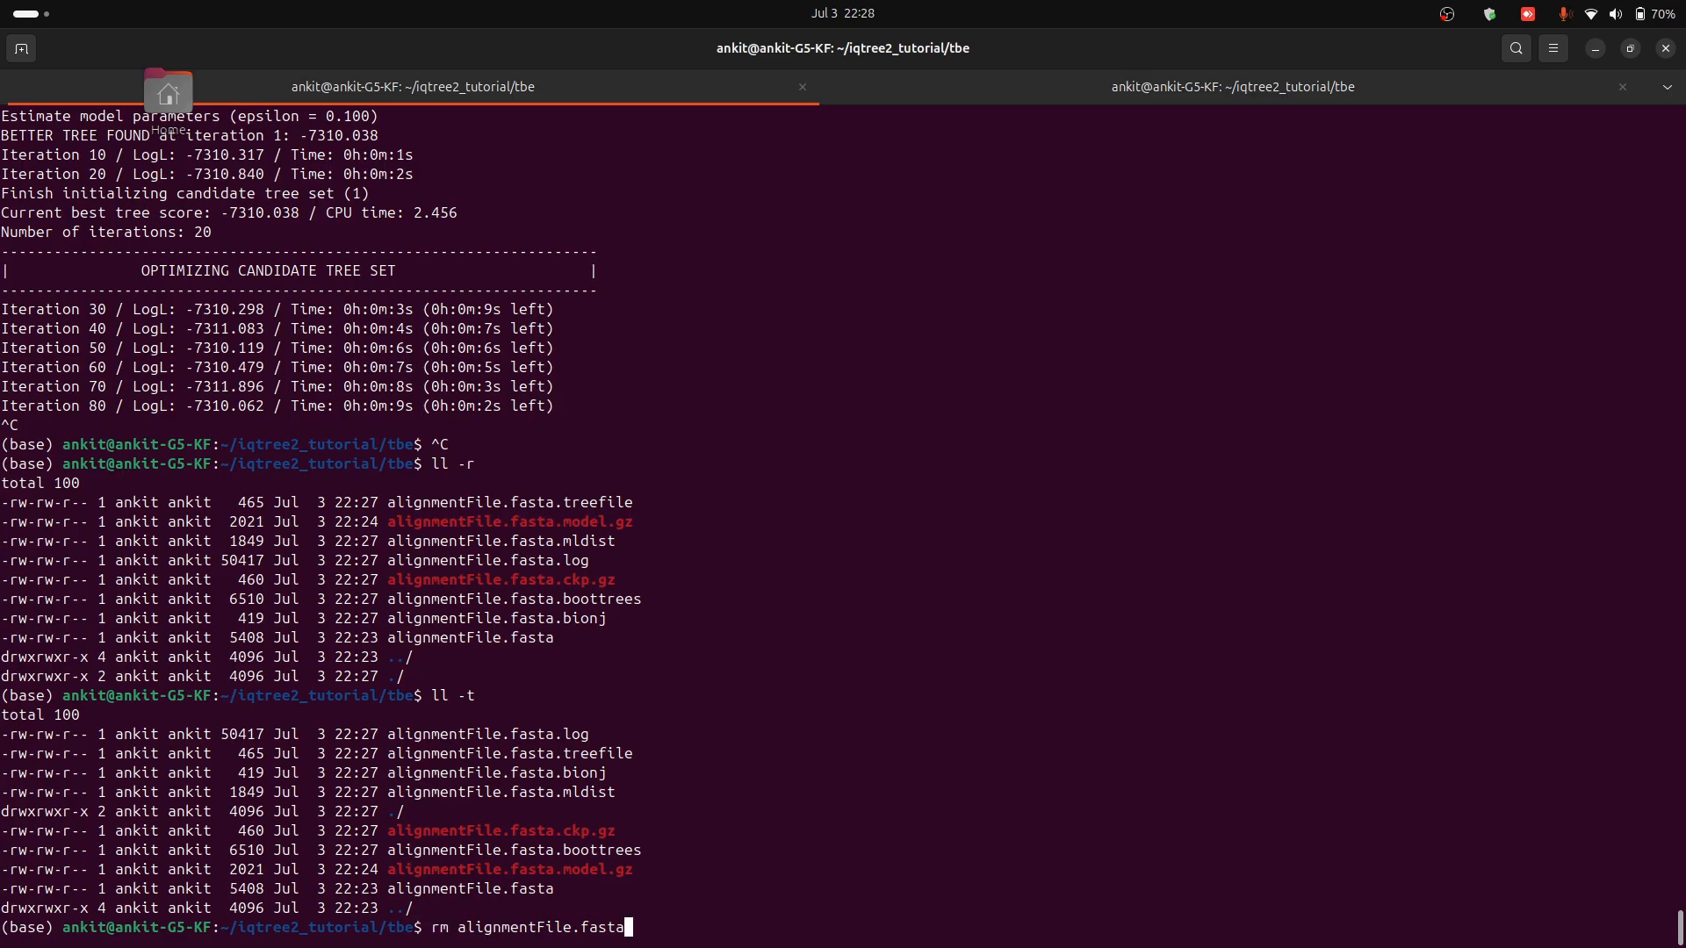
pyautogui.press('Return')
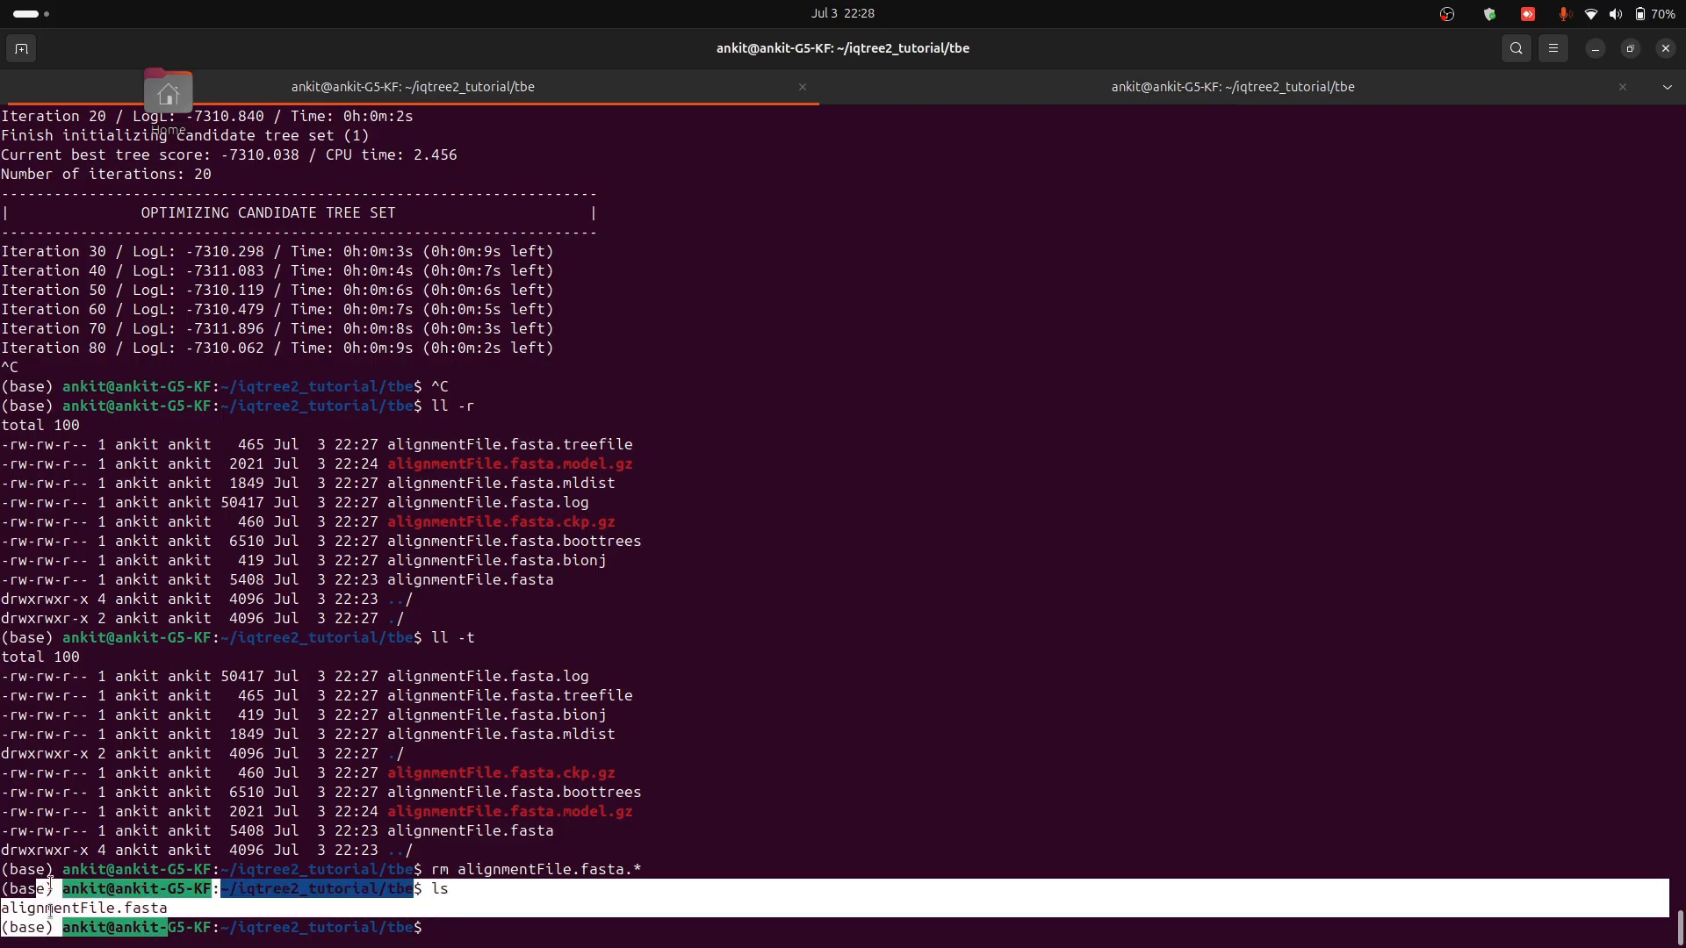
# Step: Run iqtree2 -s alignmentFile.fasta -b 100 --tbe -T AUTO to use automatic thread detection
pyautogui.write('iqtree2 -s alignmentFile.fasta -b 100 --tbe')
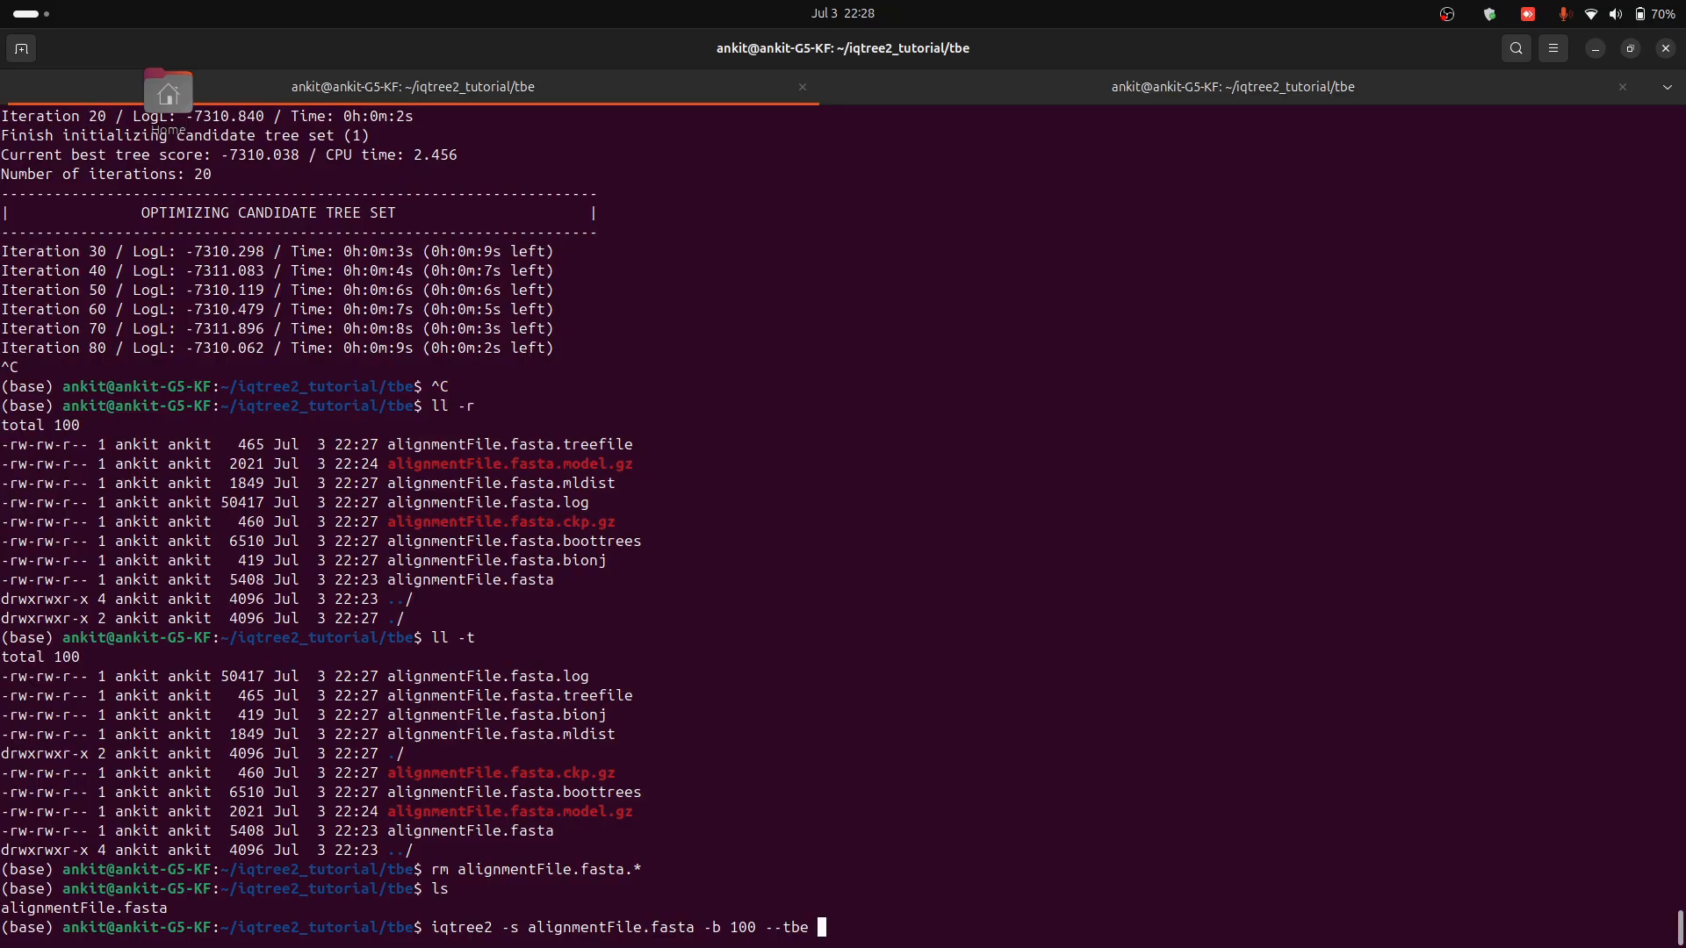
pyautogui.write('-T')
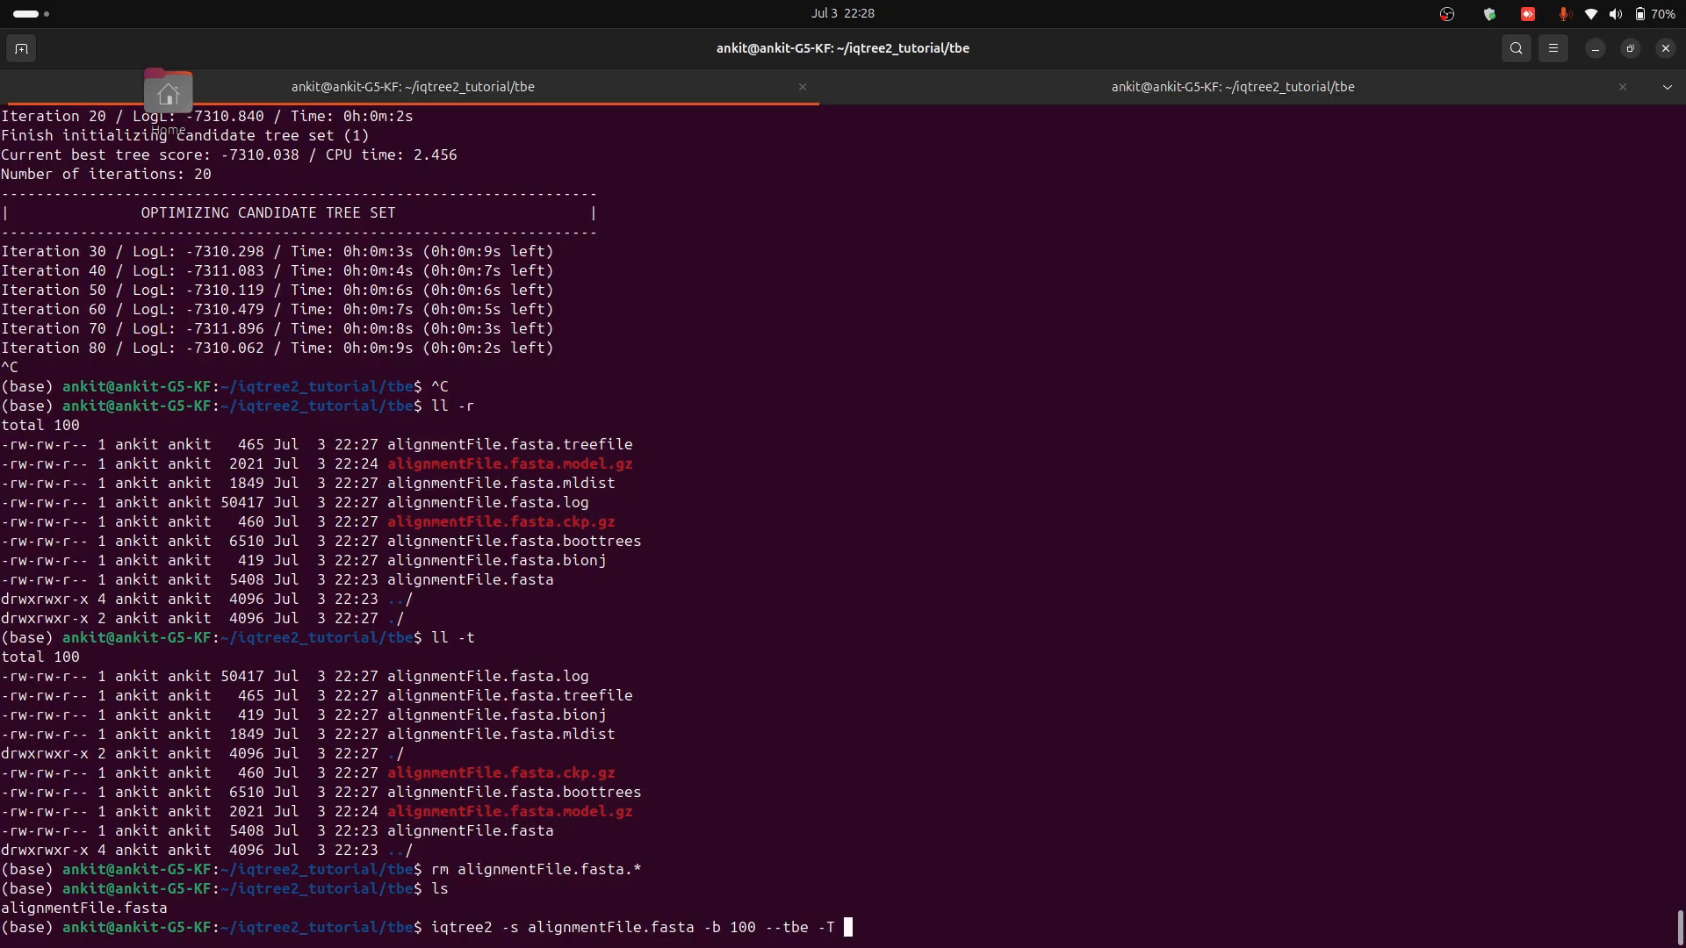
pyautogui.write('AU')
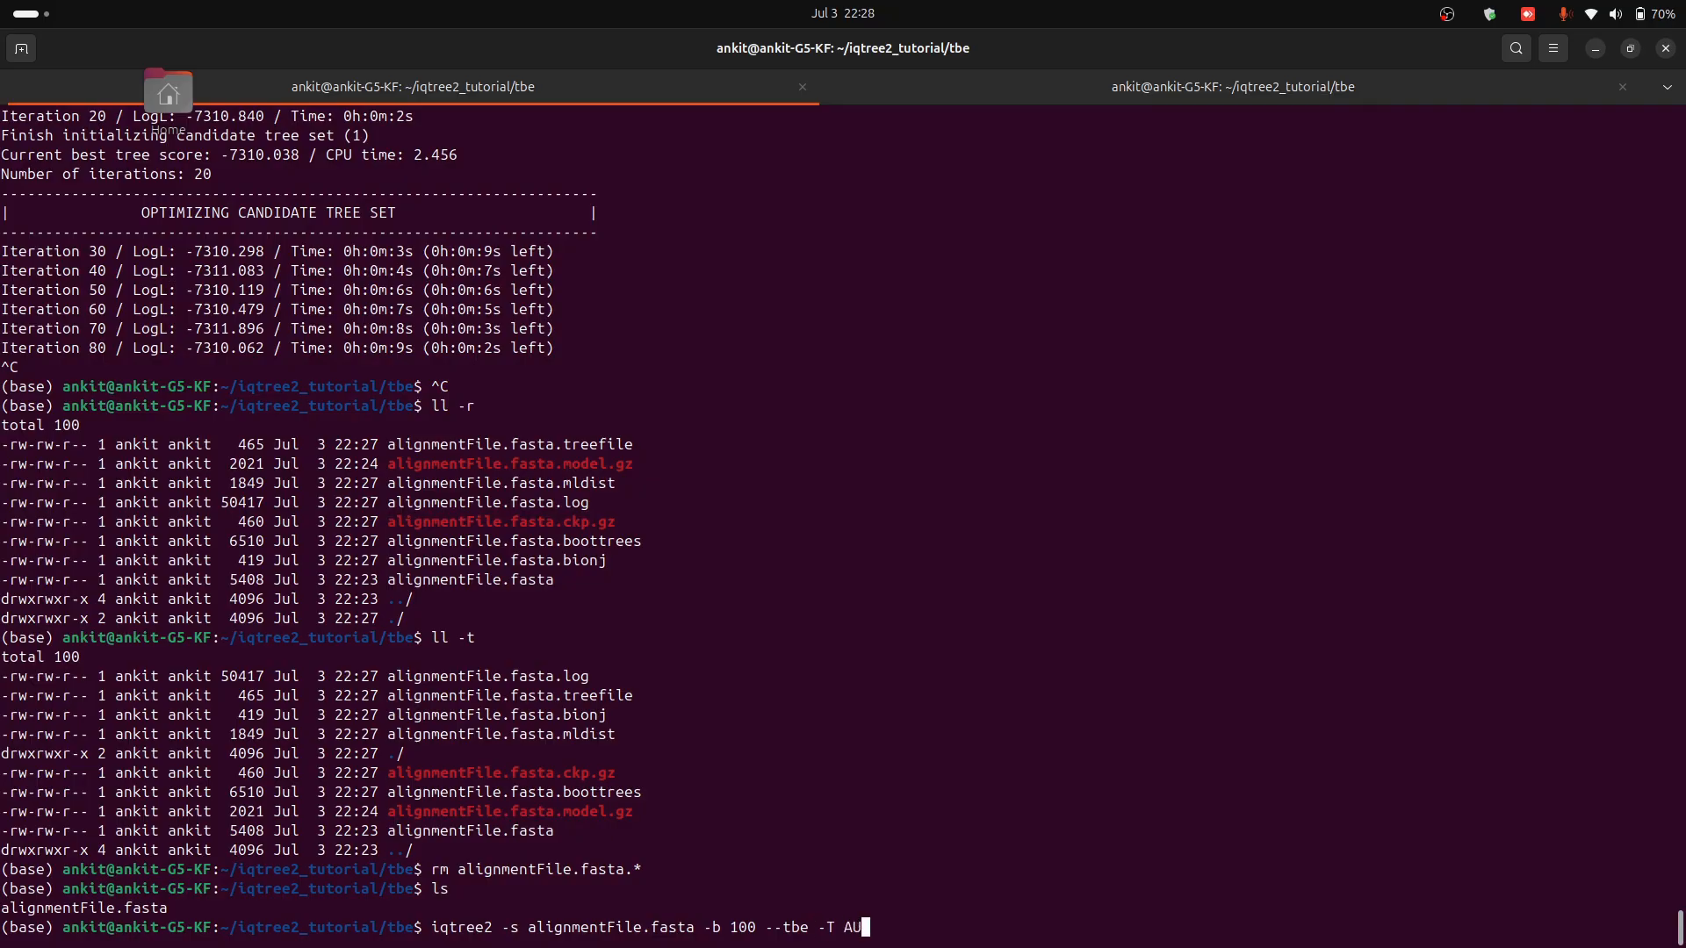
pyautogui.write('TO')
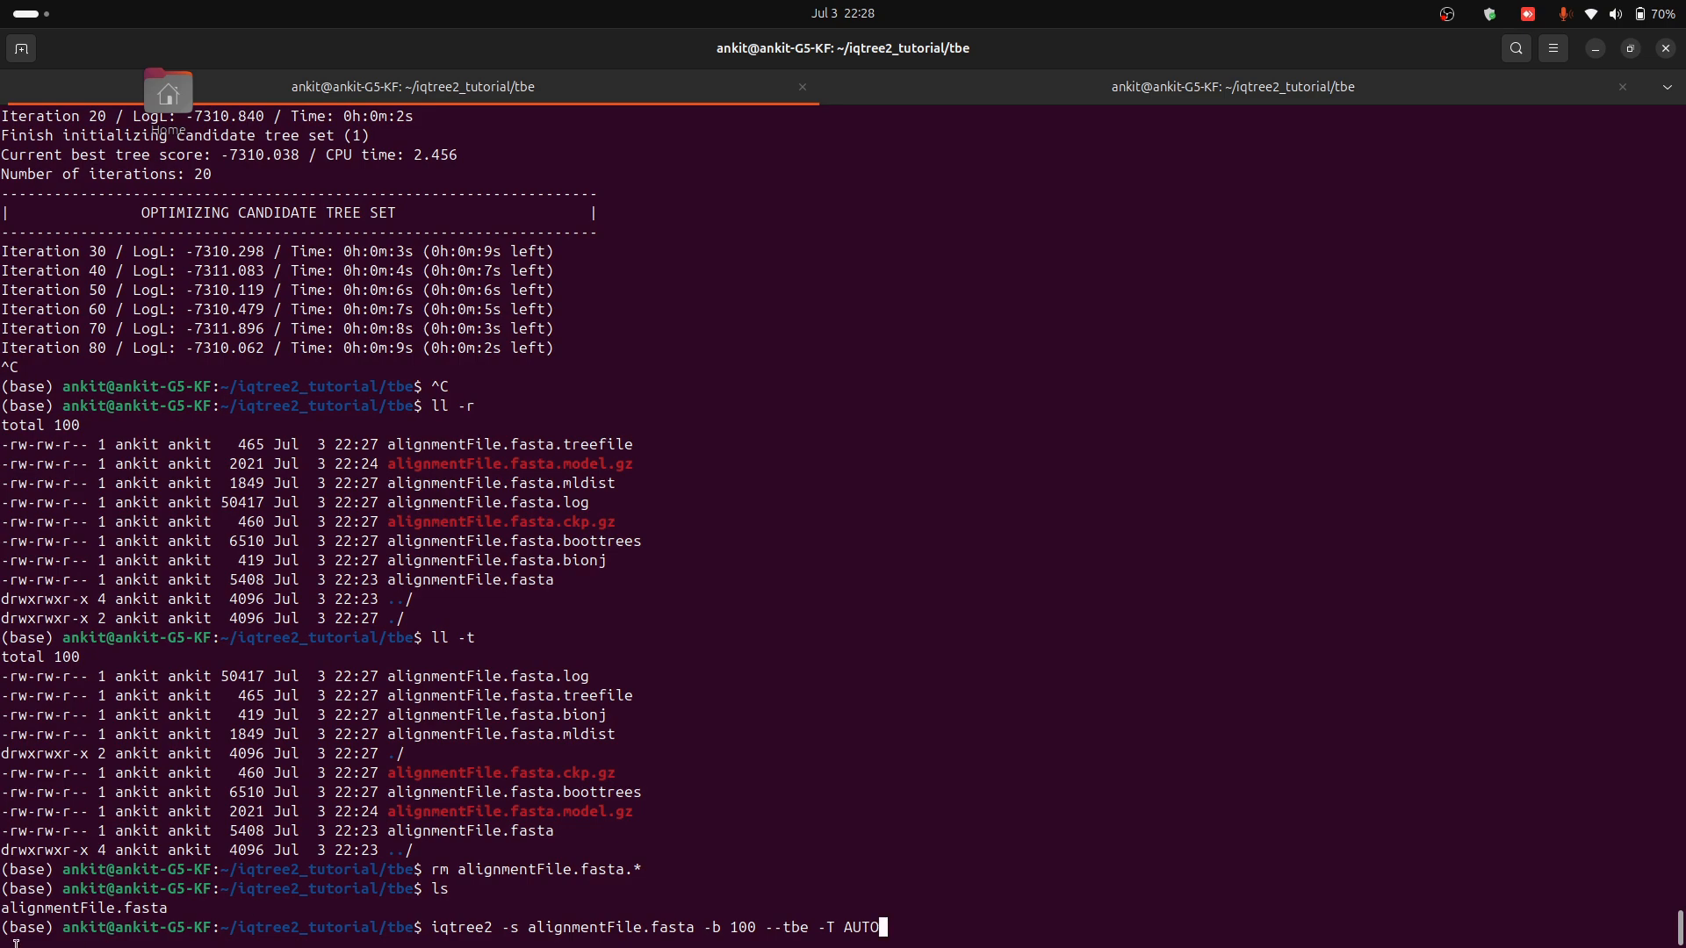
pyautogui.doubleClick(850, 927)
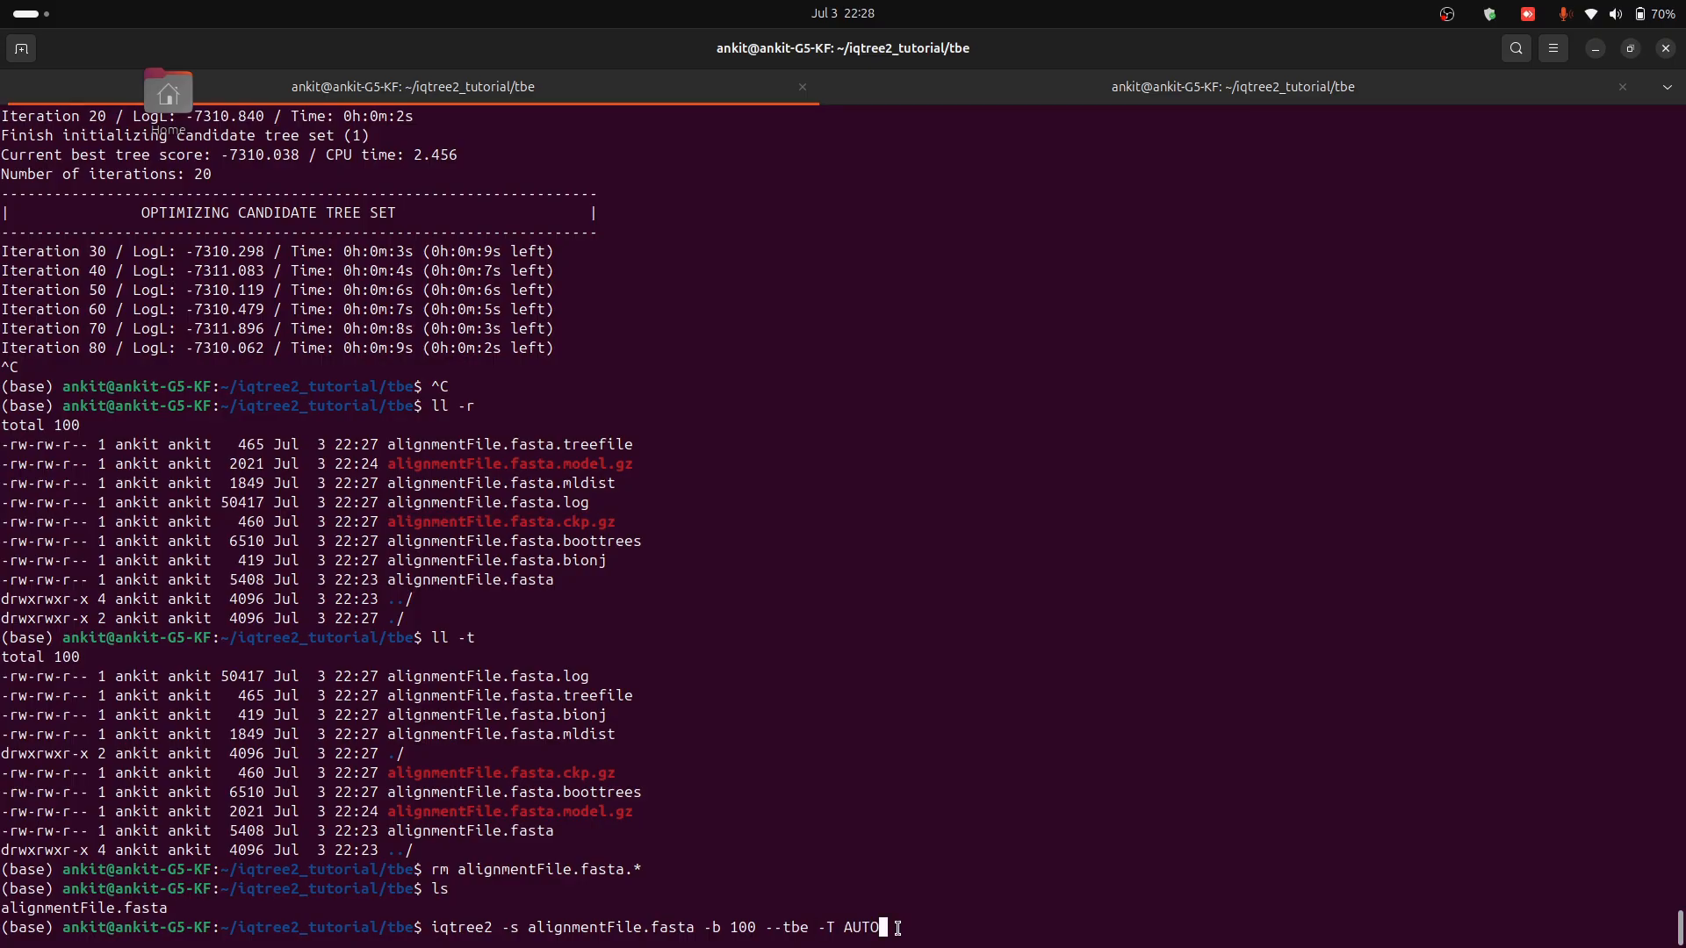
pyautogui.doubleClick(610, 927)
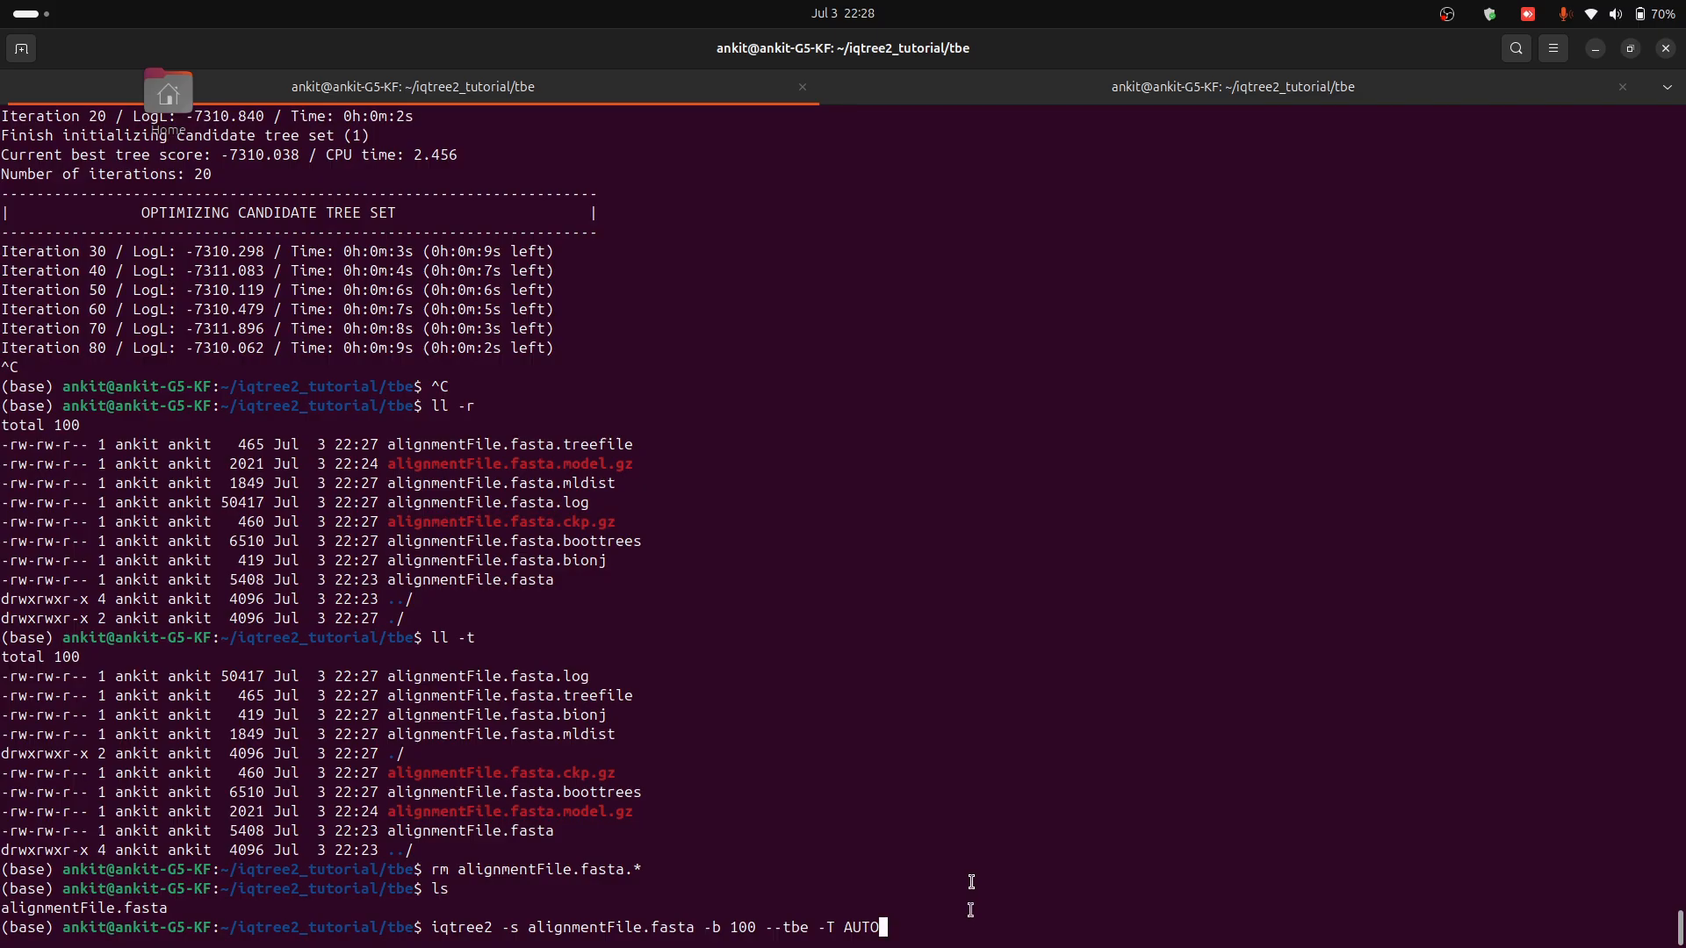
pyautogui.press('Return')
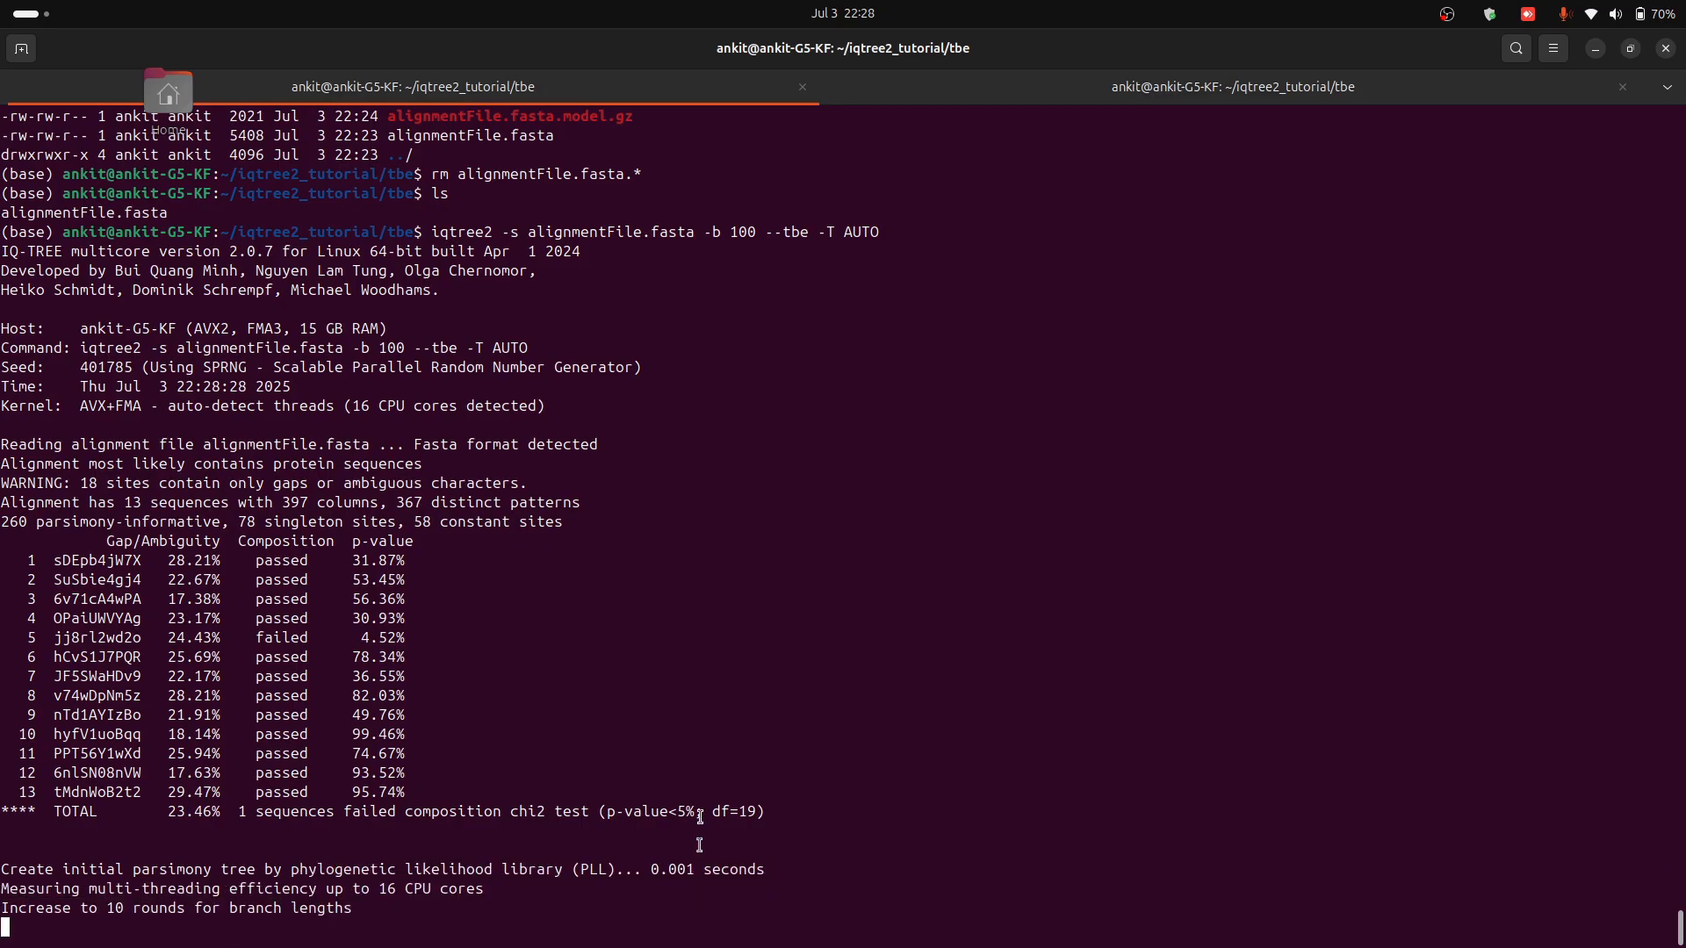
pyautogui.moveTo(205, 911)
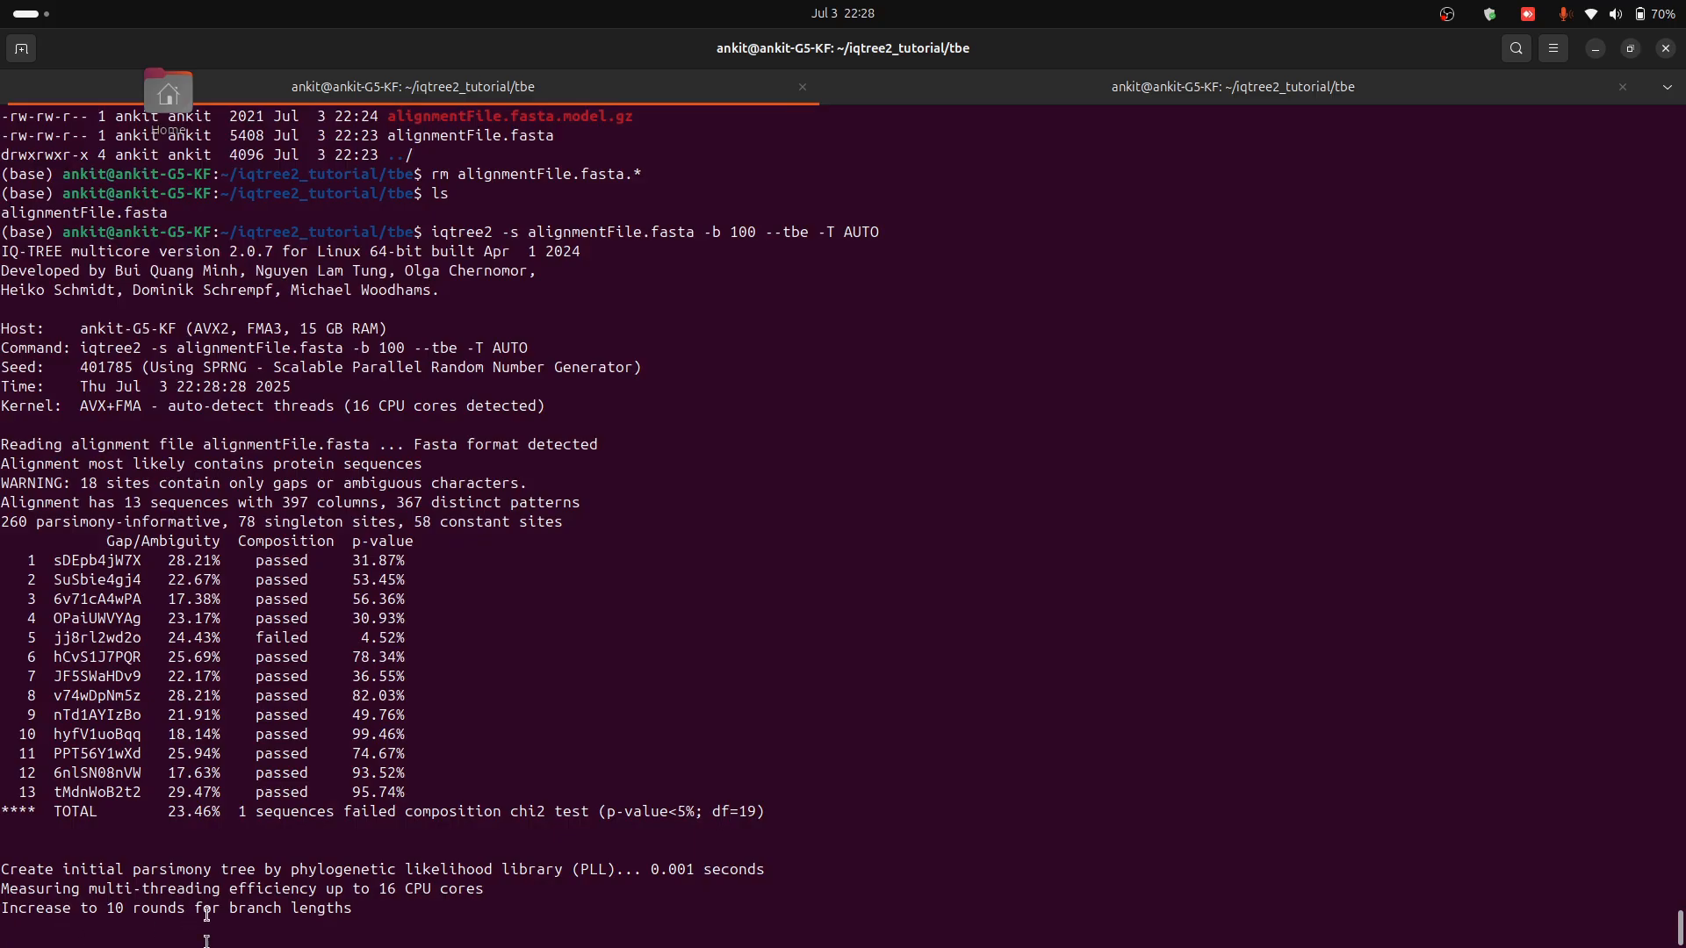
pyautogui.moveTo(1036, 107)
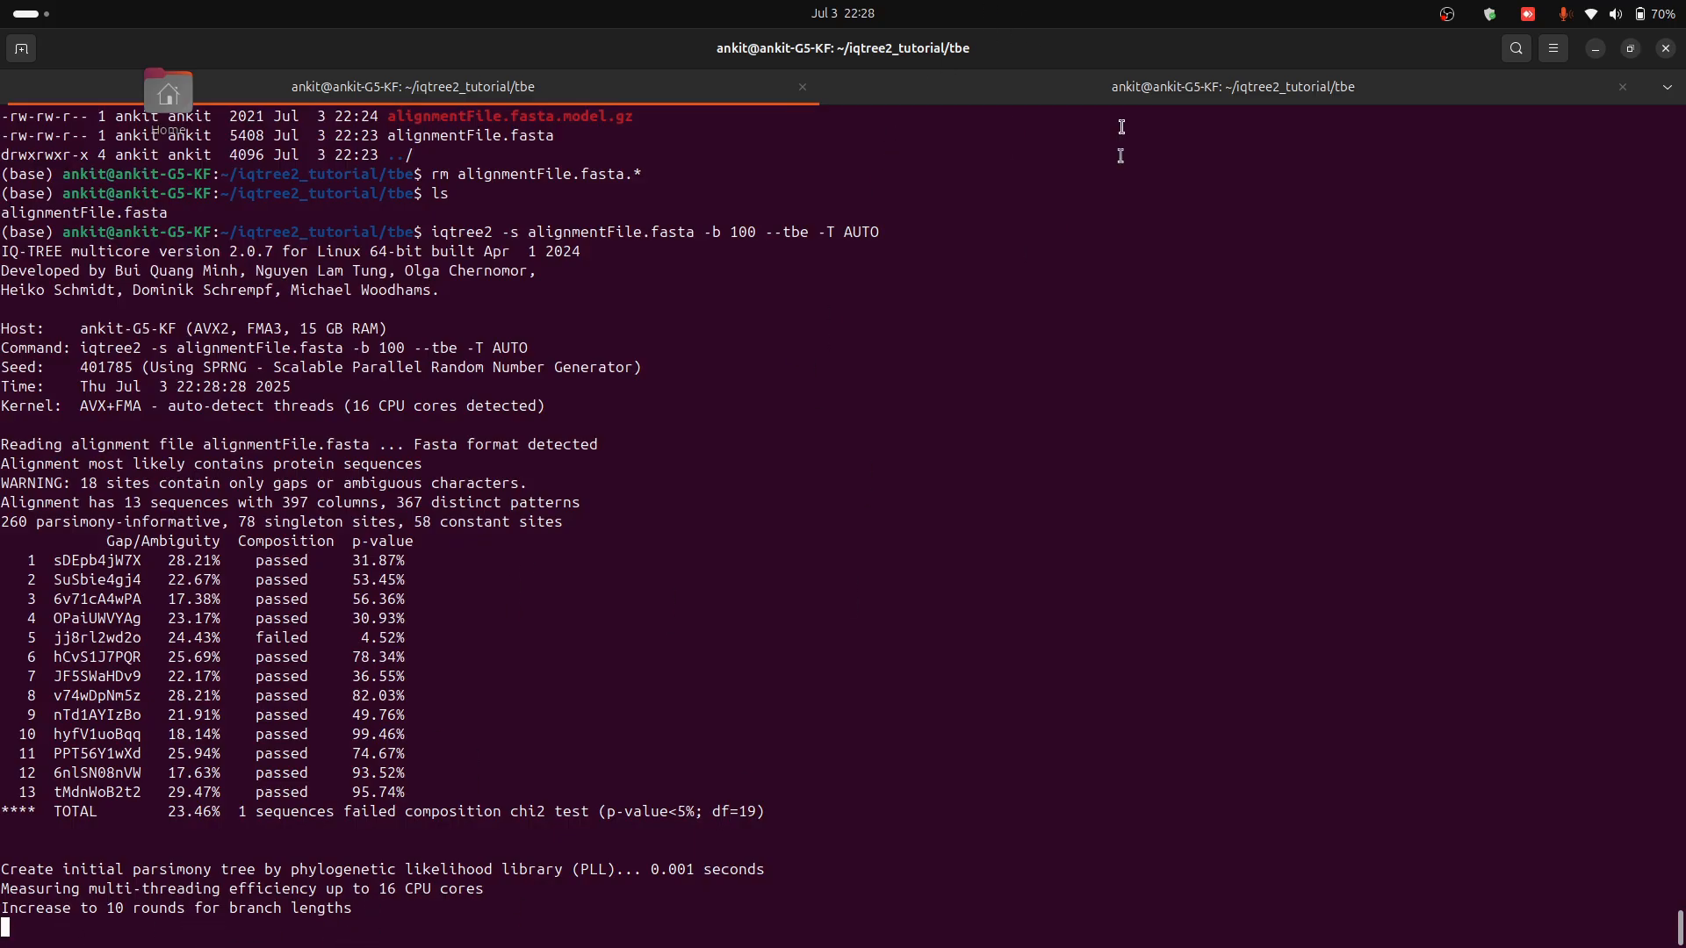
# Step: Check htop showing multiple iqtree2 threads busy, then return to the IQ-TREE run's shell
pyautogui.click(1232, 87)
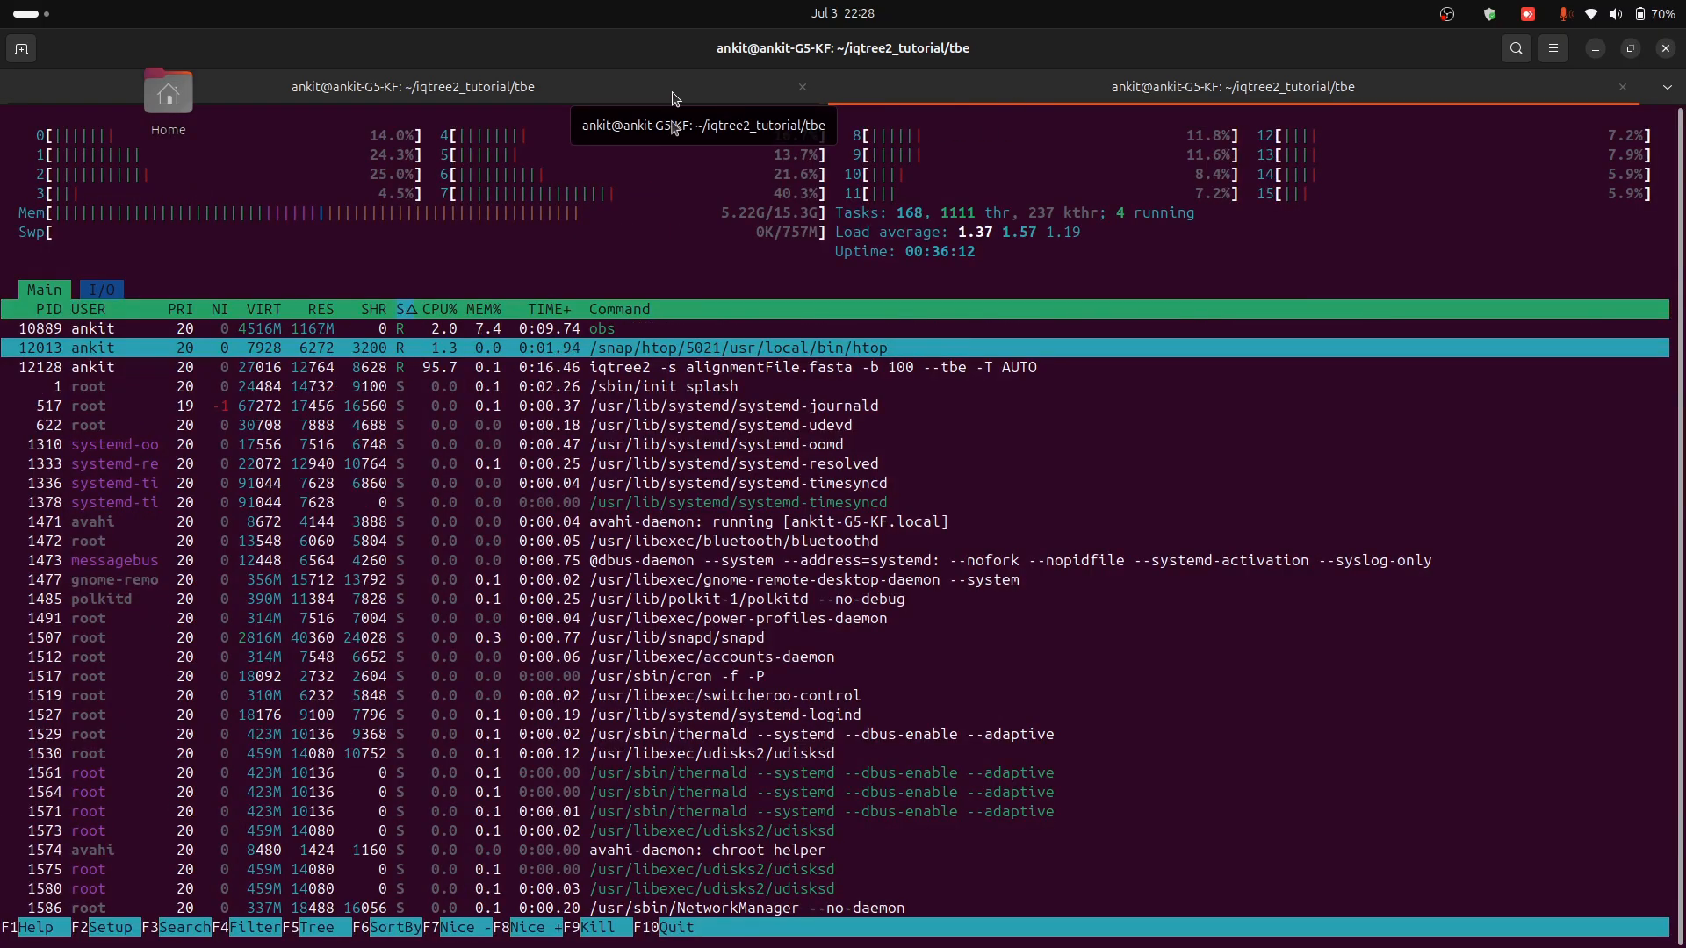
pyautogui.click(410, 88)
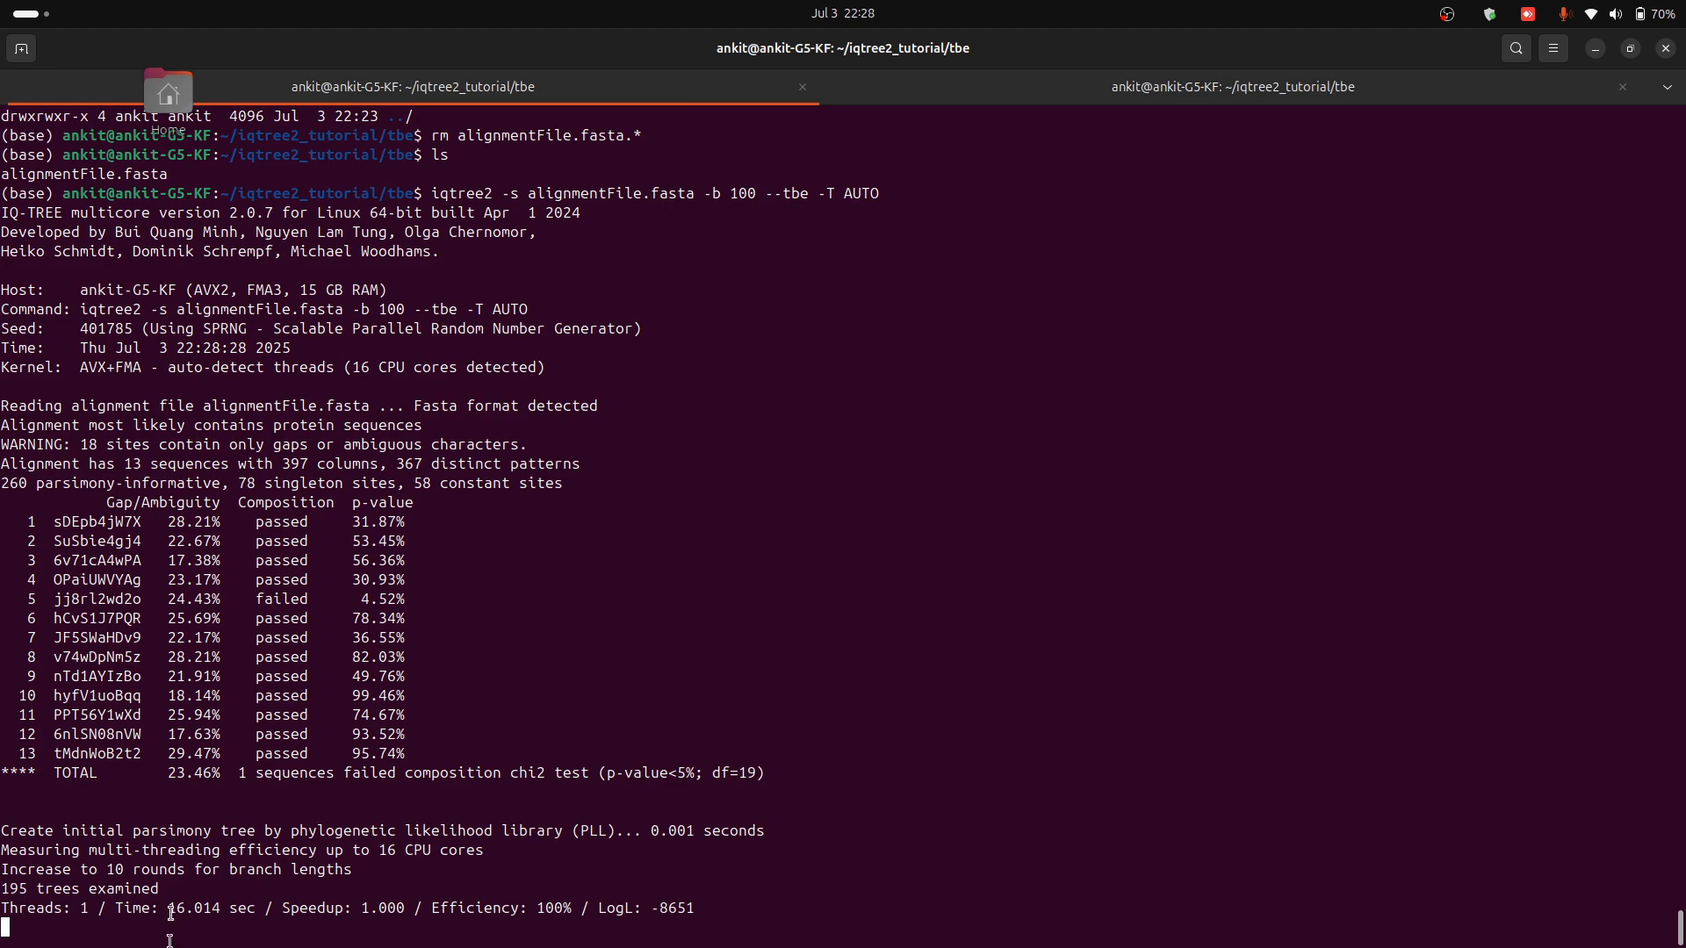
pyautogui.moveTo(113, 908)
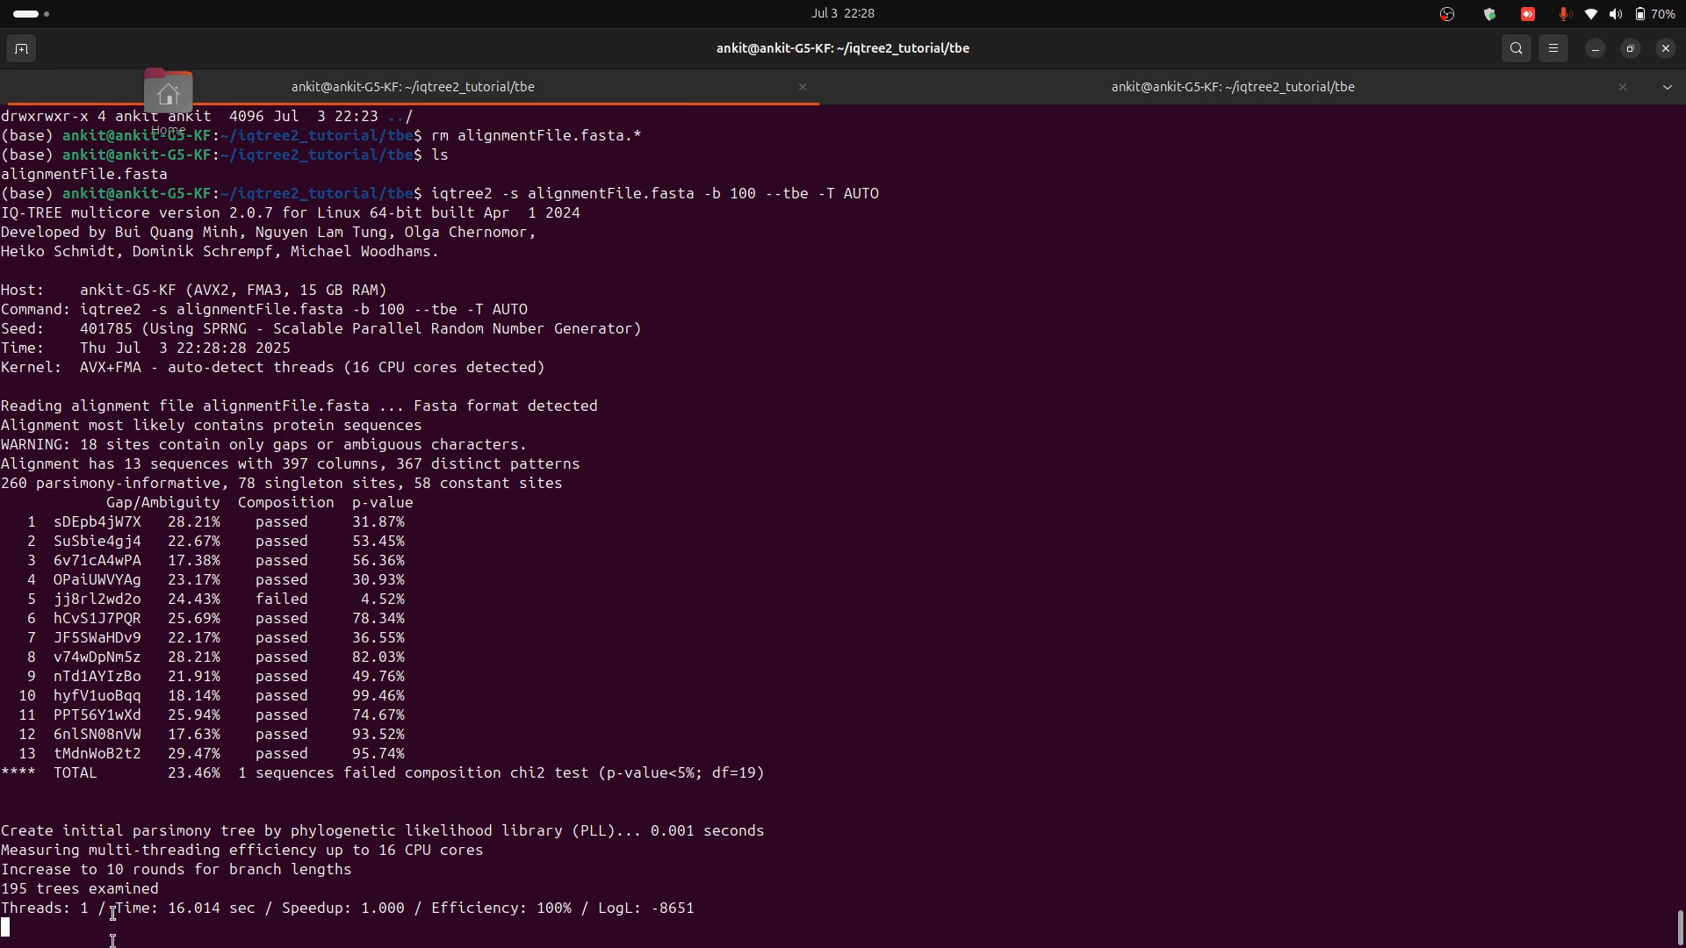
pyautogui.moveTo(1011, 237)
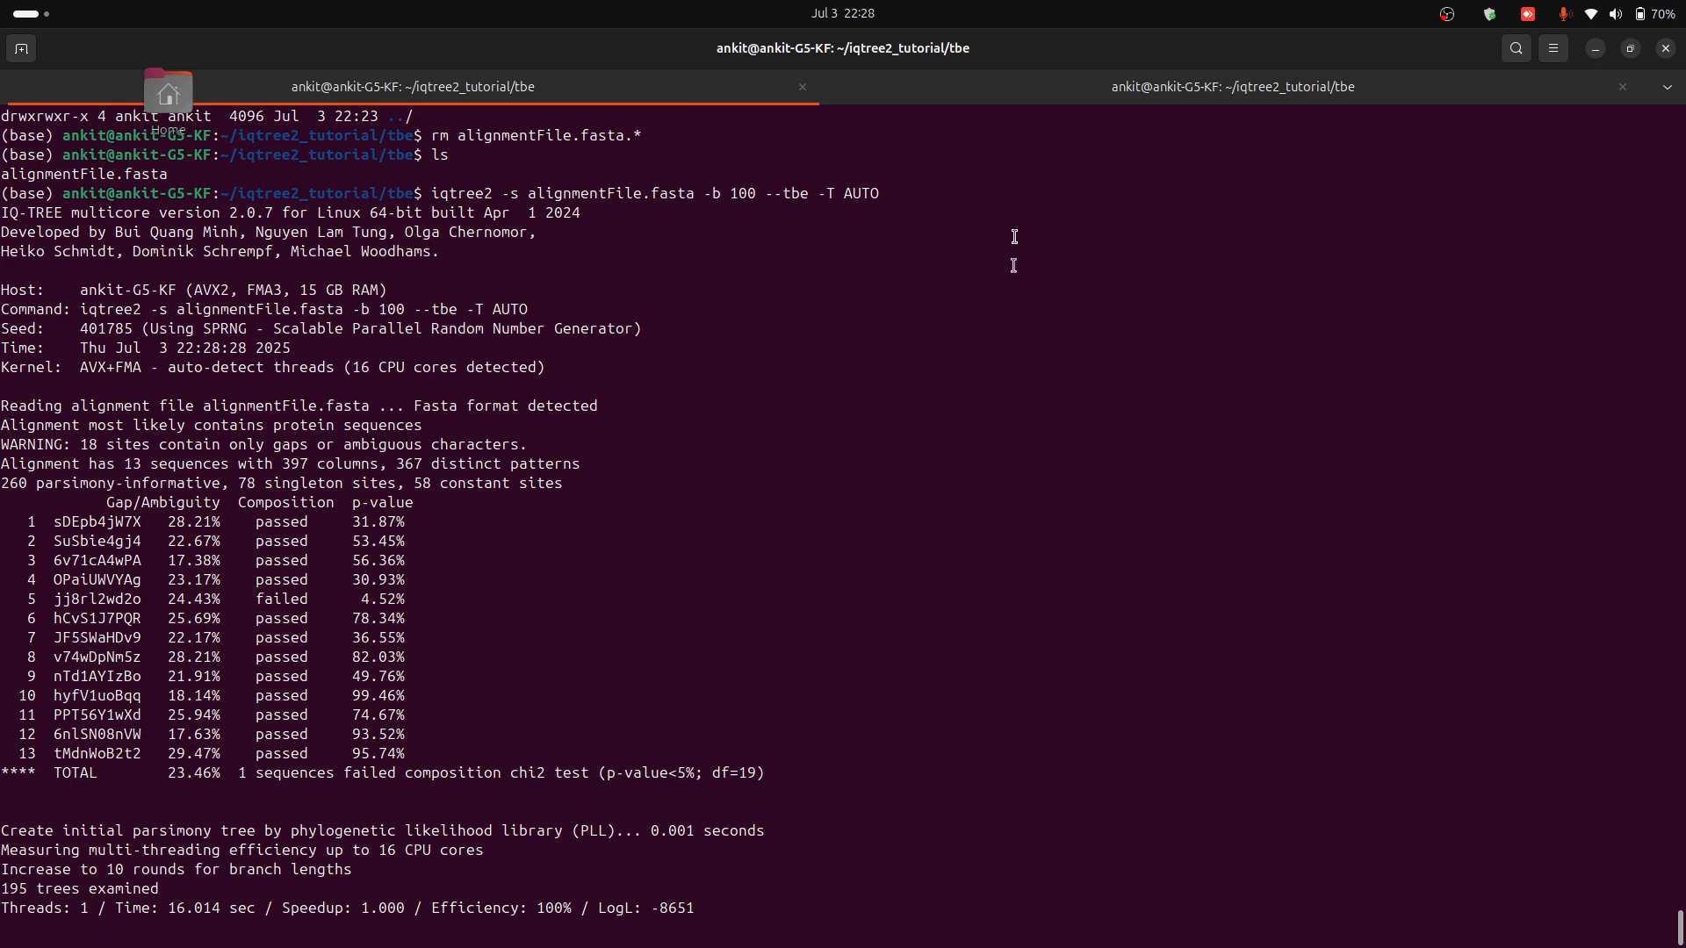
pyautogui.click(1233, 88)
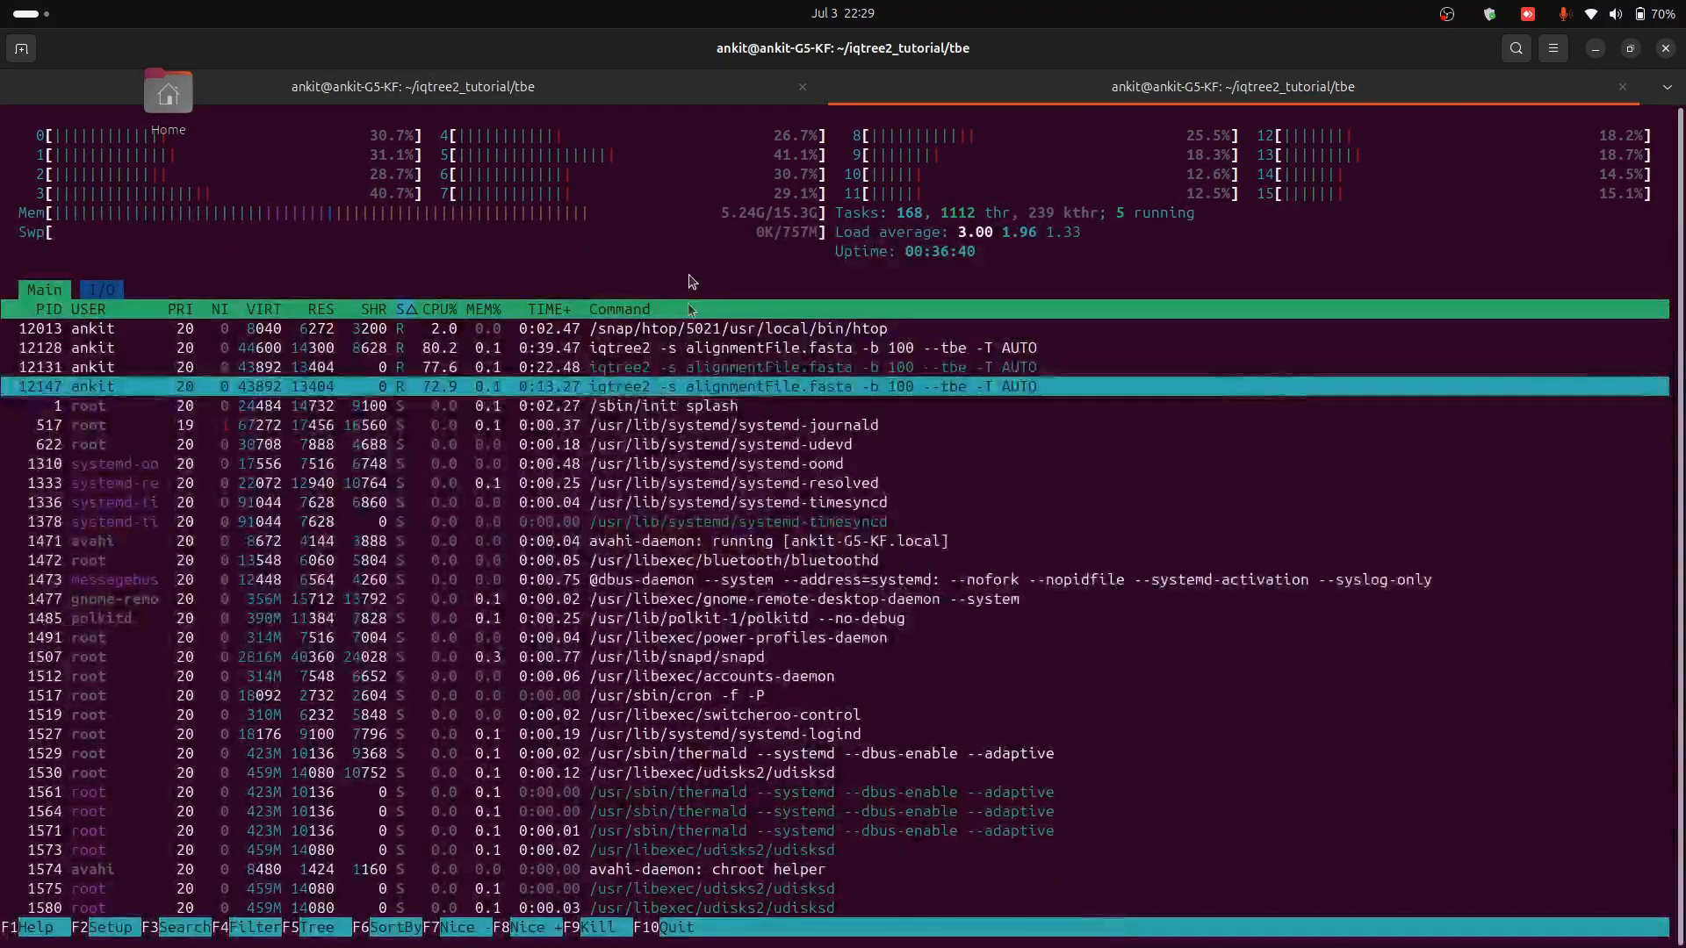
pyautogui.click(411, 86)
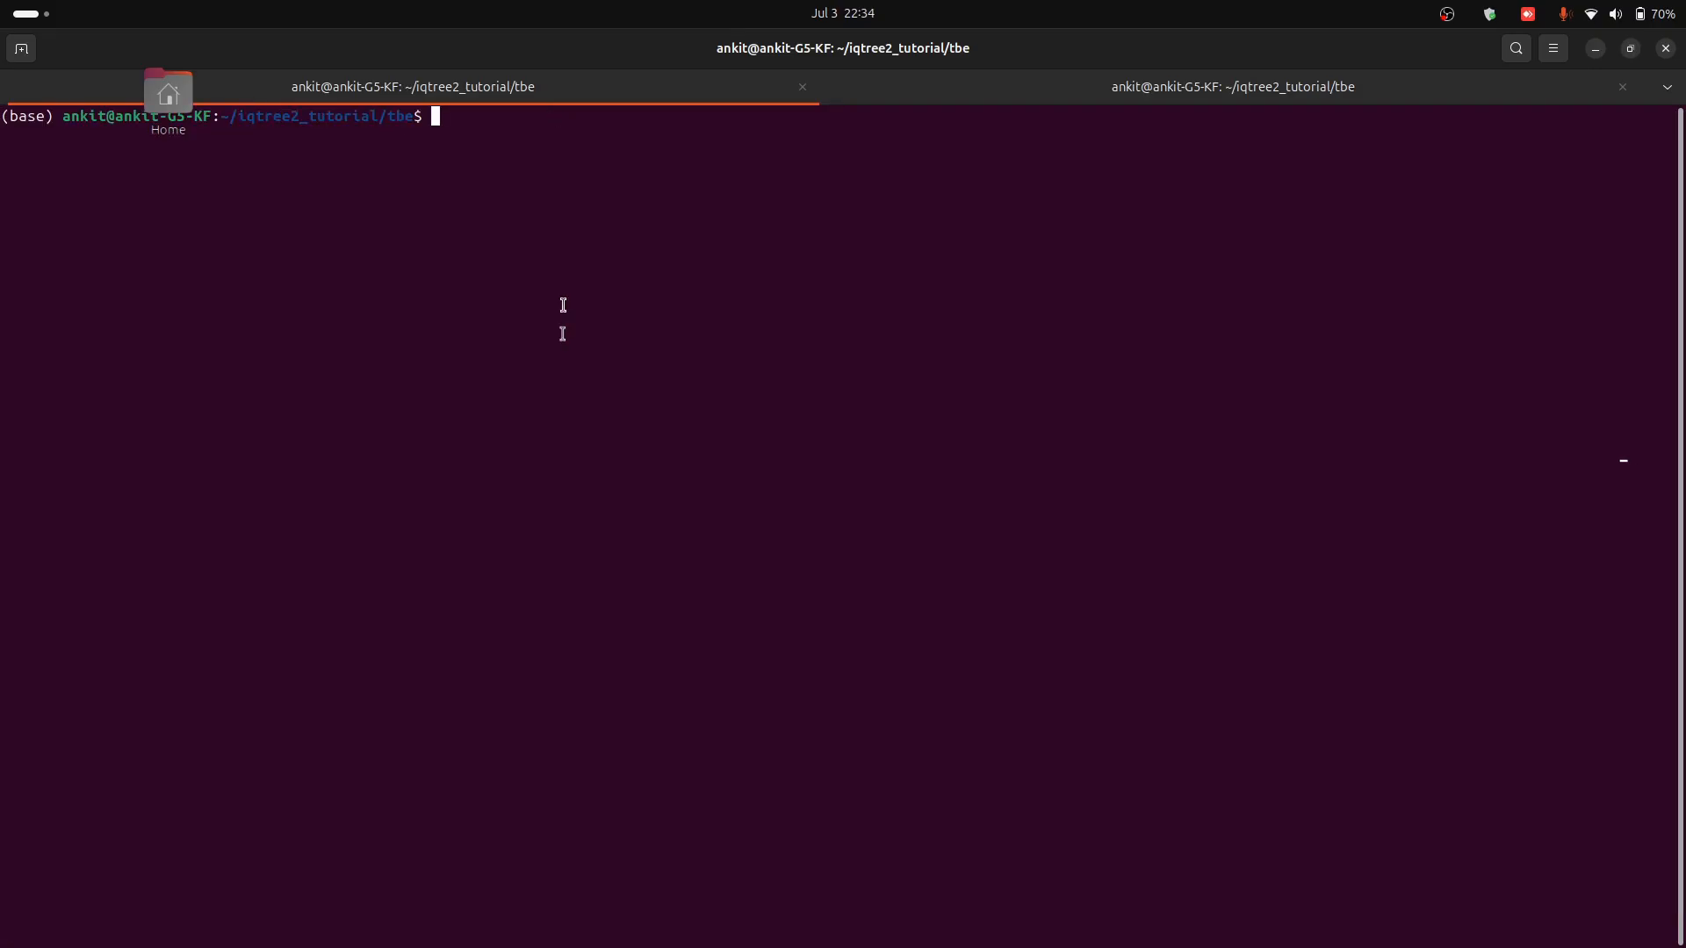
# Step: List the finished run's boottrees, treefile and log, then begin launching figtree
pyautogui.press('Return')
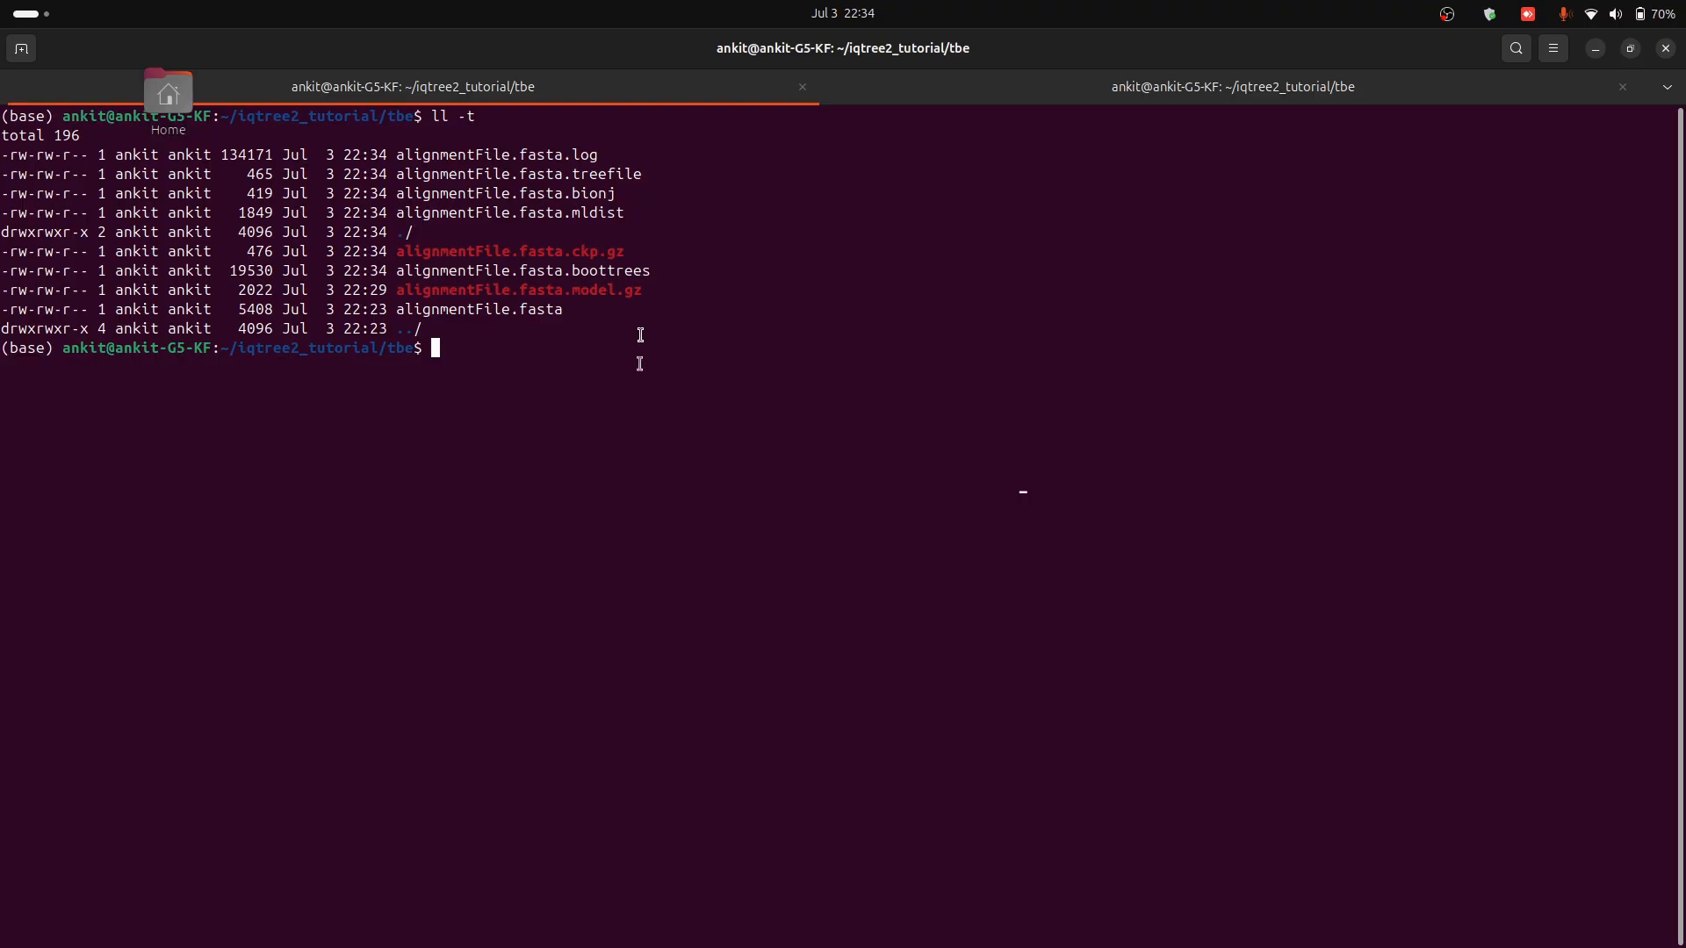
pyautogui.moveTo(601, 428)
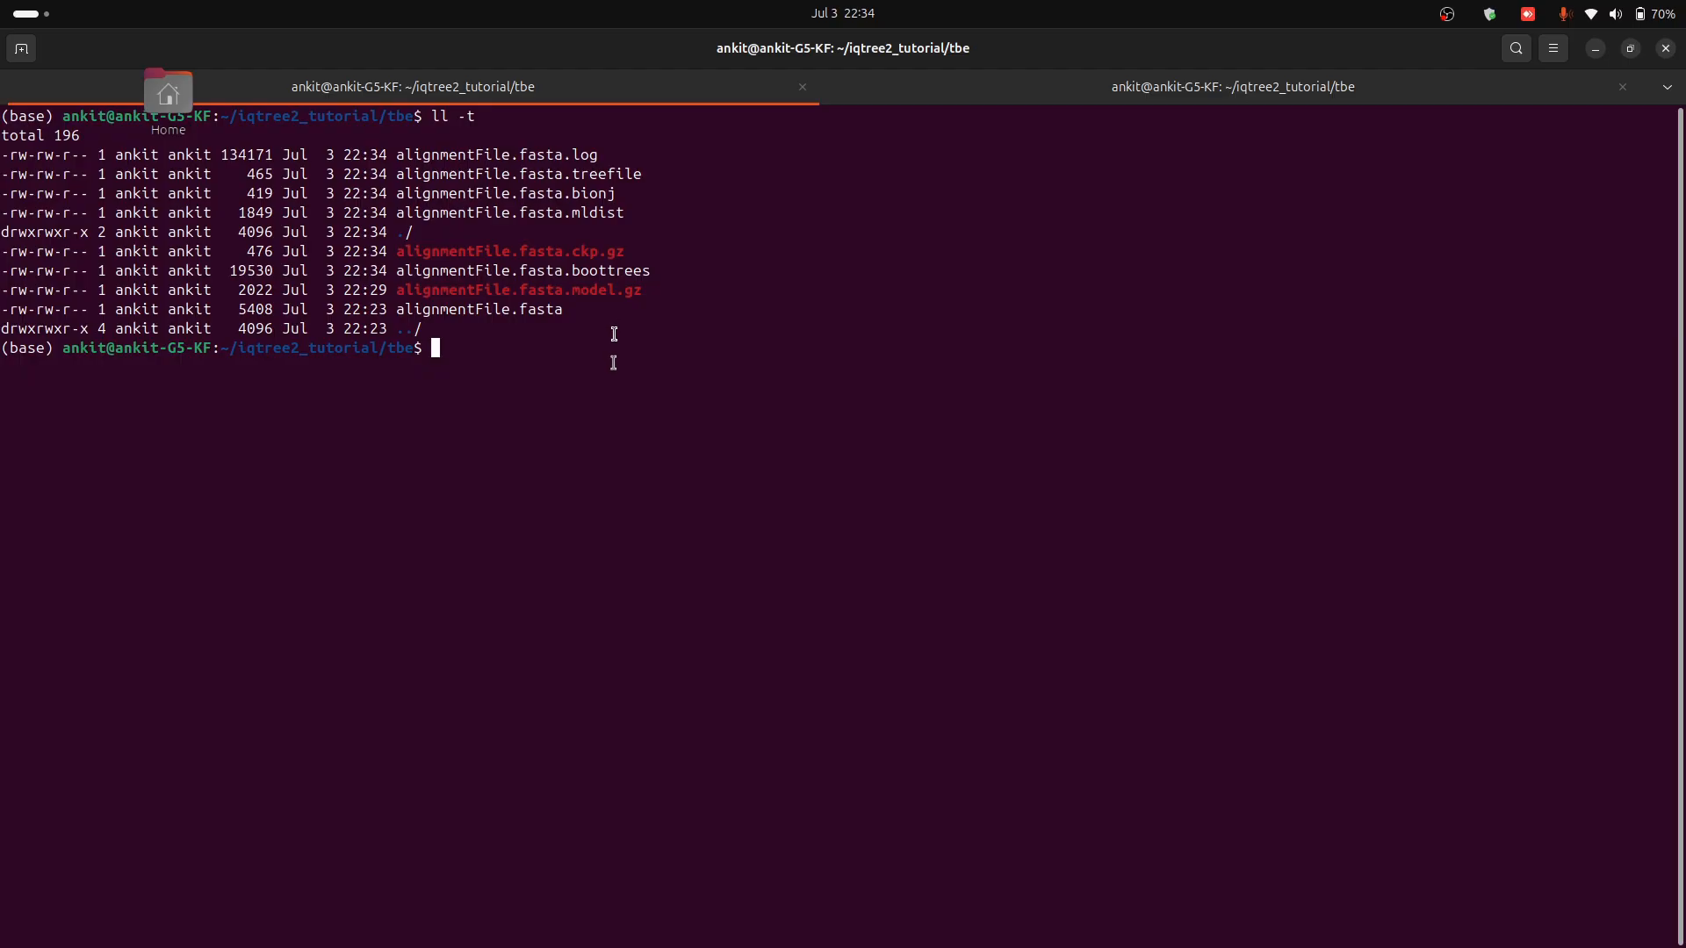
pyautogui.moveTo(539, 386)
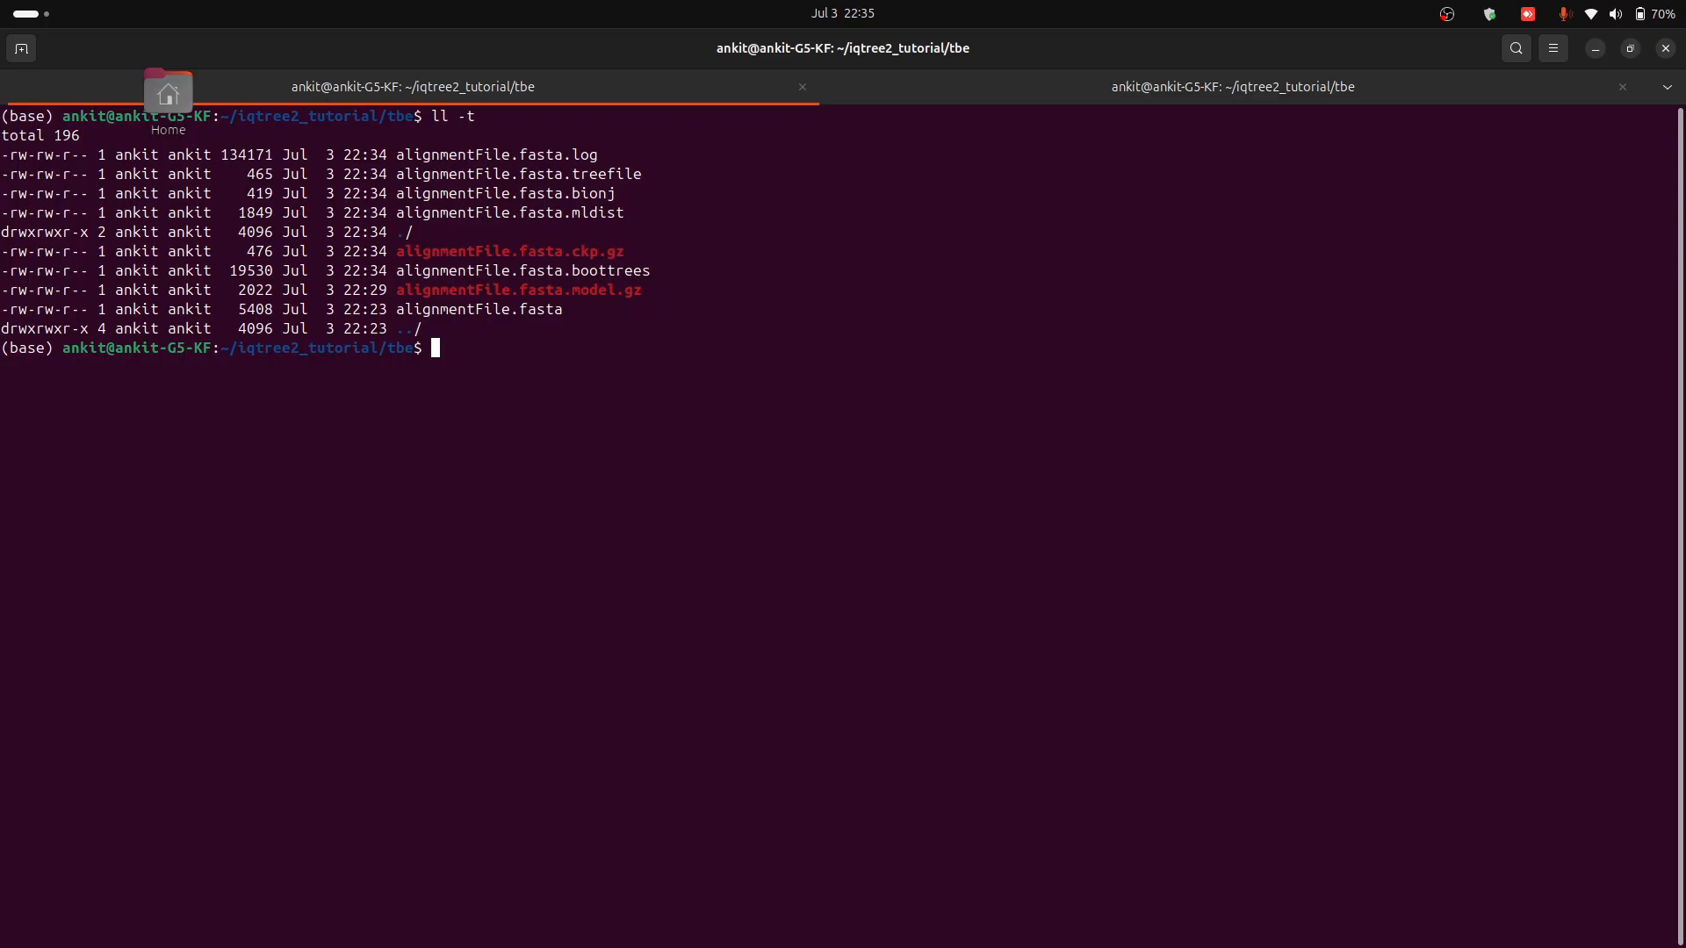
pyautogui.moveTo(669, 527)
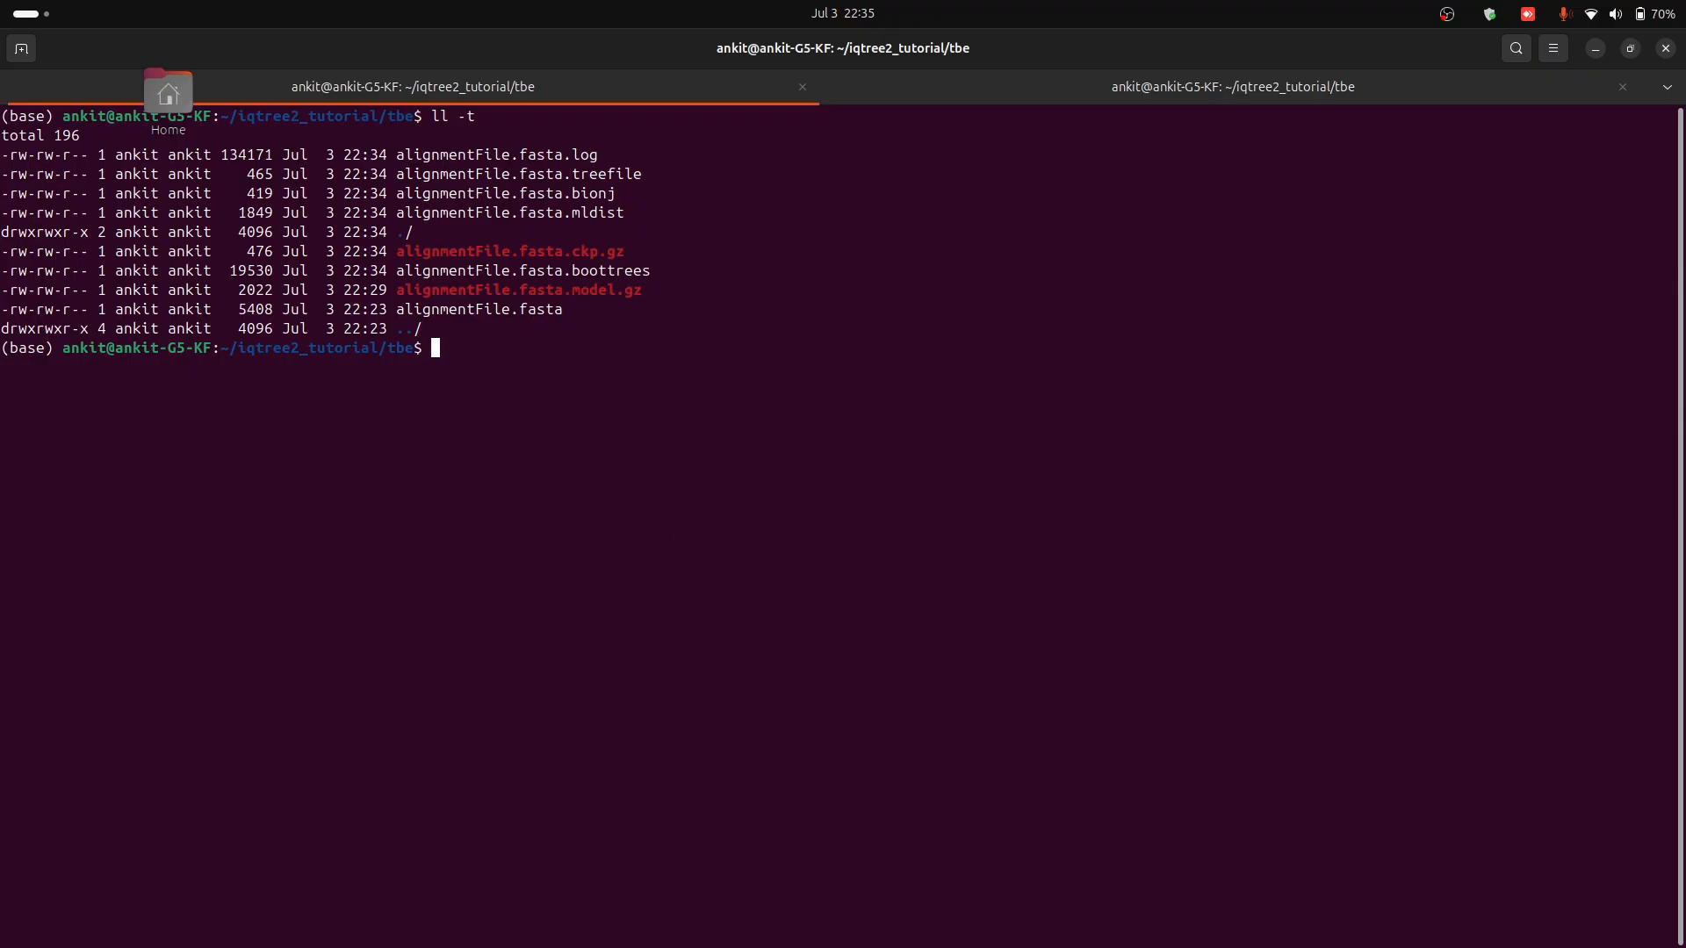
pyautogui.write('figtree')
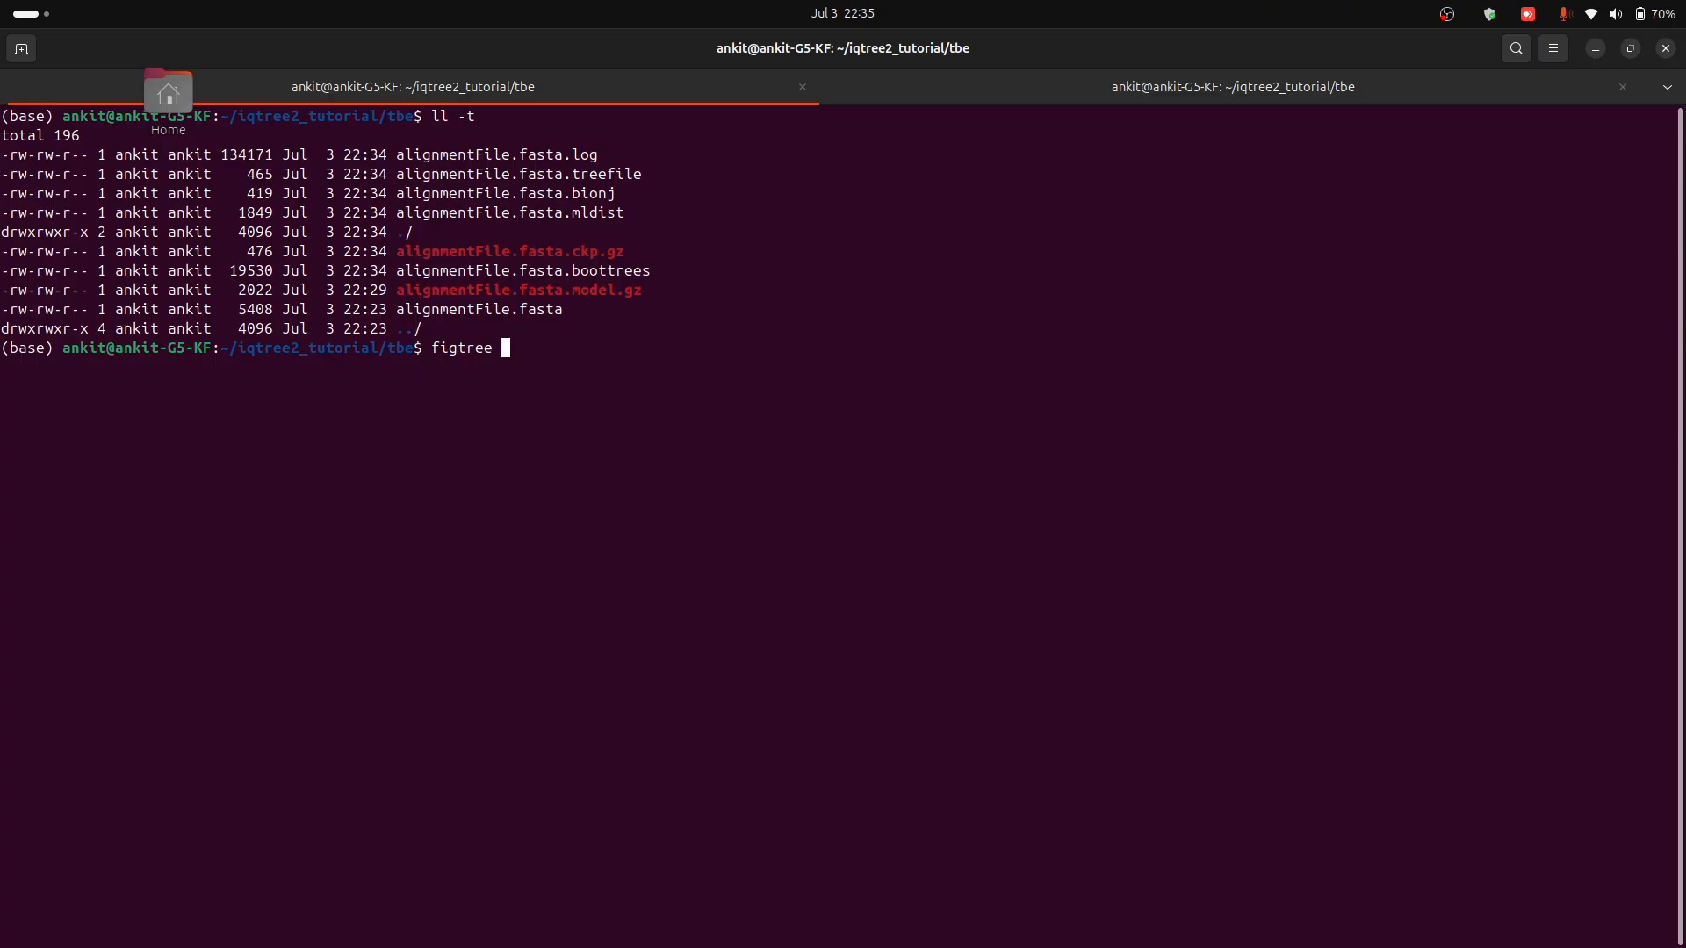
# Step: Launch FigTree on alignmentFile.fasta.treefile from the terminal
pyautogui.doubleClick(516, 174)
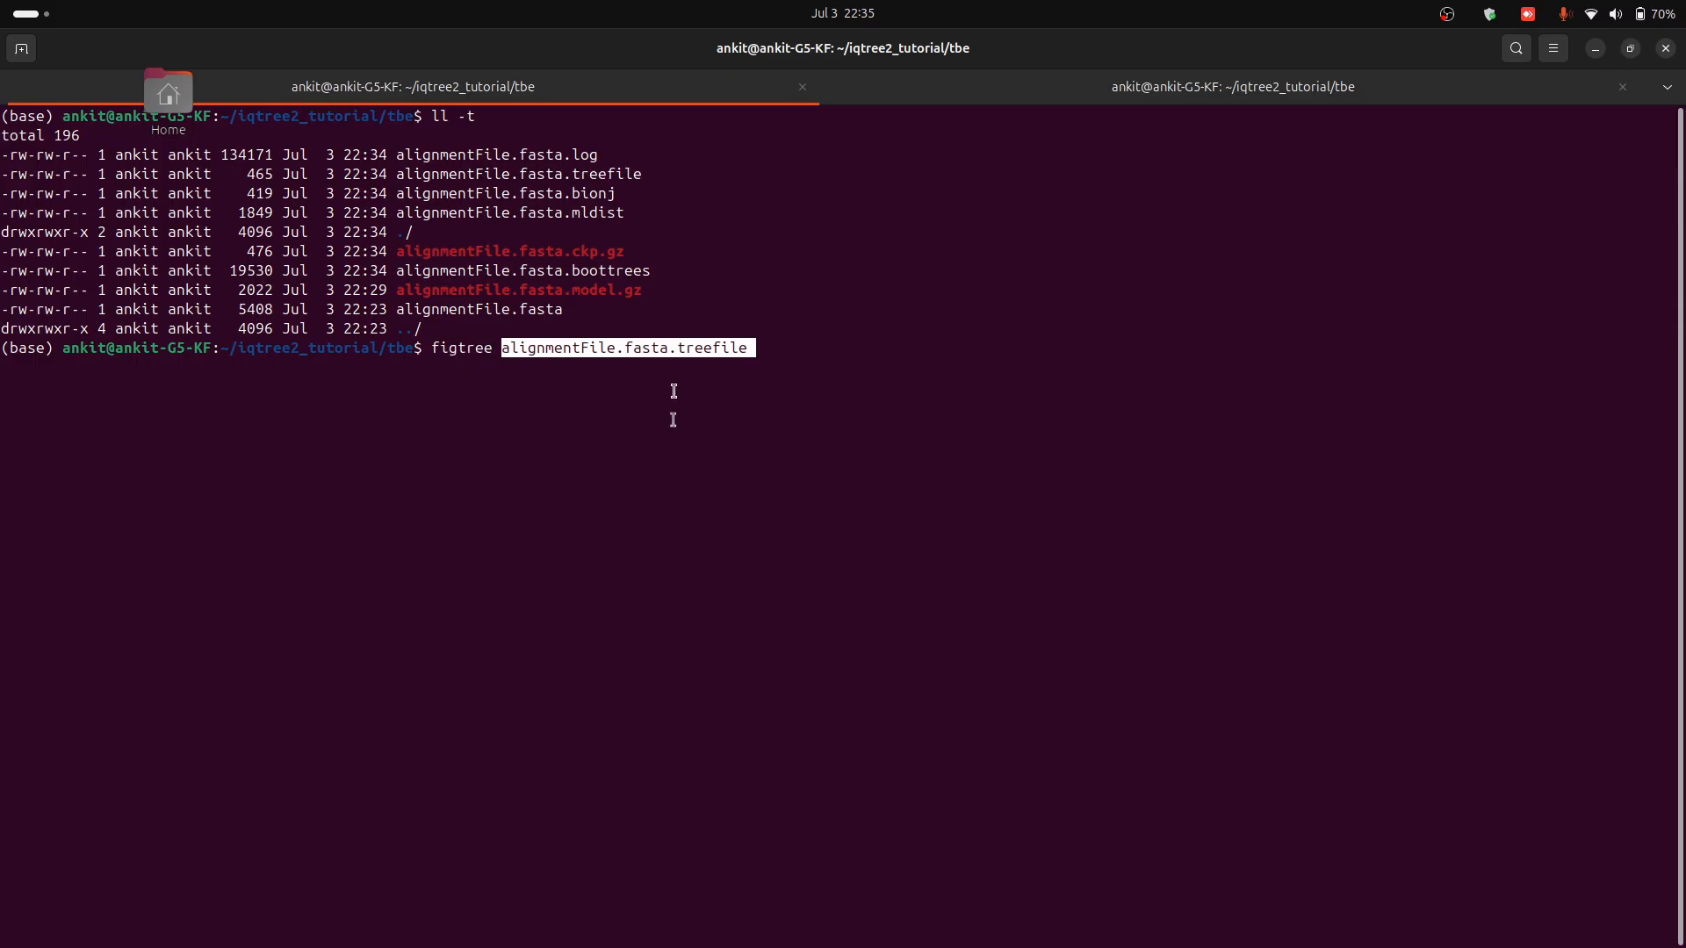
pyautogui.press('Return')
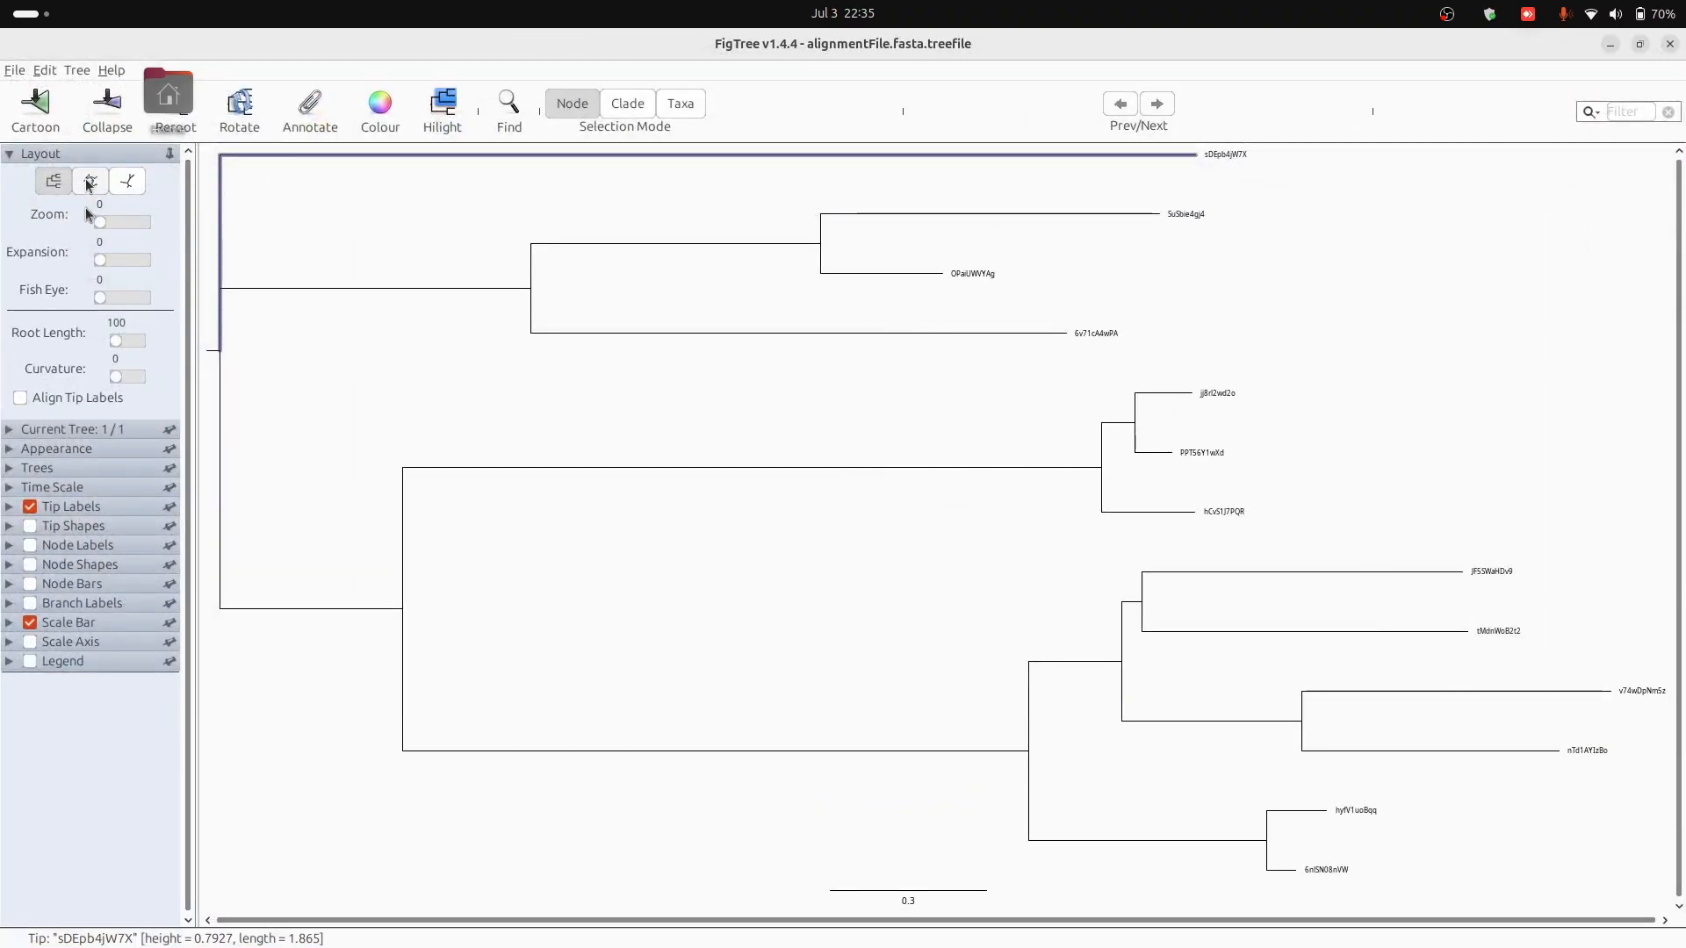
# Step: Redraw the tree as a circular layout, then as an unrooted radial layout
pyautogui.click(90, 181)
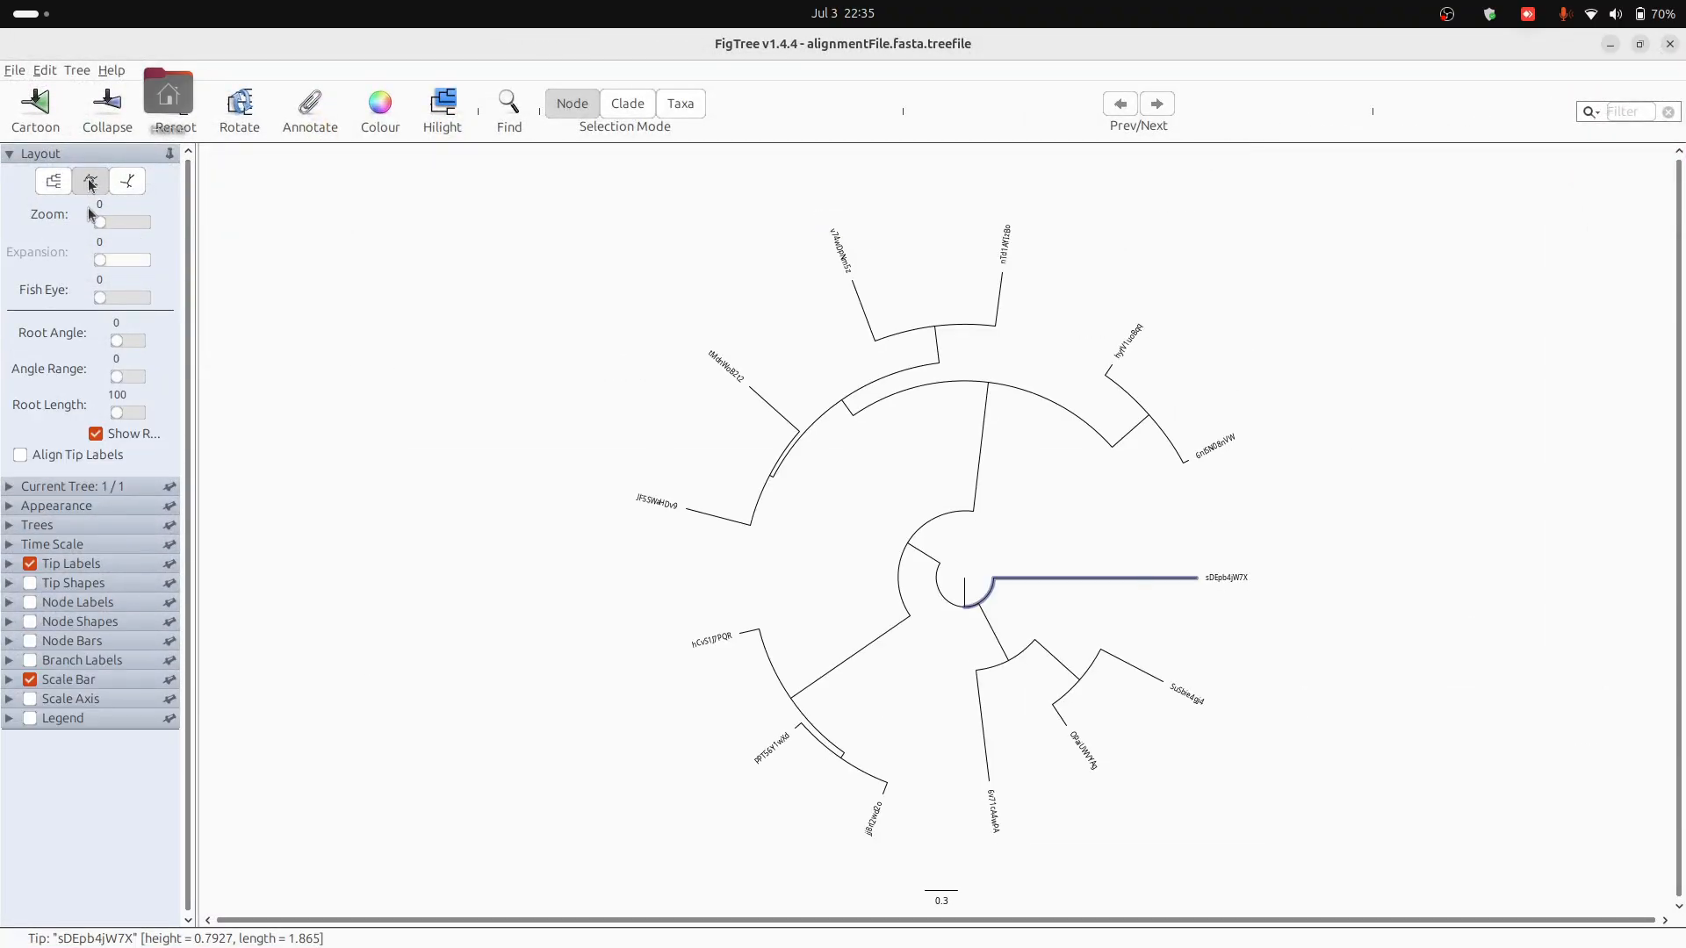
pyautogui.click(126, 181)
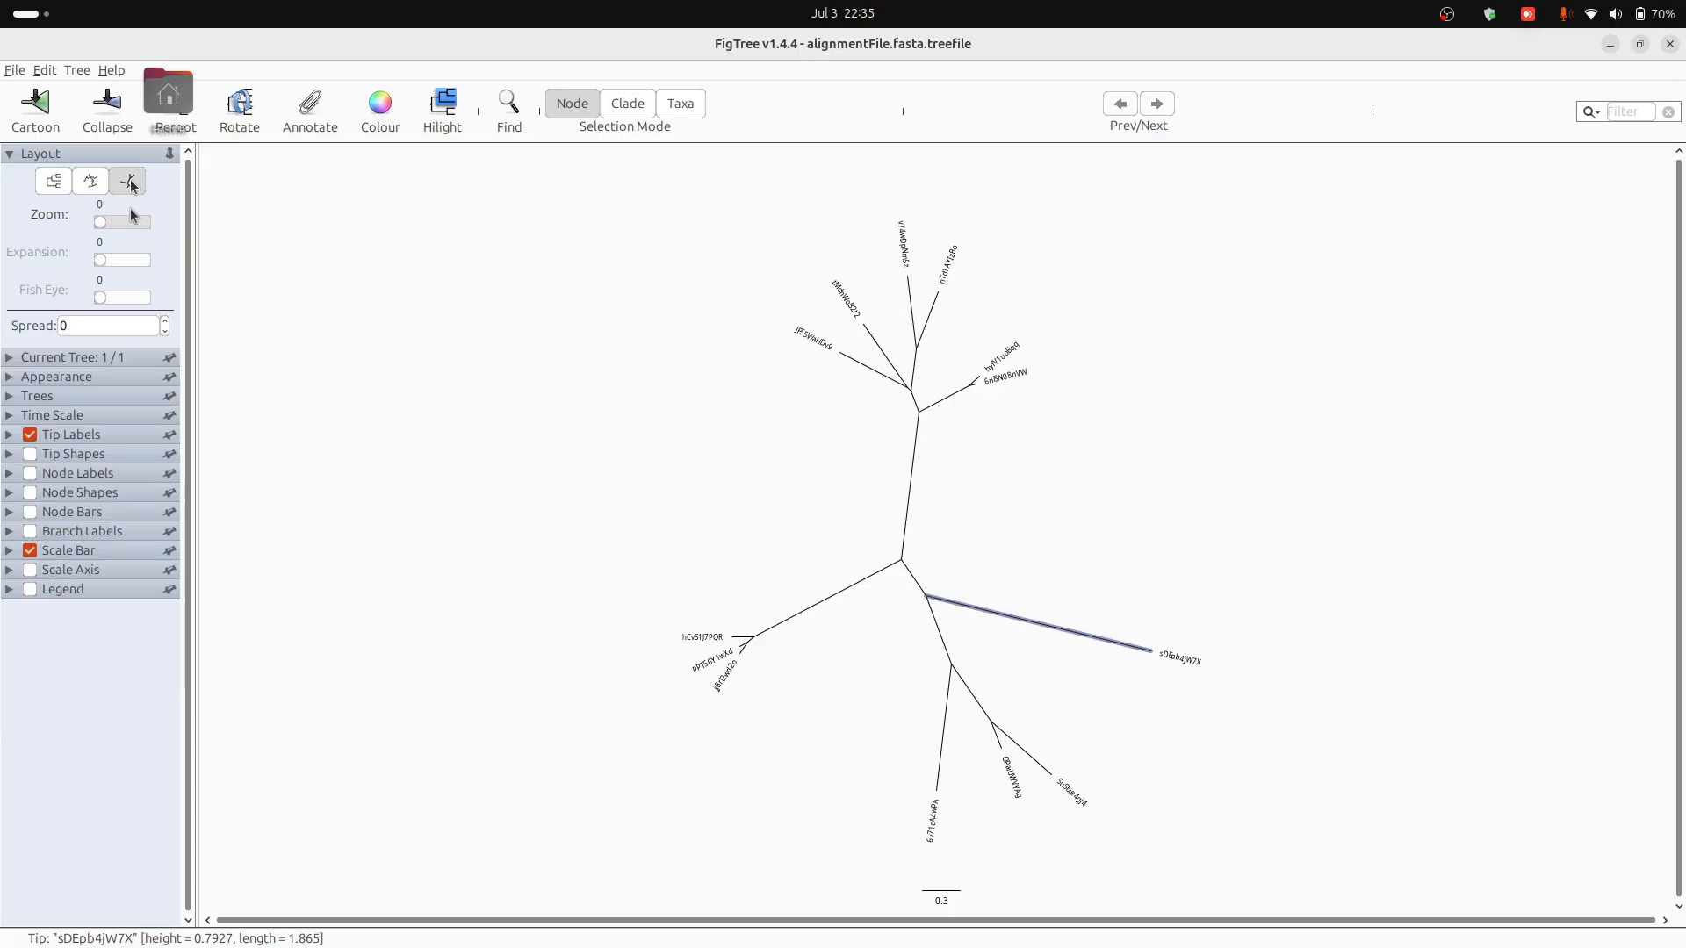